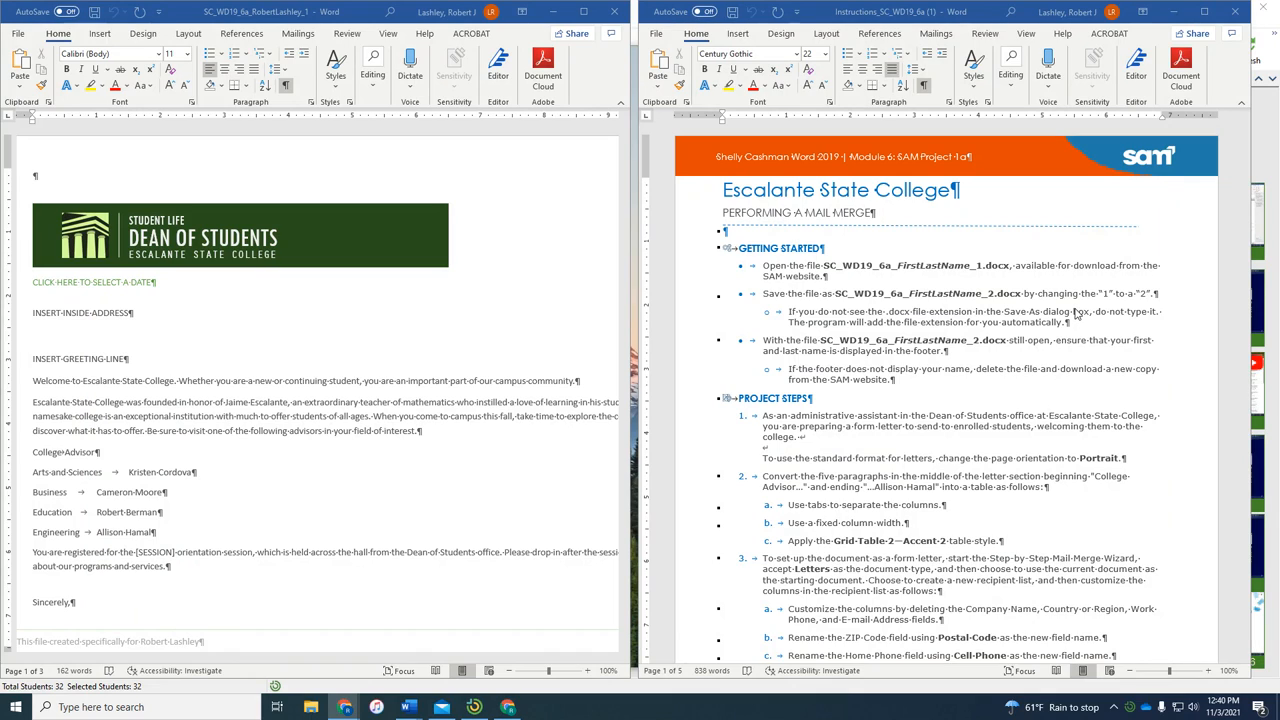
pyautogui.moveTo(998, 234)
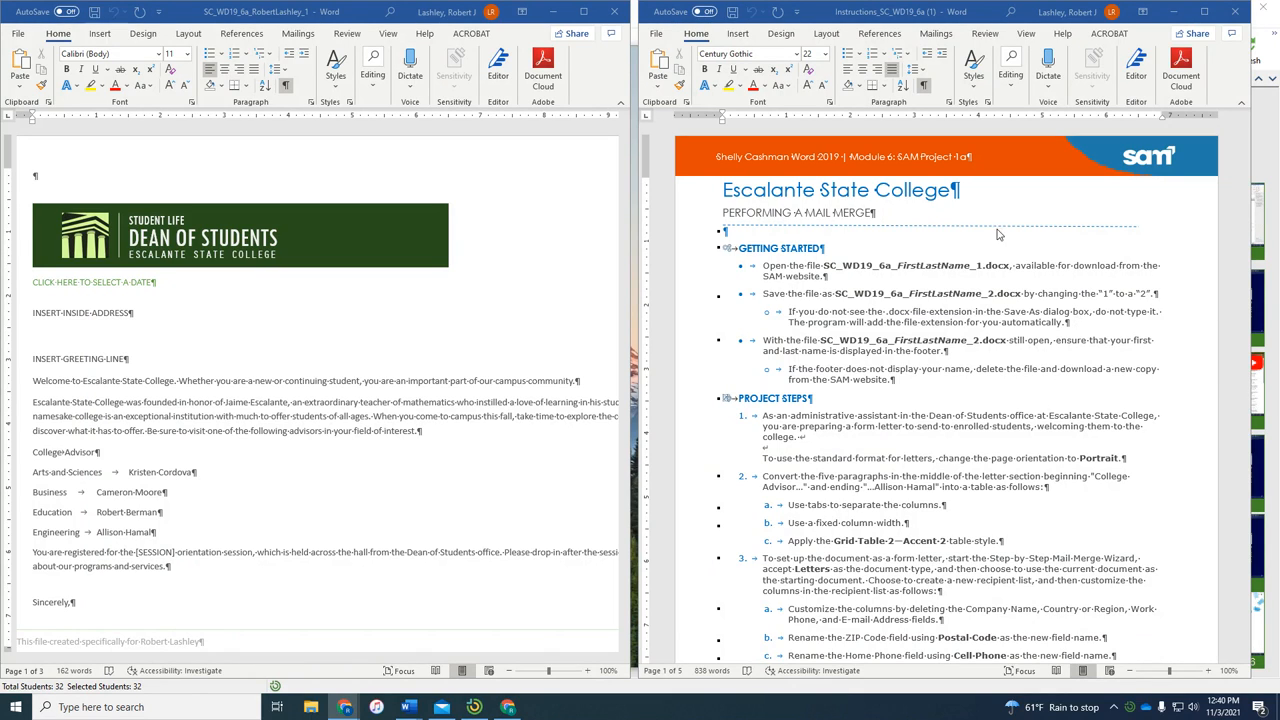
pyautogui.moveTo(487, 291)
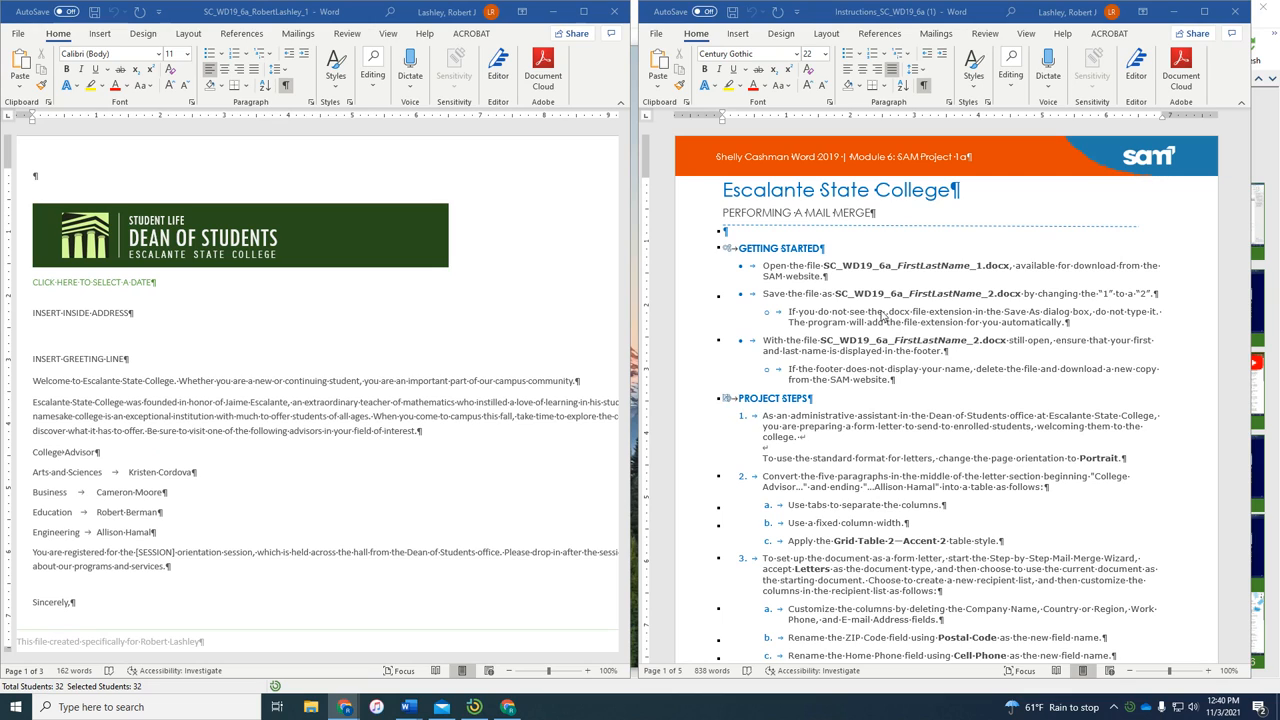
pyautogui.moveTo(920, 278)
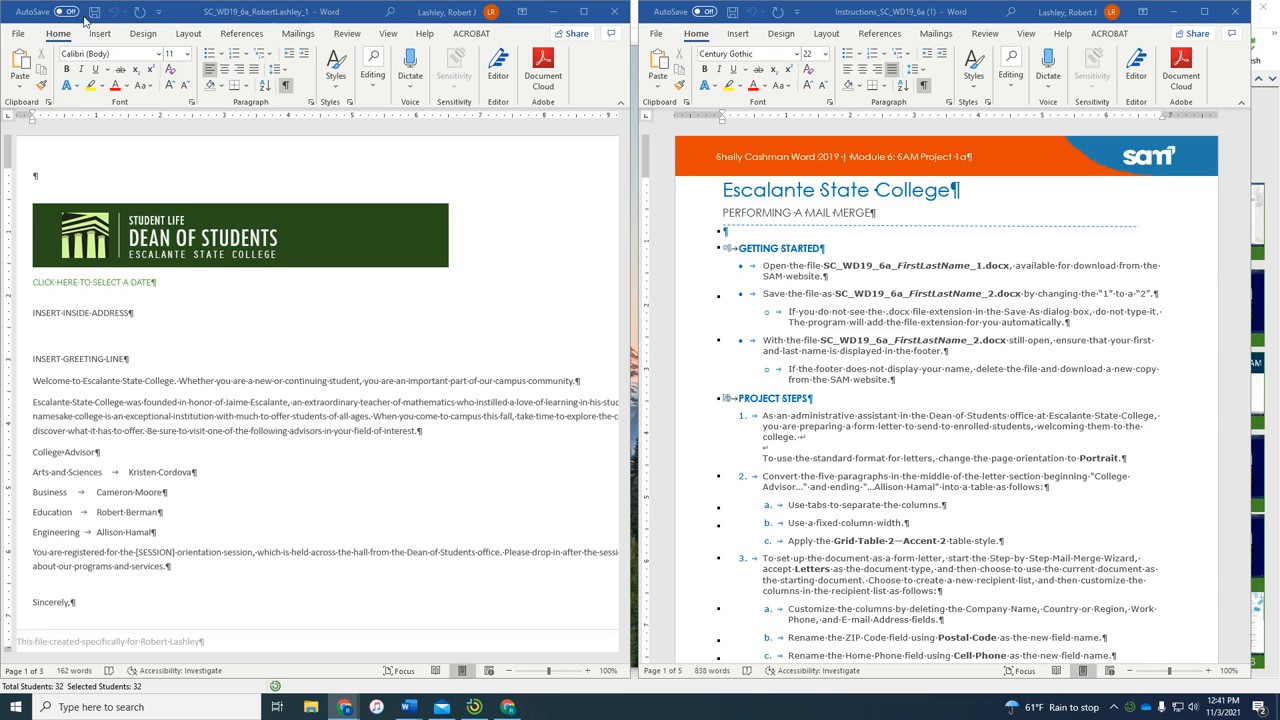
# Save a copy of the welcome letter on This PC with the file name ending in 2.
pyautogui.click(18, 33)
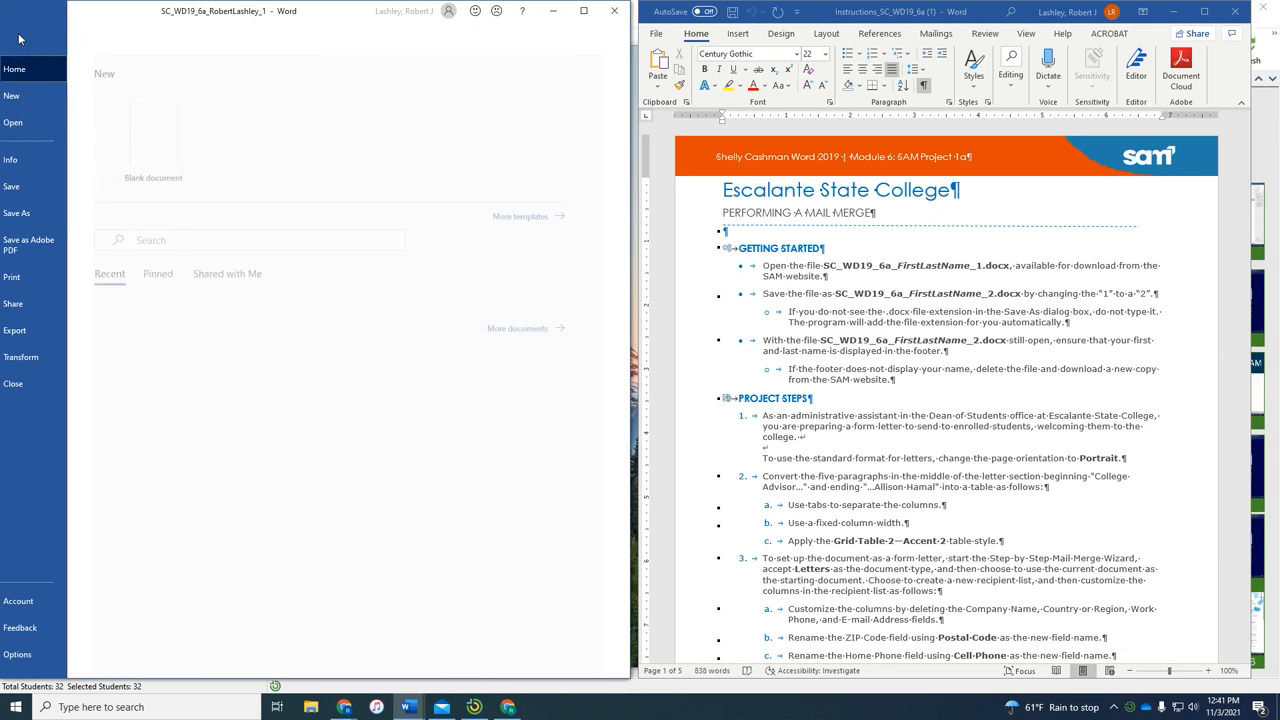
pyautogui.click(43, 213)
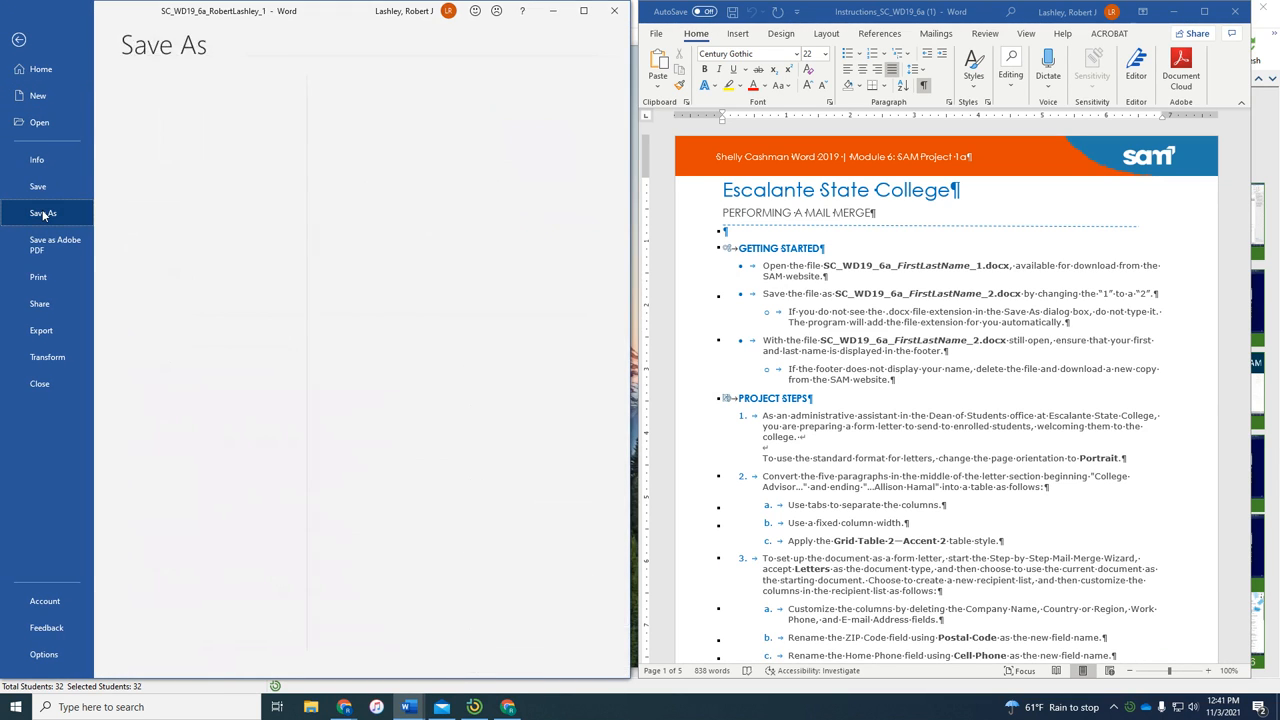
pyautogui.click(43, 213)
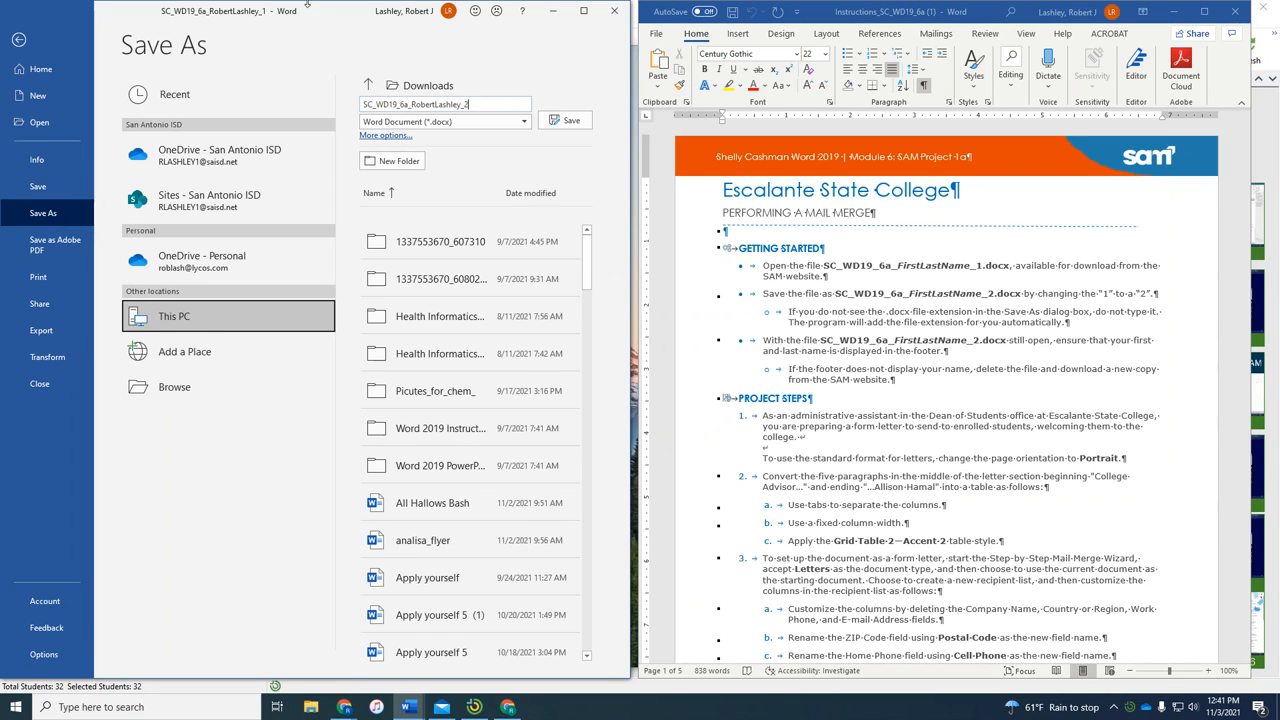
pyautogui.click(564, 120)
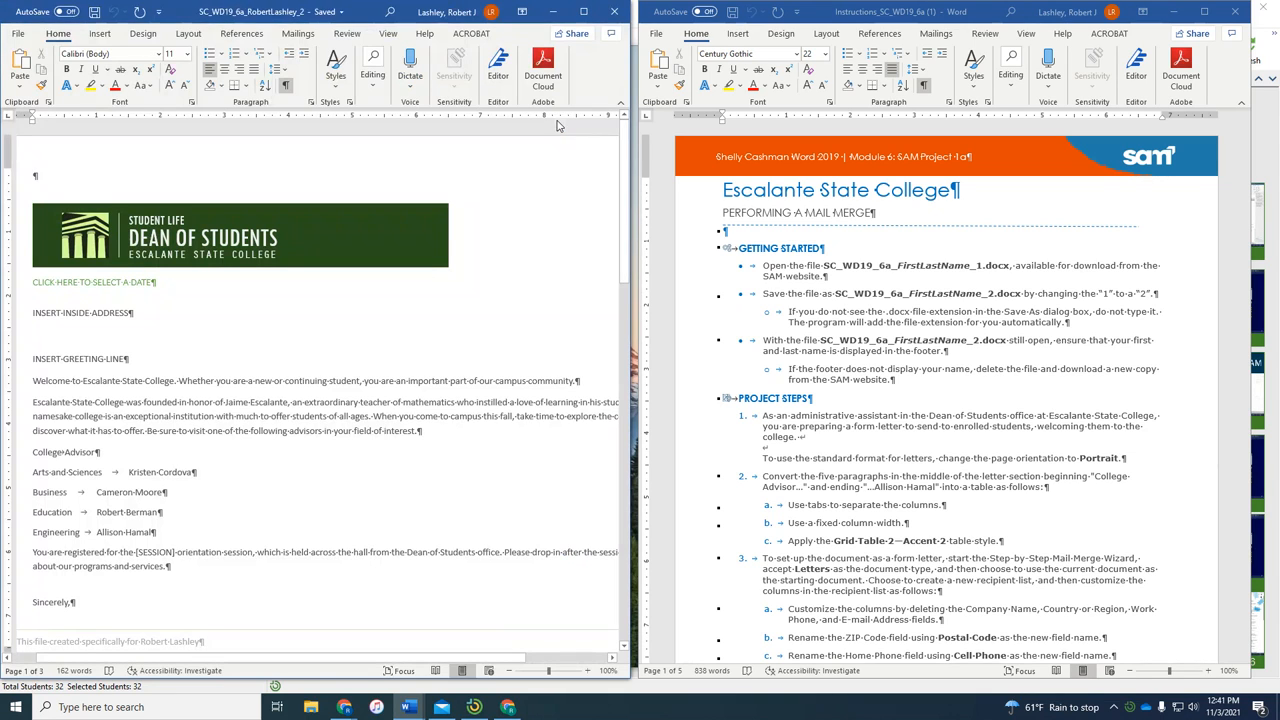
pyautogui.moveTo(820, 332)
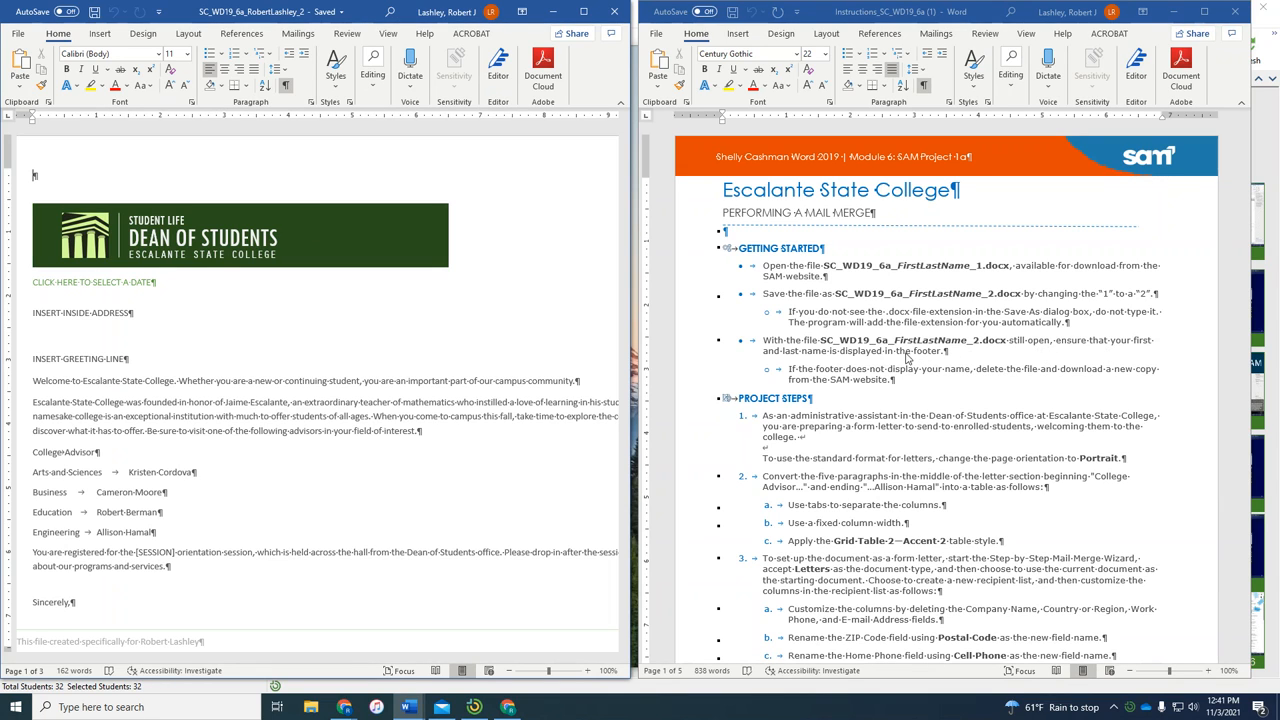
pyautogui.scroll(-3)
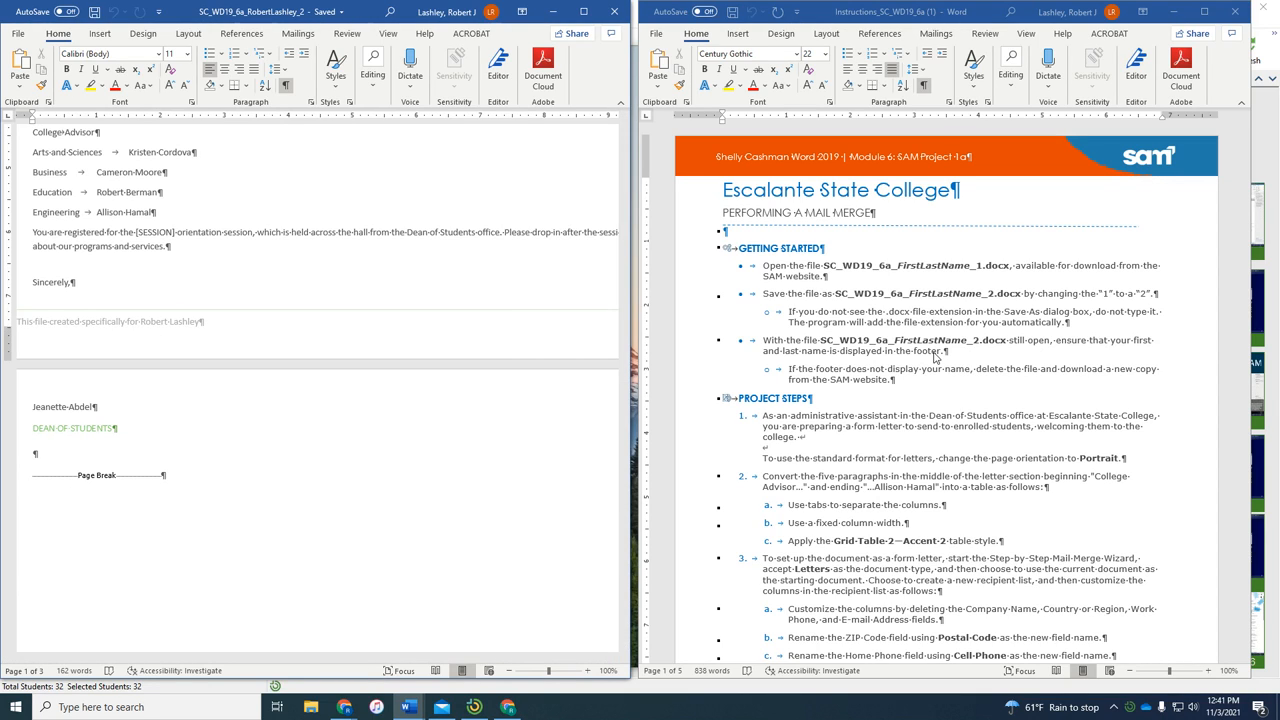
pyautogui.scroll(-3)
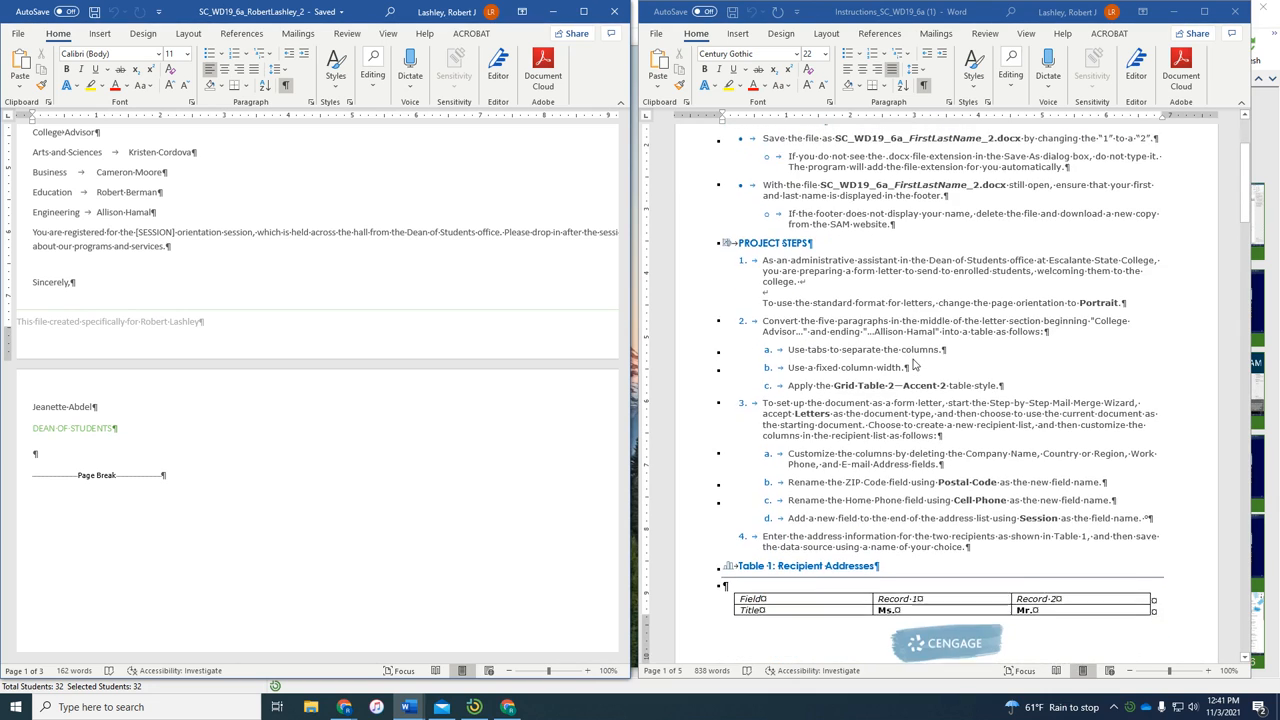
pyautogui.scroll(-3)
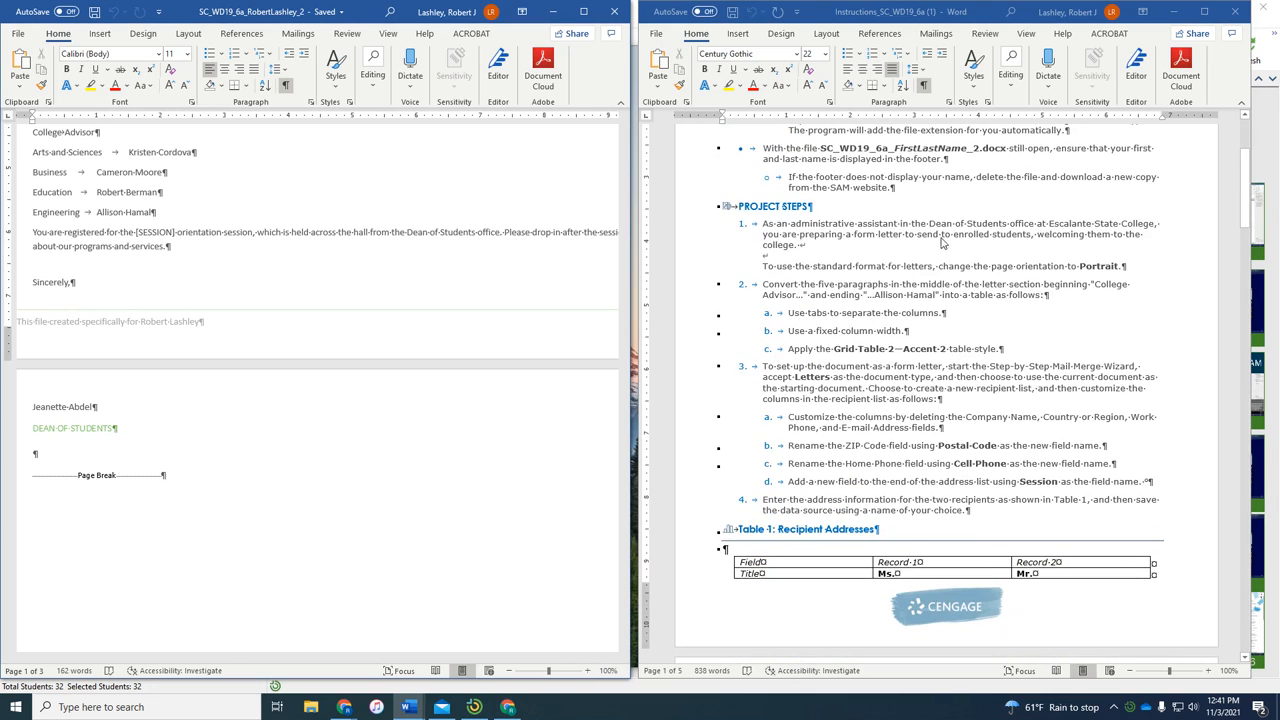
pyautogui.moveTo(980, 252)
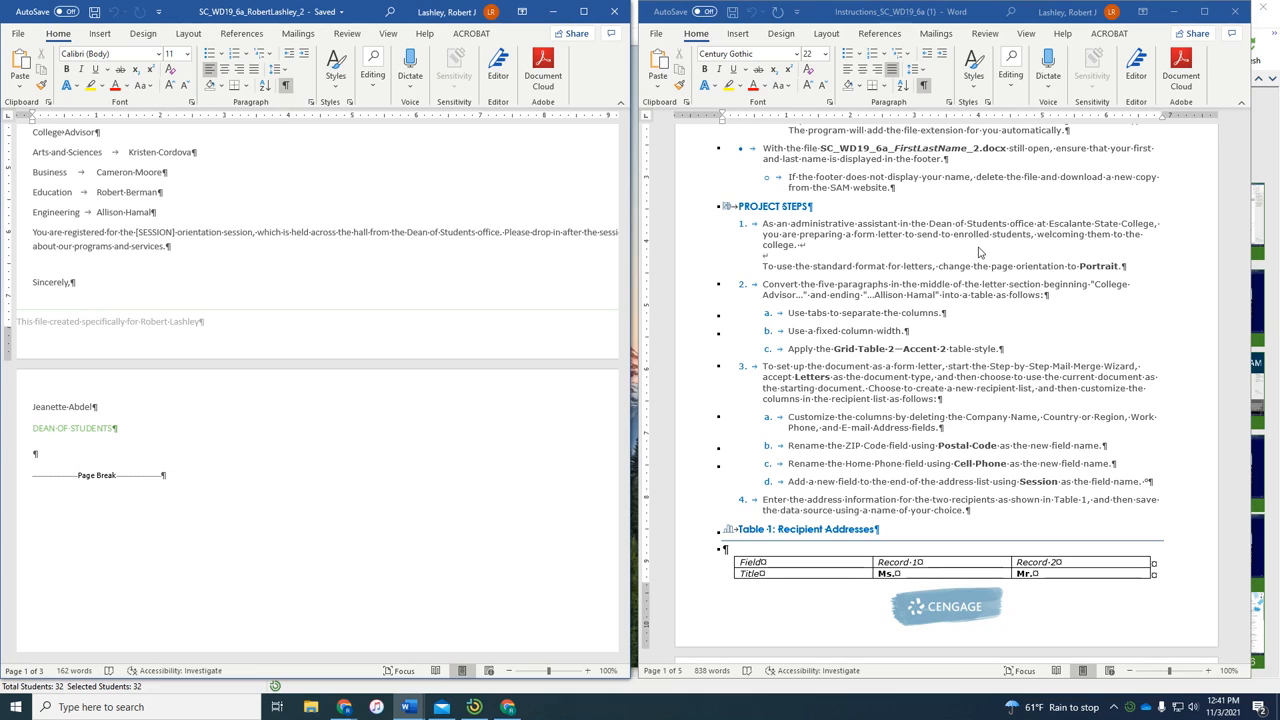
pyautogui.moveTo(1016, 279)
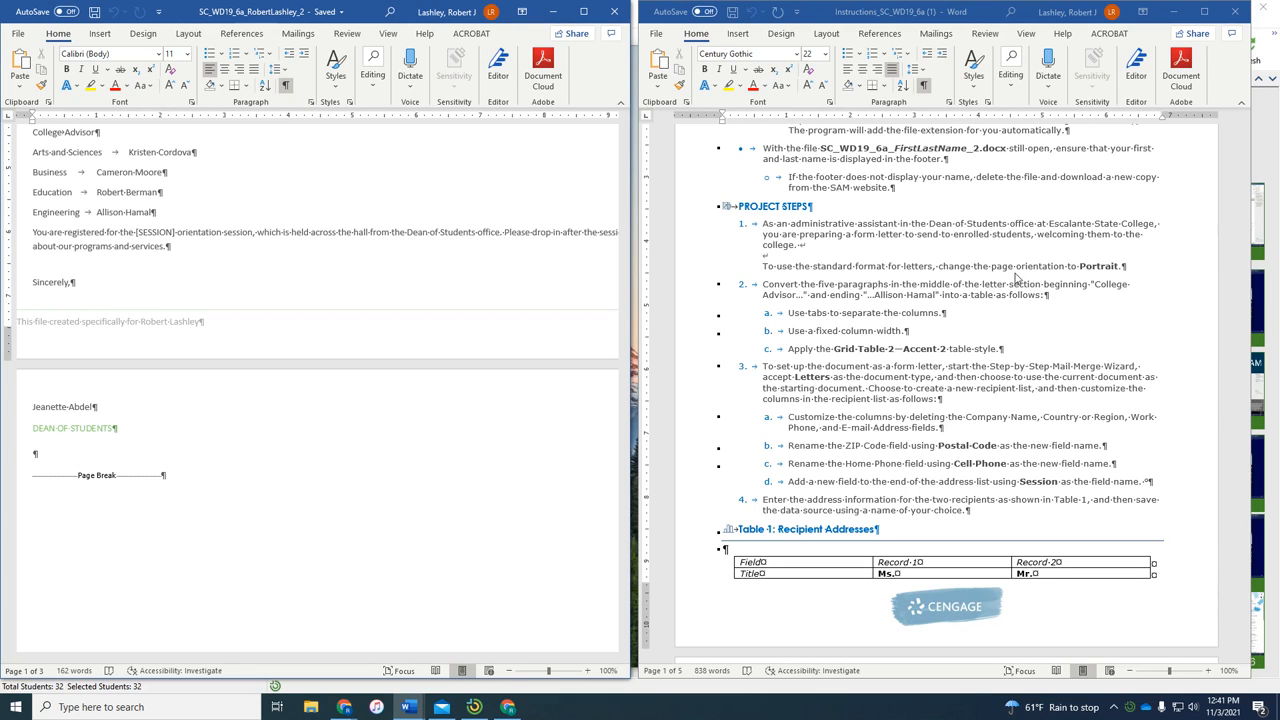
pyautogui.scroll(3)
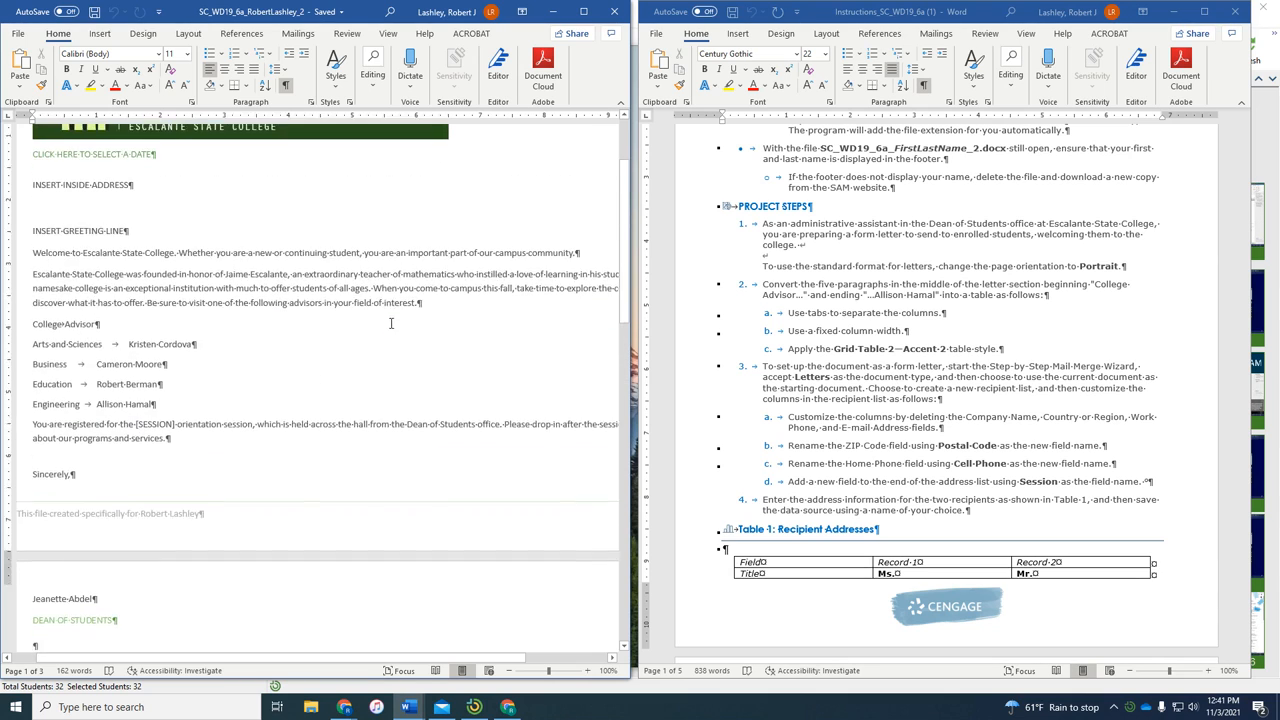
pyautogui.scroll(3)
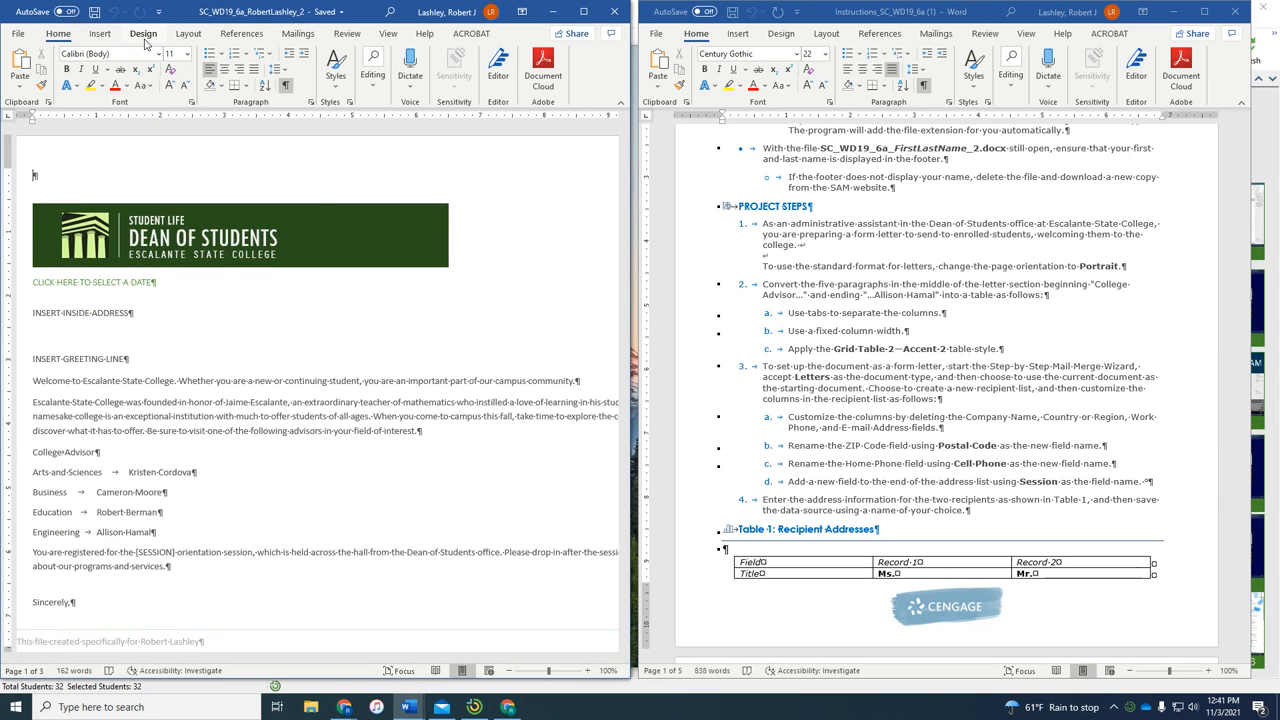
# Switch the letter to Portrait orientation, reducing it to two pages.
pyautogui.click(188, 33)
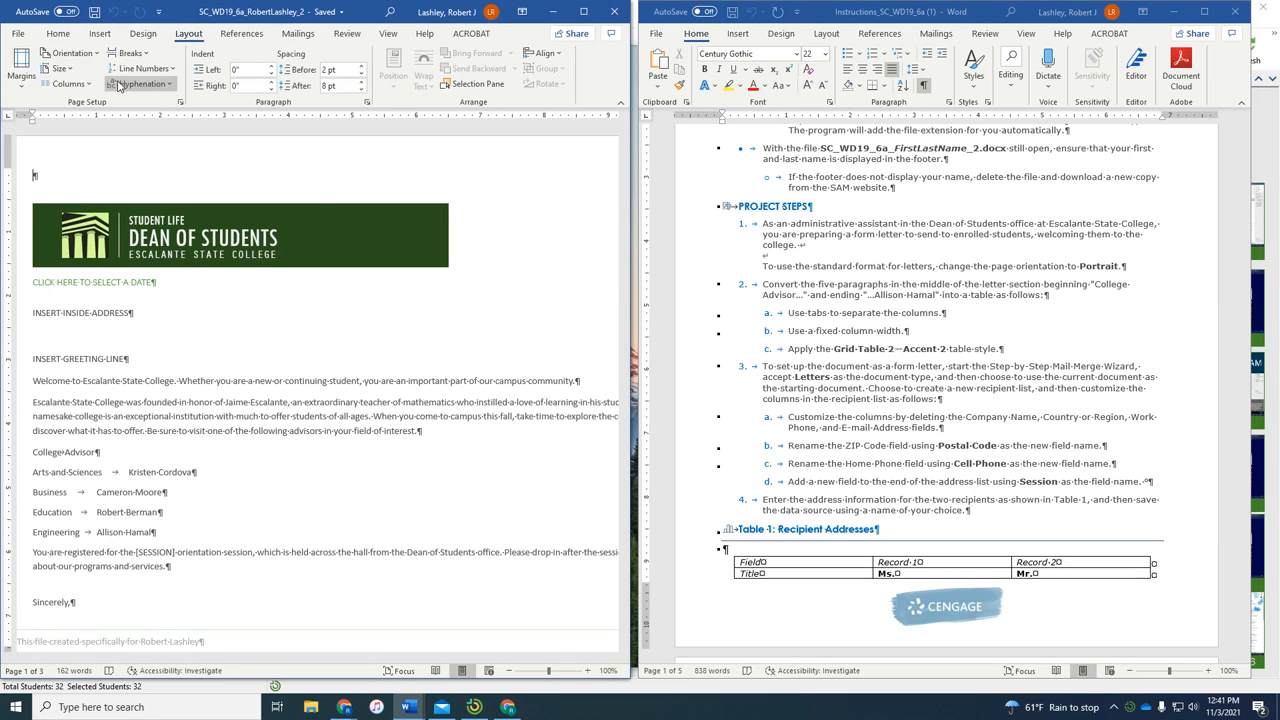
pyautogui.click(70, 52)
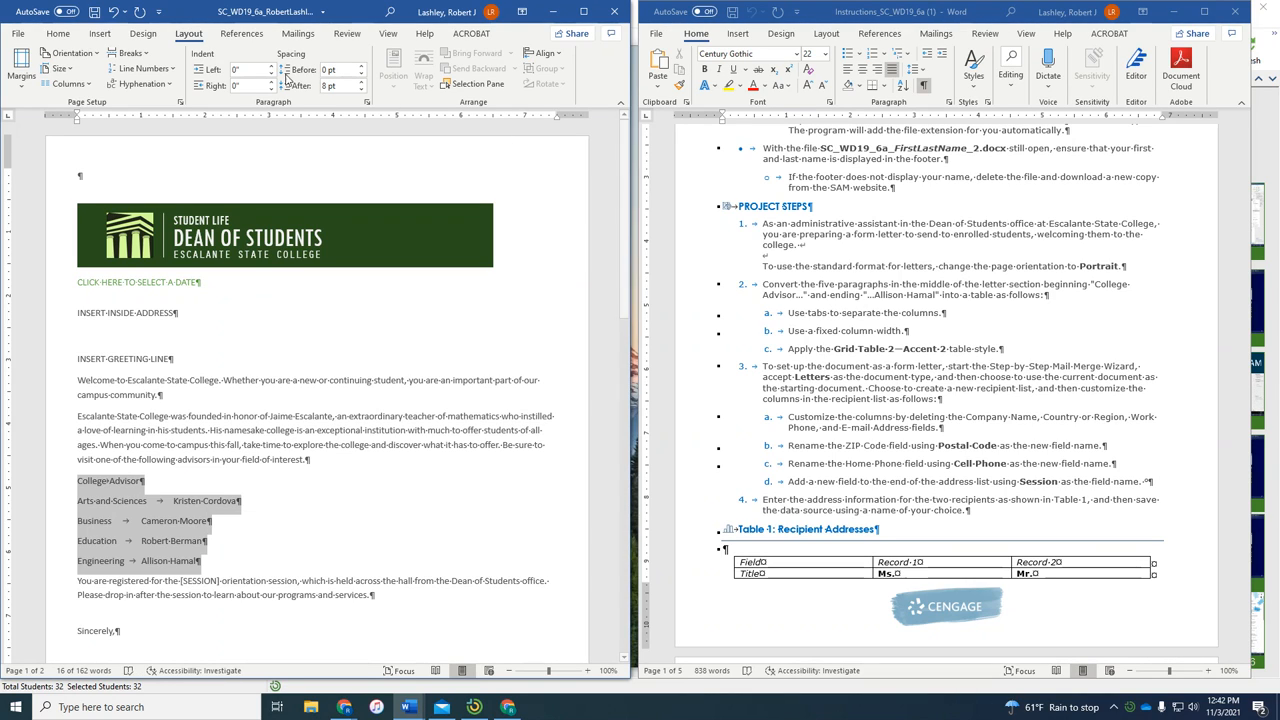
# Convert the five College–Advisor paragraphs to a 2-column, fixed-width table separated at tabs.
pyautogui.click(99, 33)
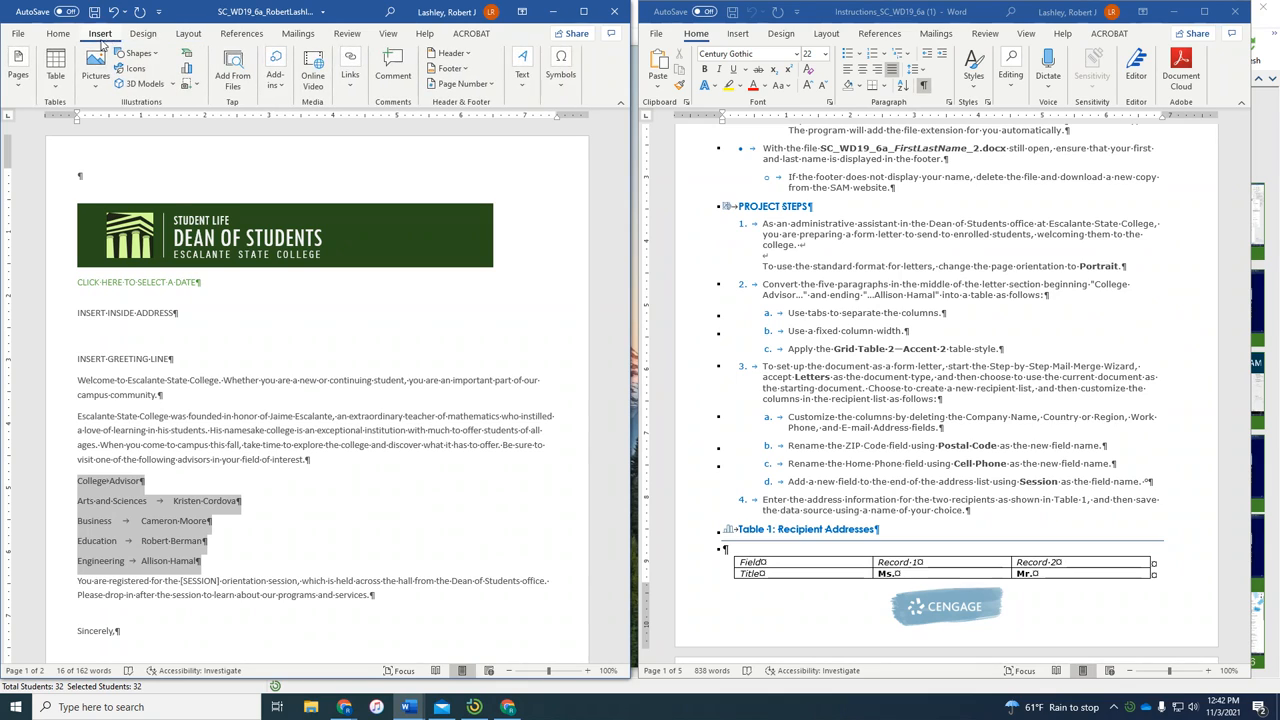
pyautogui.click(55, 68)
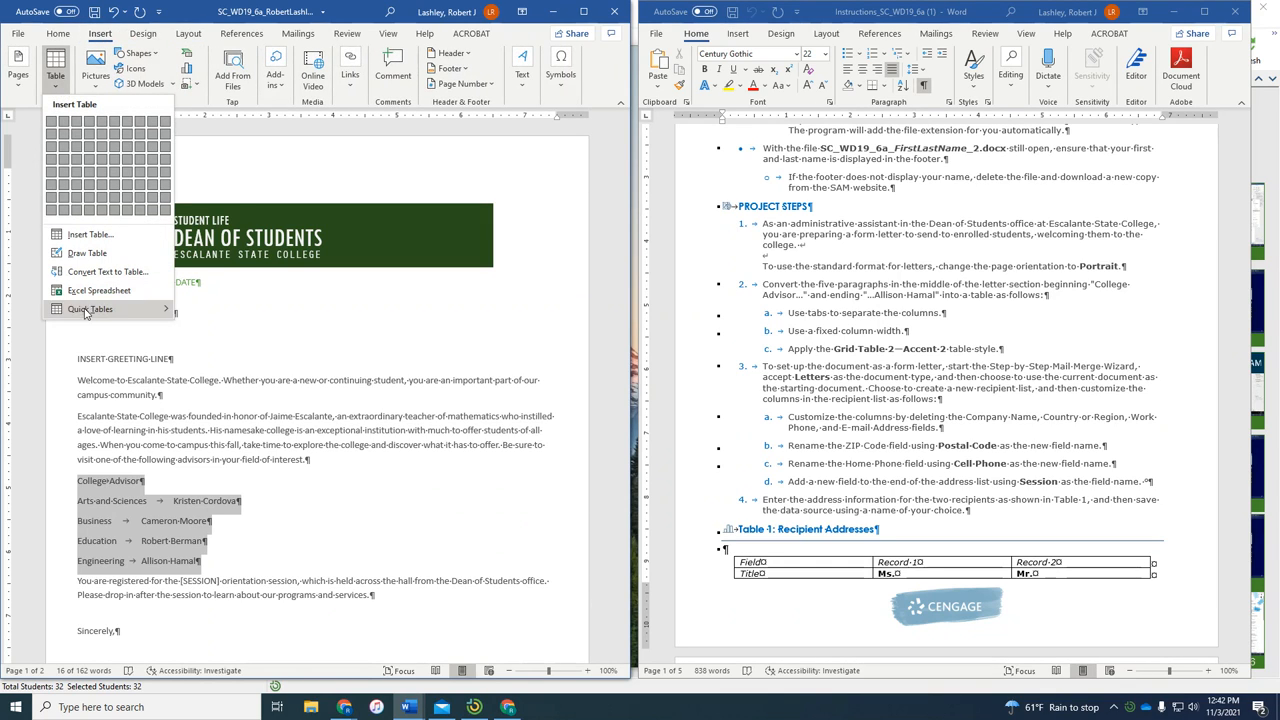
pyautogui.click(107, 271)
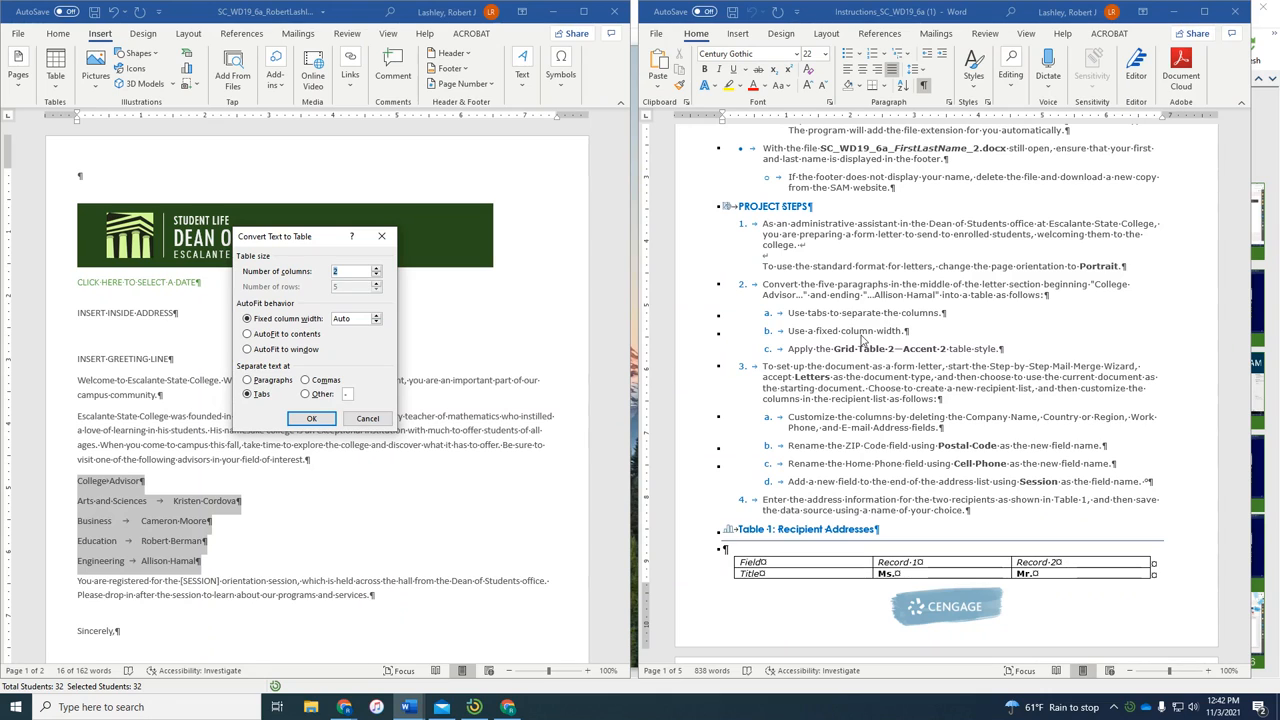
pyautogui.click(312, 418)
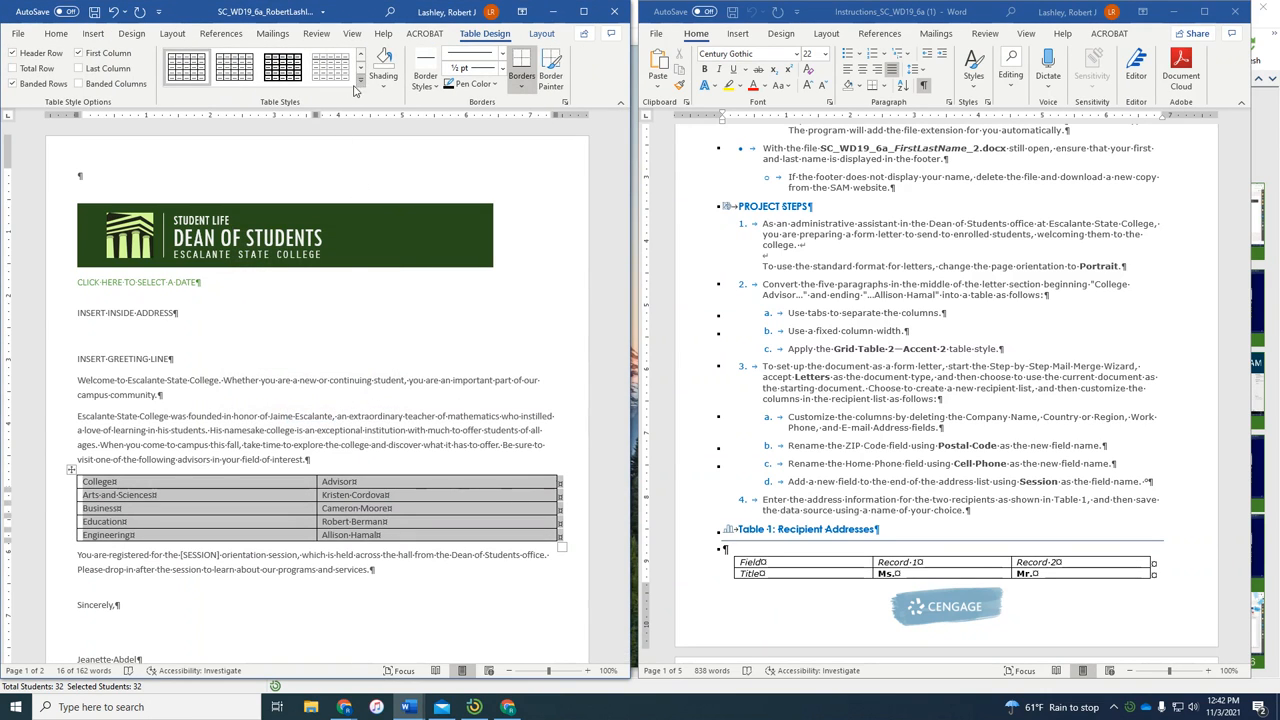
# Apply Grid Table 2 – Accent 2 from the Table Styles gallery to the College–Advisor table.
pyautogui.click(360, 88)
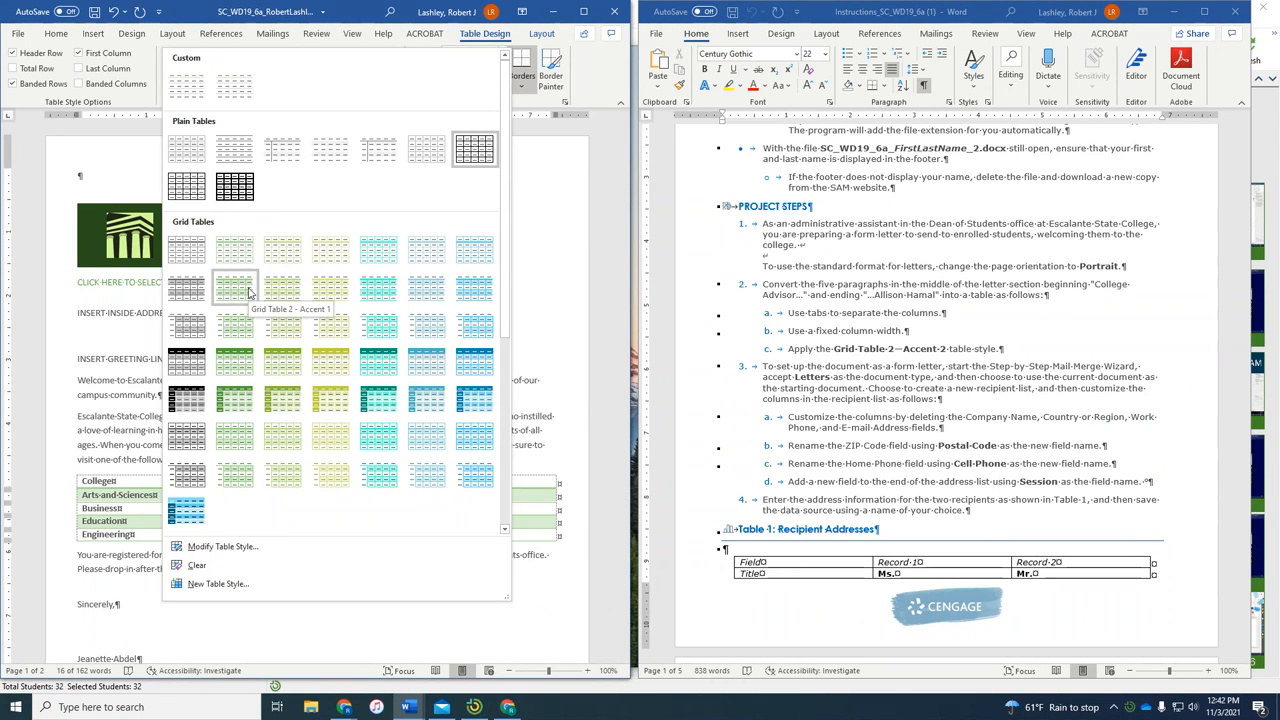
pyautogui.moveTo(282, 287)
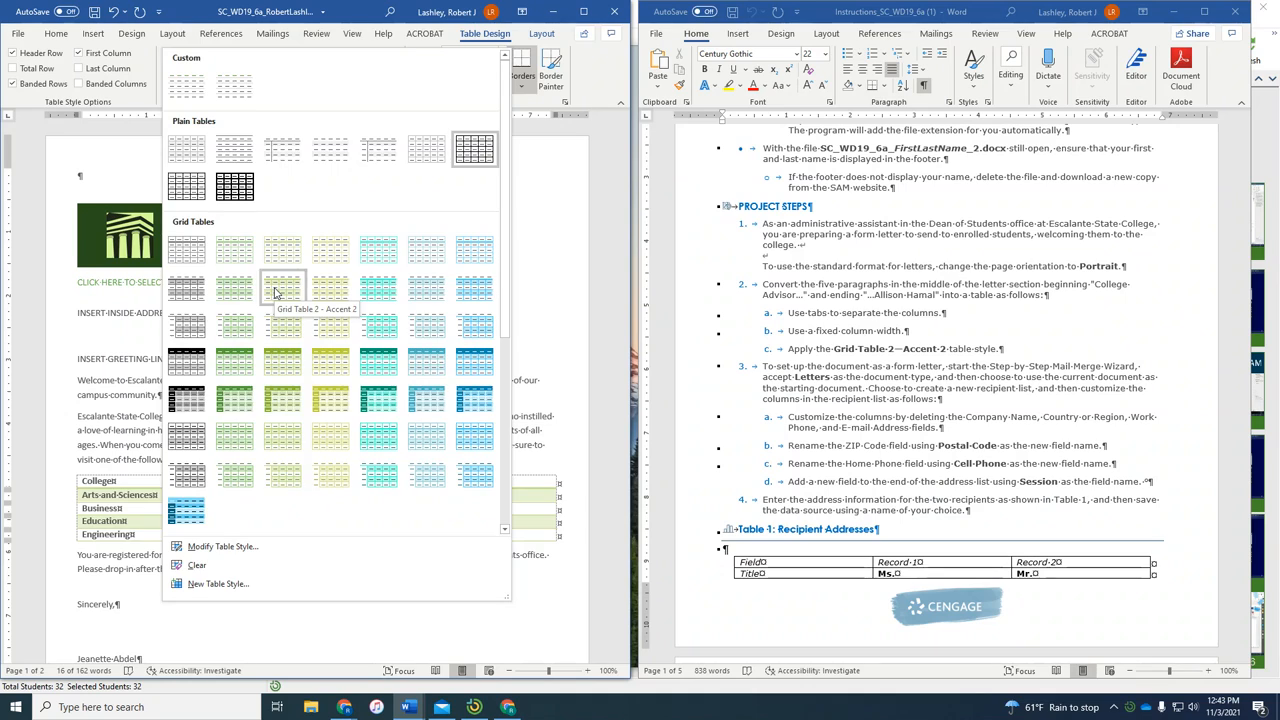
pyautogui.click(283, 287)
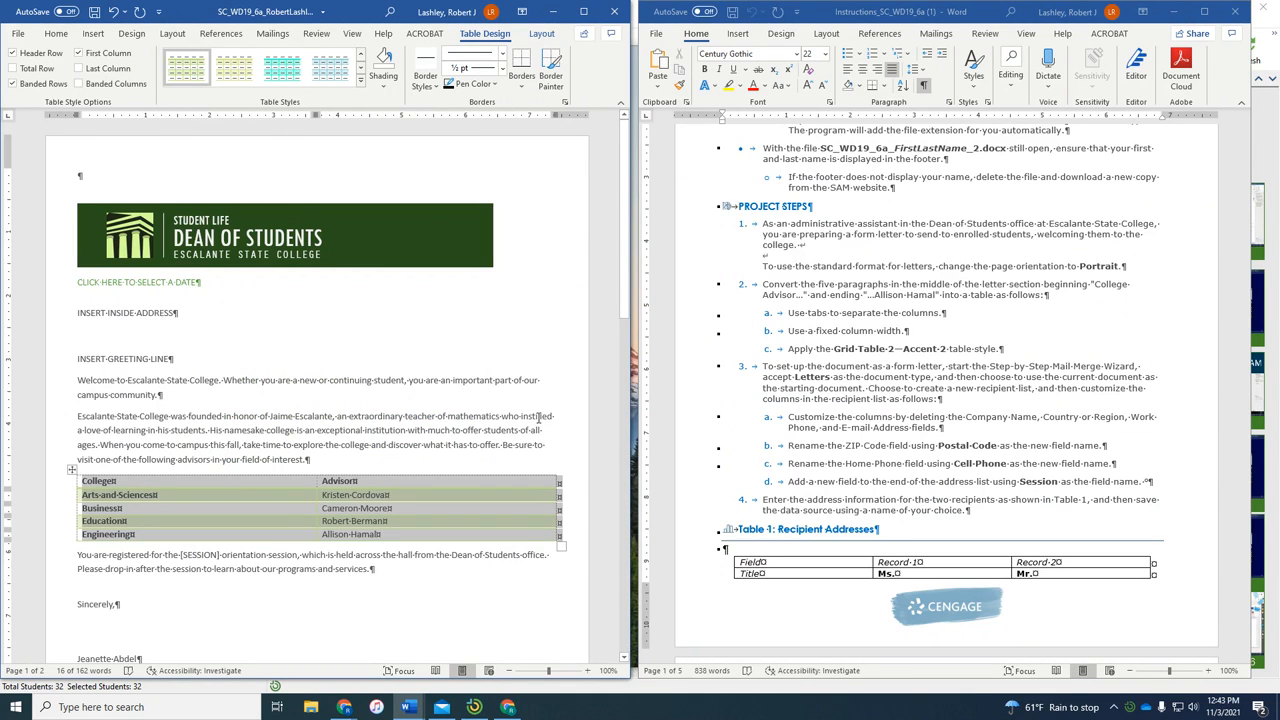
pyautogui.scroll(-3)
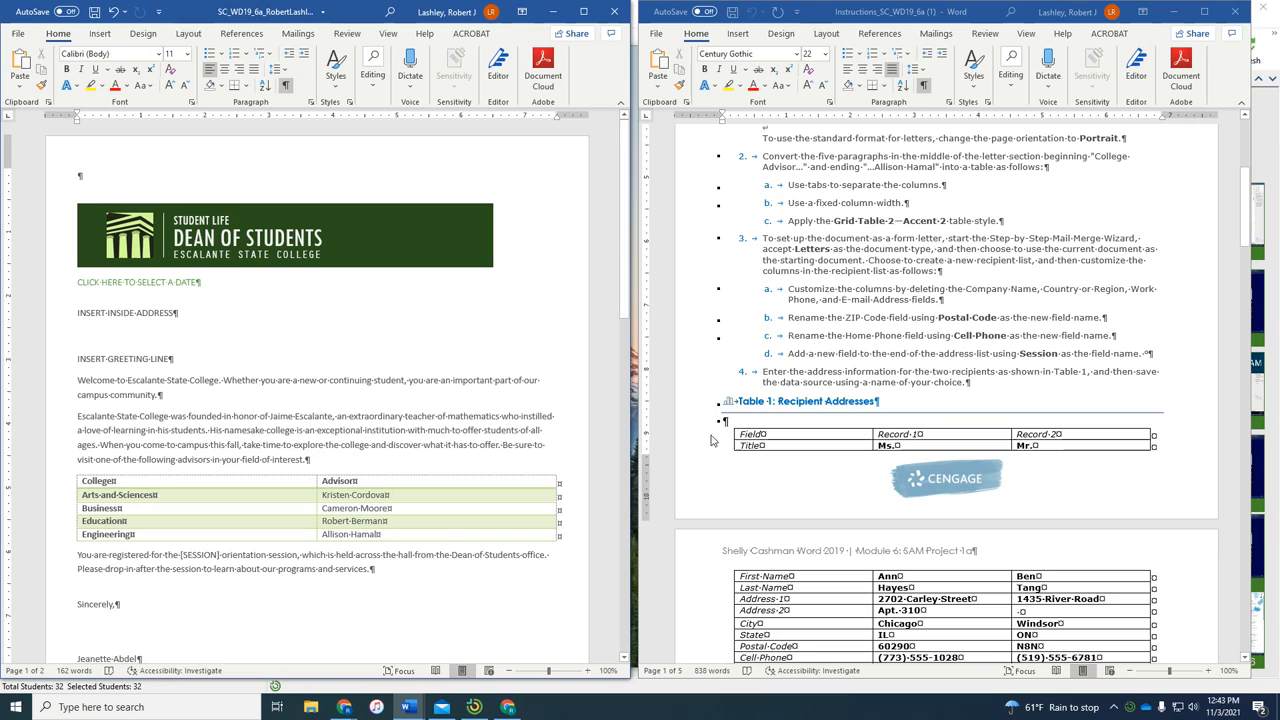
pyautogui.moveTo(995, 263)
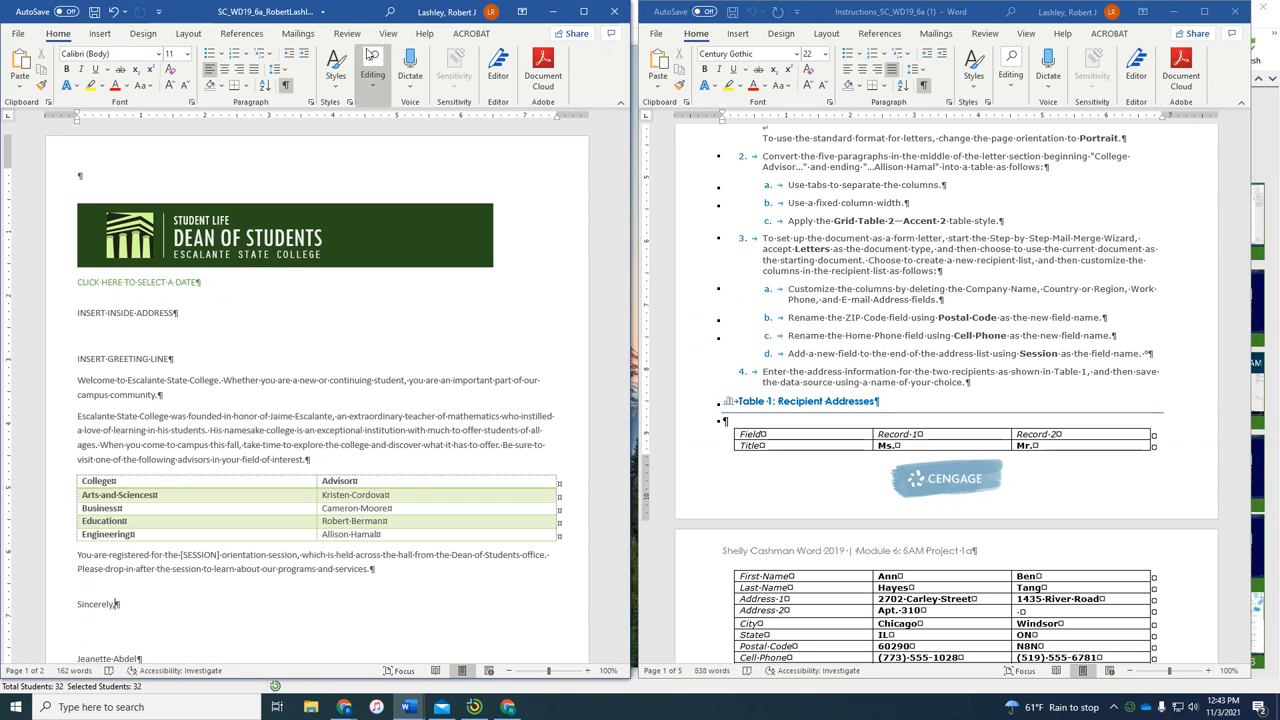
# Start the letters mail merge wizard, choose 'Type a new list', and open New Address List.
pyautogui.click(113, 53)
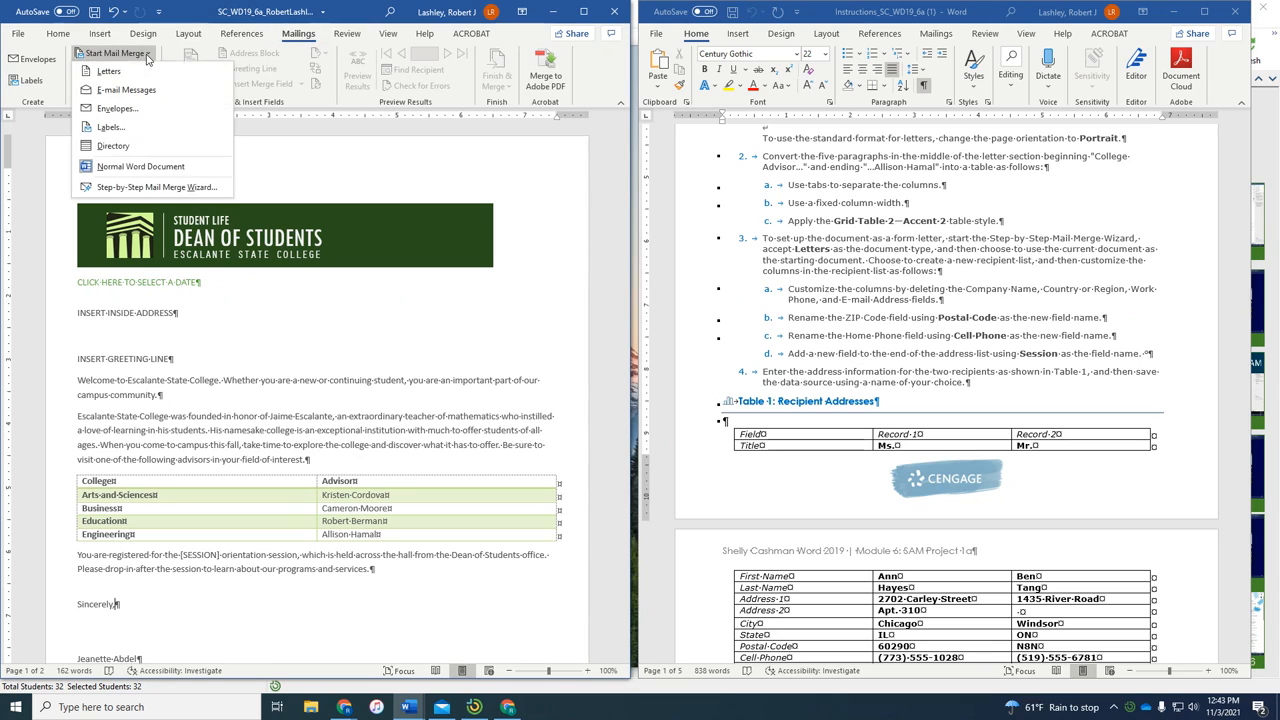
pyautogui.click(157, 187)
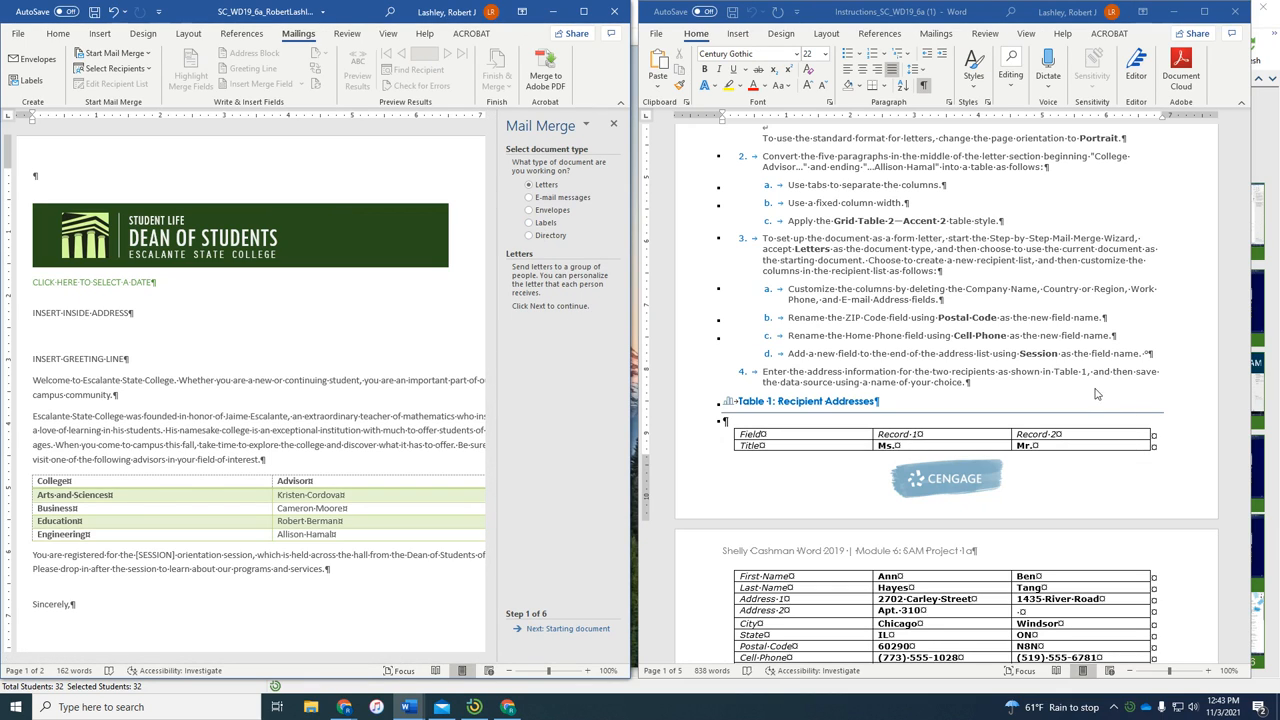
pyautogui.moveTo(816, 270)
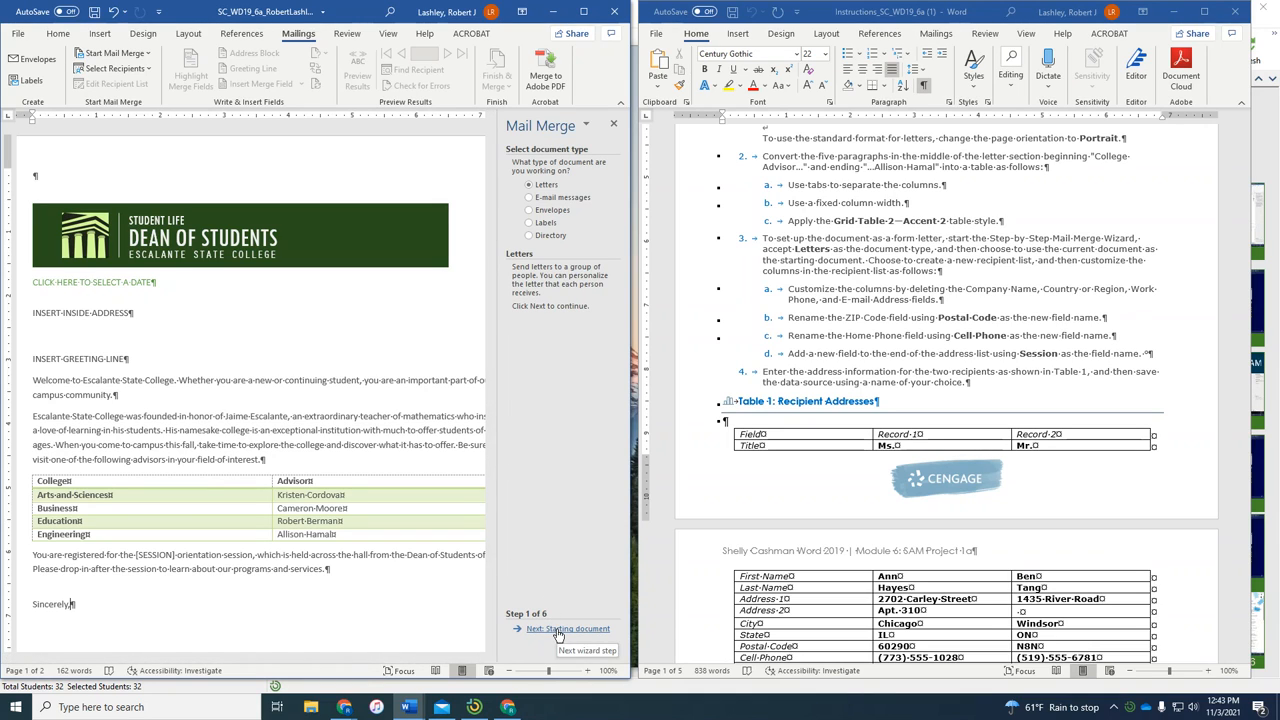
pyautogui.click(568, 628)
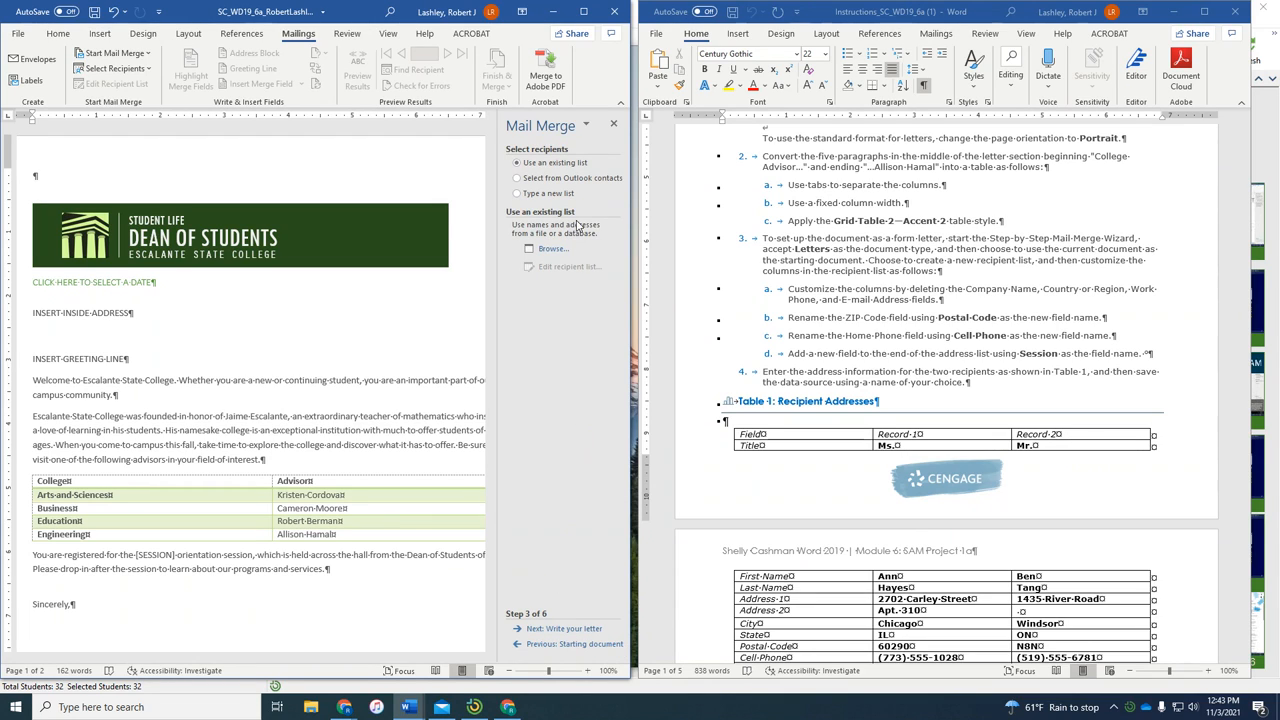
pyautogui.moveTo(900, 332)
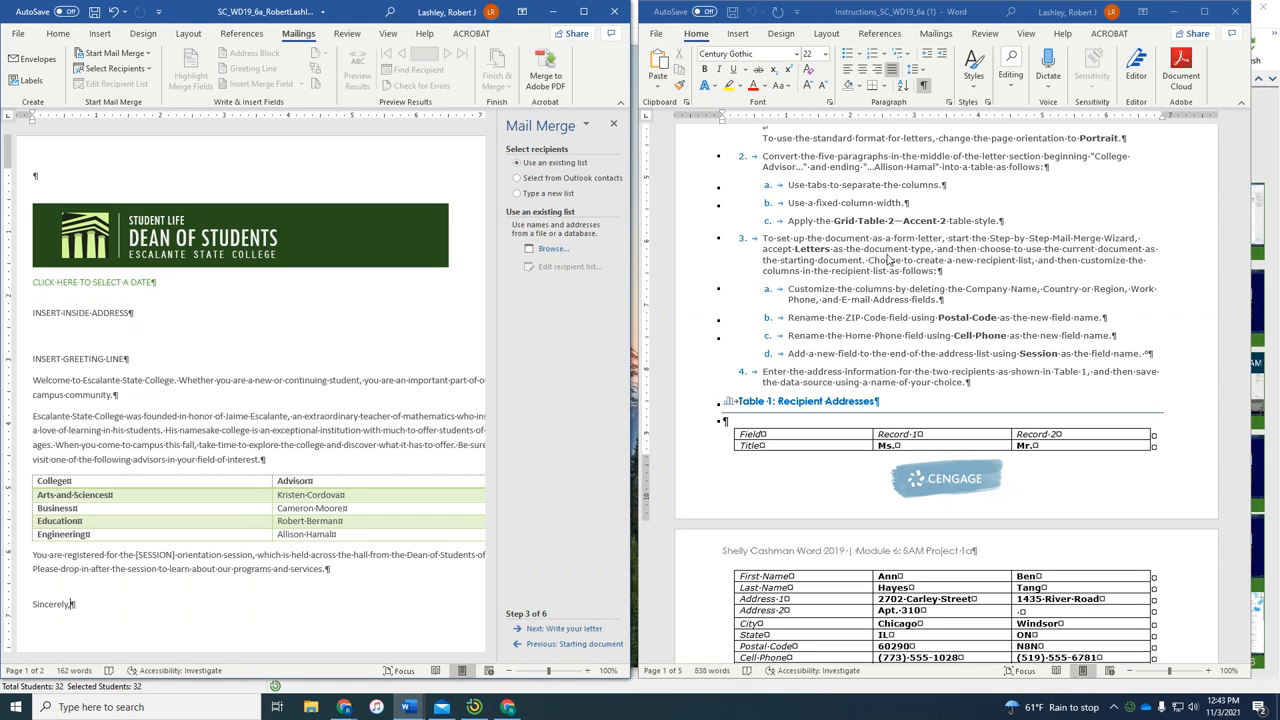
pyautogui.moveTo(947, 269)
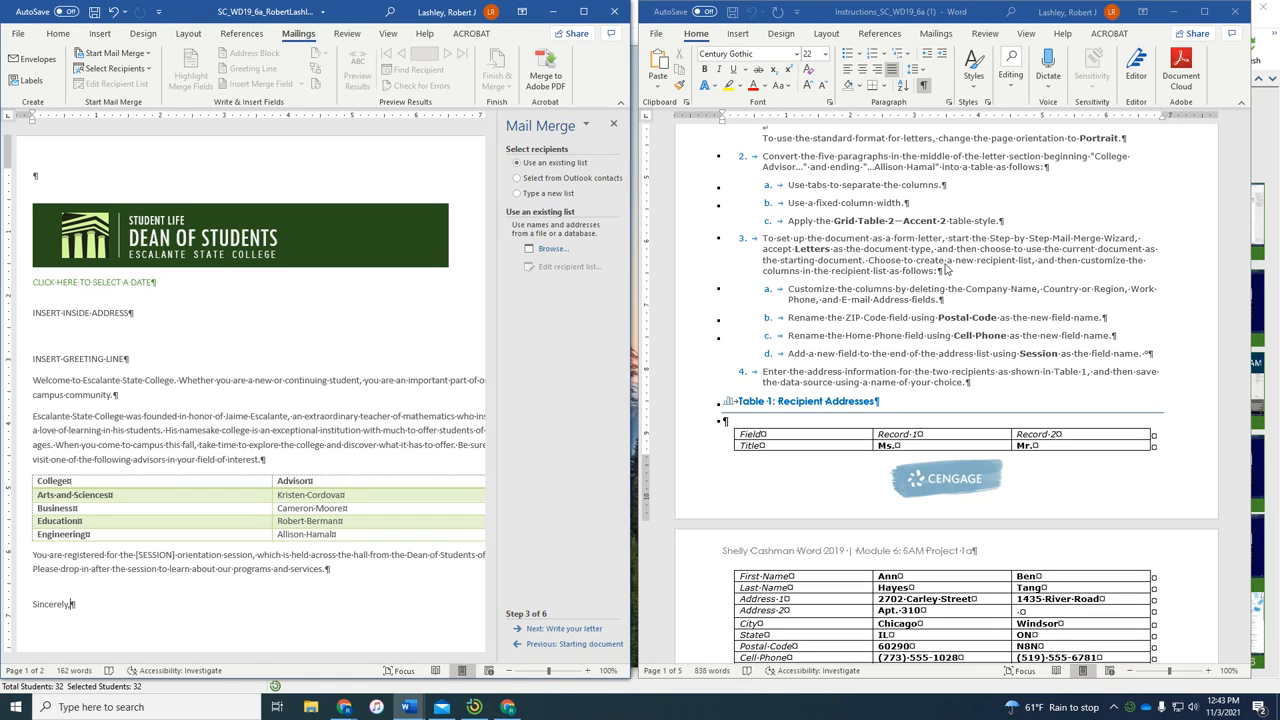
pyautogui.moveTo(557, 177)
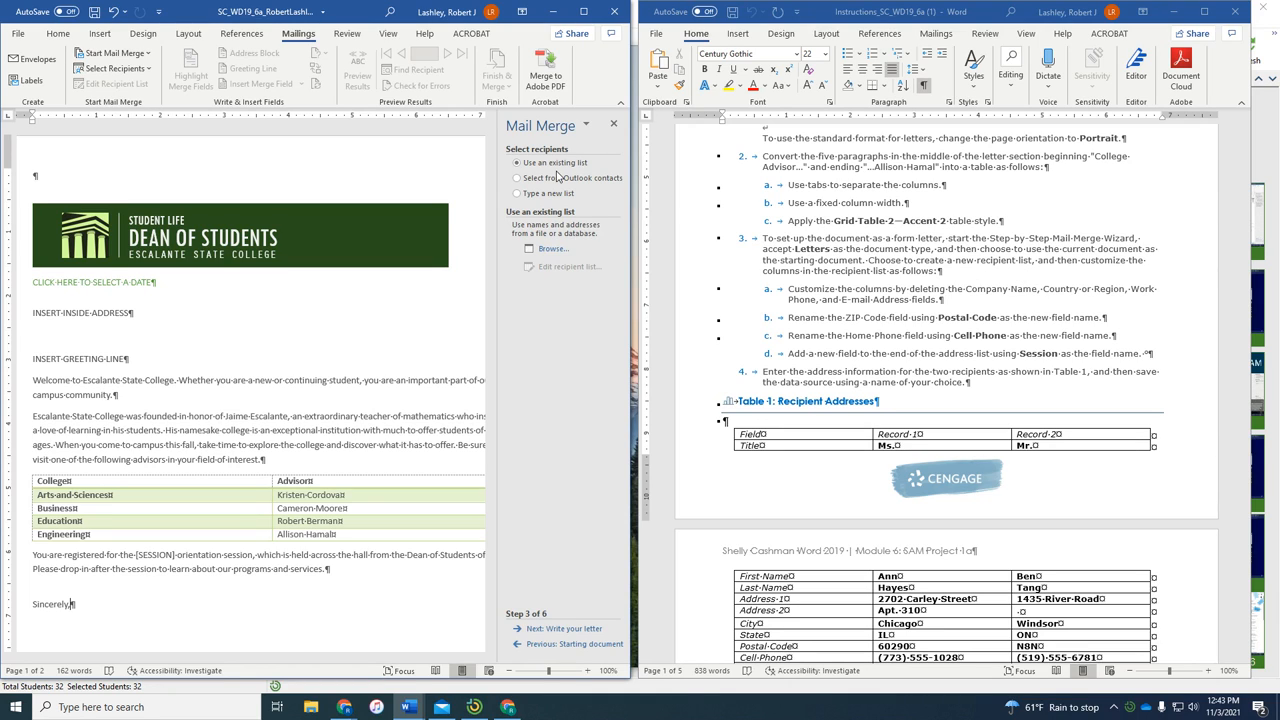
pyautogui.click(517, 193)
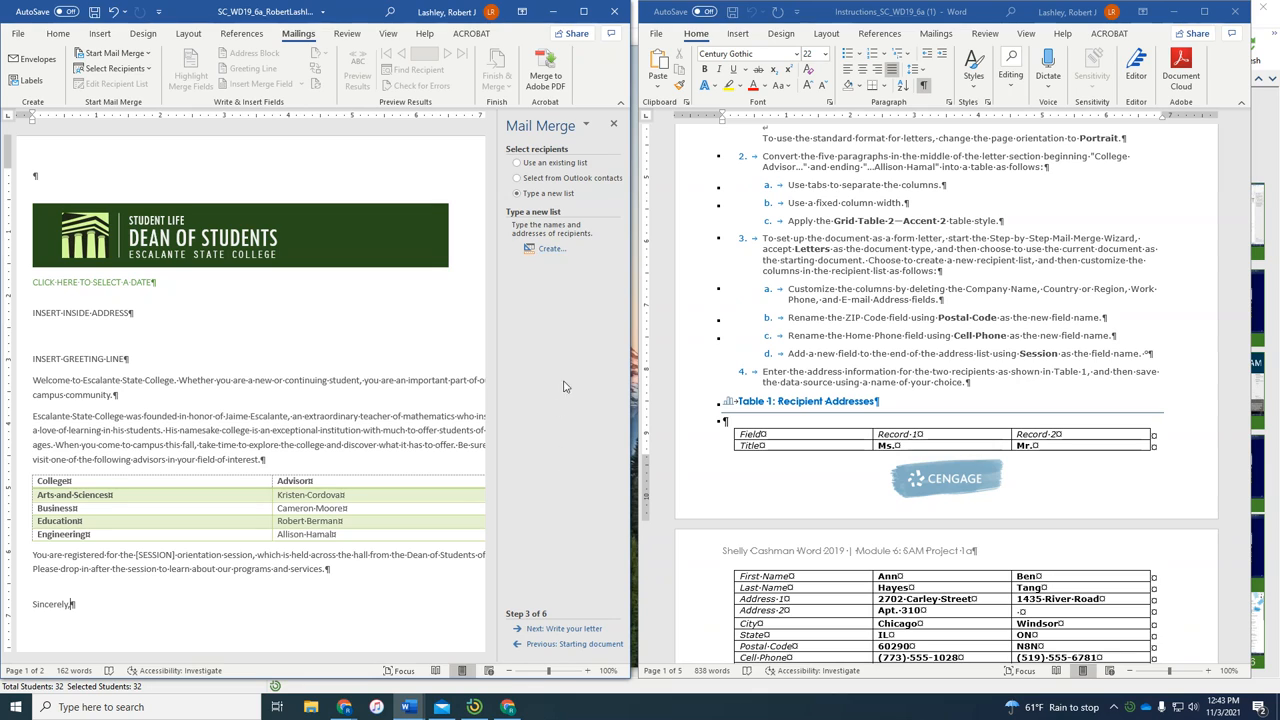
pyautogui.click(551, 248)
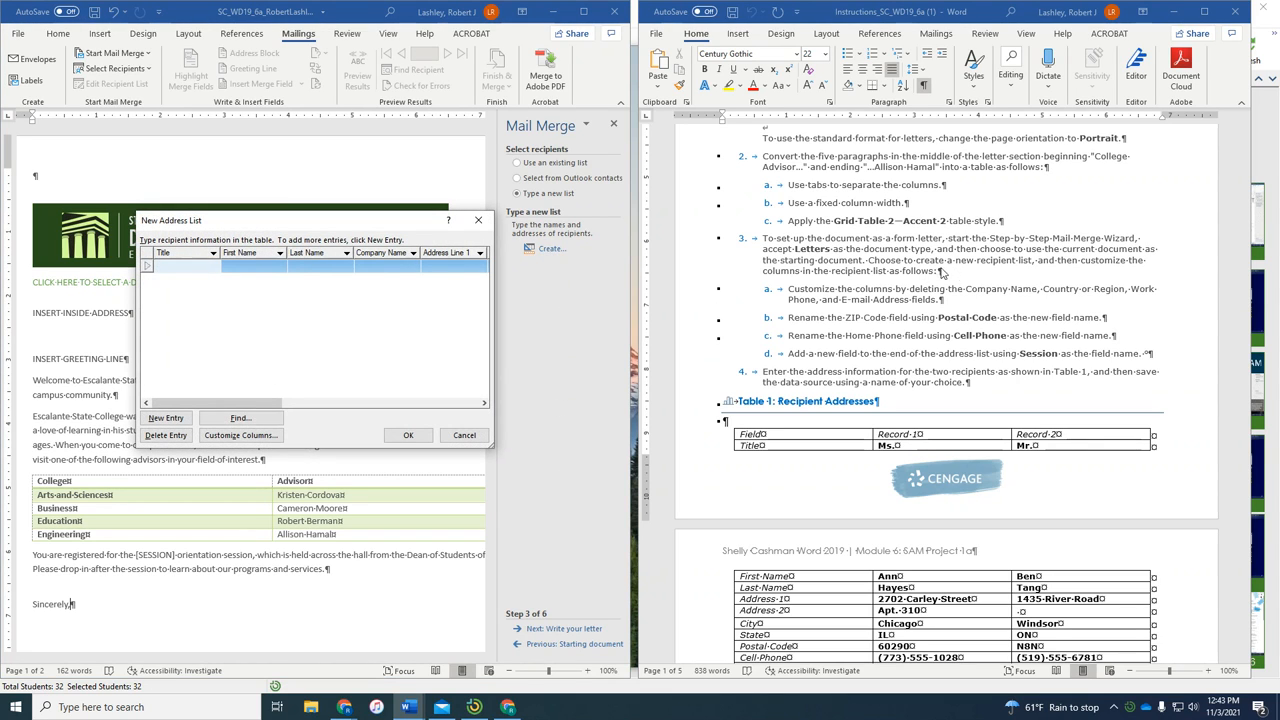
pyautogui.moveTo(1006, 302)
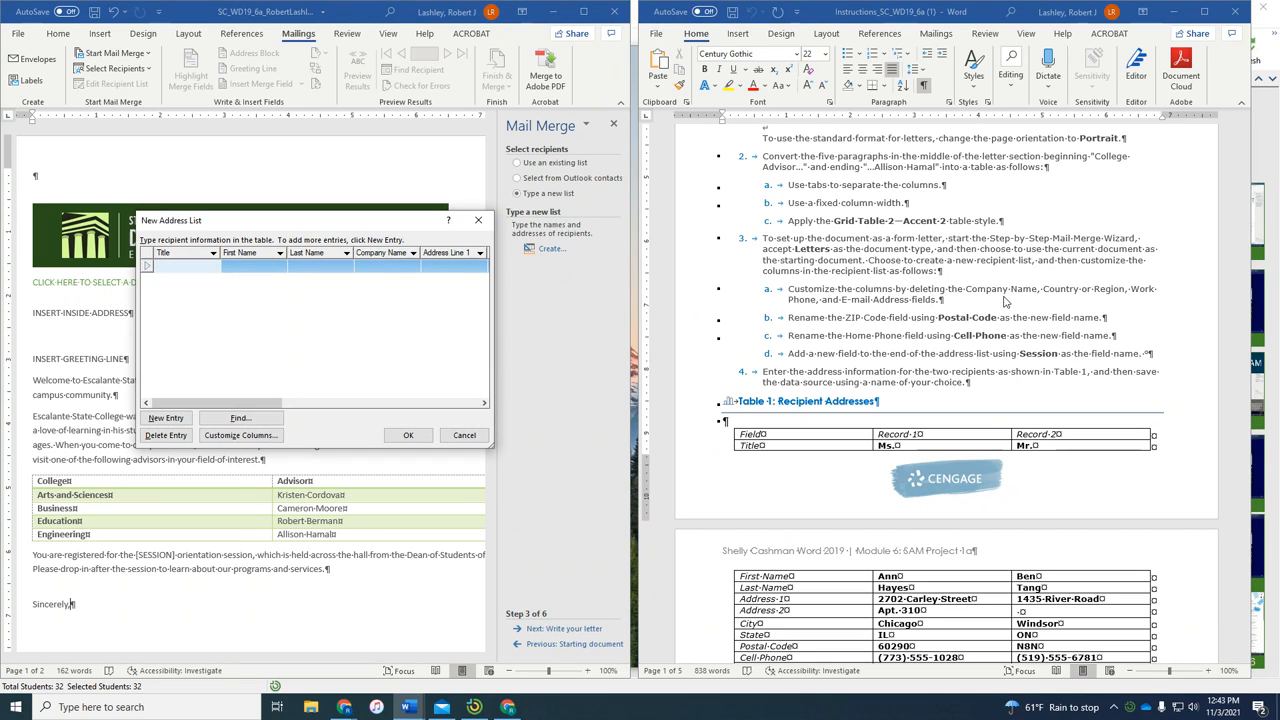
# Delete the Company Name, Country or Region, Work Phone and E-mail Address fields.
pyautogui.click(240, 435)
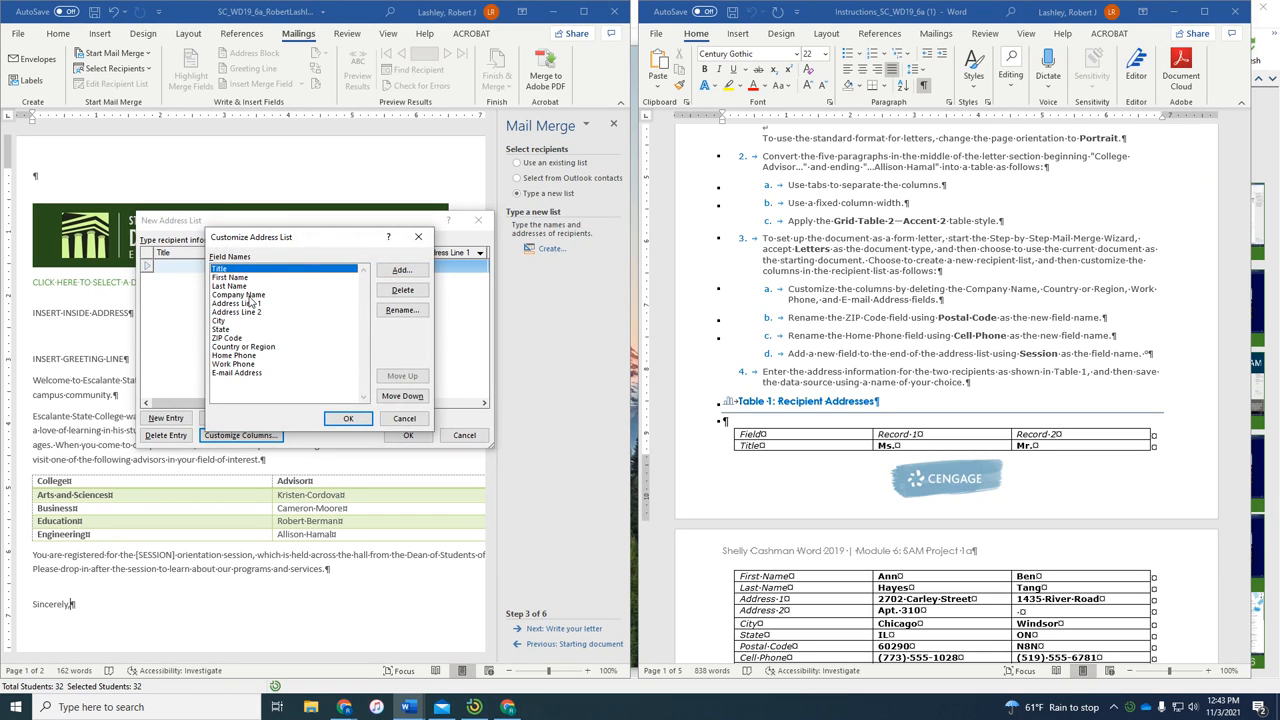
pyautogui.click(401, 290)
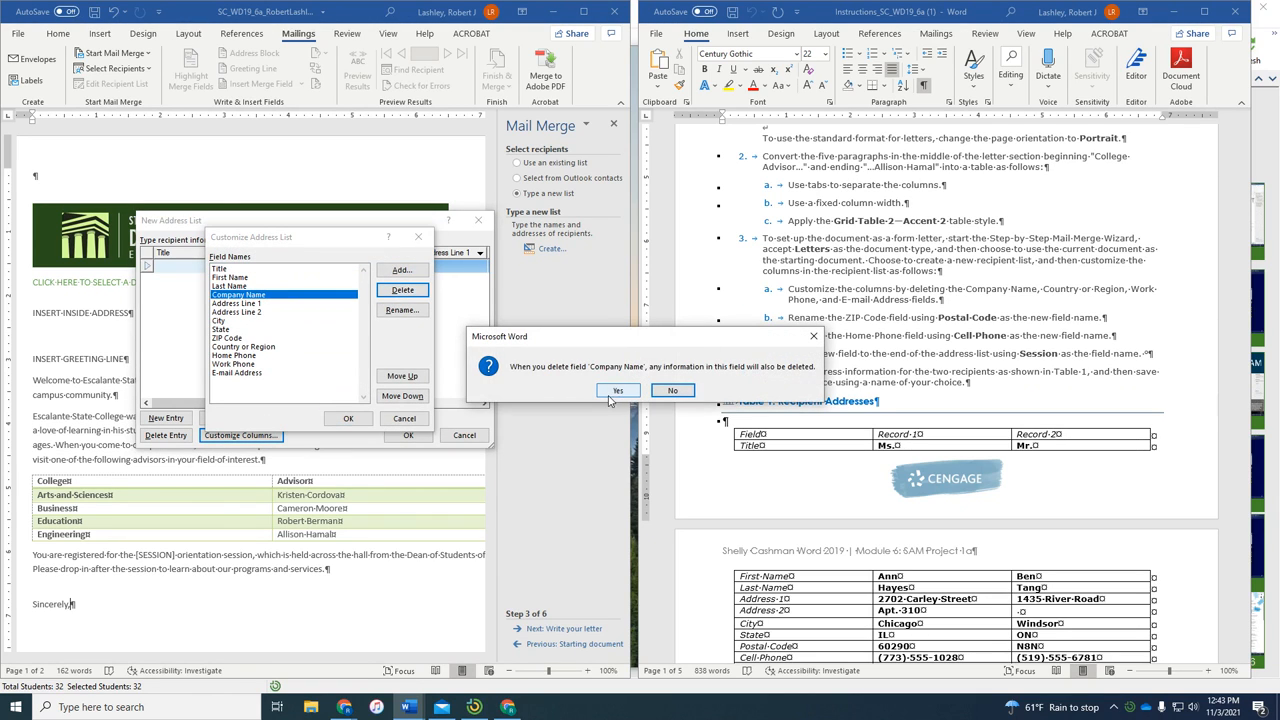
pyautogui.click(617, 390)
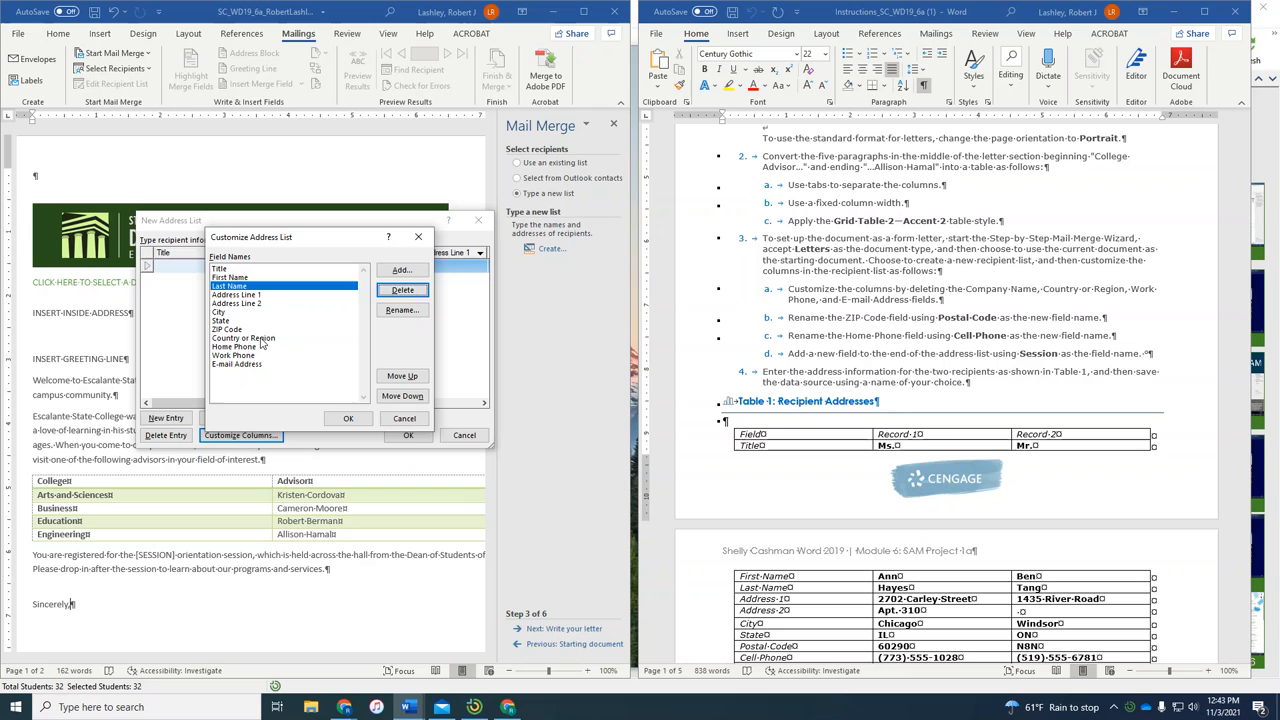
pyautogui.click(402, 289)
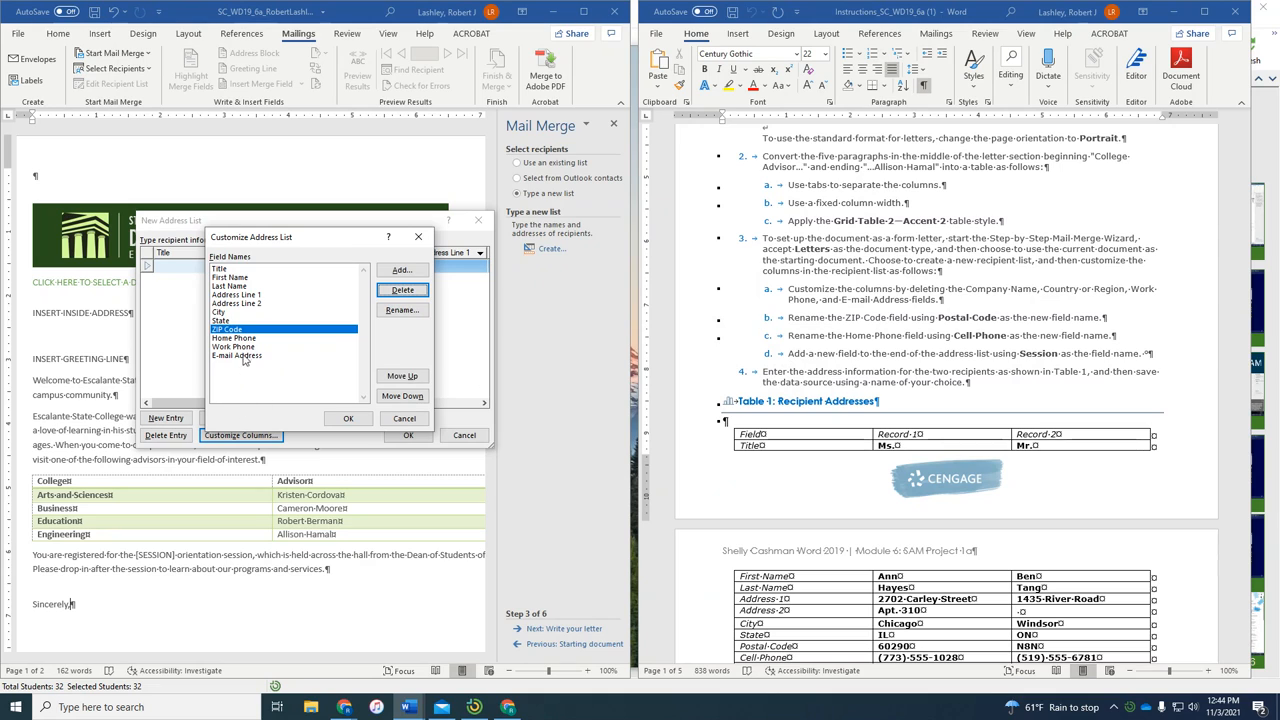
pyautogui.click(402, 289)
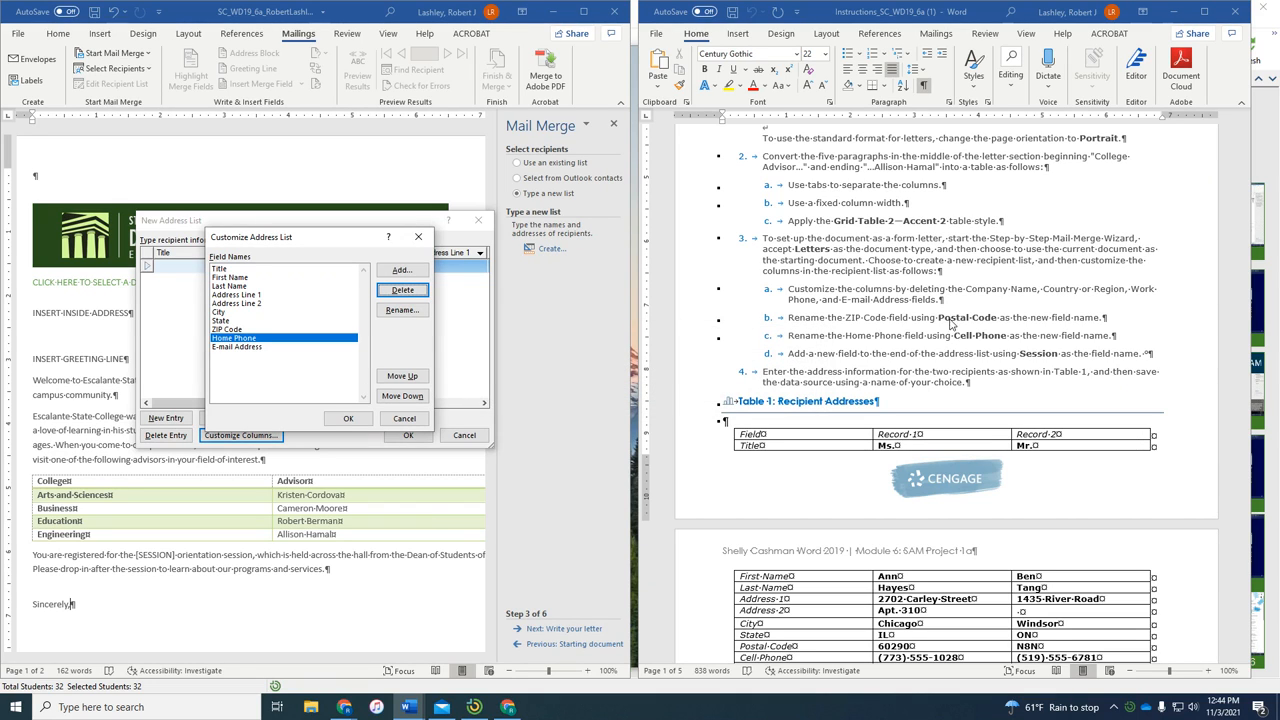
pyautogui.moveTo(873, 313)
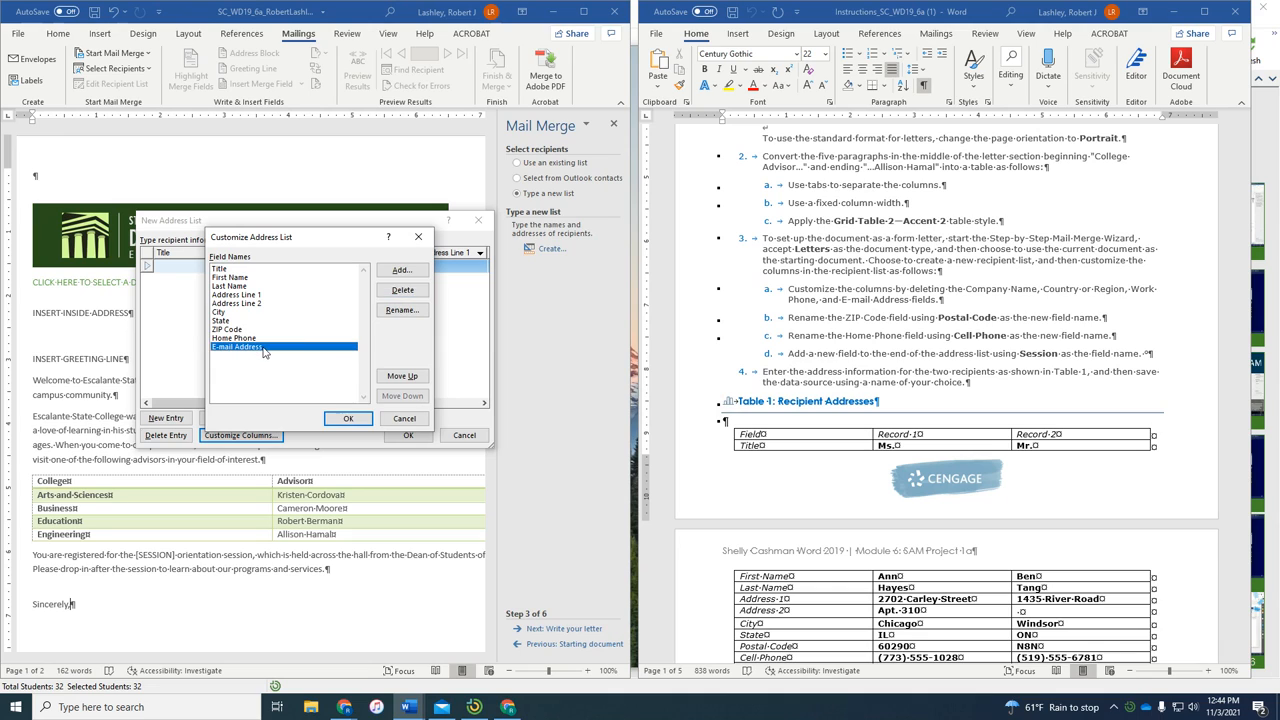
pyautogui.click(402, 290)
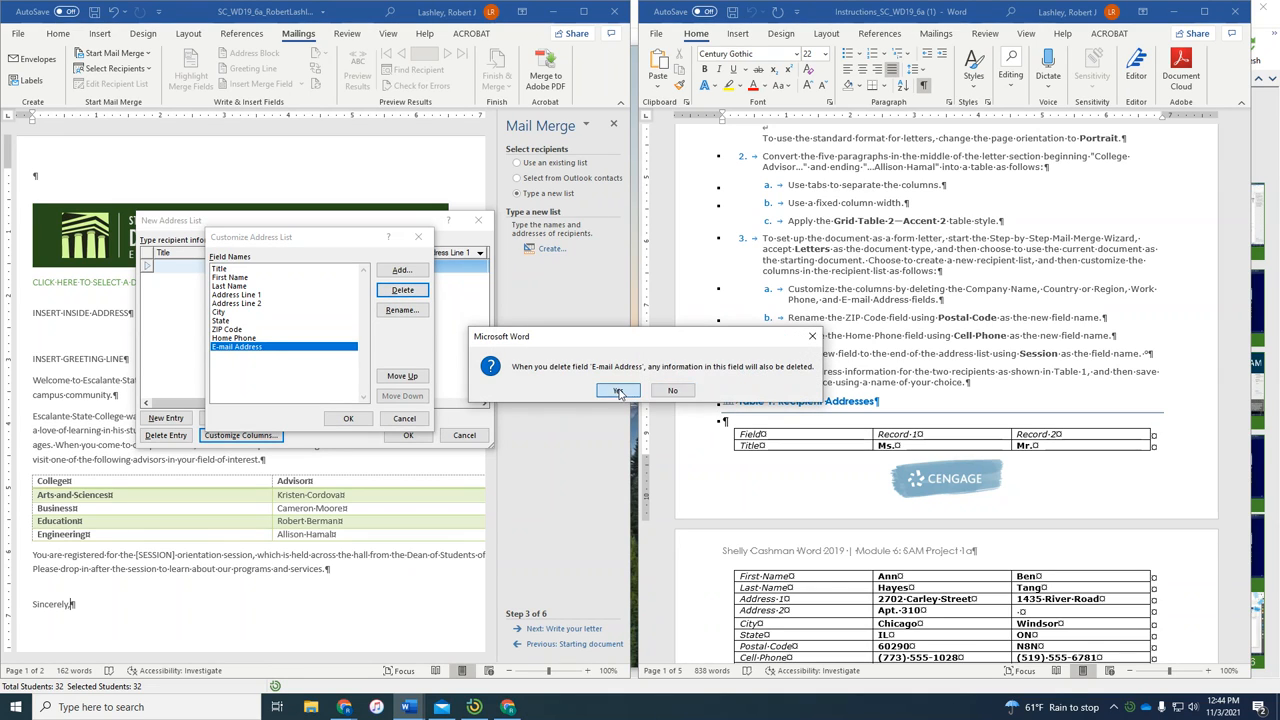
pyautogui.click(617, 390)
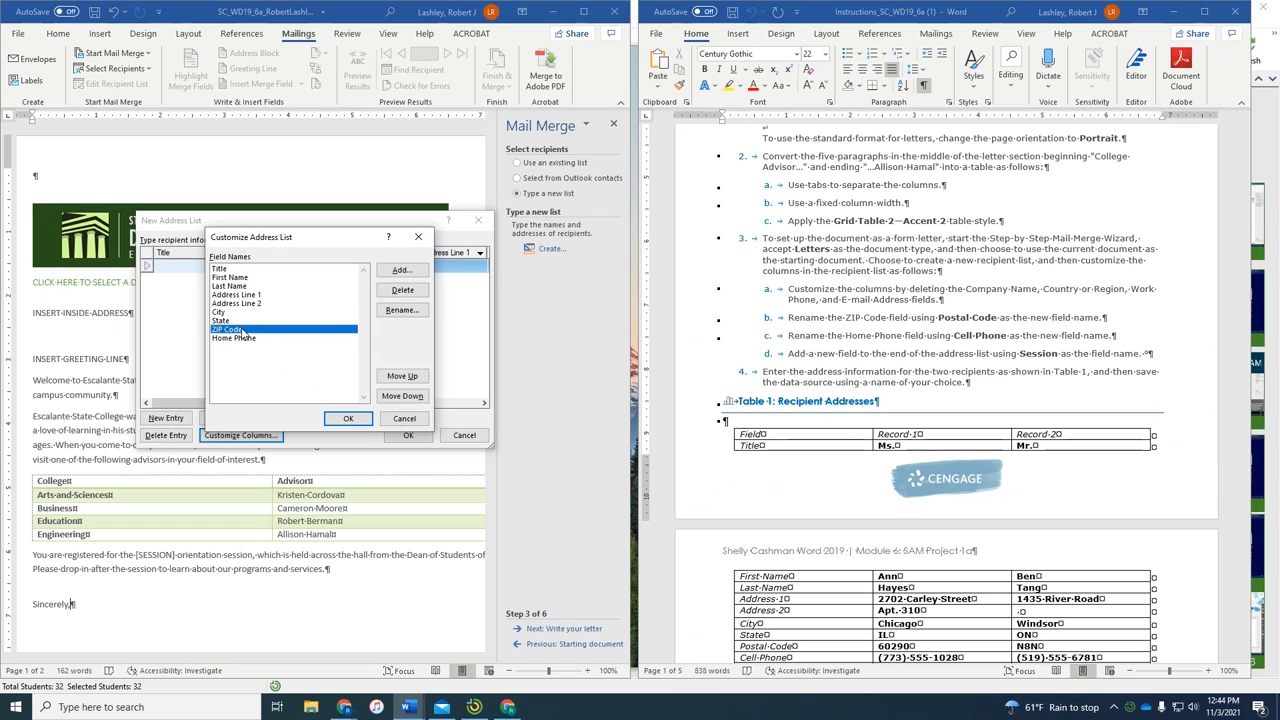
# Rename ZIP Code to Postal Code, add a Session field, and accept the customized columns.
pyautogui.click(401, 309)
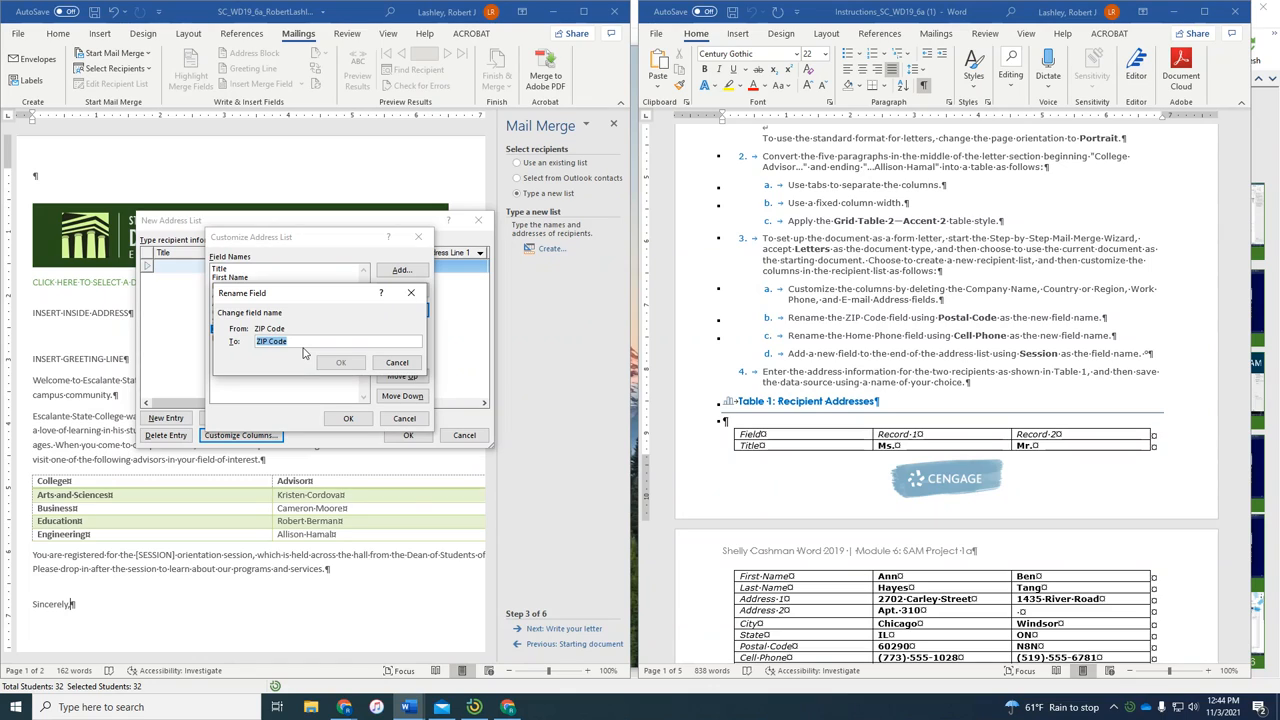
pyautogui.write('Postal C')
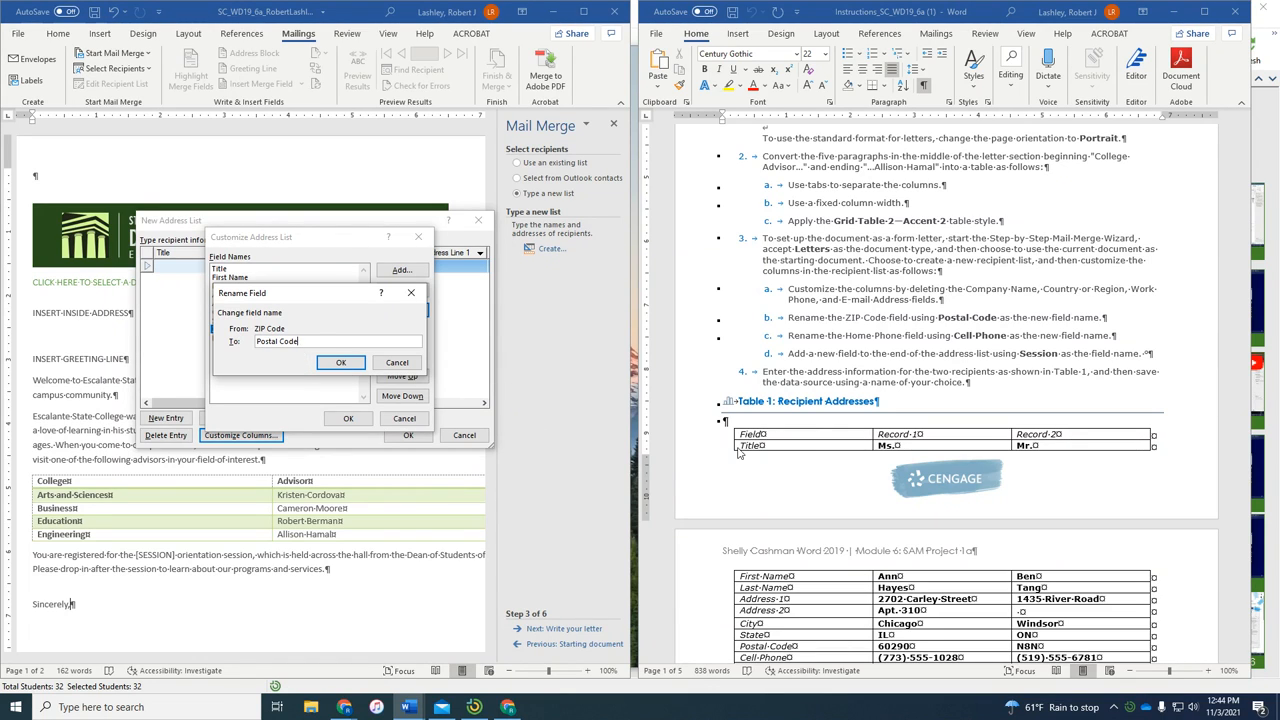
pyautogui.moveTo(507, 411)
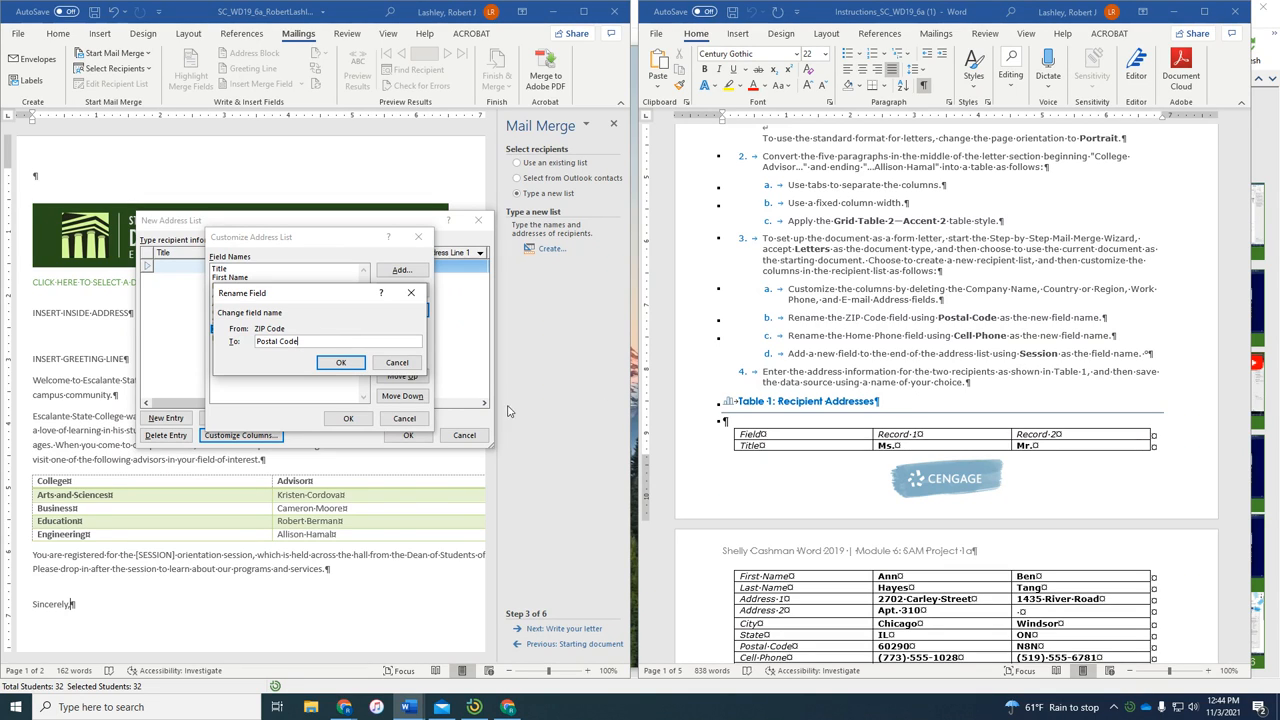
pyautogui.click(341, 362)
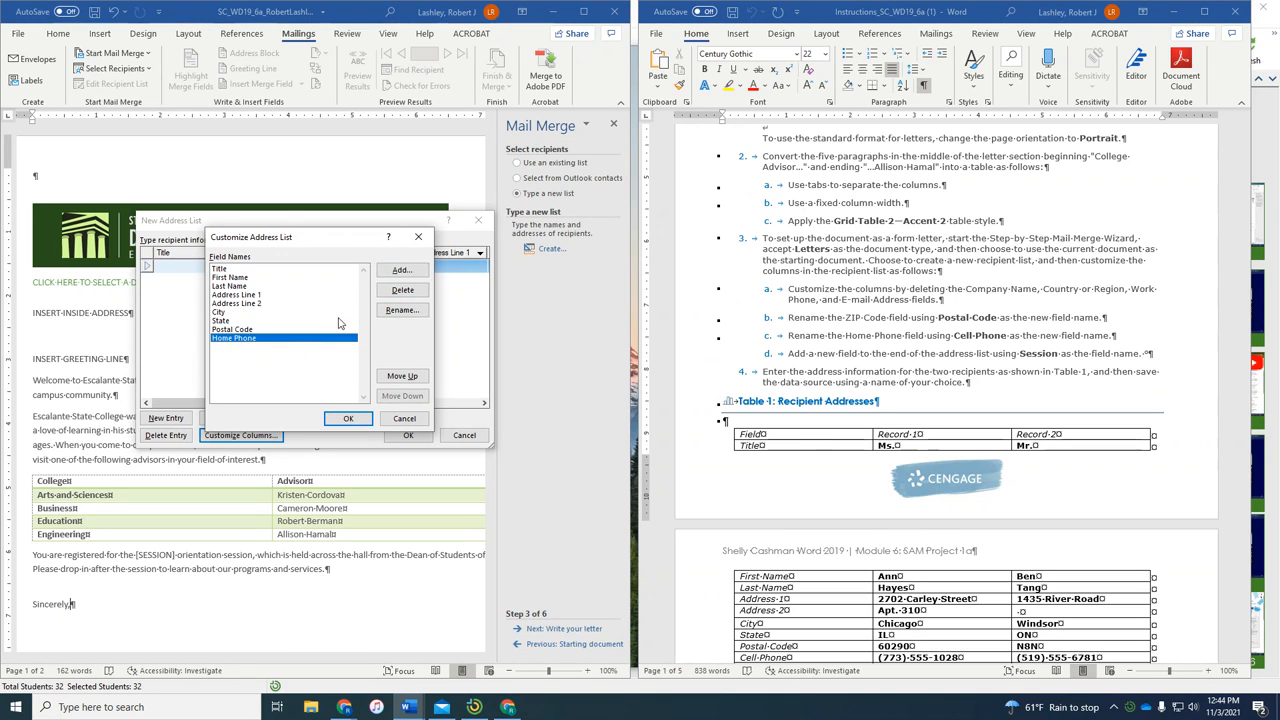
pyautogui.click(401, 270)
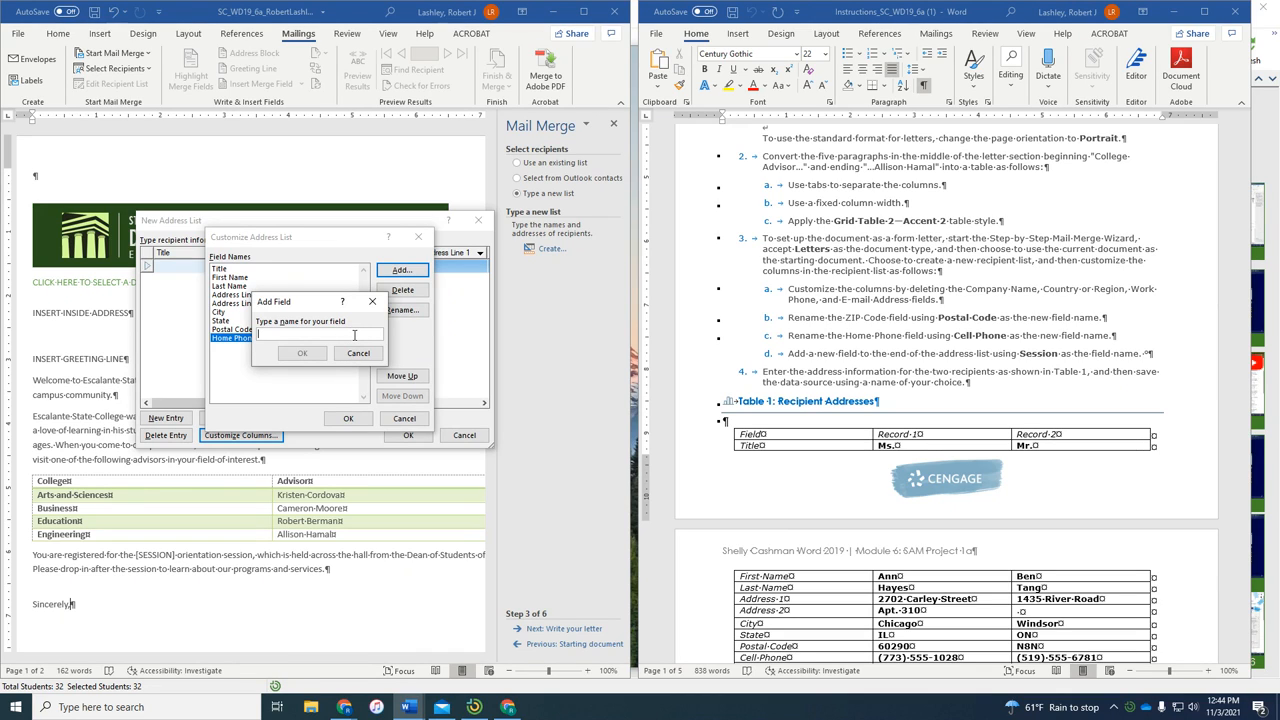
pyautogui.write('Session')
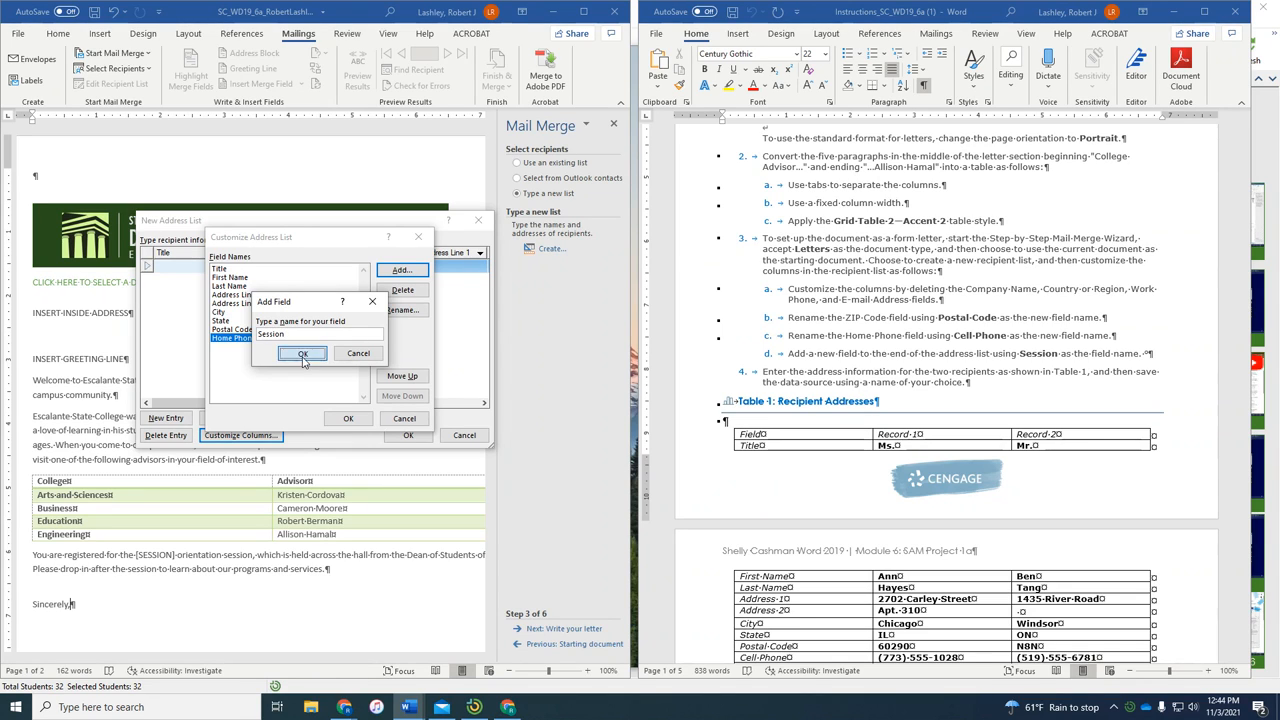
pyautogui.click(303, 354)
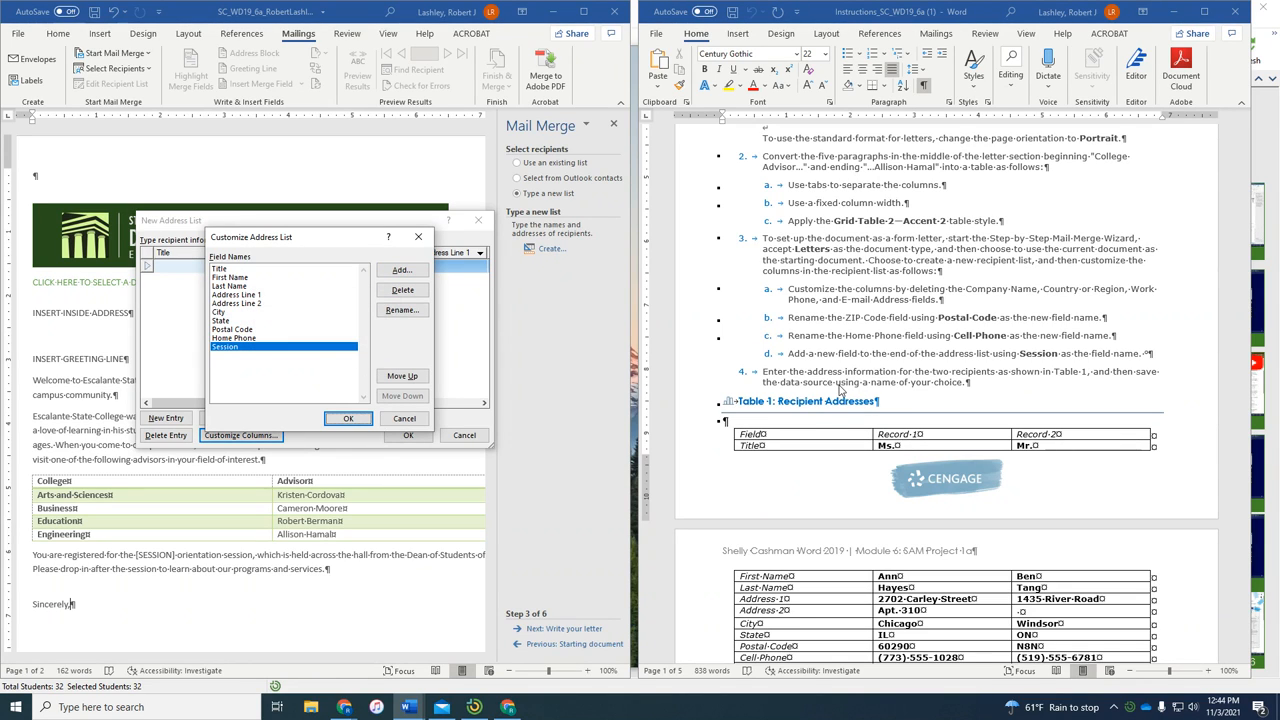
pyautogui.moveTo(1066, 382)
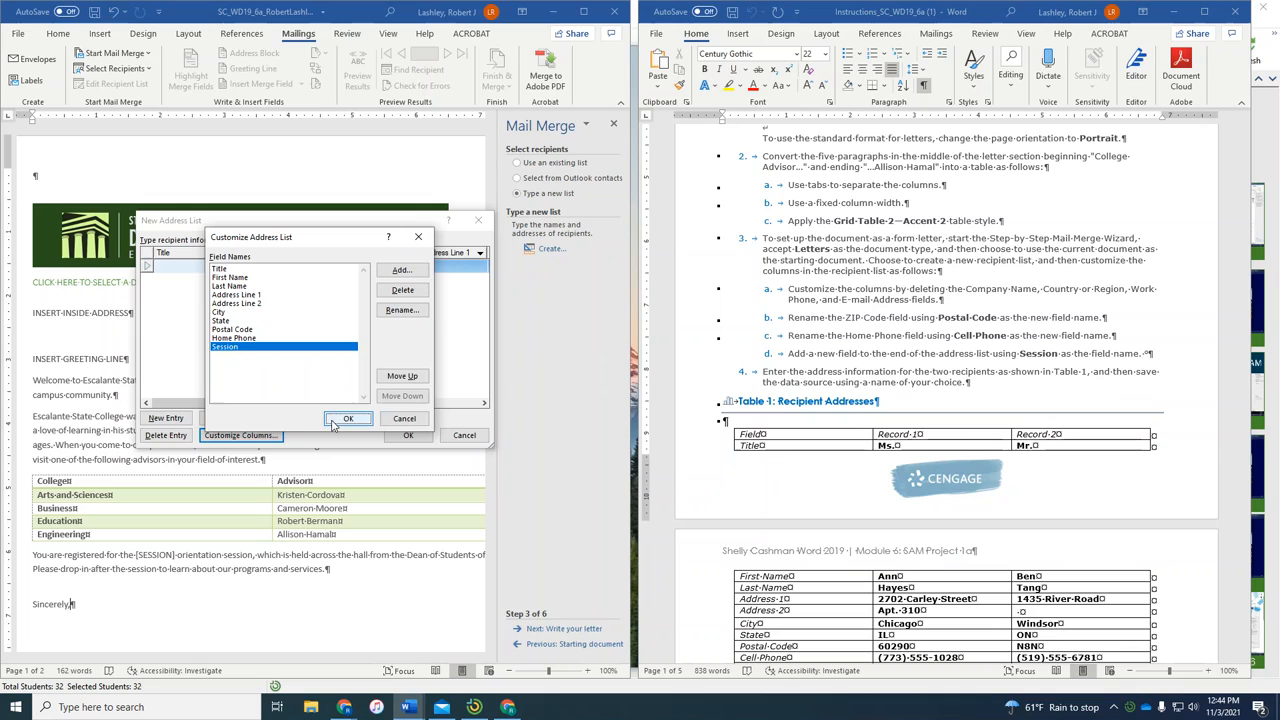
pyautogui.click(348, 418)
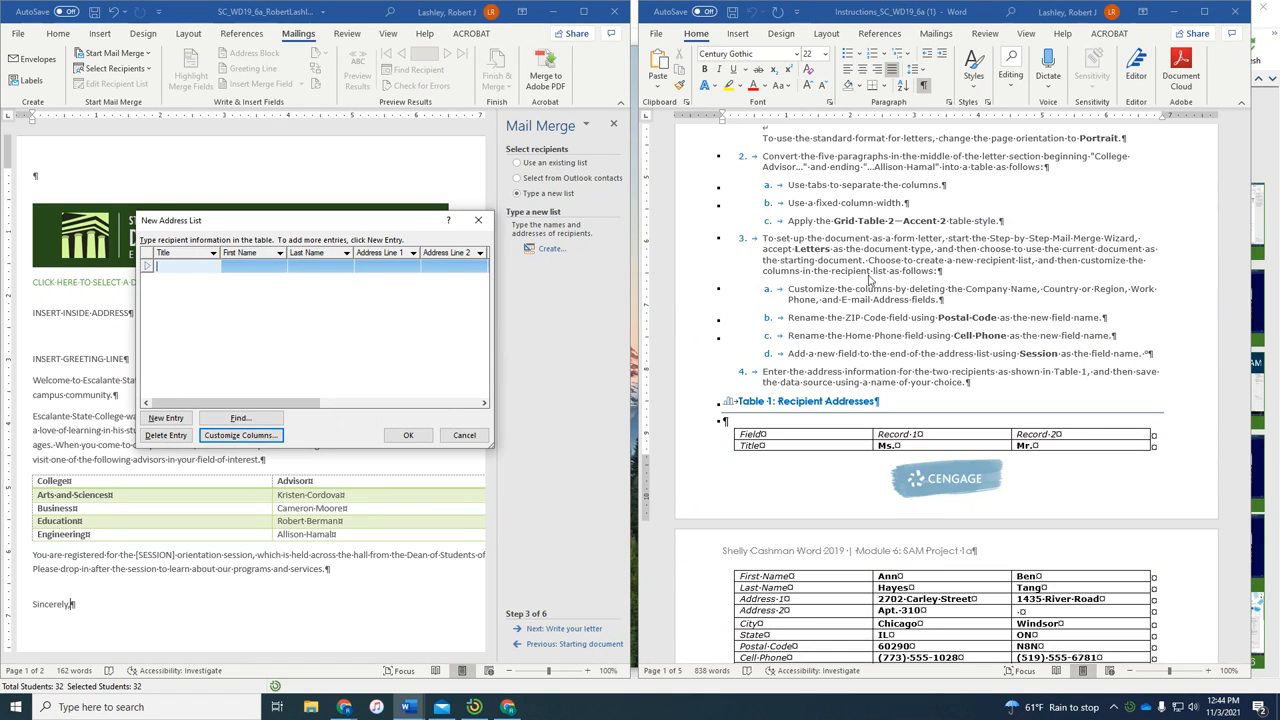
pyautogui.moveTo(200, 318)
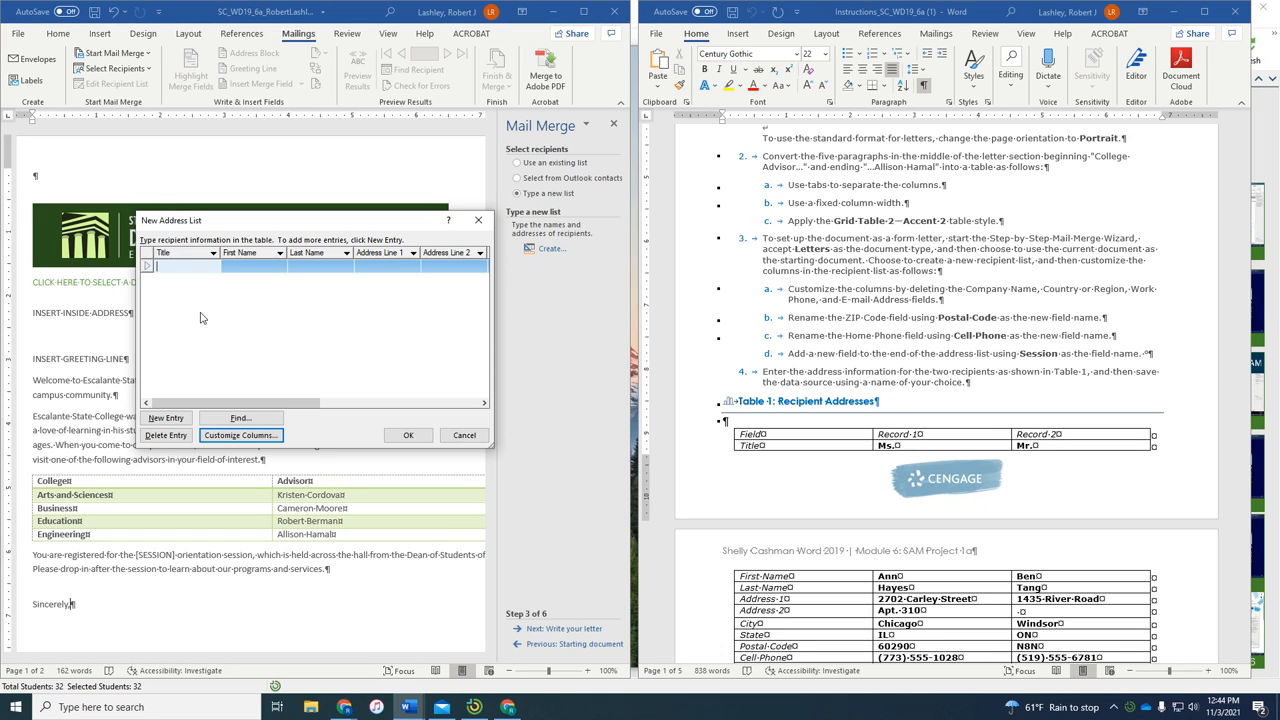
pyautogui.moveTo(213, 299)
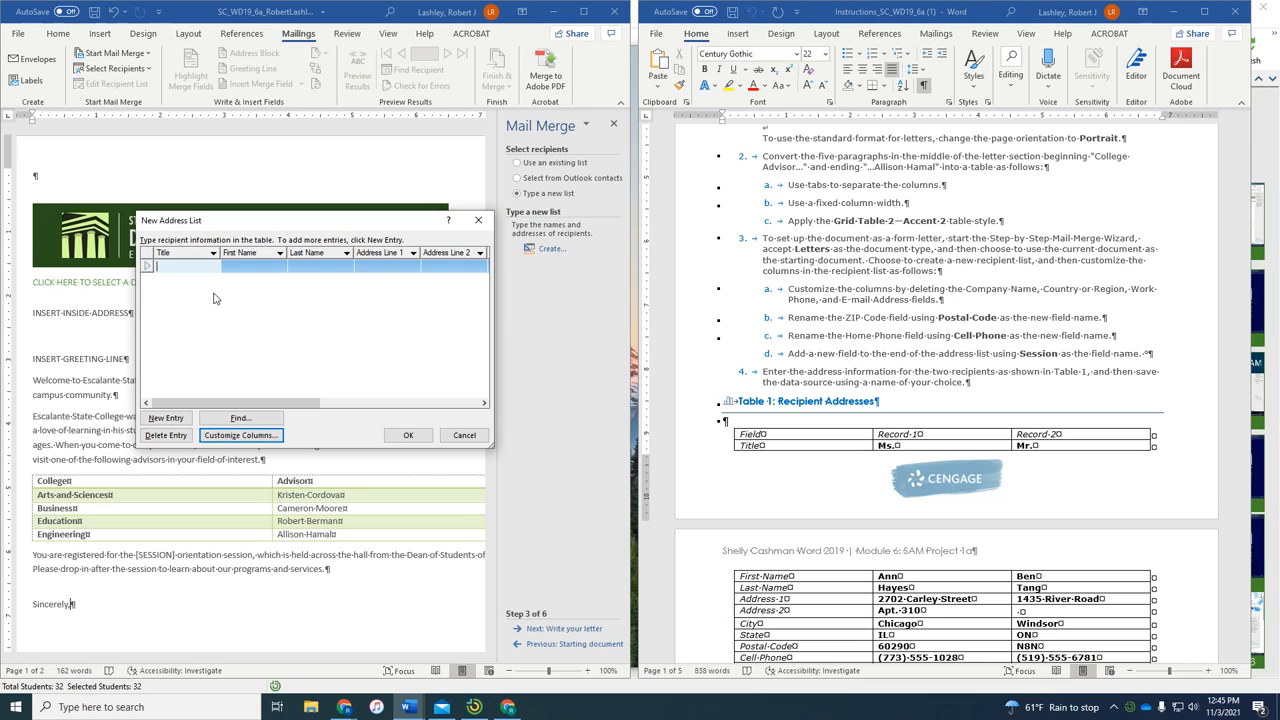
pyautogui.write('Ms.')
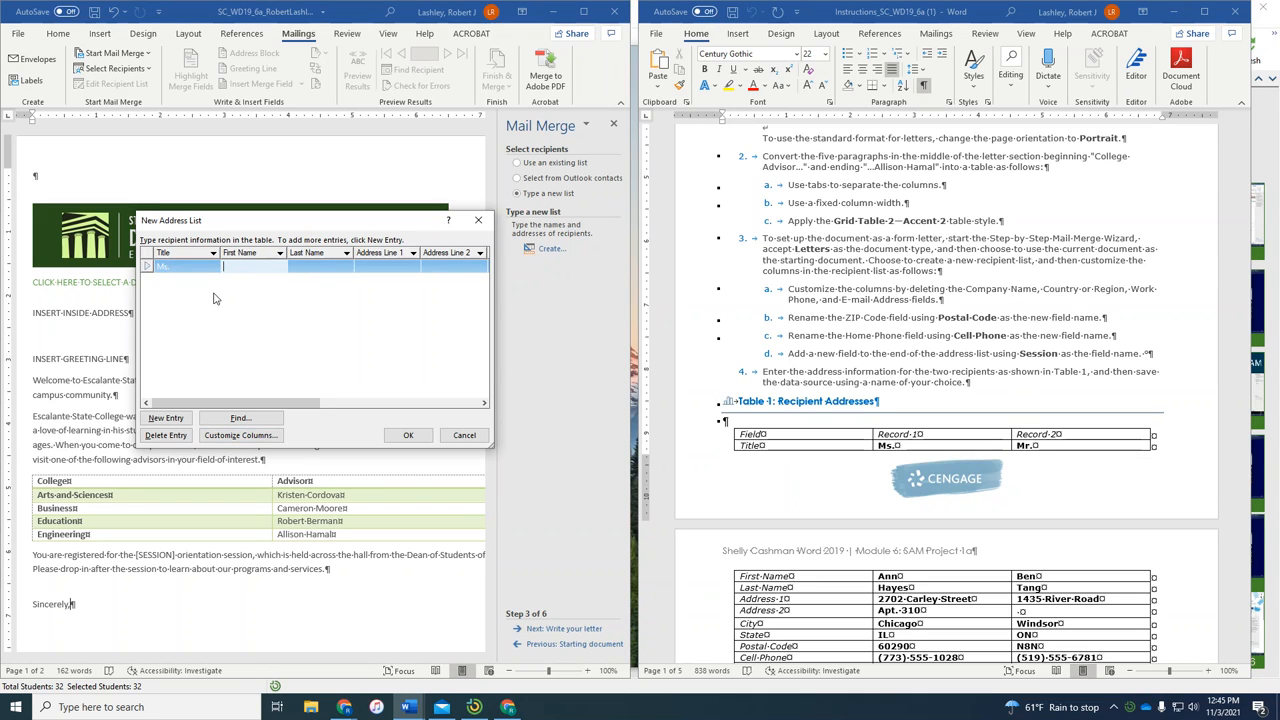
pyautogui.write('Ann')
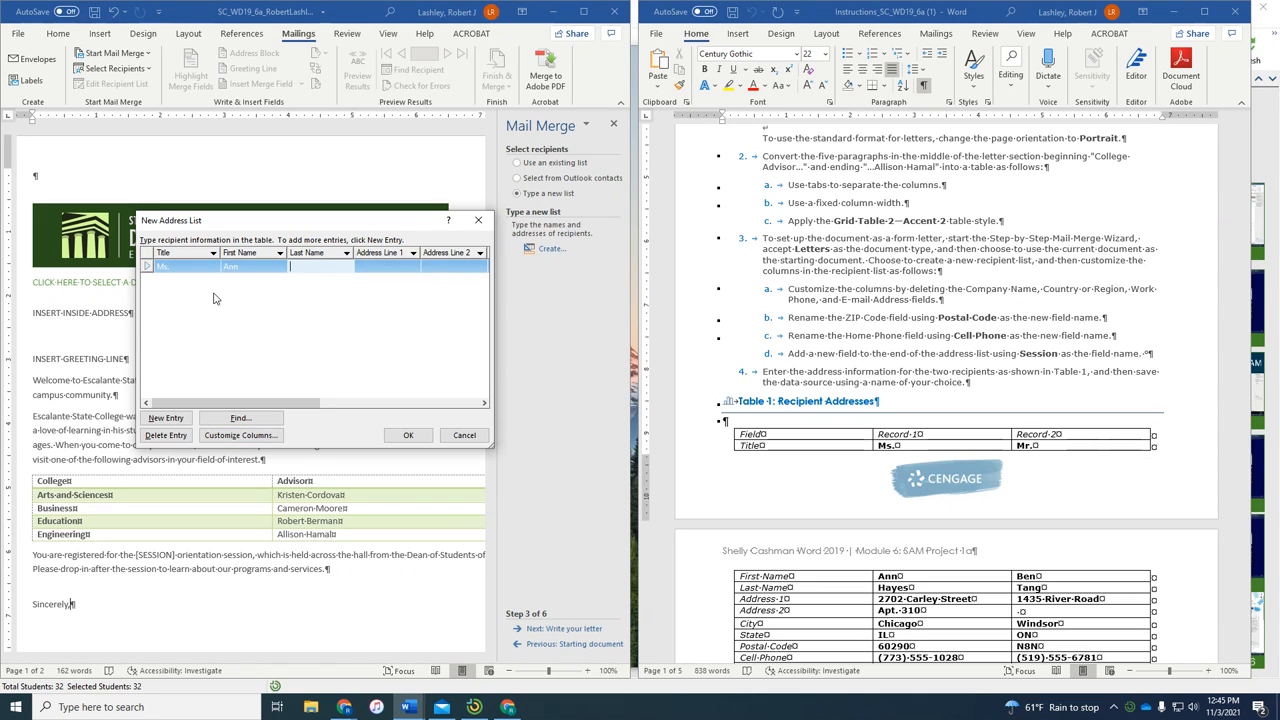
pyautogui.write('Hayes')
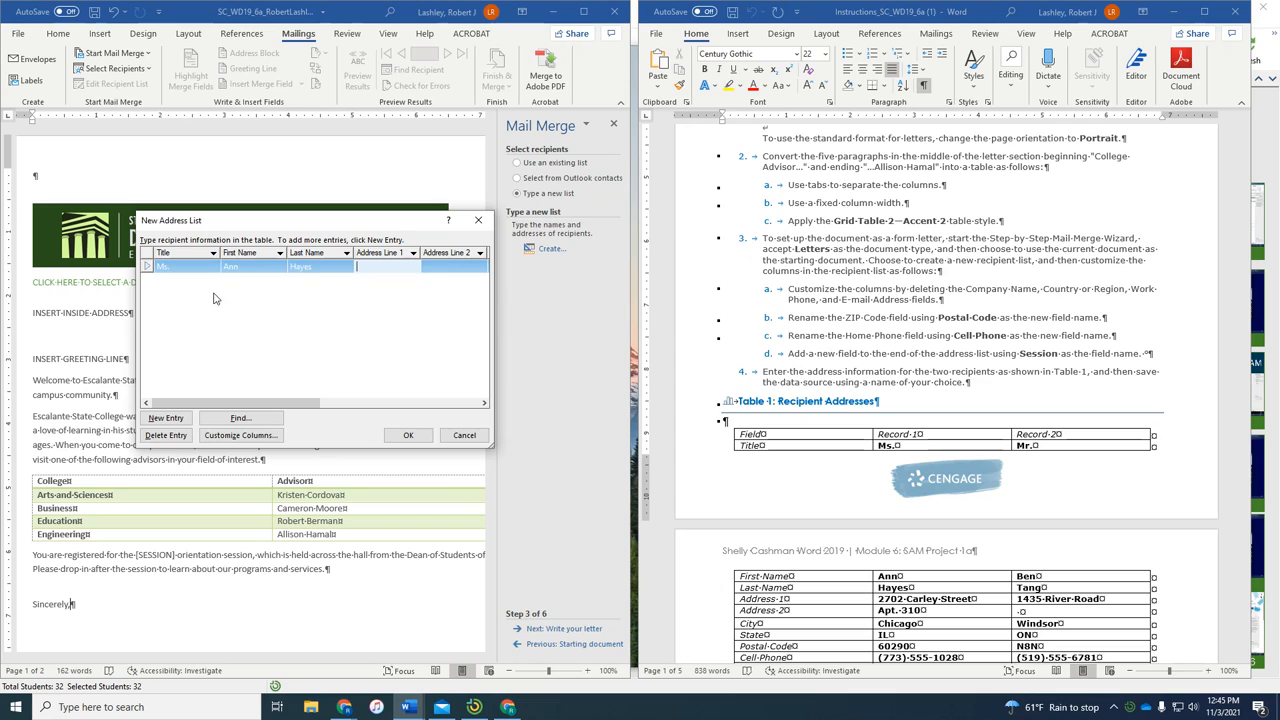
pyautogui.write('270')
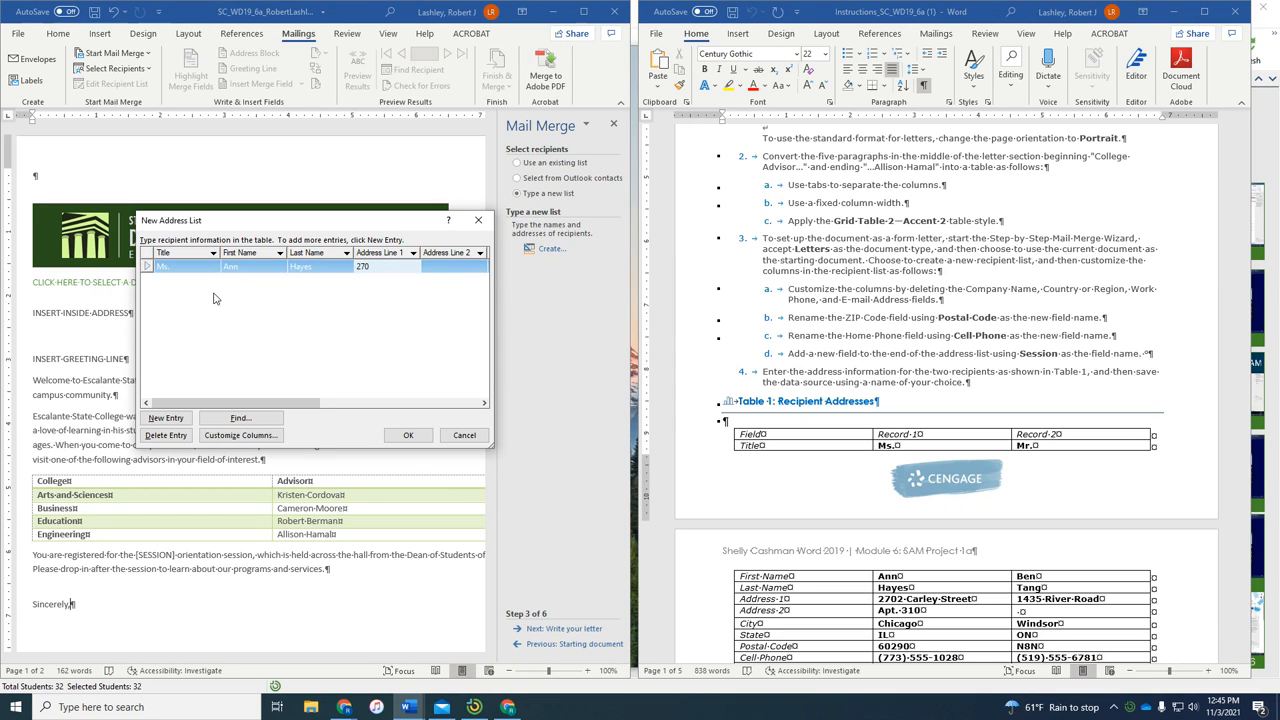
pyautogui.write('2')
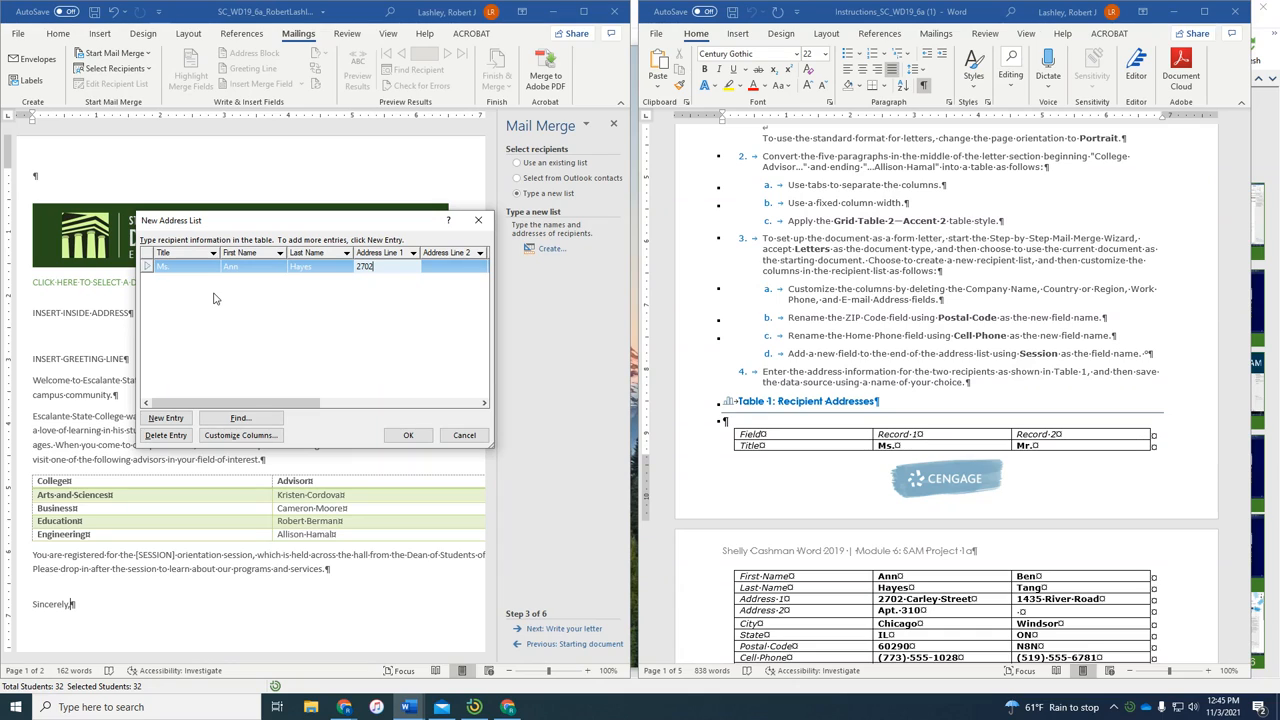
pyautogui.write('Carley Stre')
pyautogui.write('60290')
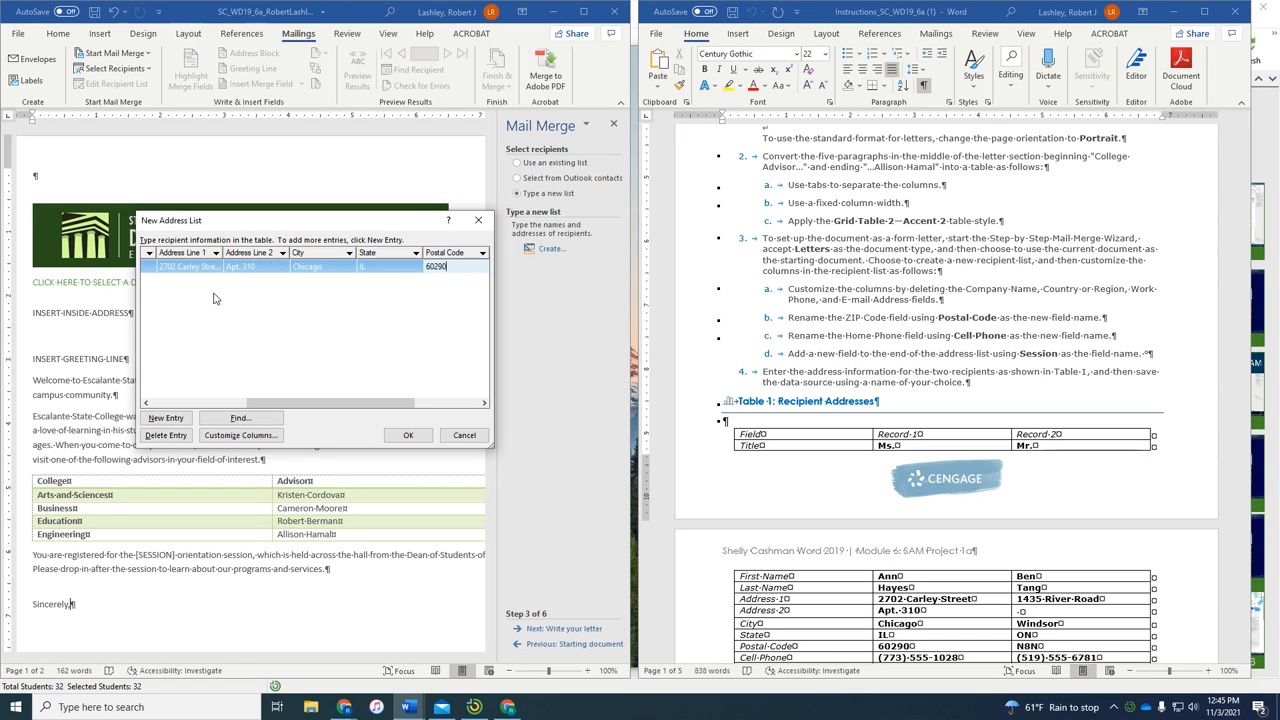
pyautogui.moveTo(80, 326)
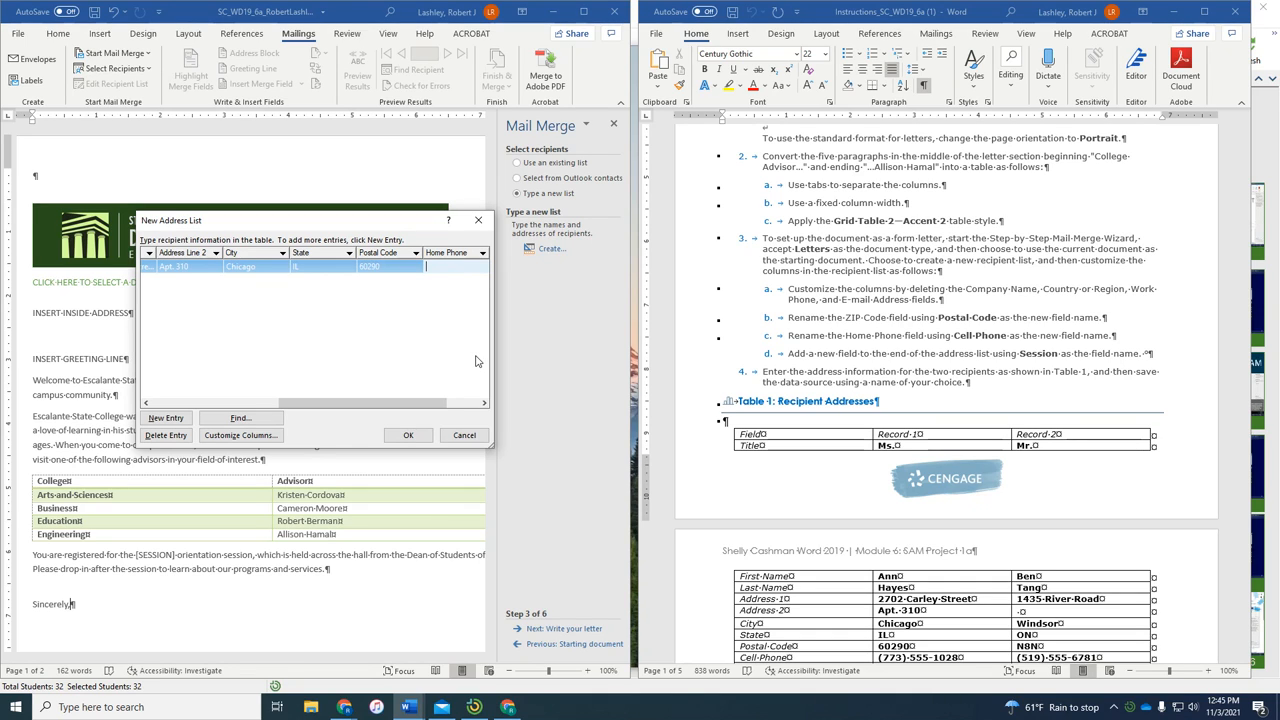
pyautogui.write('773-')
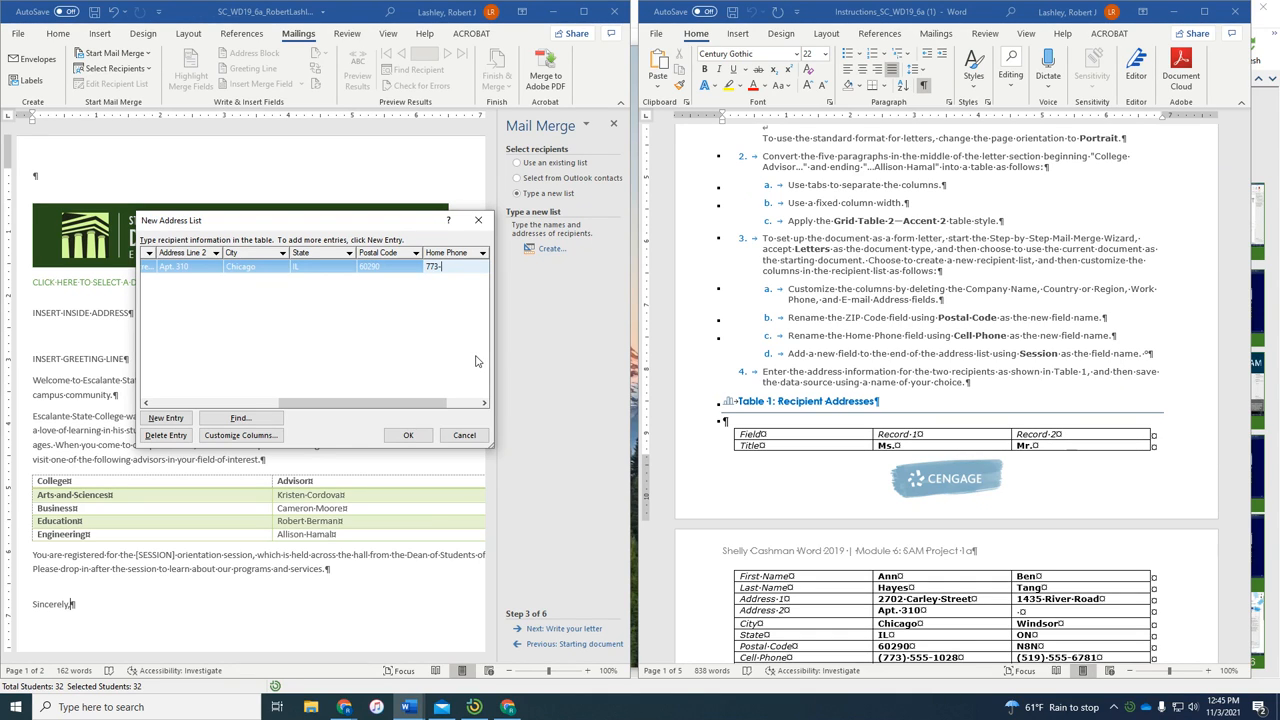
pyautogui.write('555-')
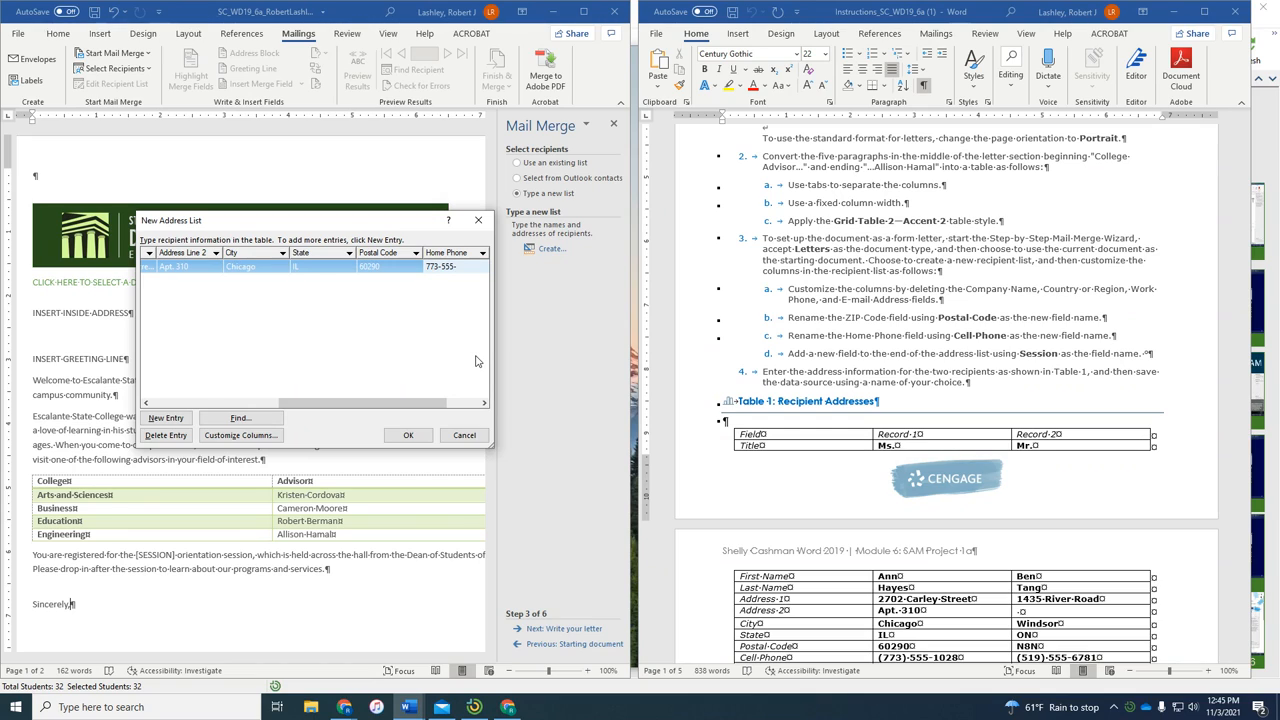
pyautogui.write('1028')
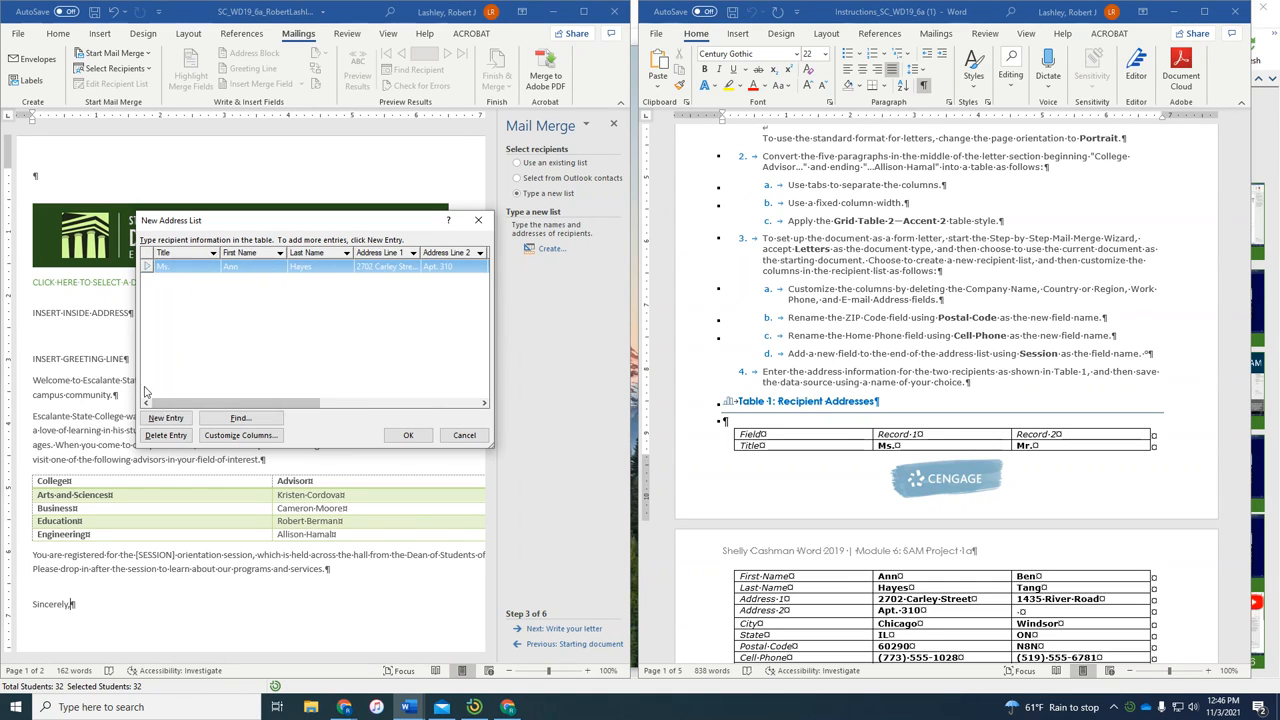
pyautogui.click(166, 417)
pyautogui.write('Mr.')
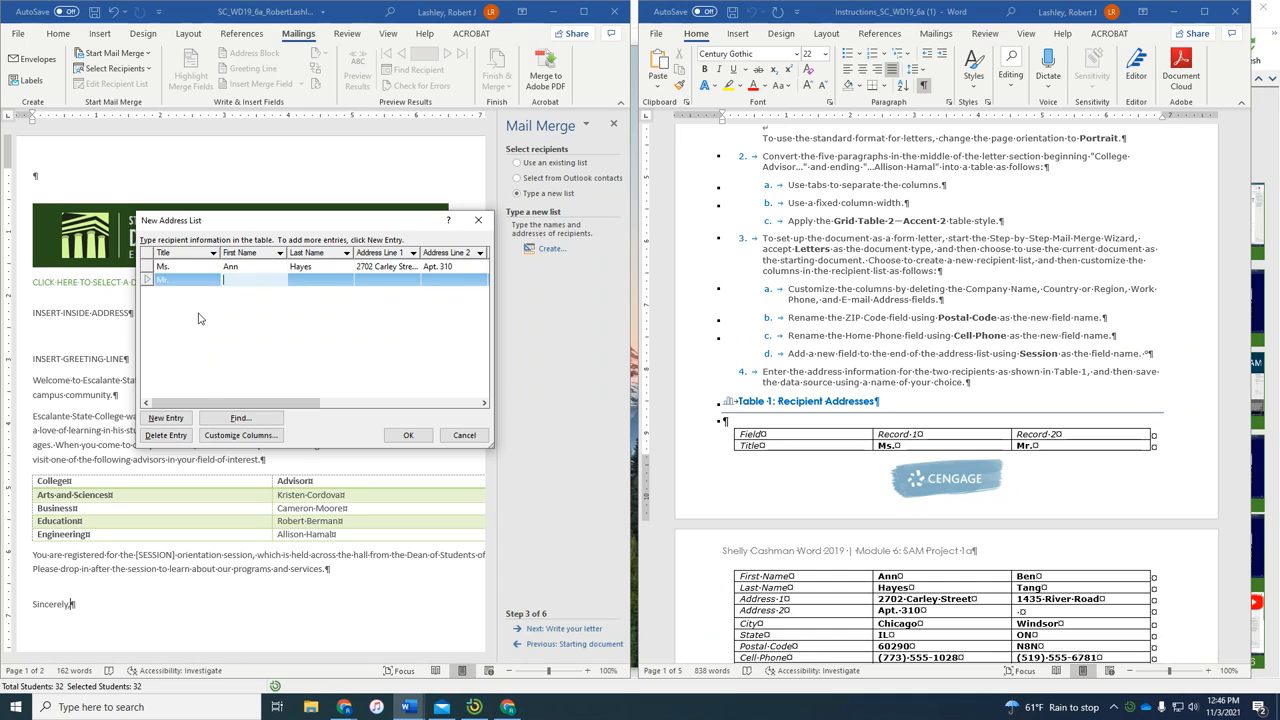
pyautogui.write('Ben')
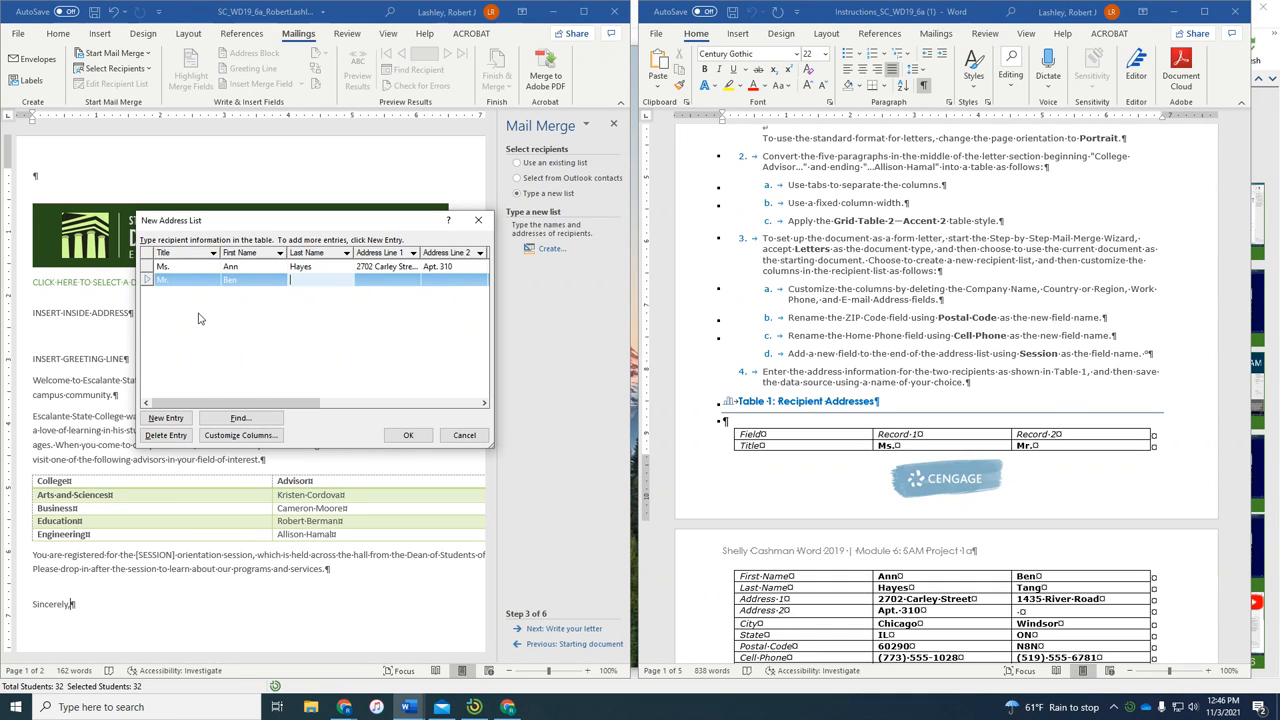
pyautogui.write('Tang')
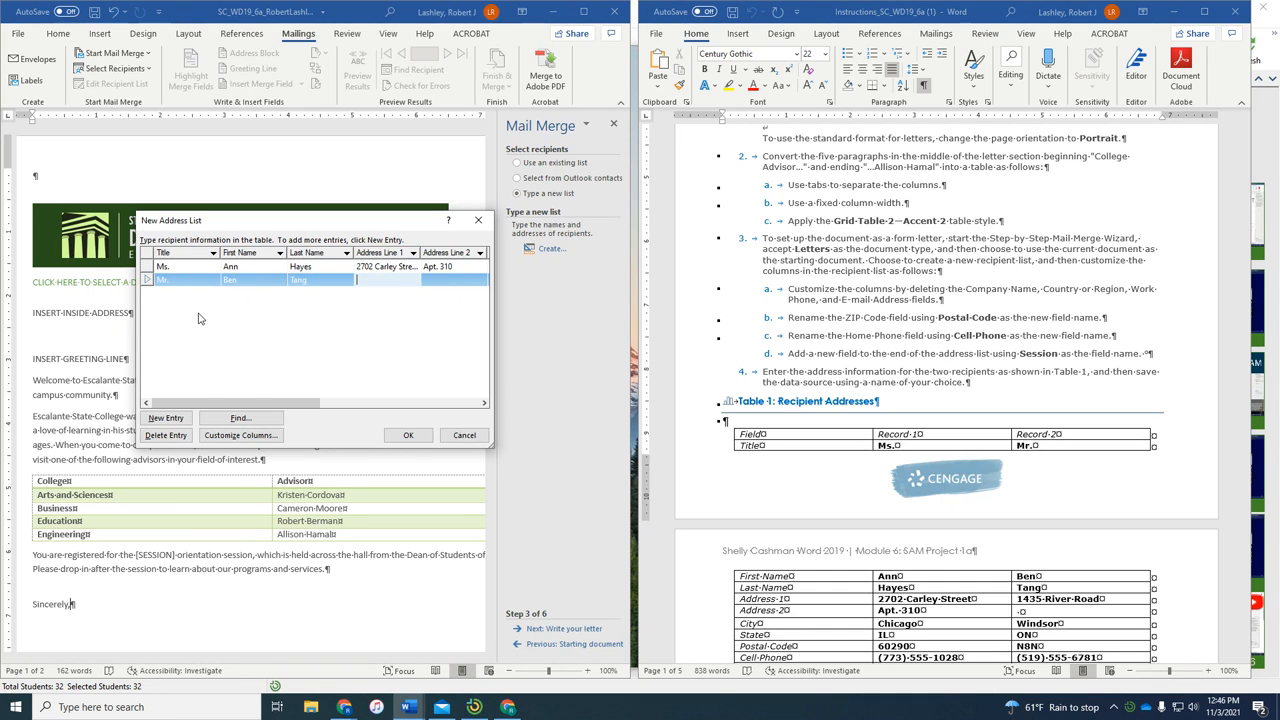
pyautogui.write('1435 River Road')
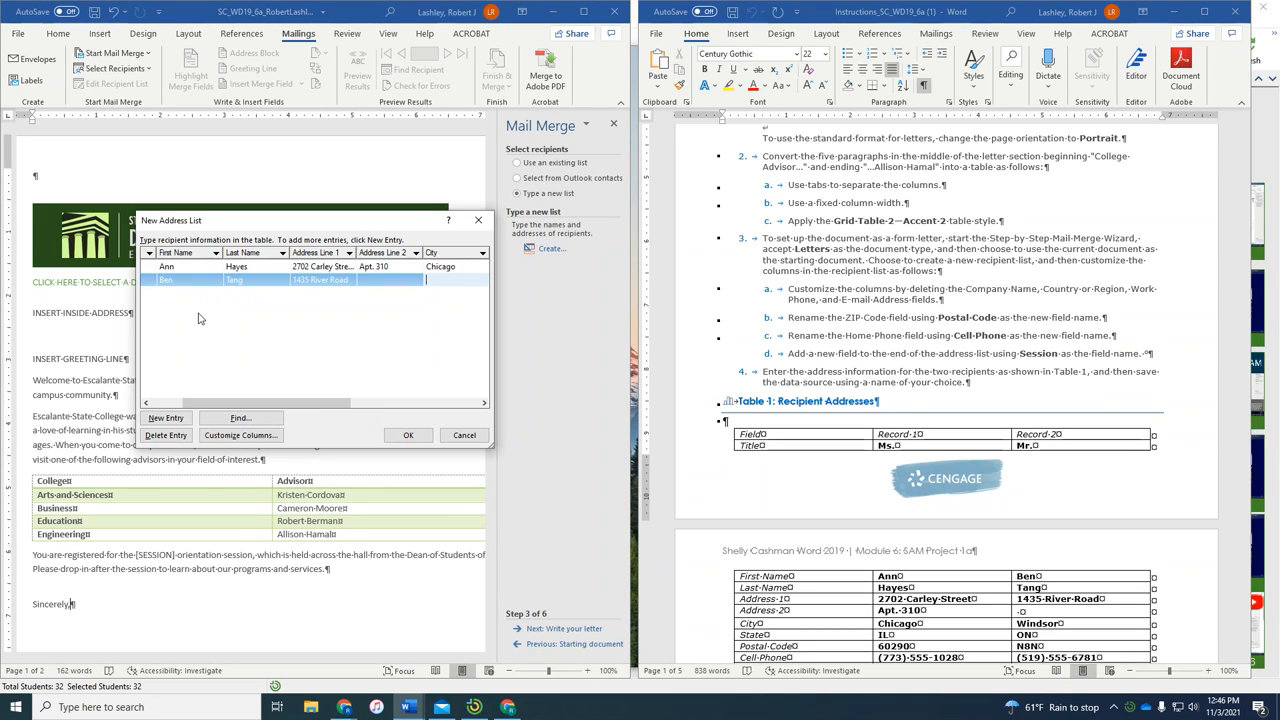
pyautogui.write('Windsor')
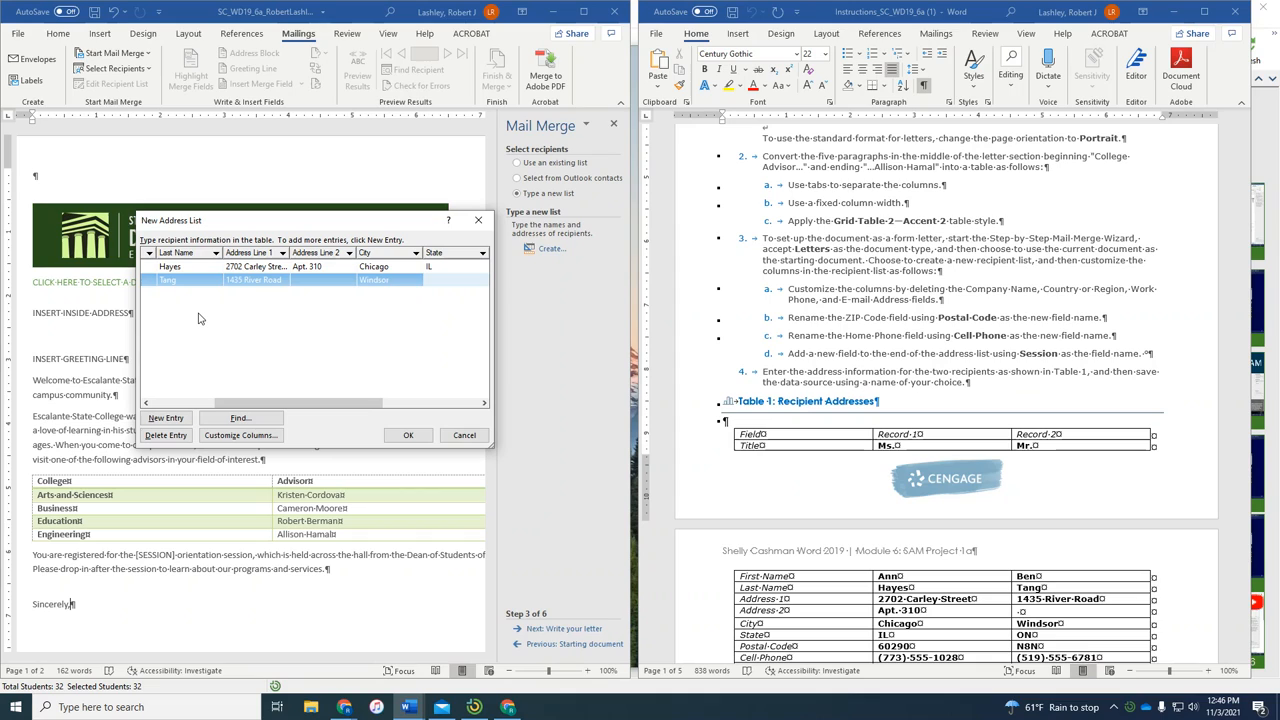
pyautogui.write('ON')
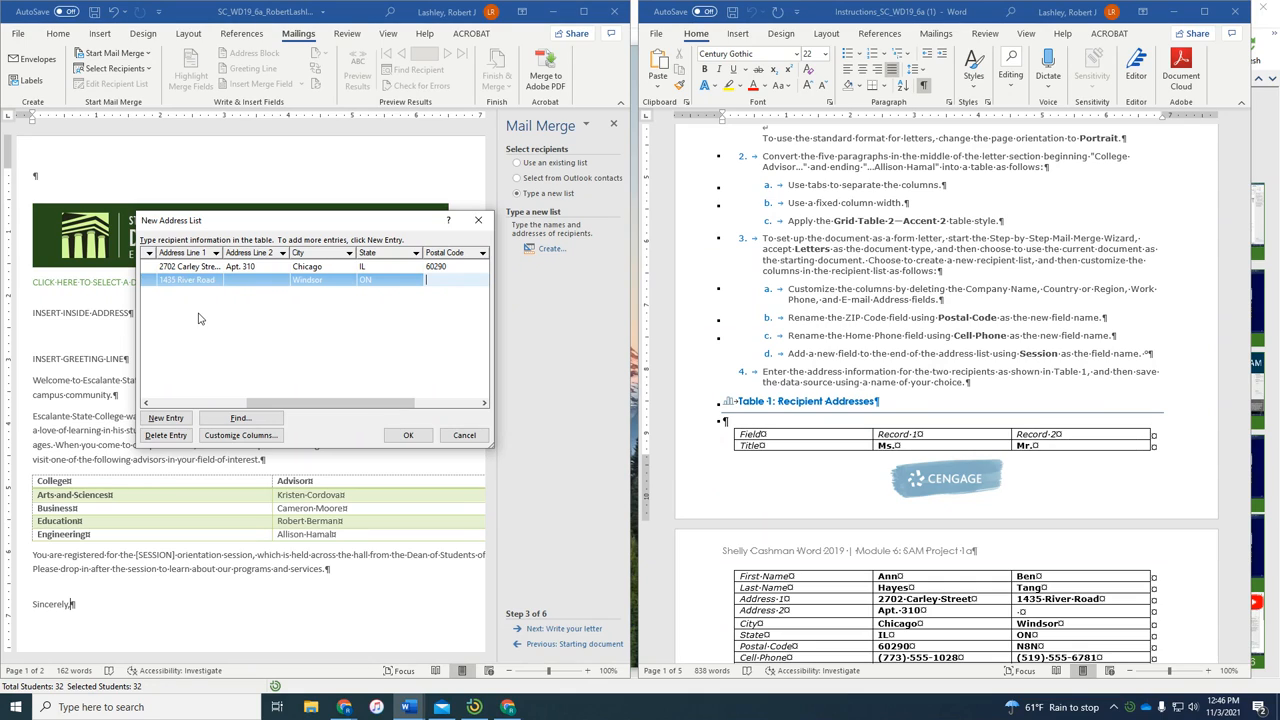
pyautogui.write('N')
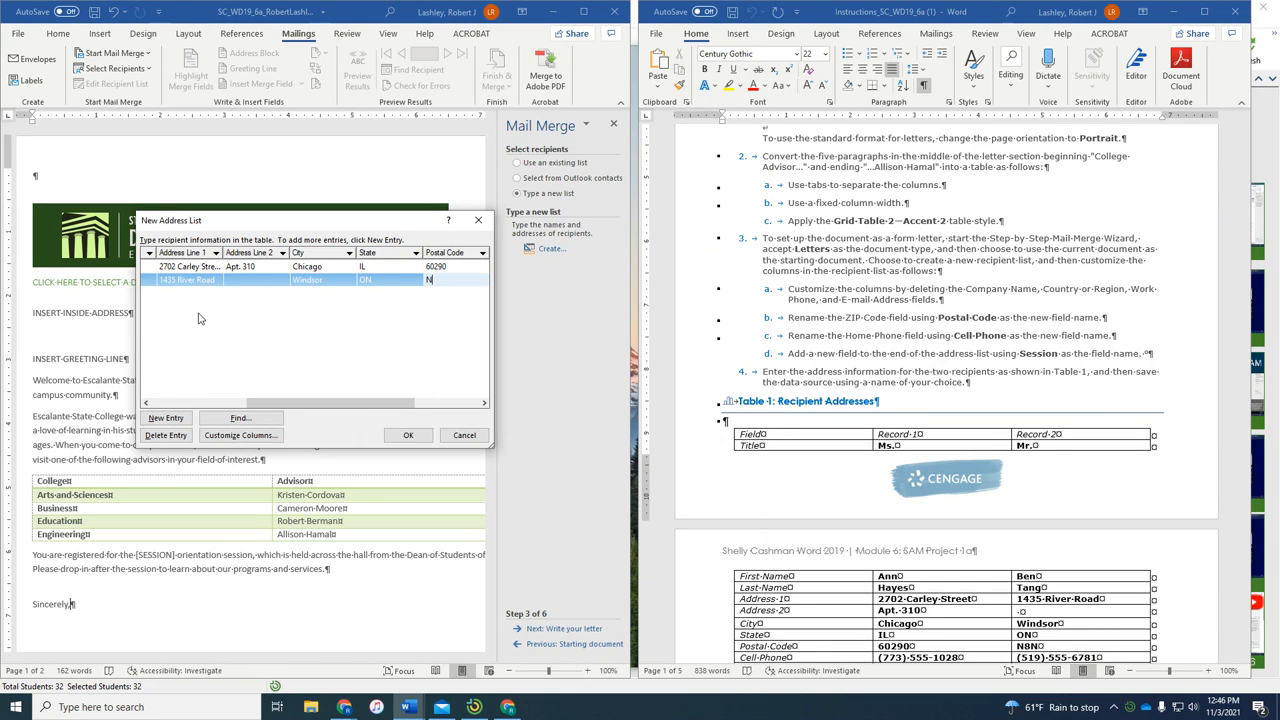
pyautogui.write('N8N')
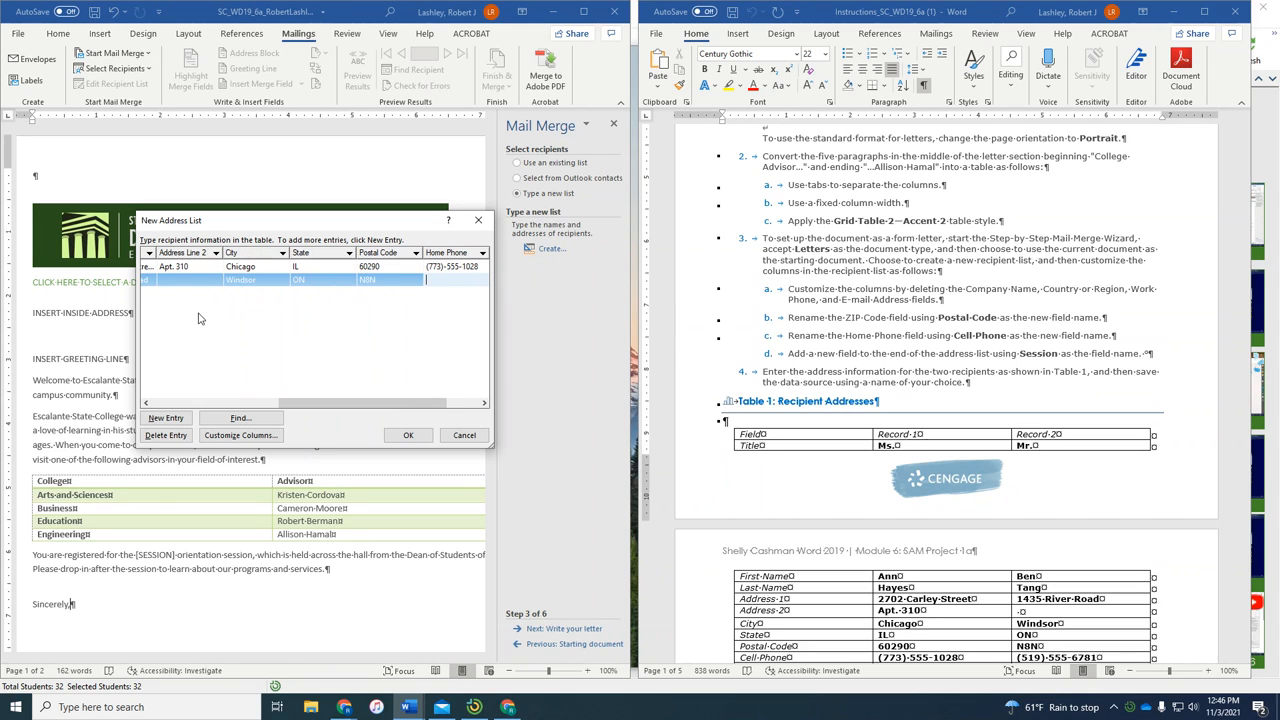
pyautogui.write('519)-555-6781')
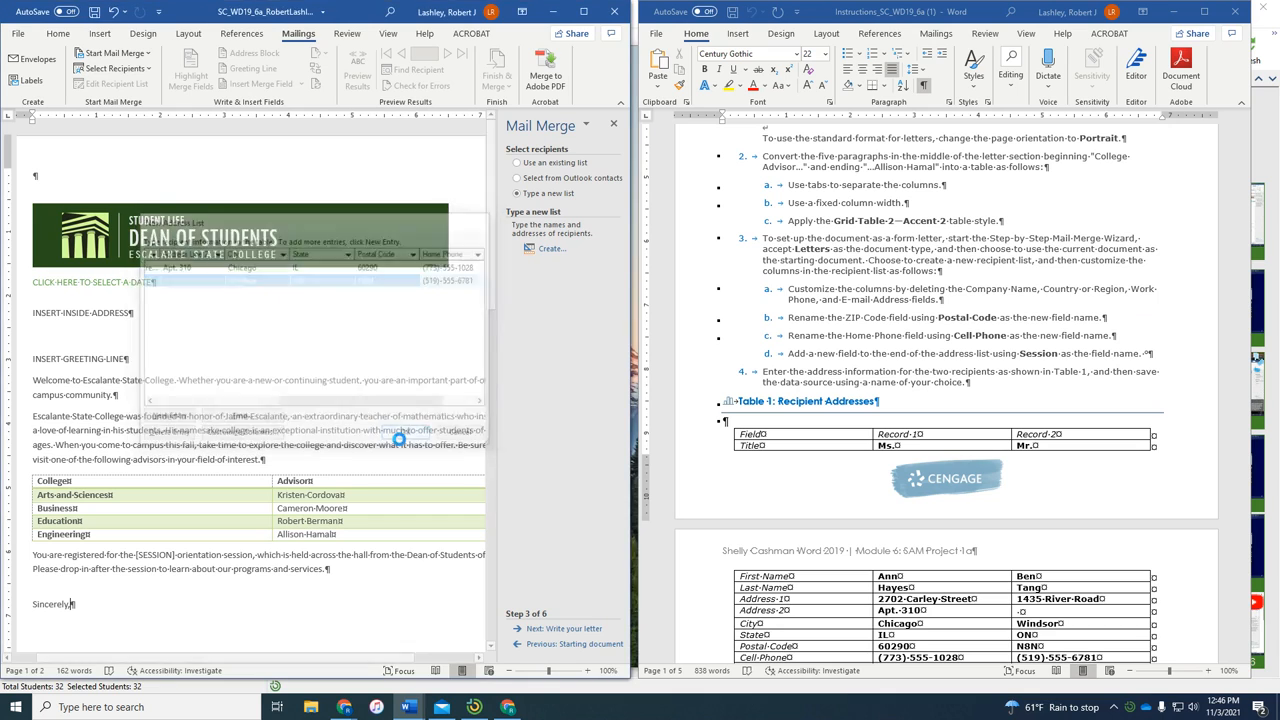
# Close the address list and save it as SC_WD_19_6a in My Data Sources.
pyautogui.click(551, 248)
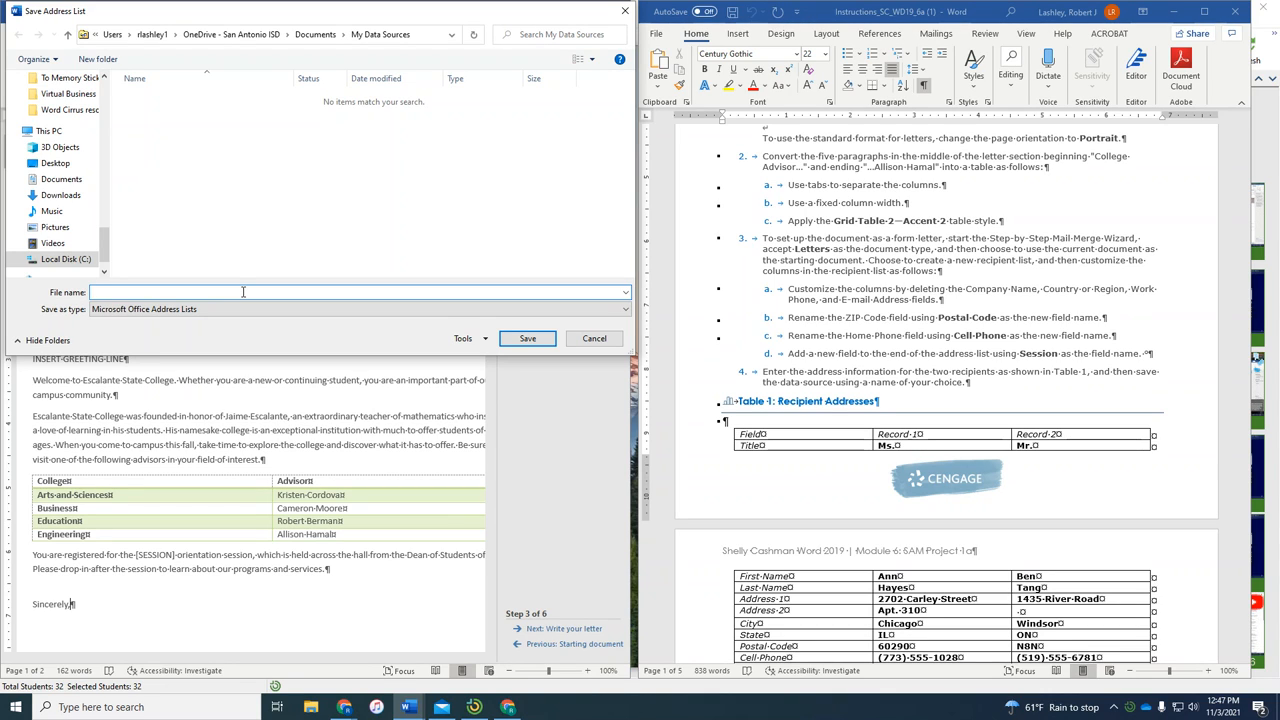
pyautogui.write('SC_')
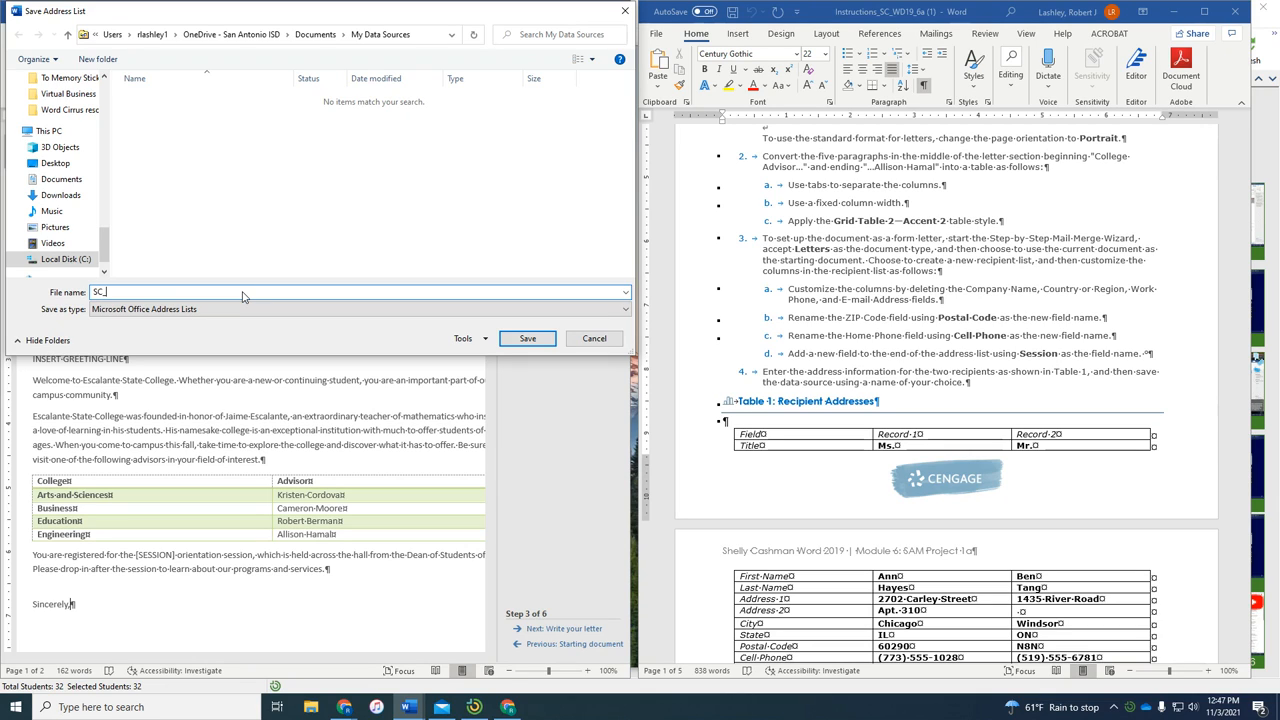
pyautogui.write('WD_')
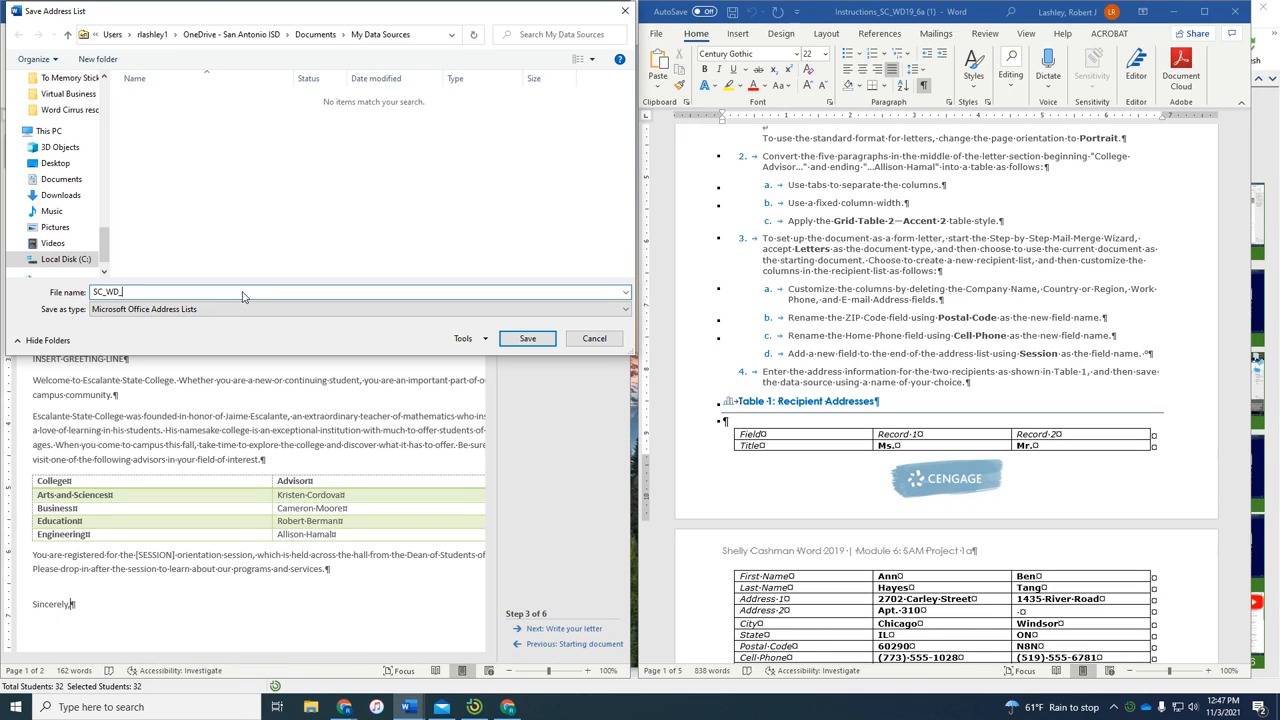
pyautogui.write('19')
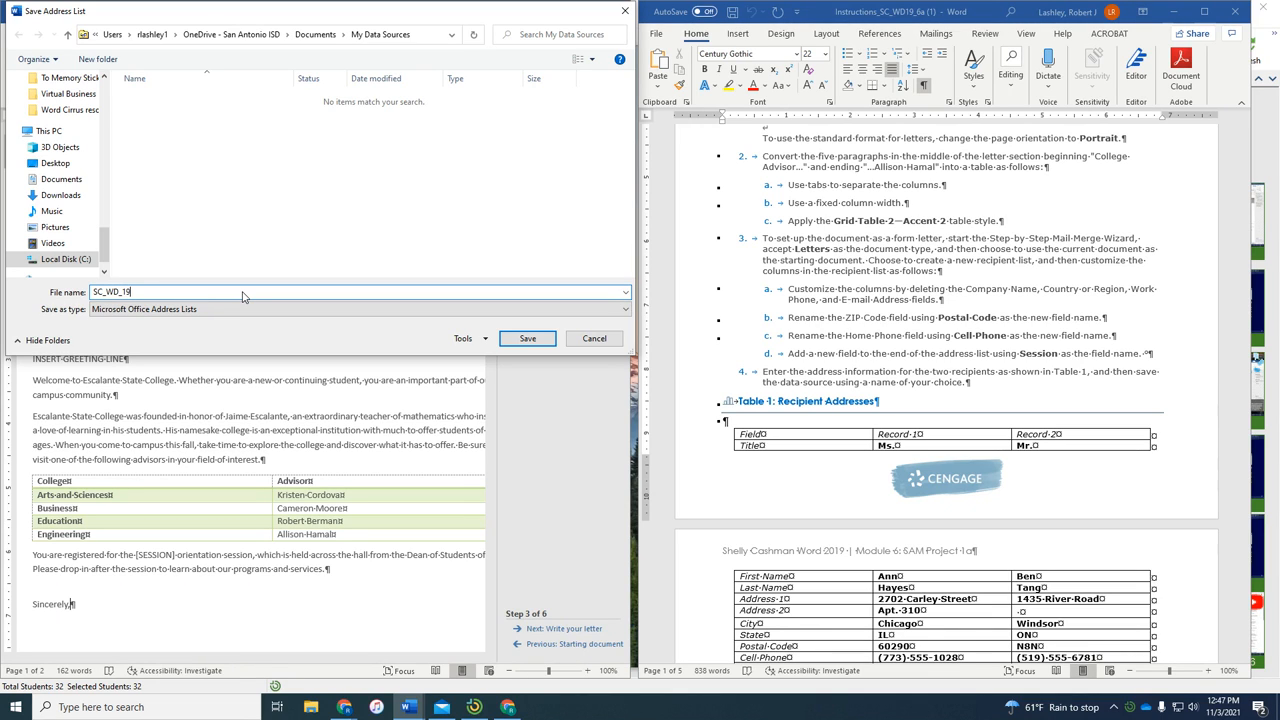
pyautogui.write('a')
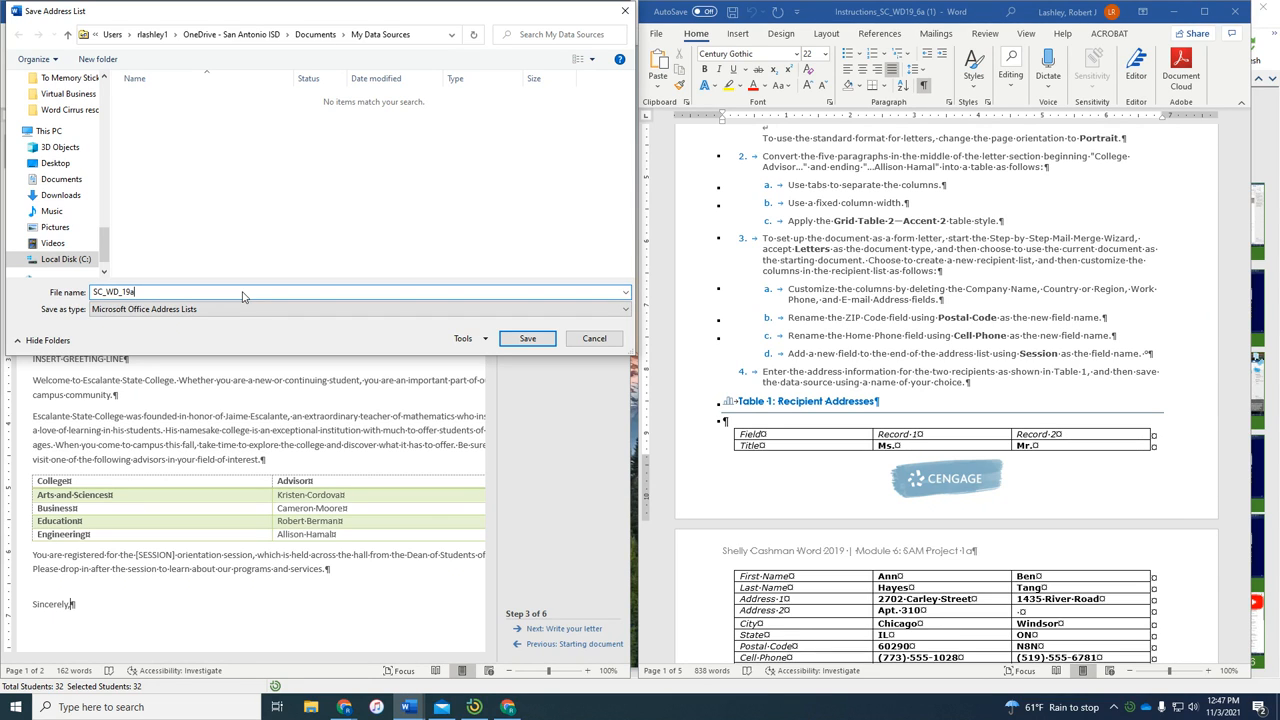
pyautogui.write('_6')
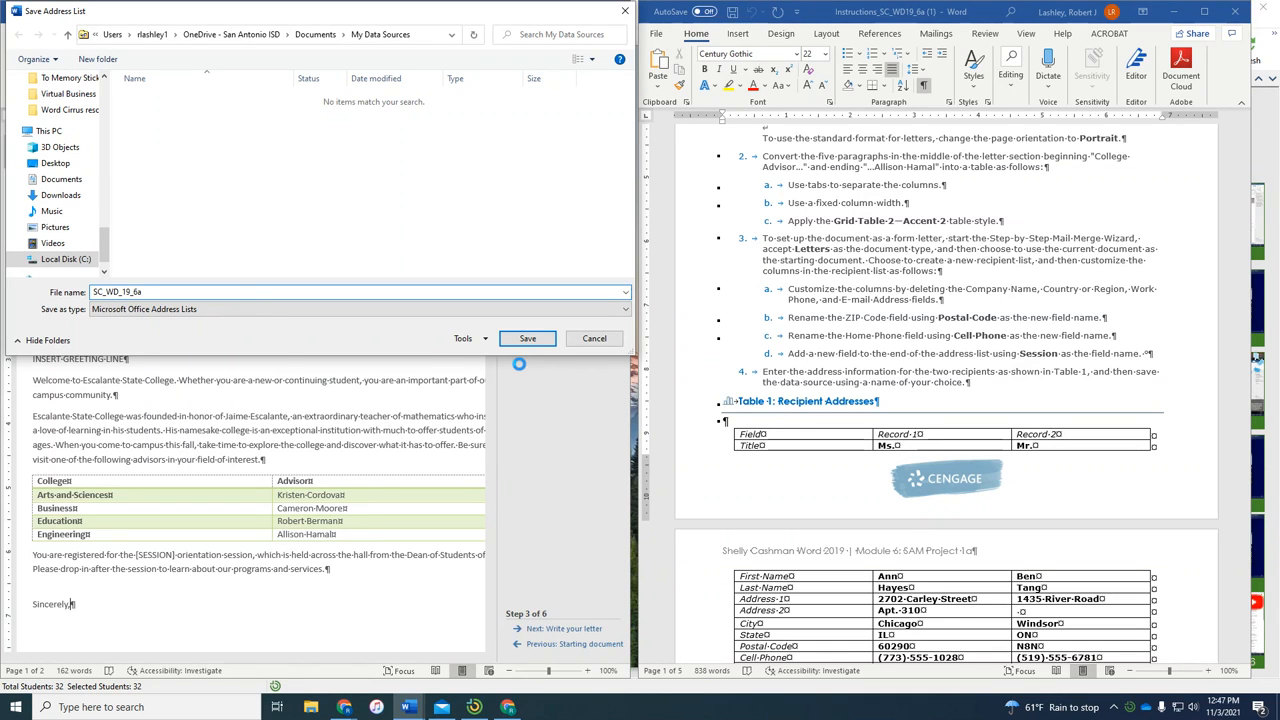
pyautogui.click(527, 338)
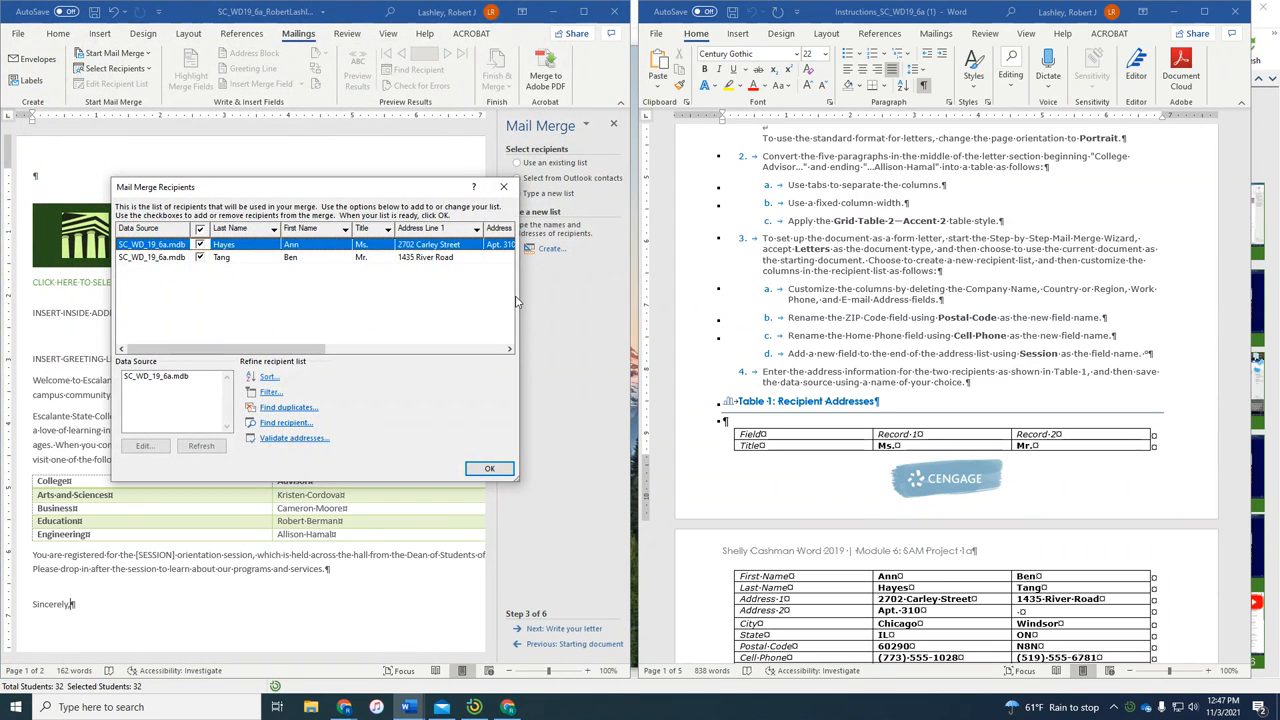
pyautogui.moveTo(489, 468)
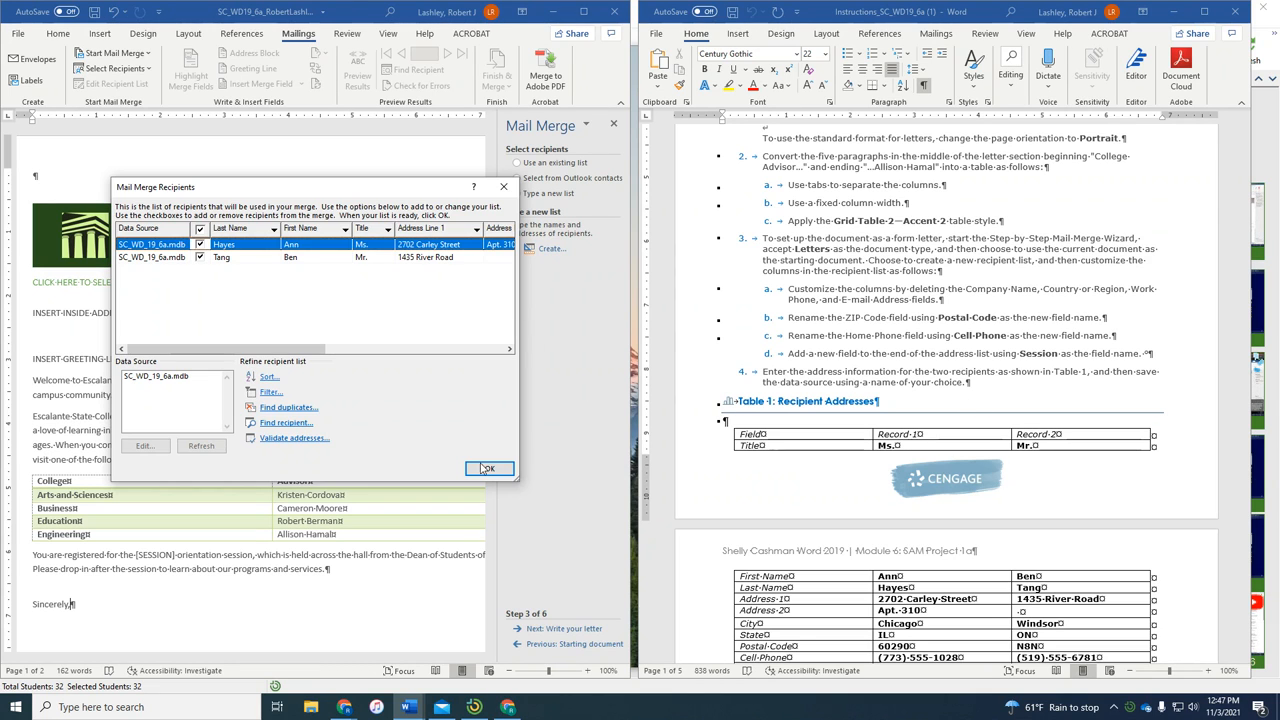
pyautogui.click(489, 469)
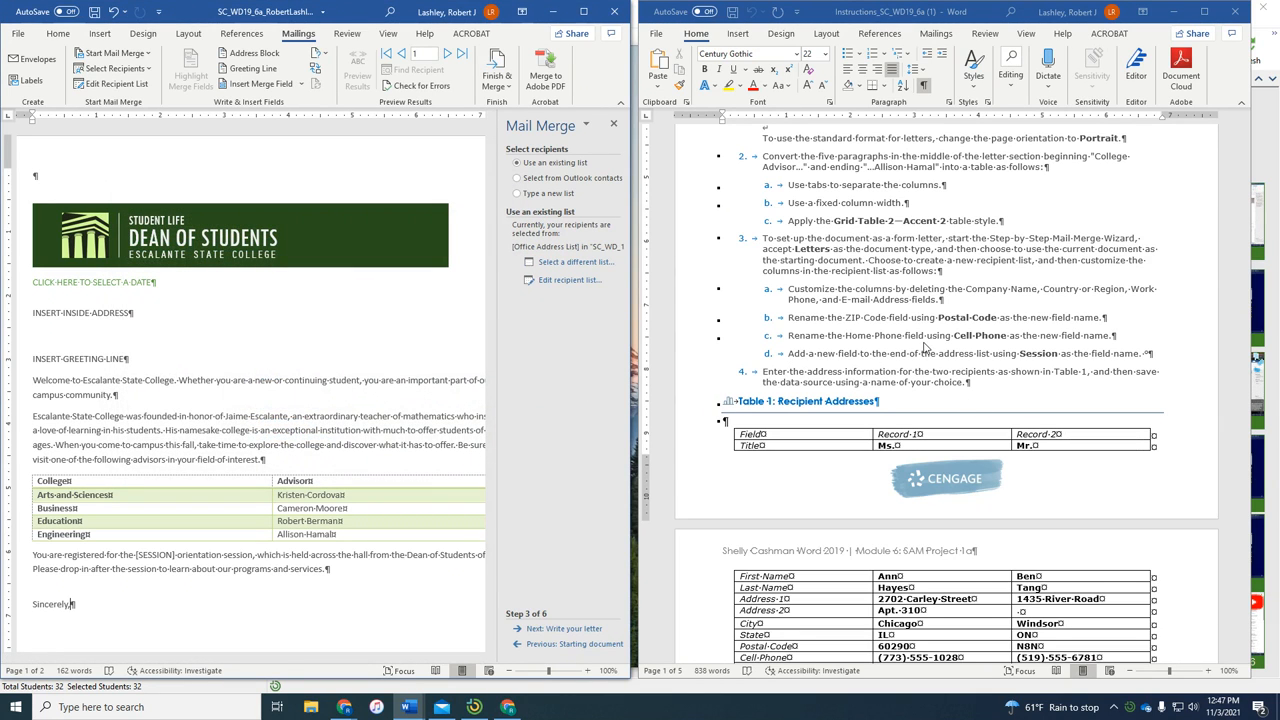
pyautogui.scroll(-3)
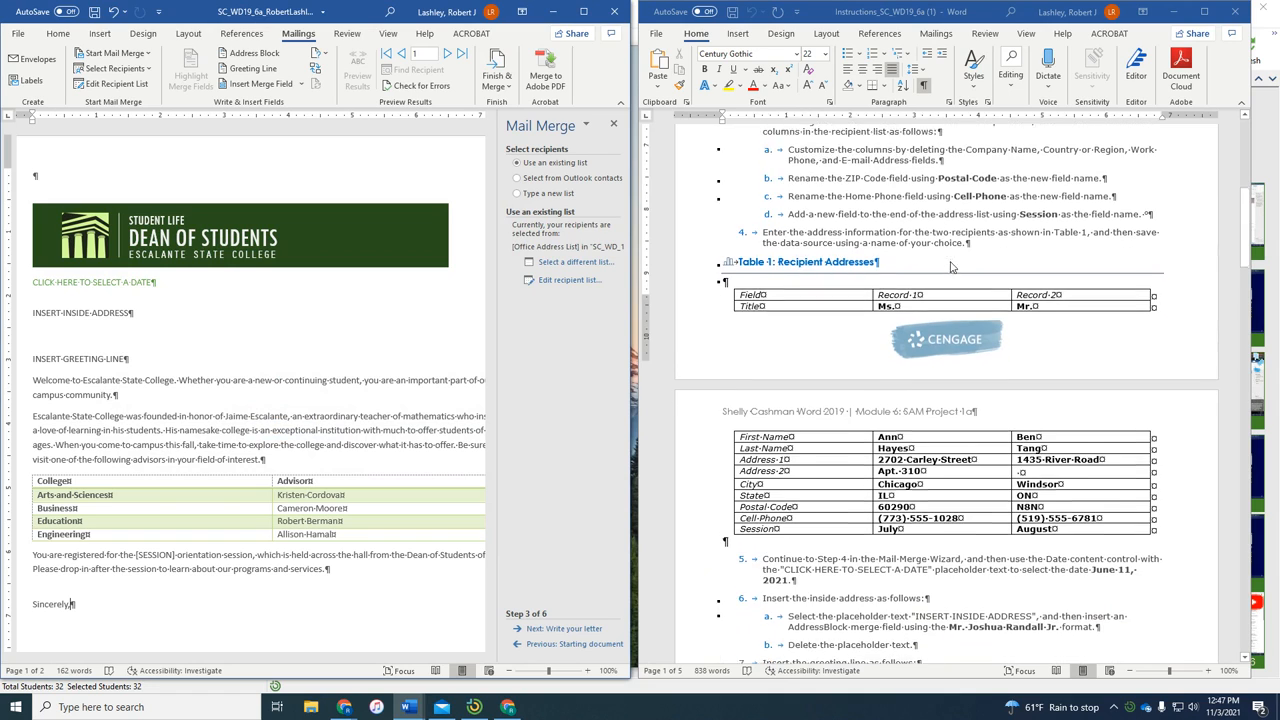
pyautogui.scroll(-3)
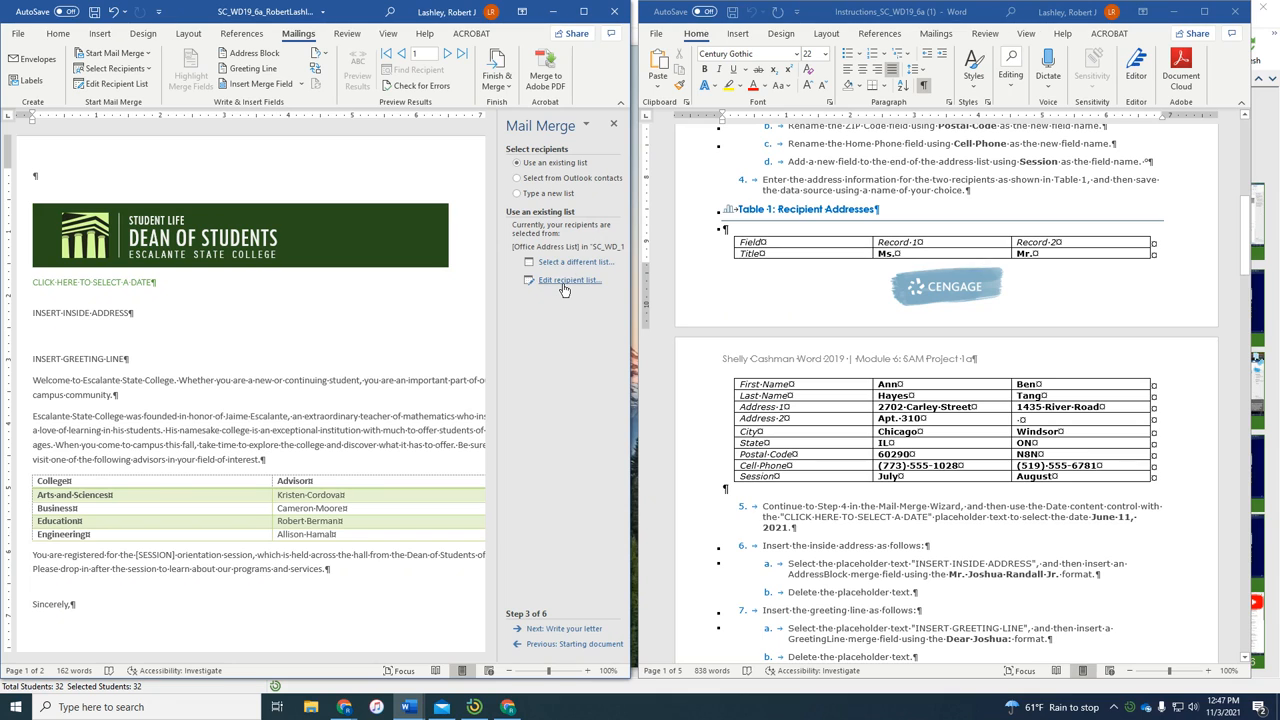
pyautogui.click(569, 279)
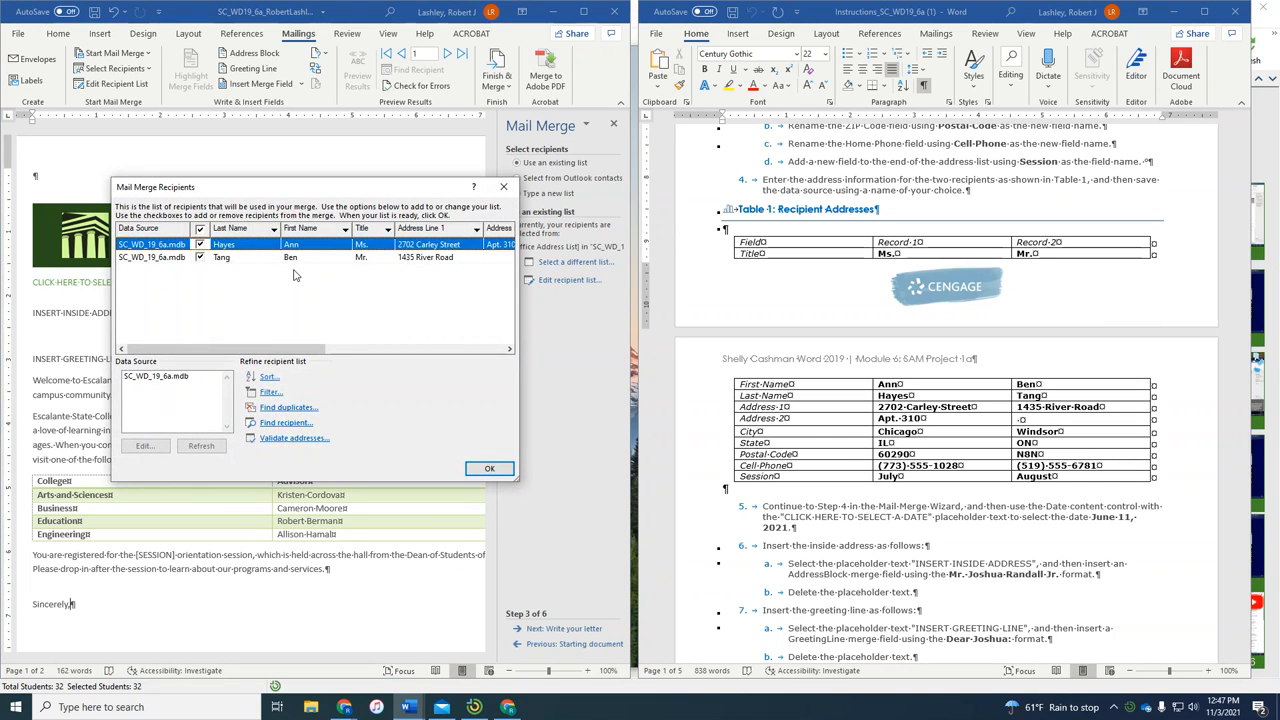
pyautogui.moveTo(194, 407)
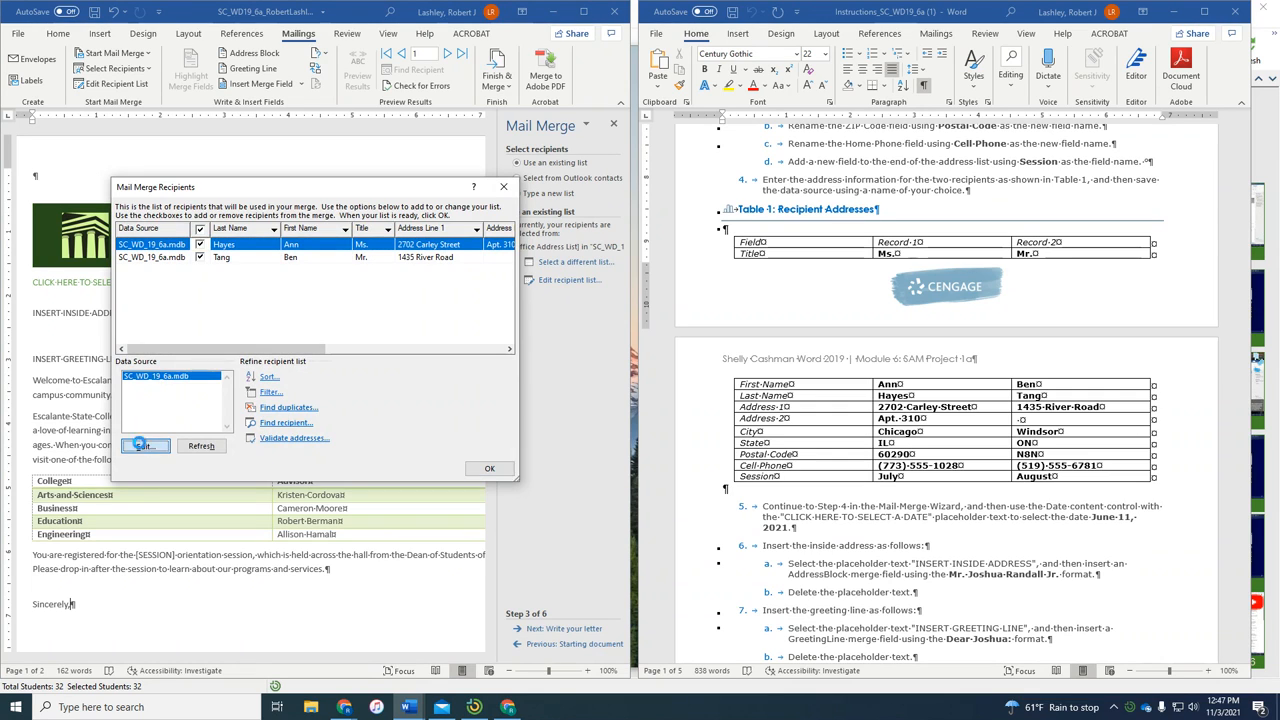
# Enter Session values July for Hayes and August for Tang, and save them to SC_WD_19_6a.
pyautogui.click(145, 445)
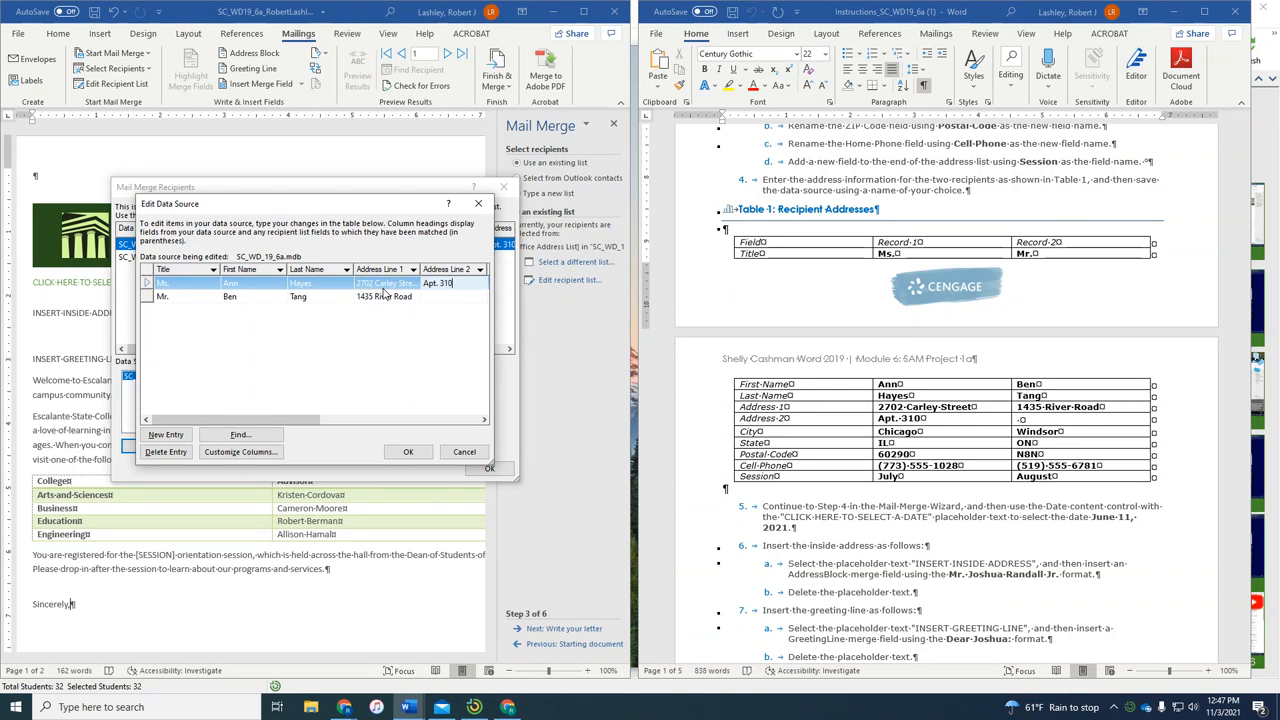
pyautogui.hscroll(3)
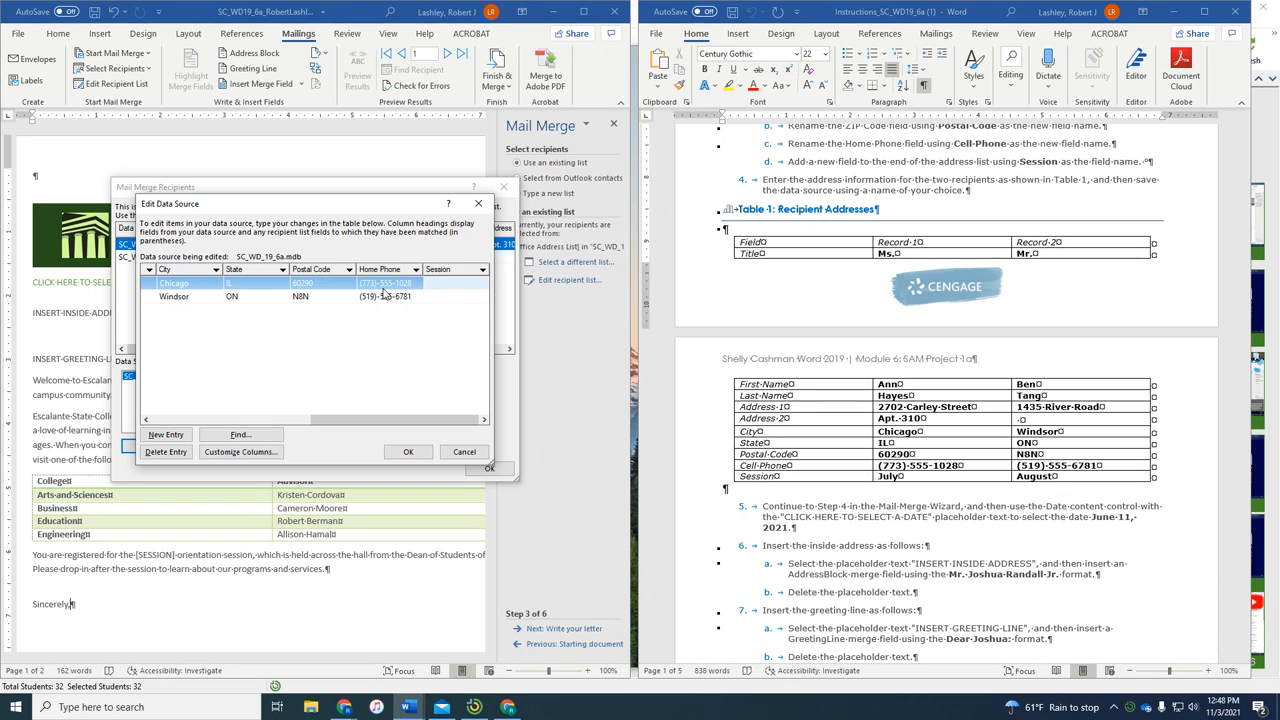
pyautogui.write('July')
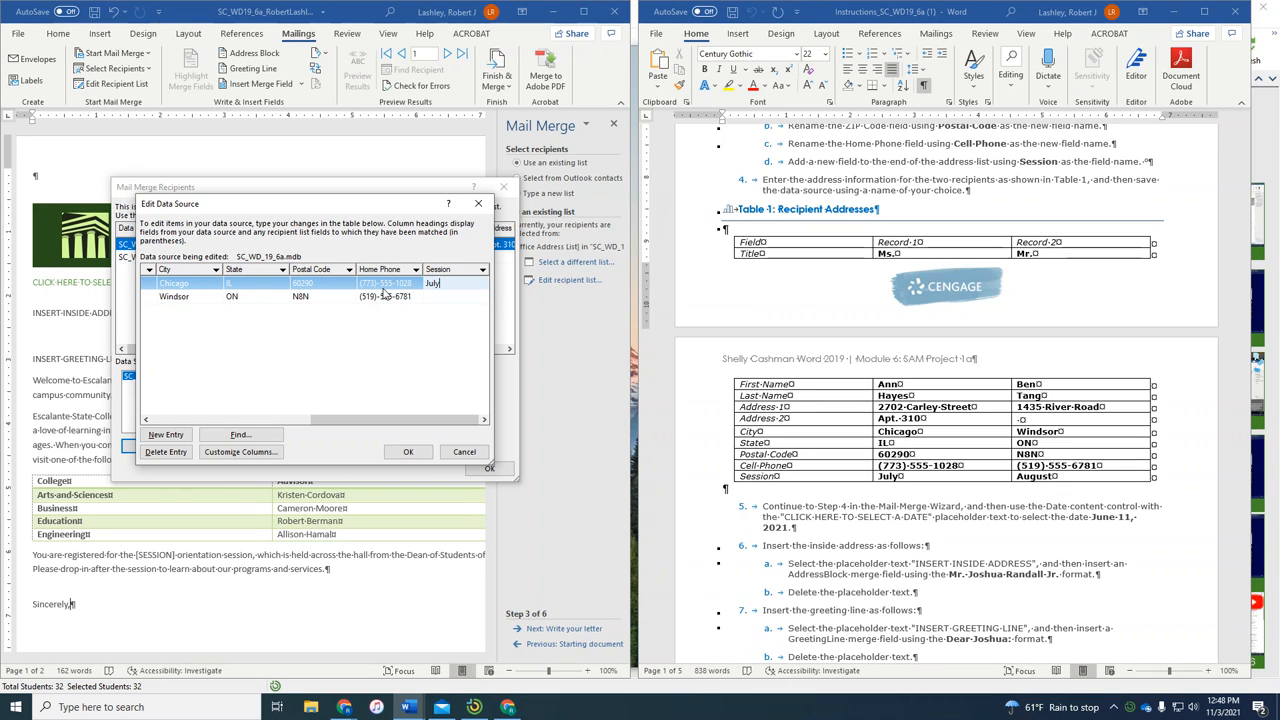
pyautogui.click(173, 296)
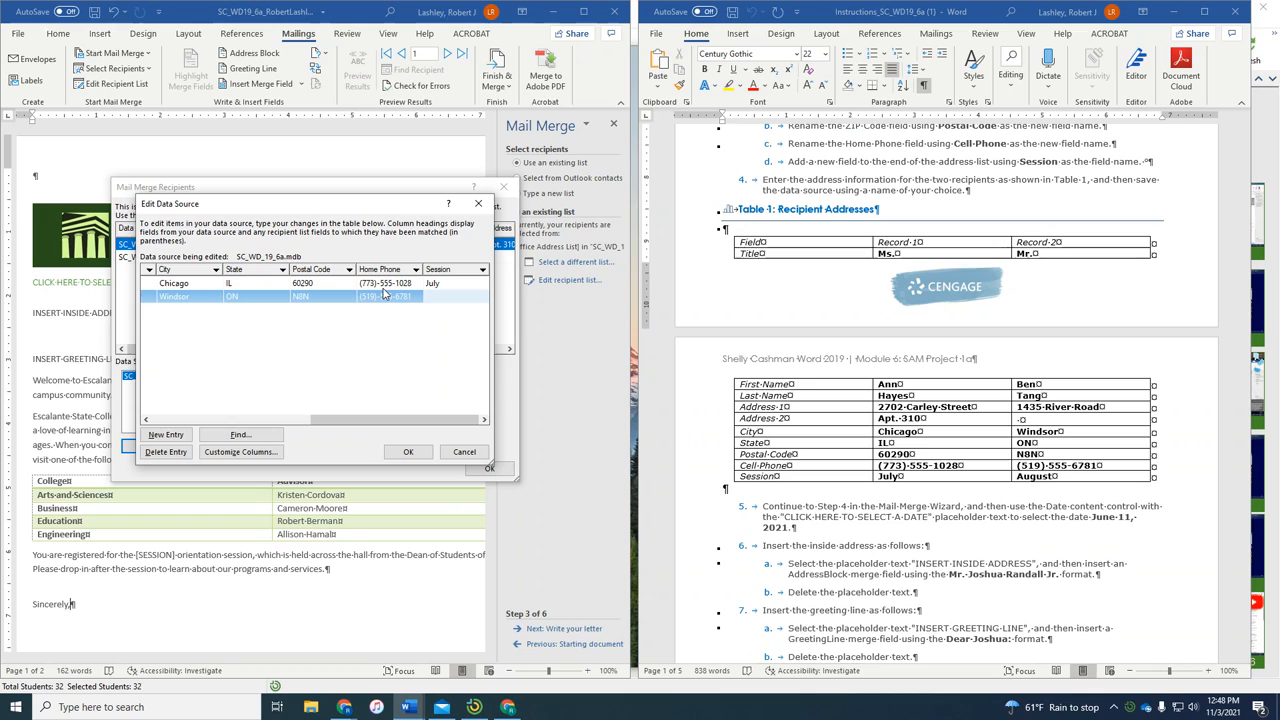
pyautogui.write('August')
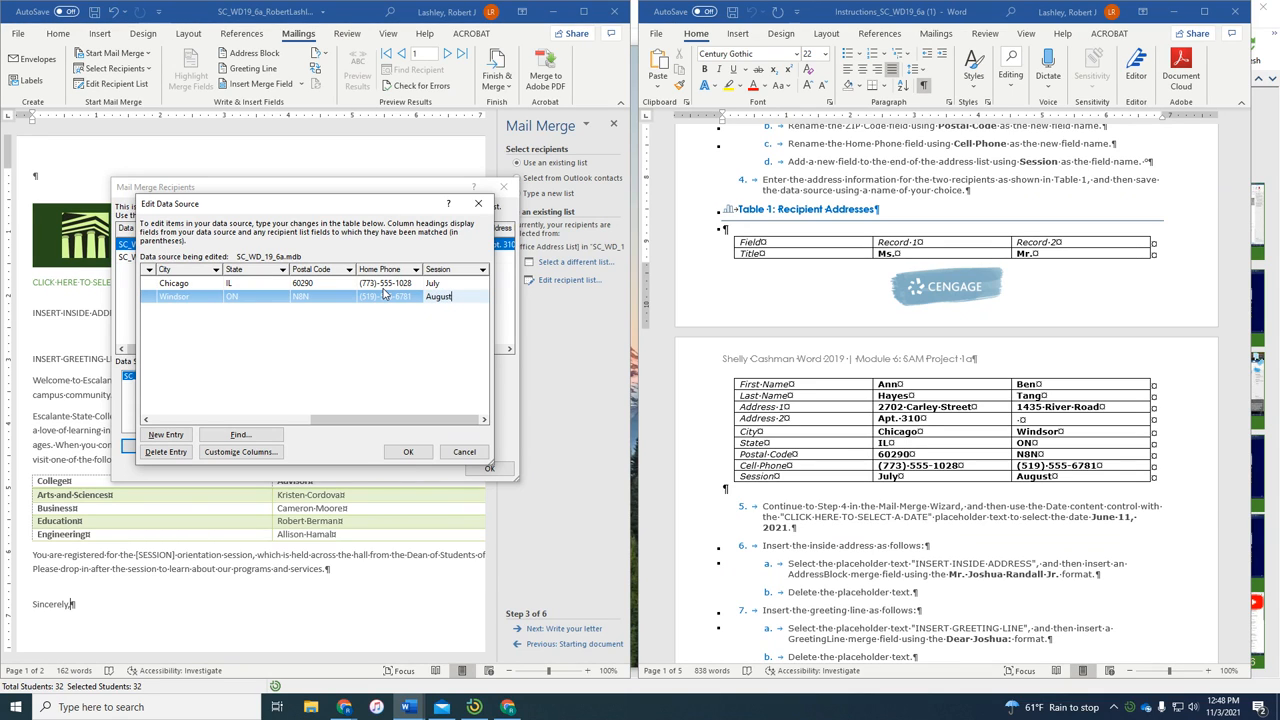
pyautogui.moveTo(408, 451)
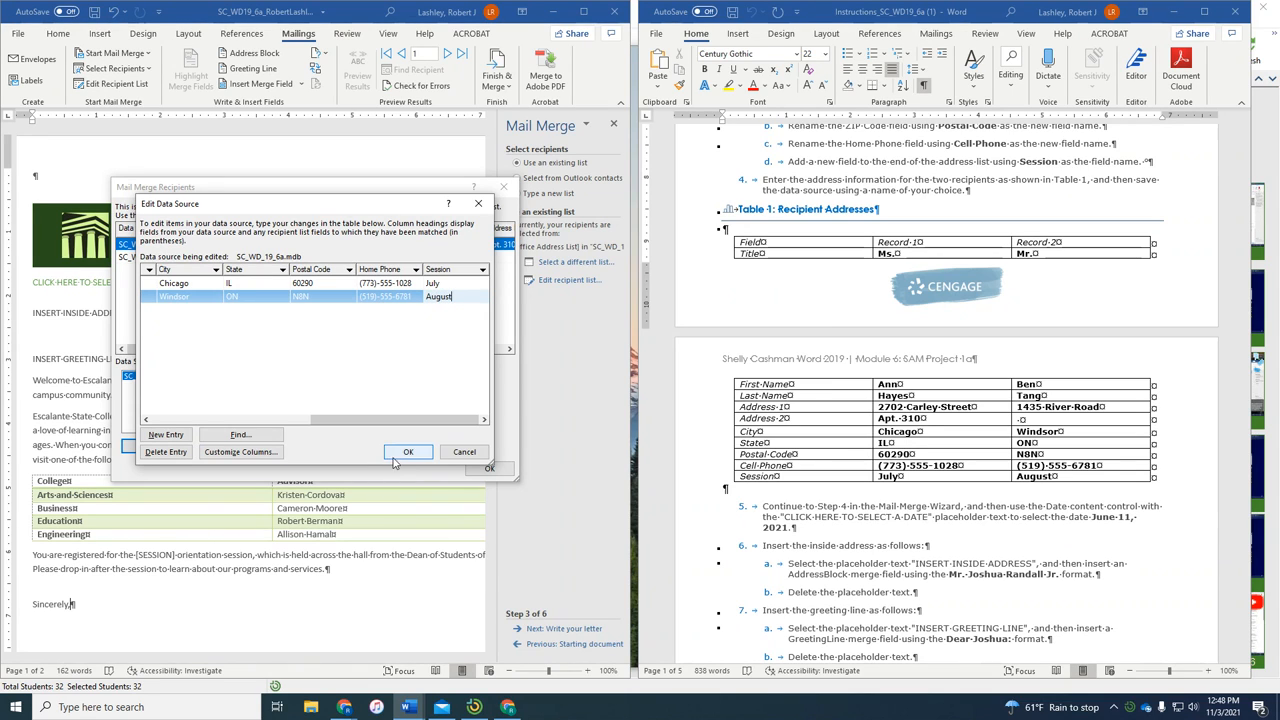
pyautogui.click(408, 451)
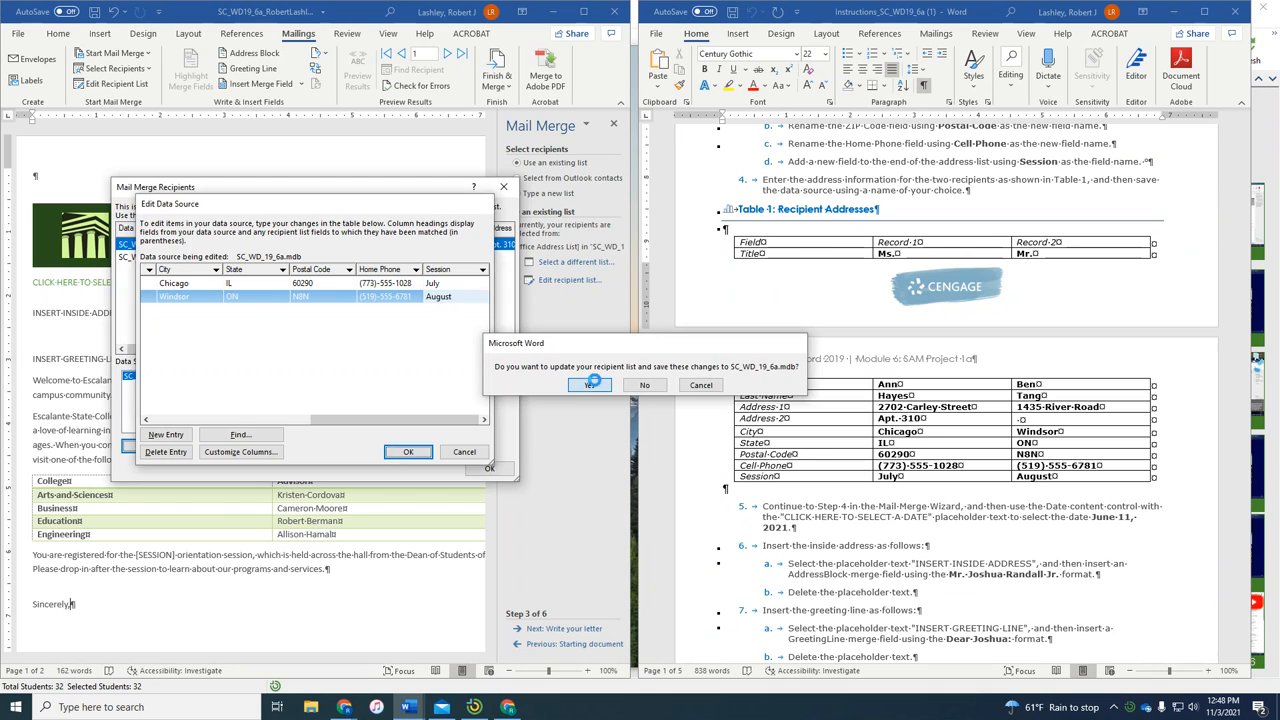
pyautogui.click(590, 385)
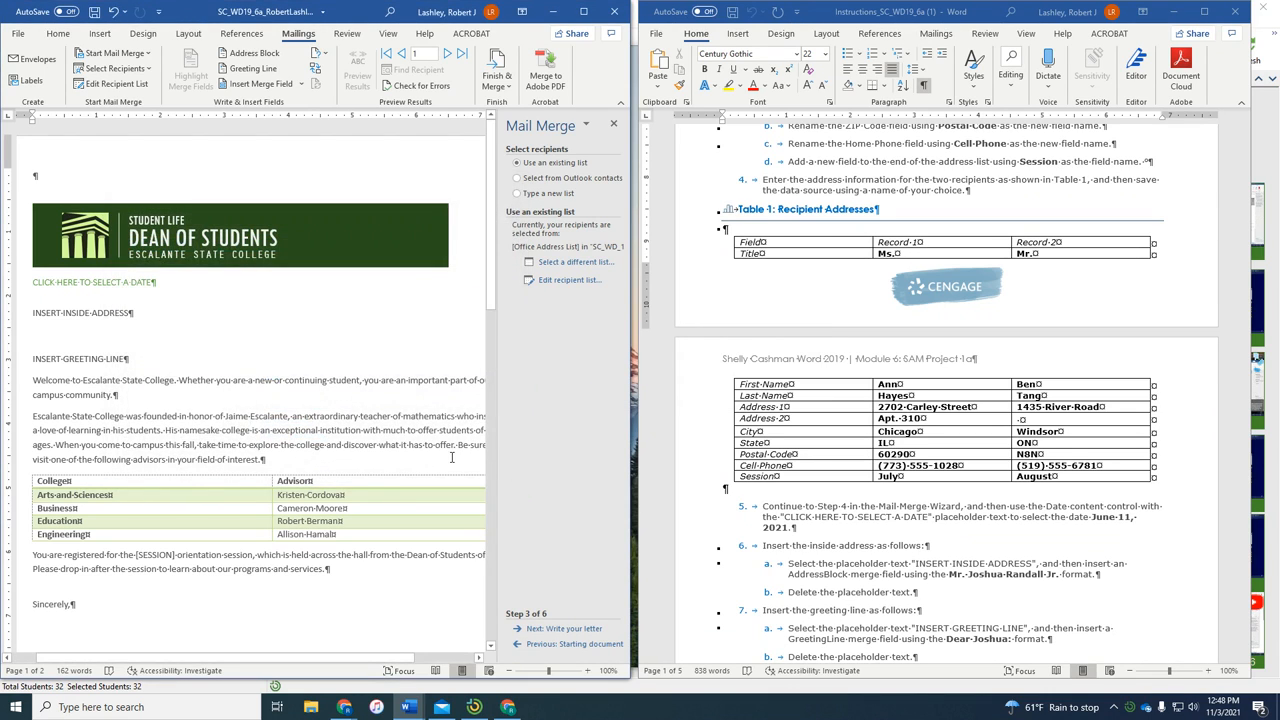
pyautogui.scroll(-3)
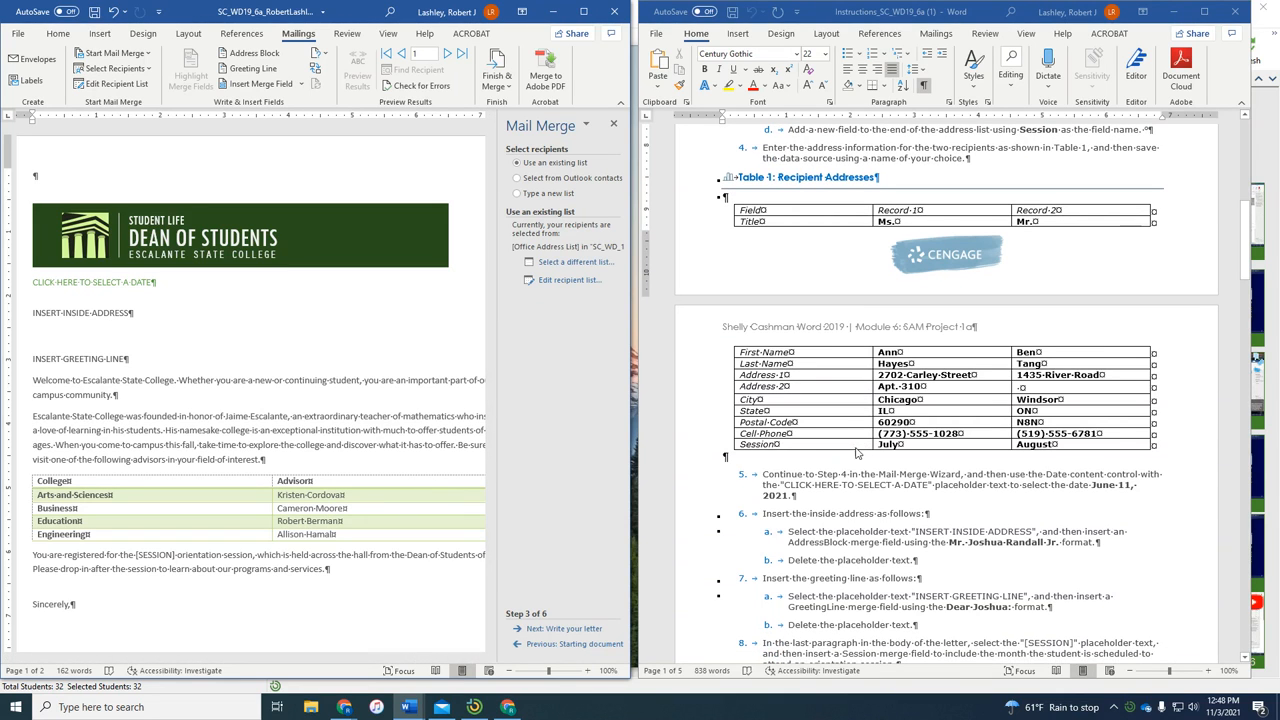
pyautogui.scroll(-3)
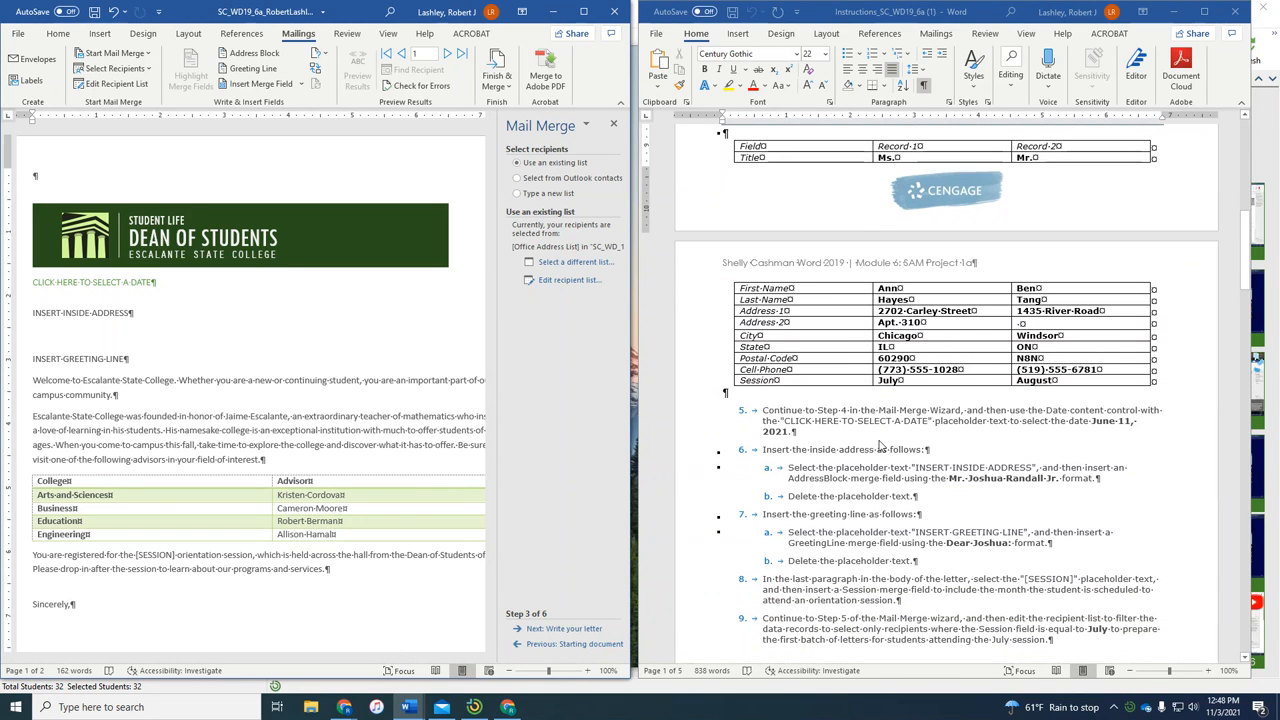
pyautogui.scroll(-3)
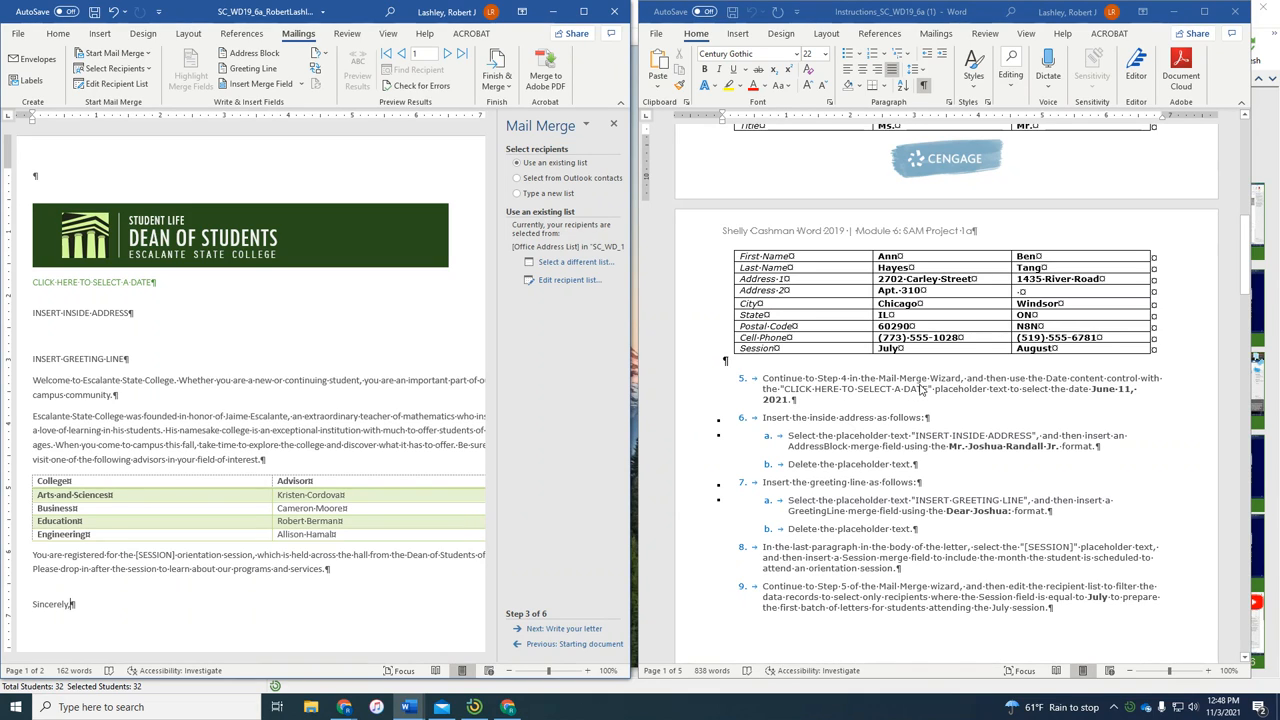
# Advance the wizard to Write your letter and pick June 11, 2021 in the date control.
pyautogui.click(570, 628)
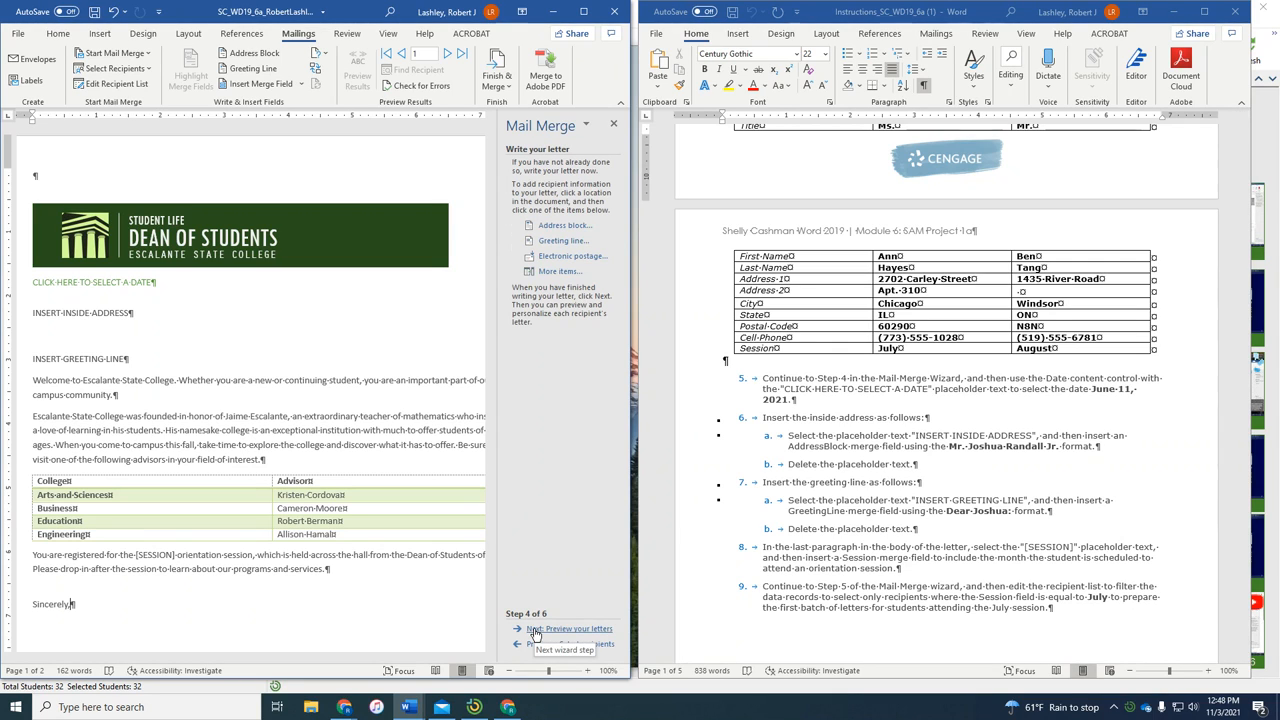
pyautogui.moveTo(996, 419)
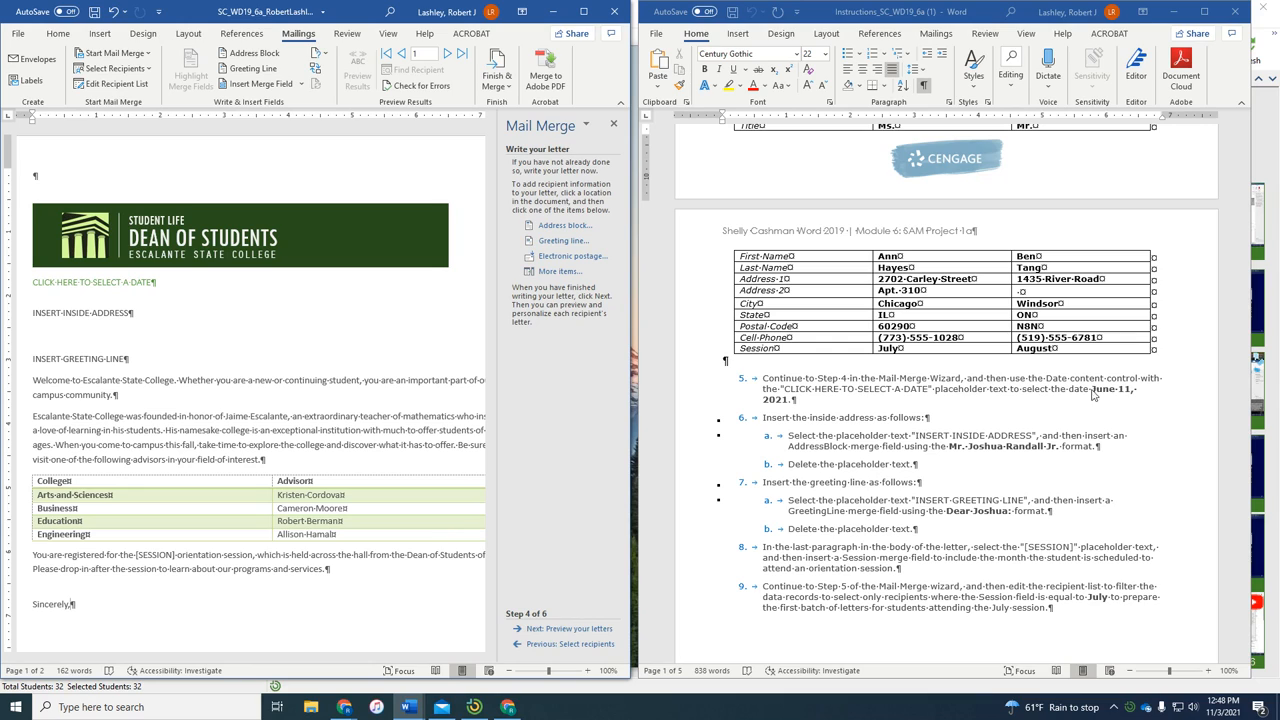
pyautogui.moveTo(884, 405)
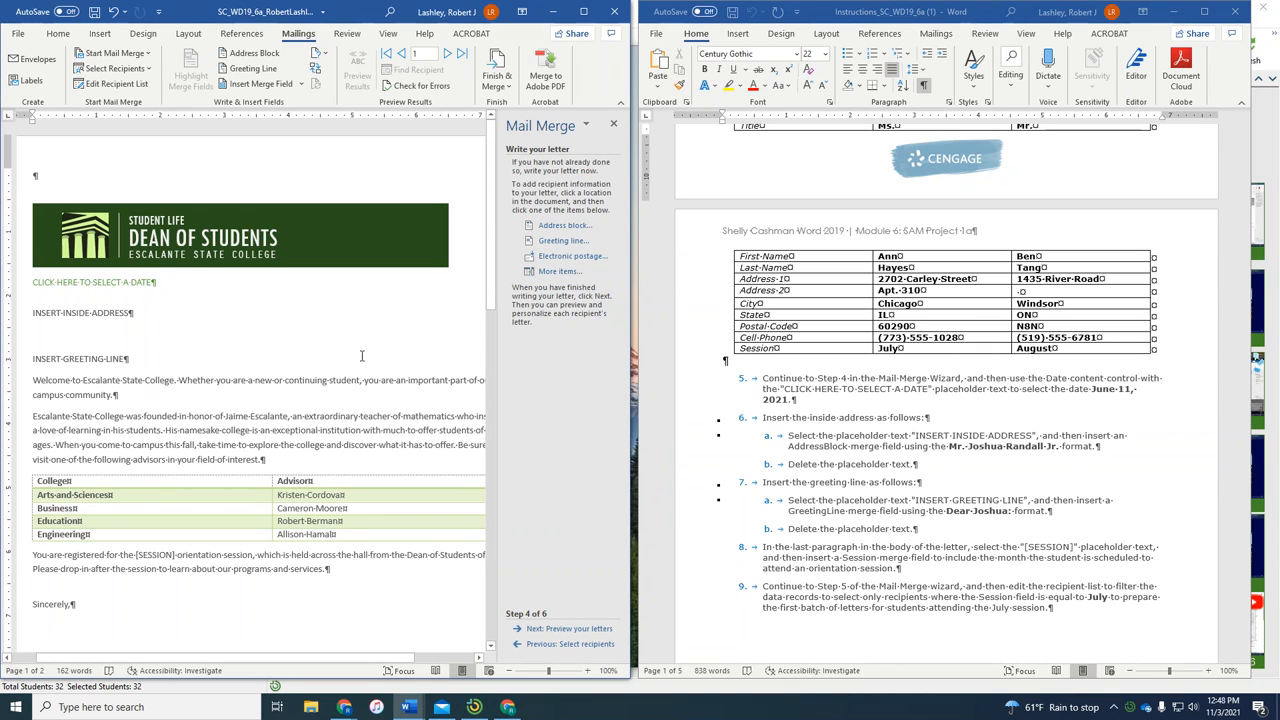
pyautogui.click(90, 282)
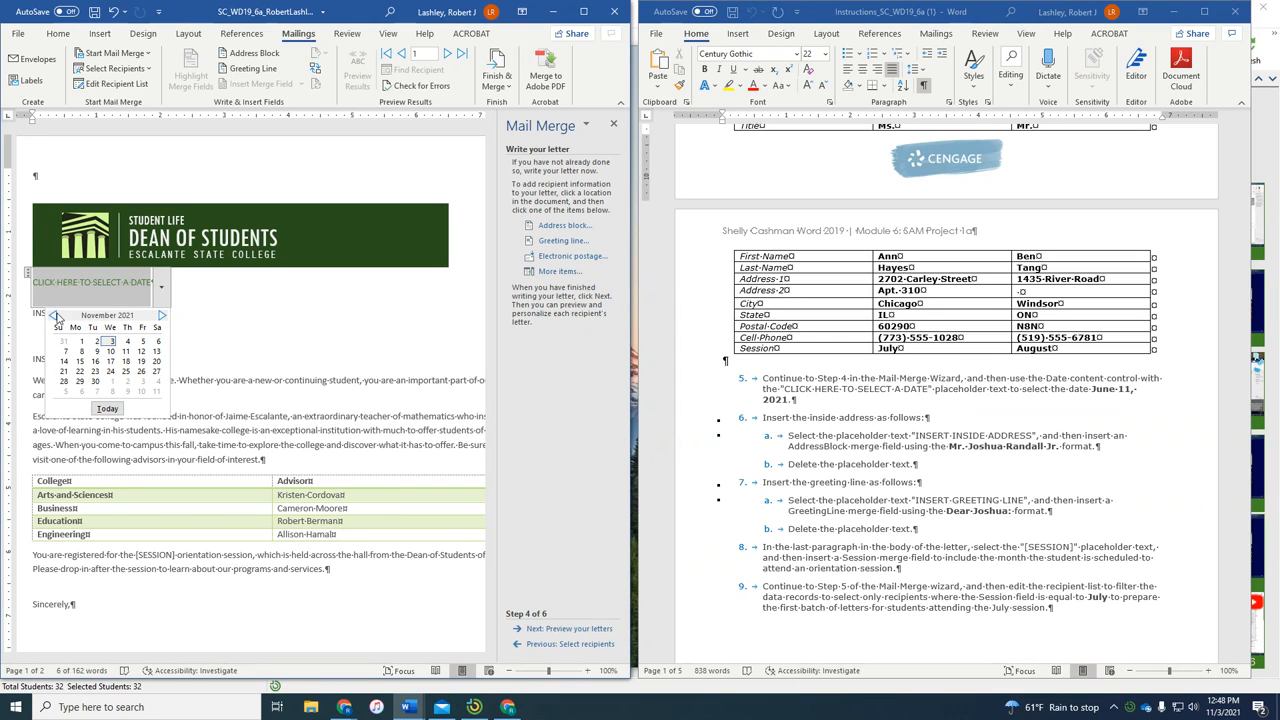
pyautogui.click(57, 315)
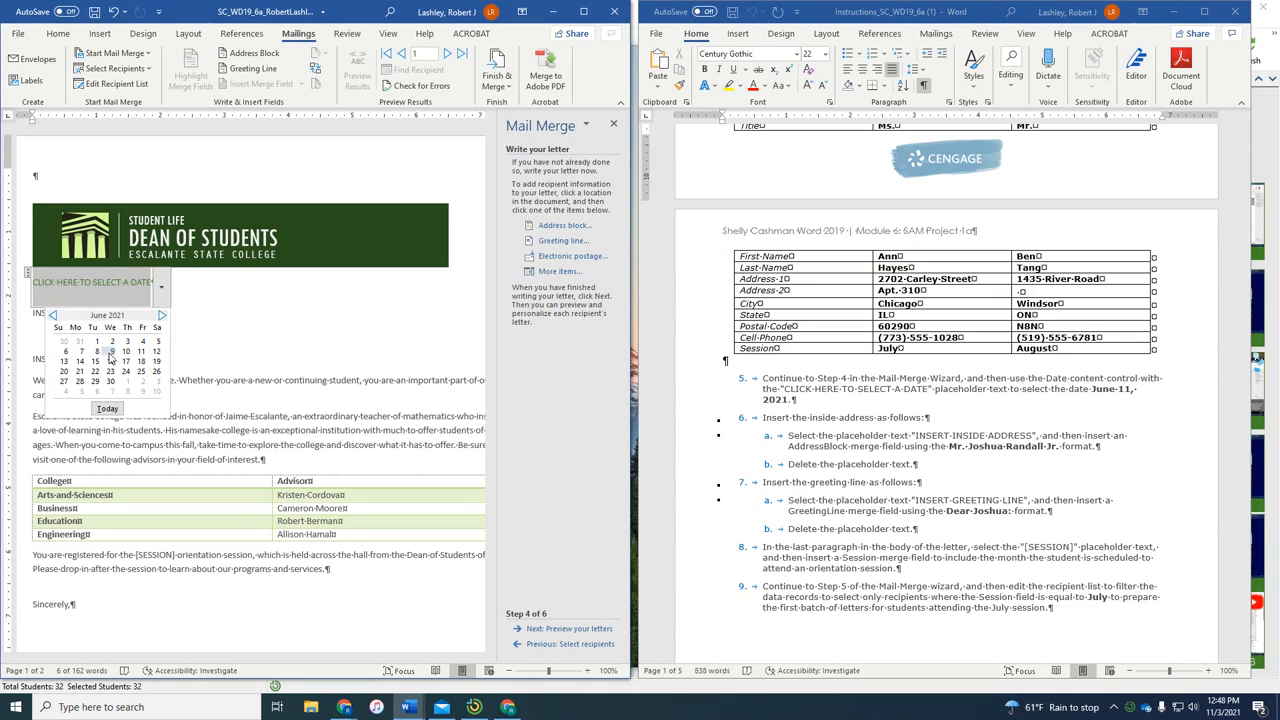
pyautogui.click(126, 351)
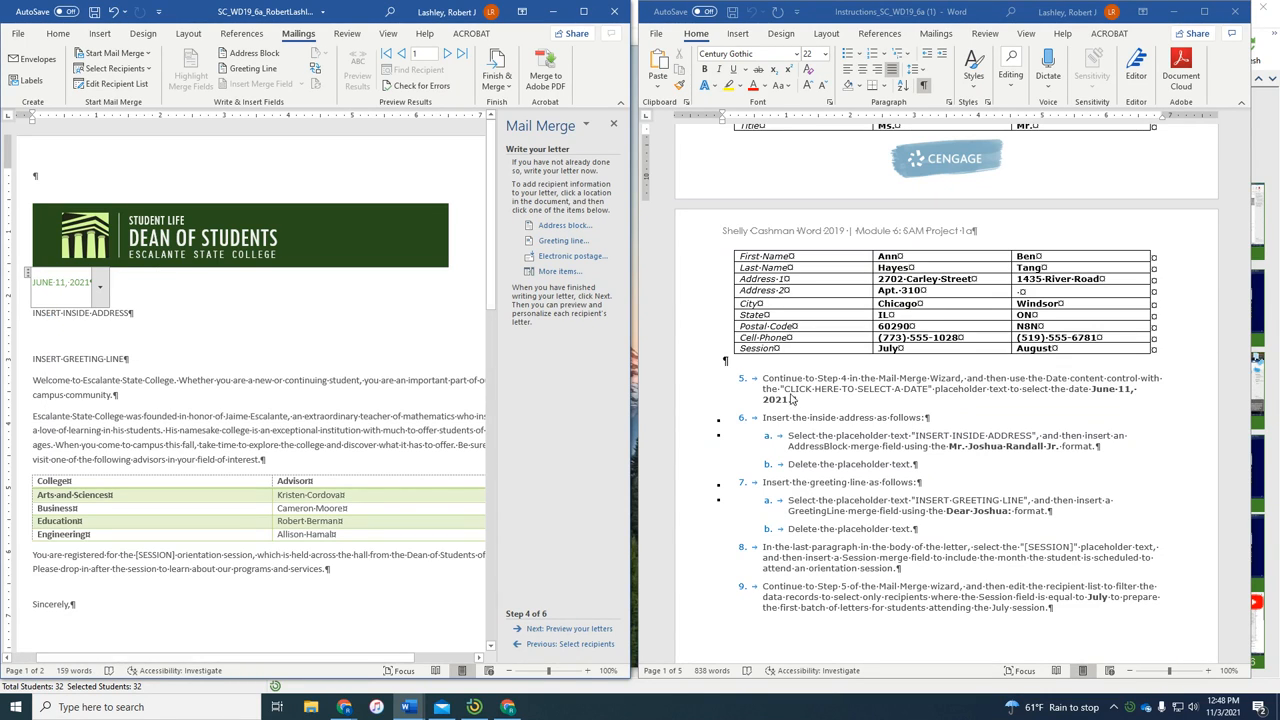
pyautogui.moveTo(900, 423)
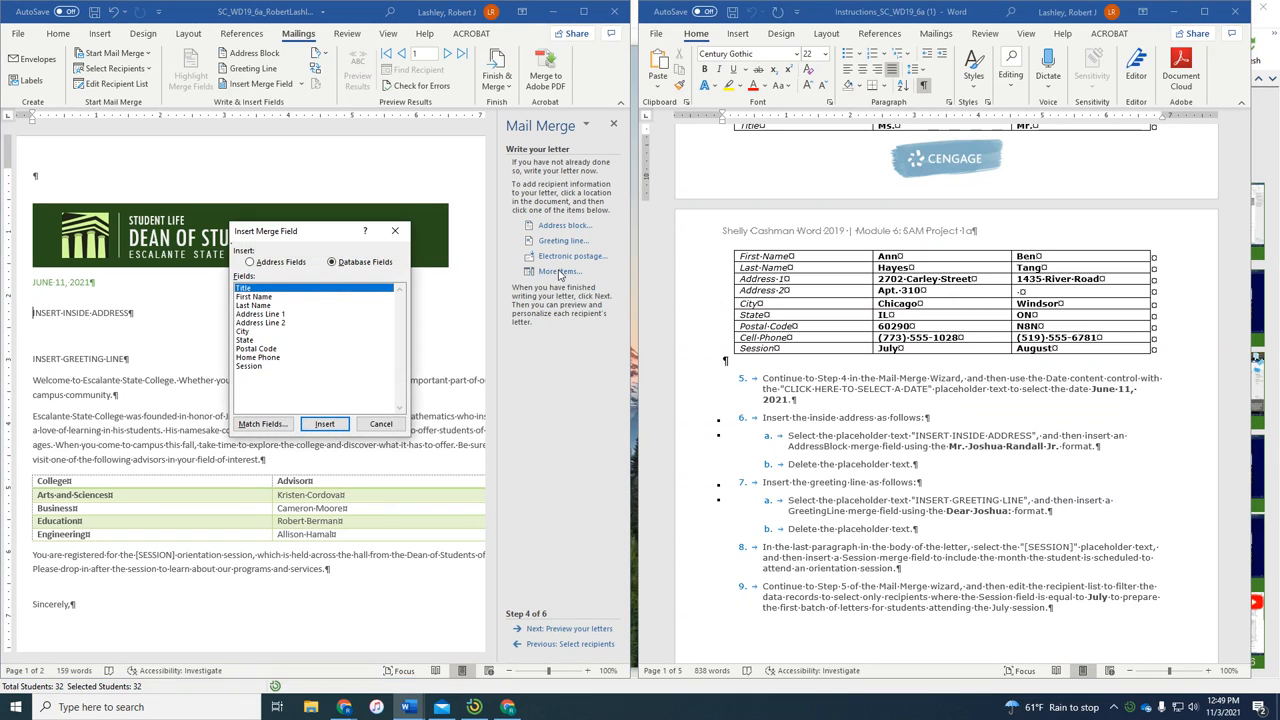
pyautogui.moveTo(340, 438)
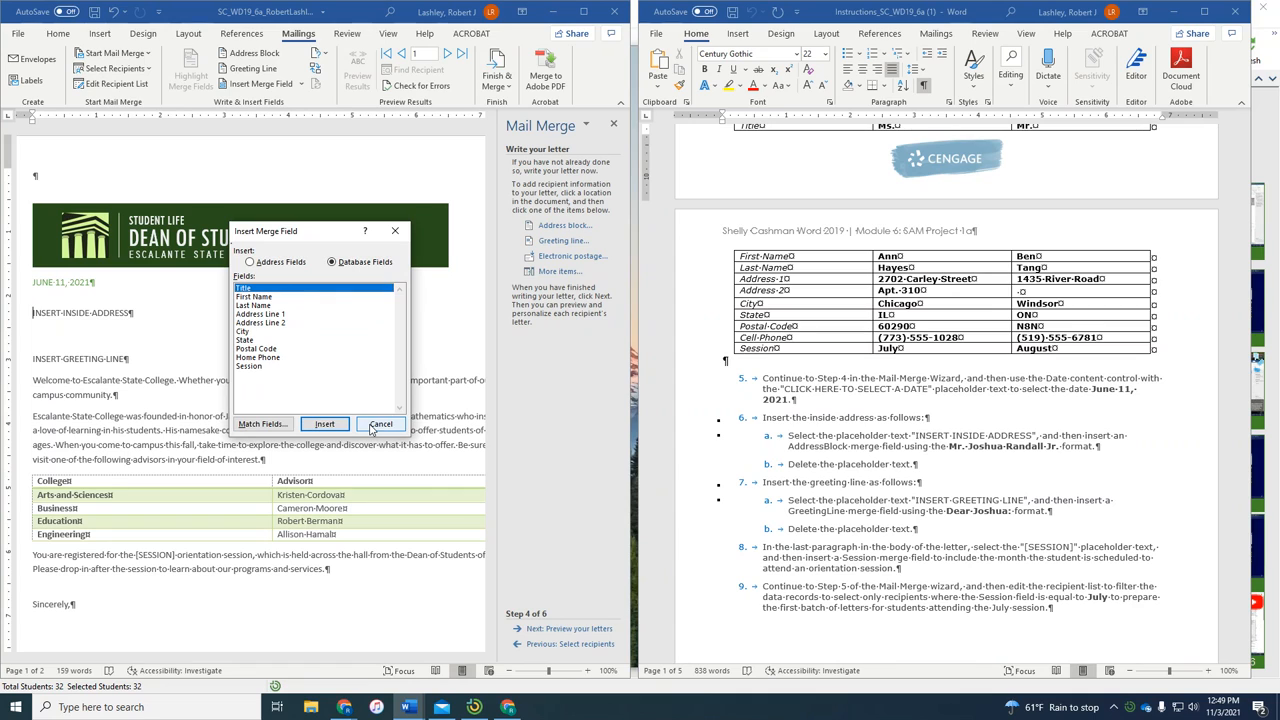
# Replace INSERT-INSIDE-ADDRESS with an AddressBlock field in Mr. Joshua Randall Jr. format.
pyautogui.click(381, 424)
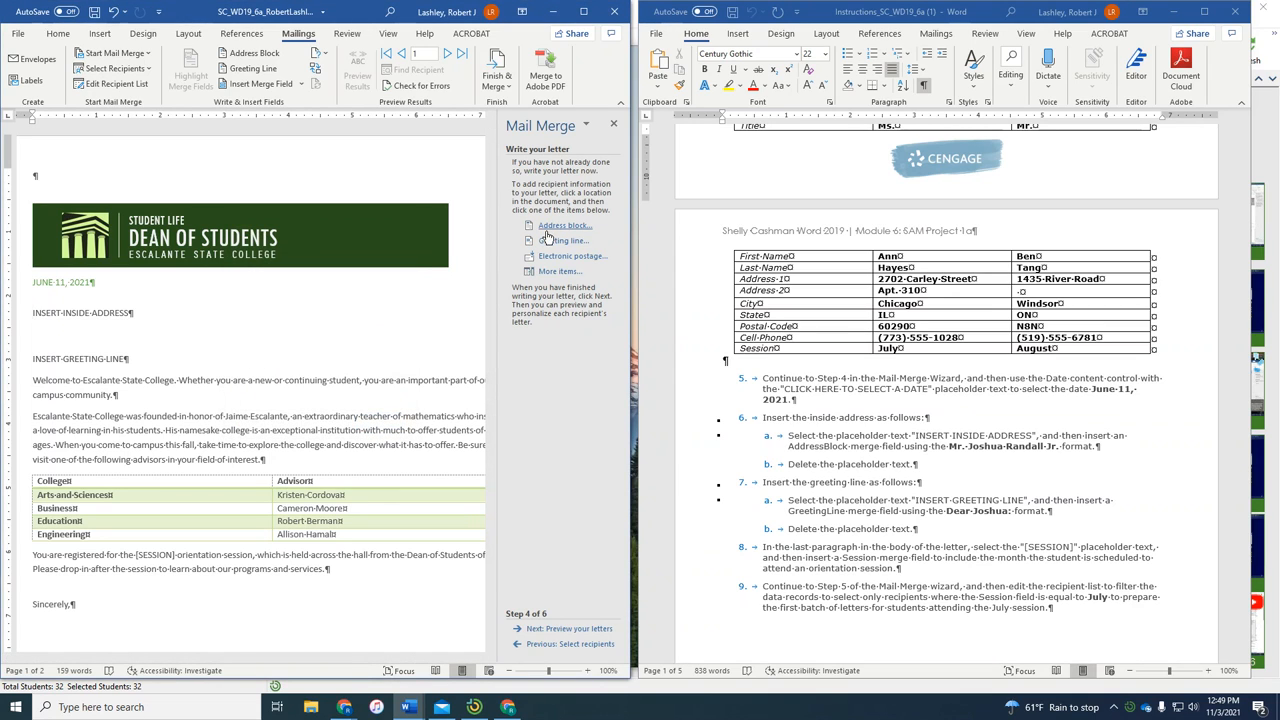
pyautogui.click(565, 225)
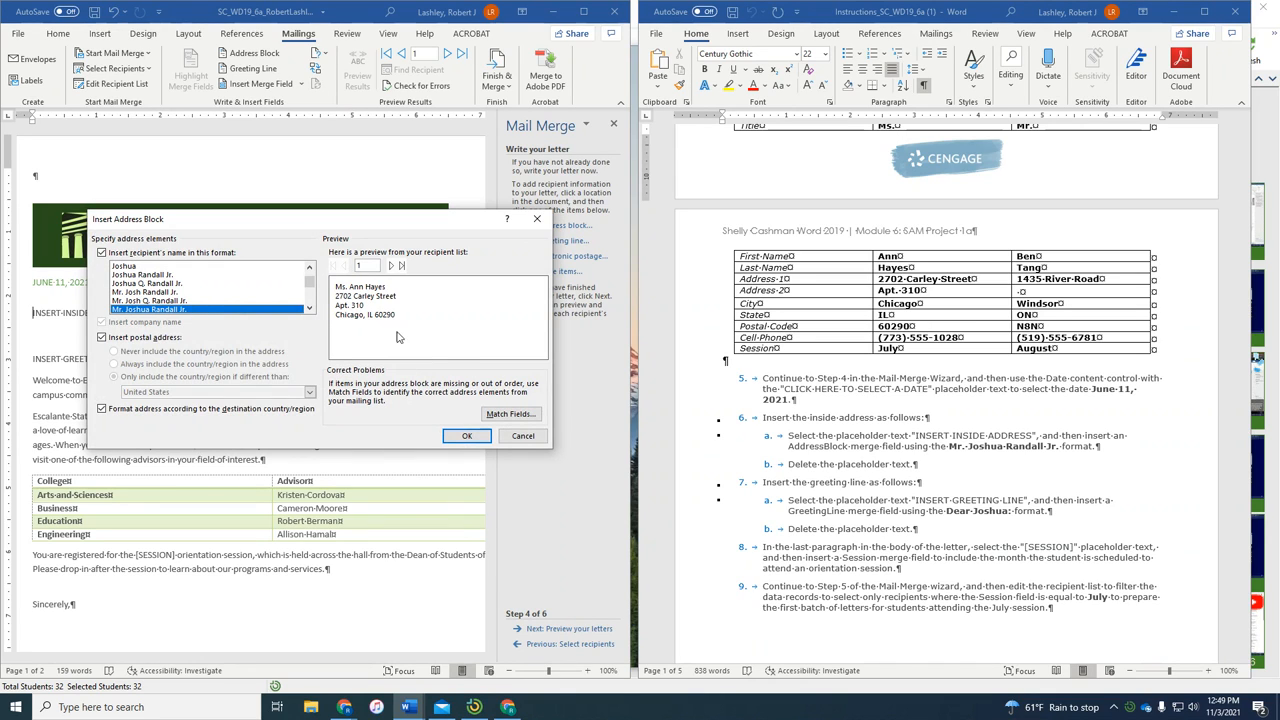
pyautogui.moveTo(630, 446)
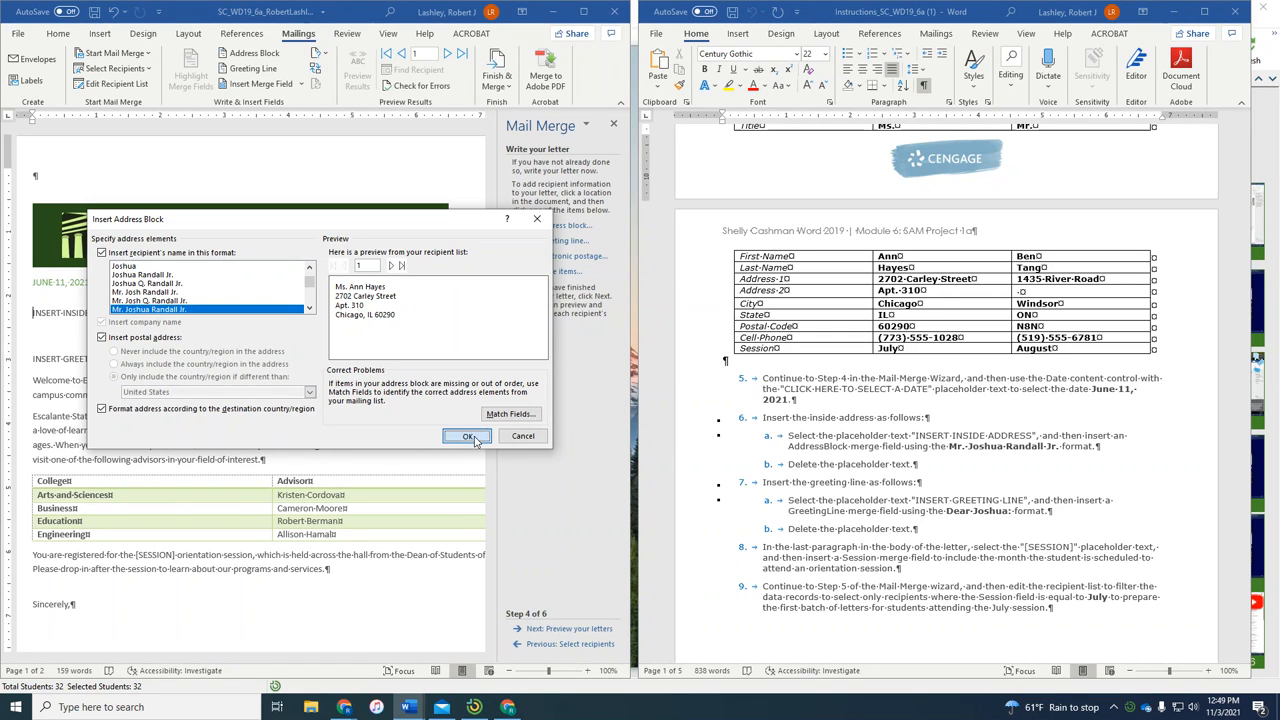
pyautogui.click(467, 436)
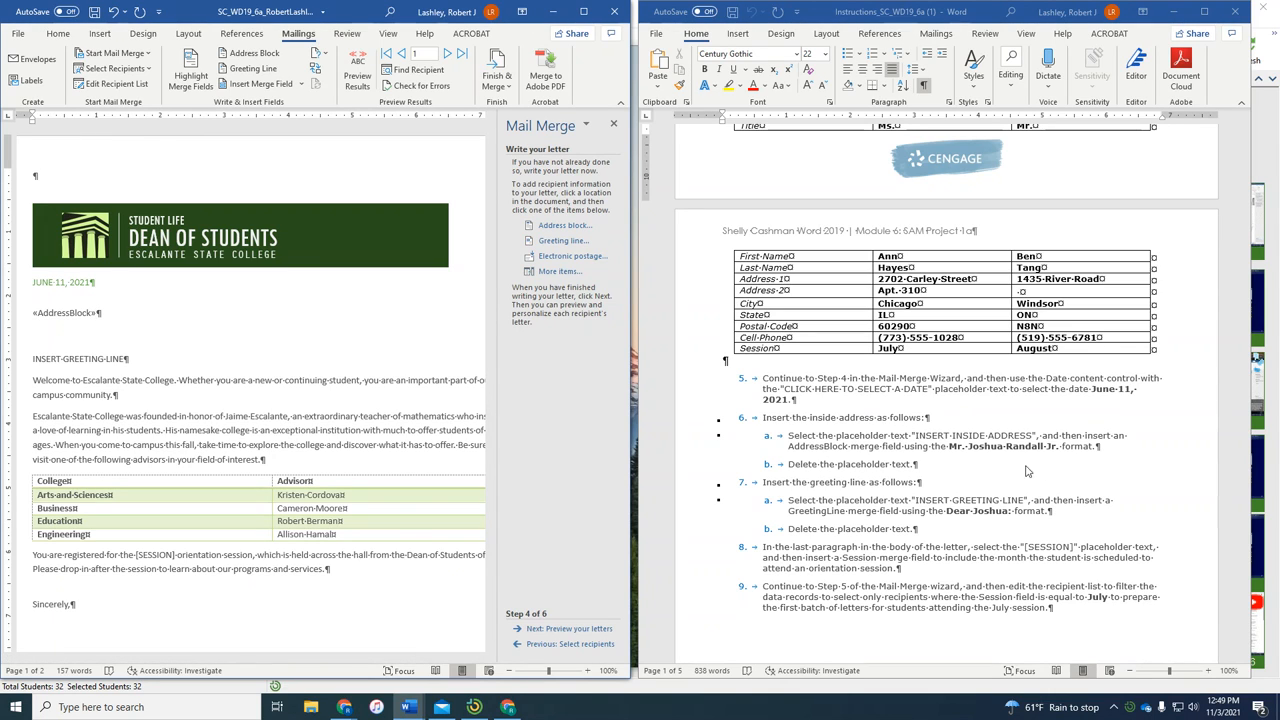
pyautogui.moveTo(758, 497)
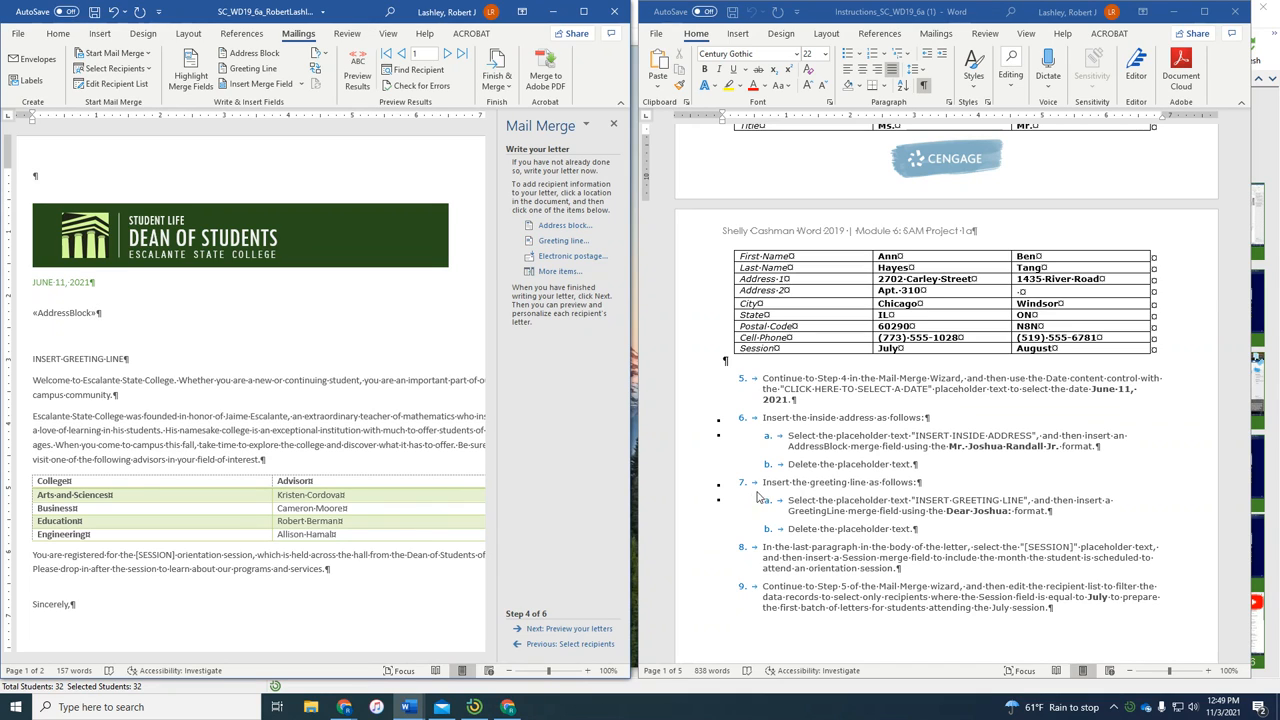
# Insert a GreetingLine field using 'Dear', first name only and a colon.
pyautogui.scroll(3)
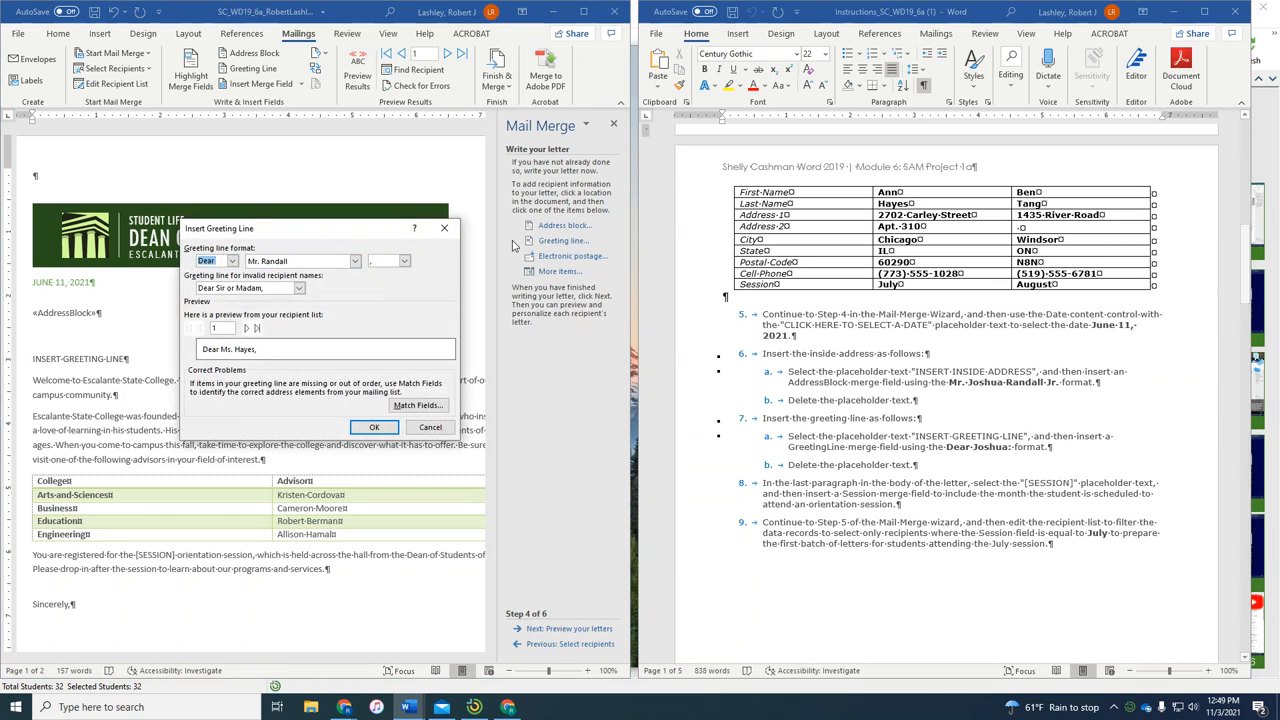
pyautogui.moveTo(962, 461)
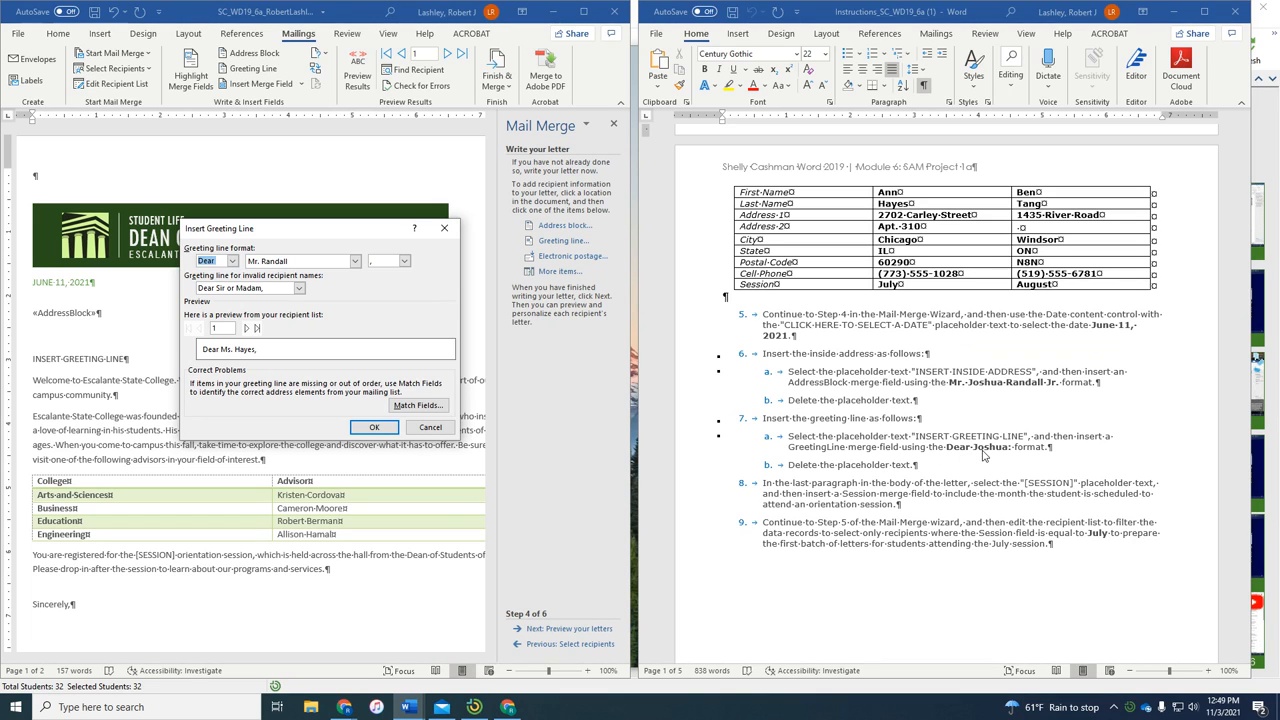
pyautogui.moveTo(380, 375)
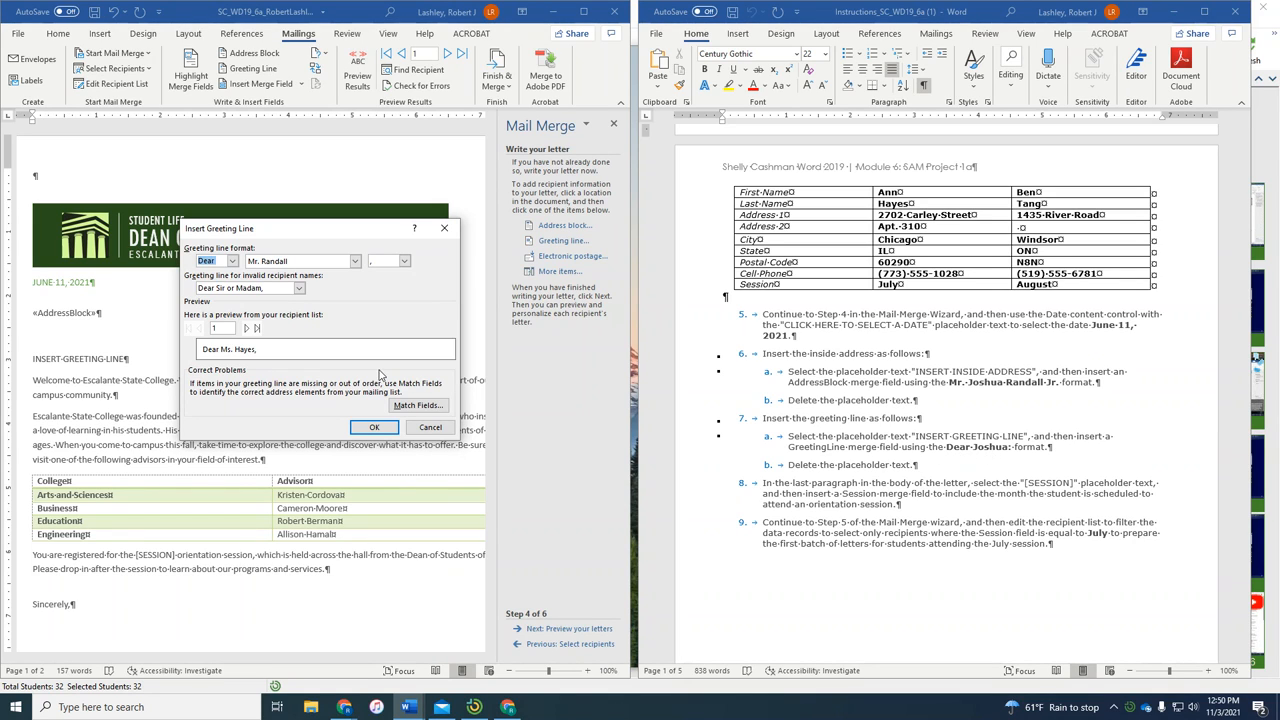
pyautogui.click(299, 288)
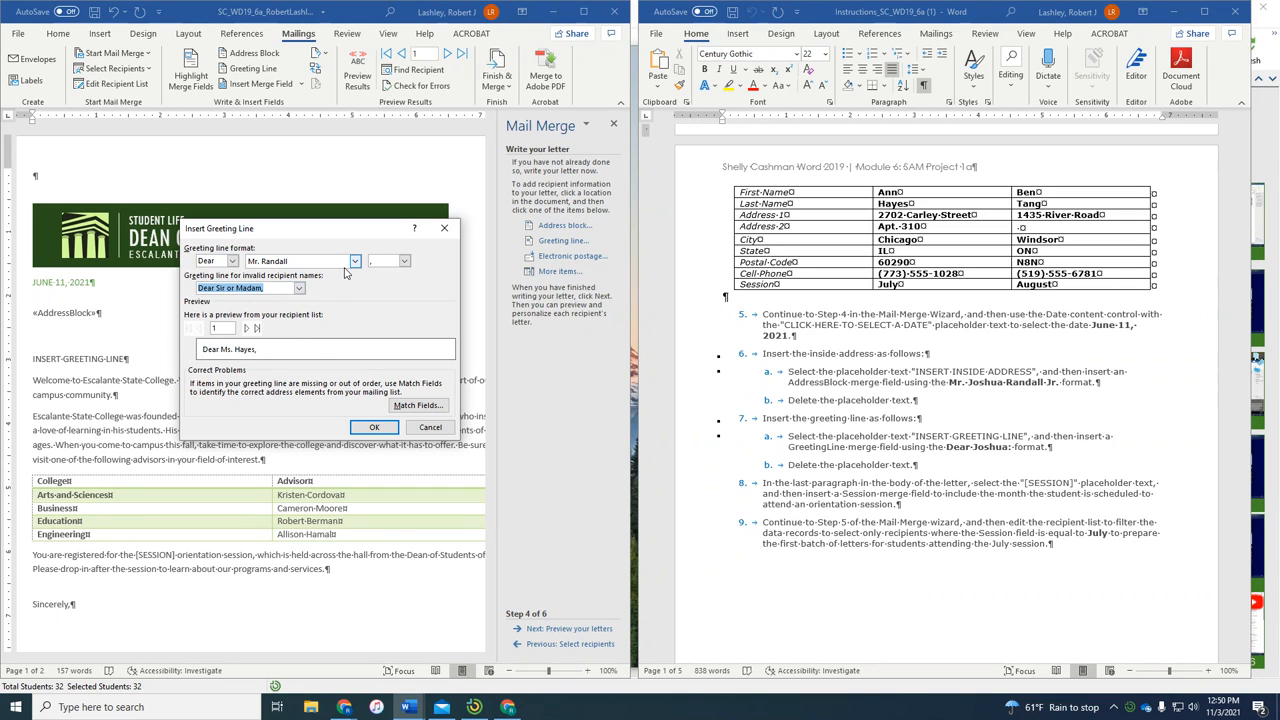
pyautogui.click(354, 261)
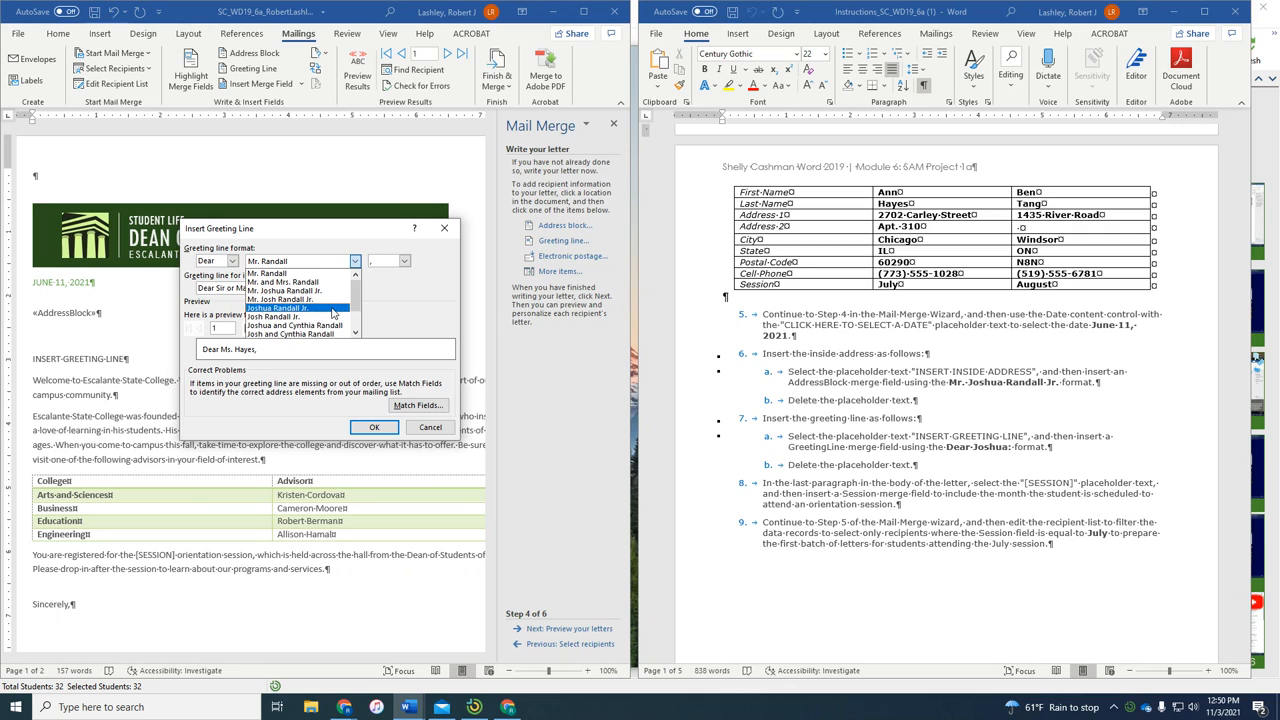
pyautogui.click(280, 307)
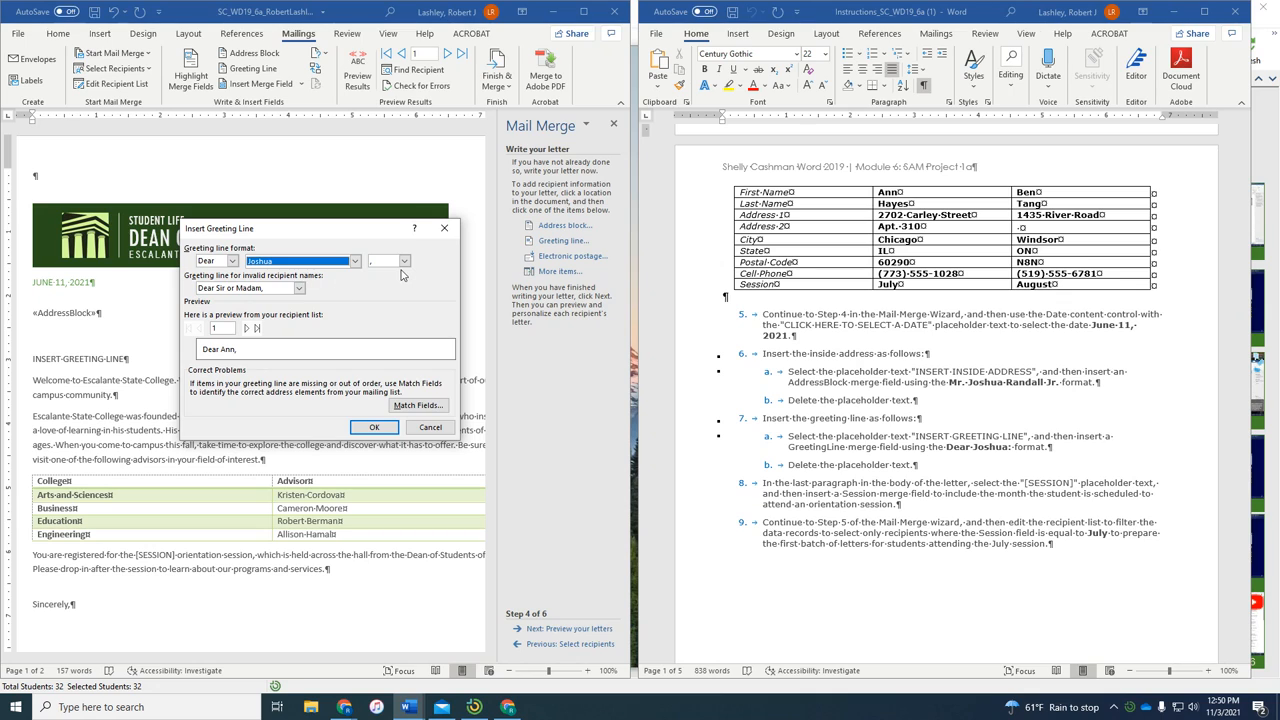
pyautogui.click(404, 261)
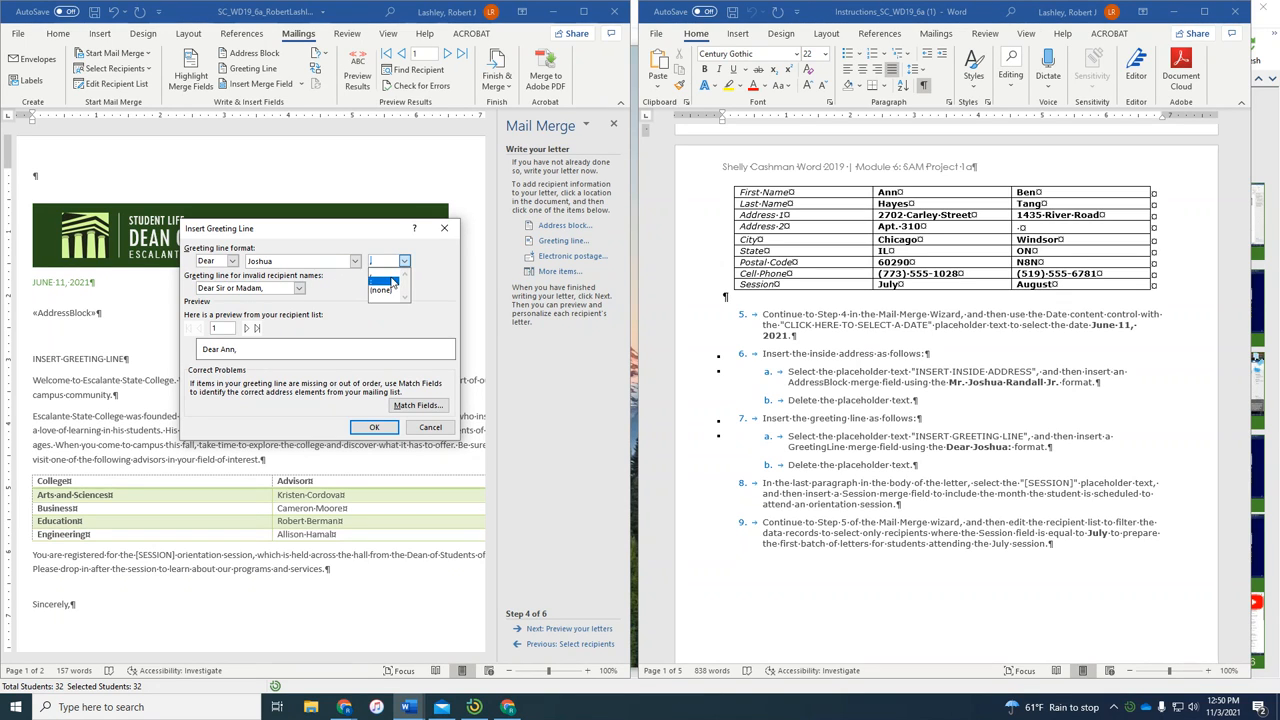
pyautogui.click(382, 289)
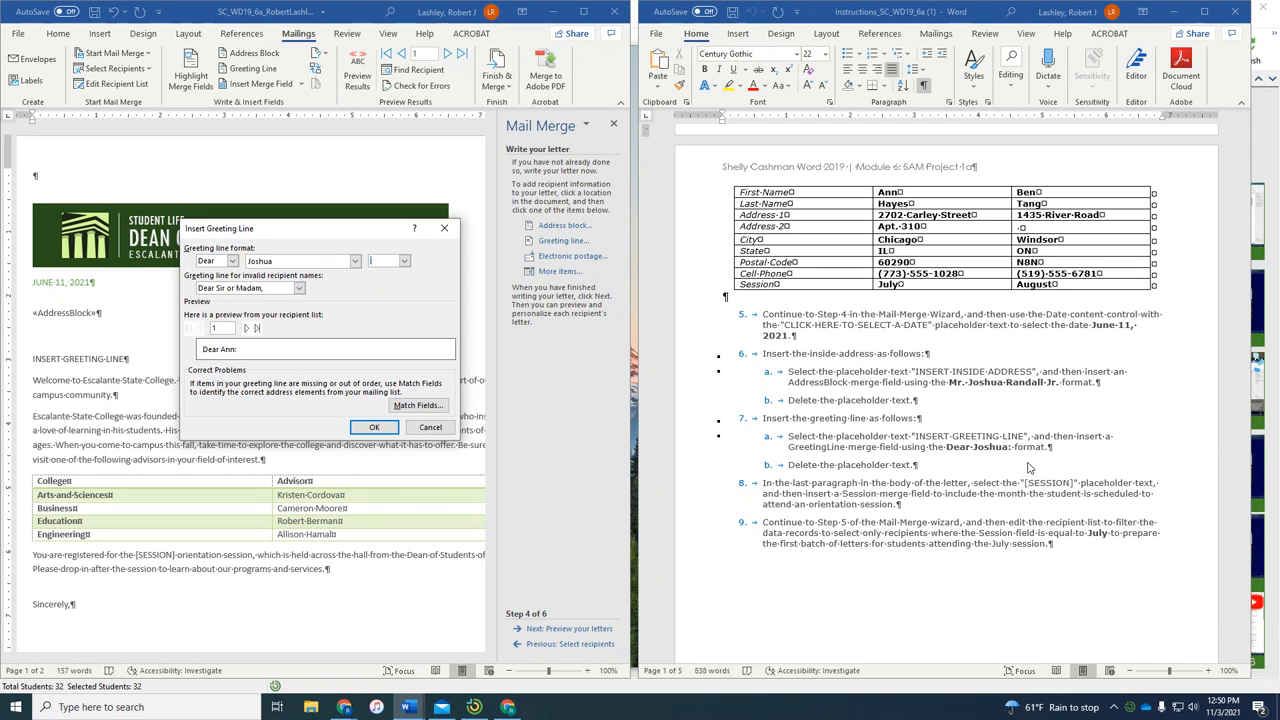
pyautogui.moveTo(1008, 471)
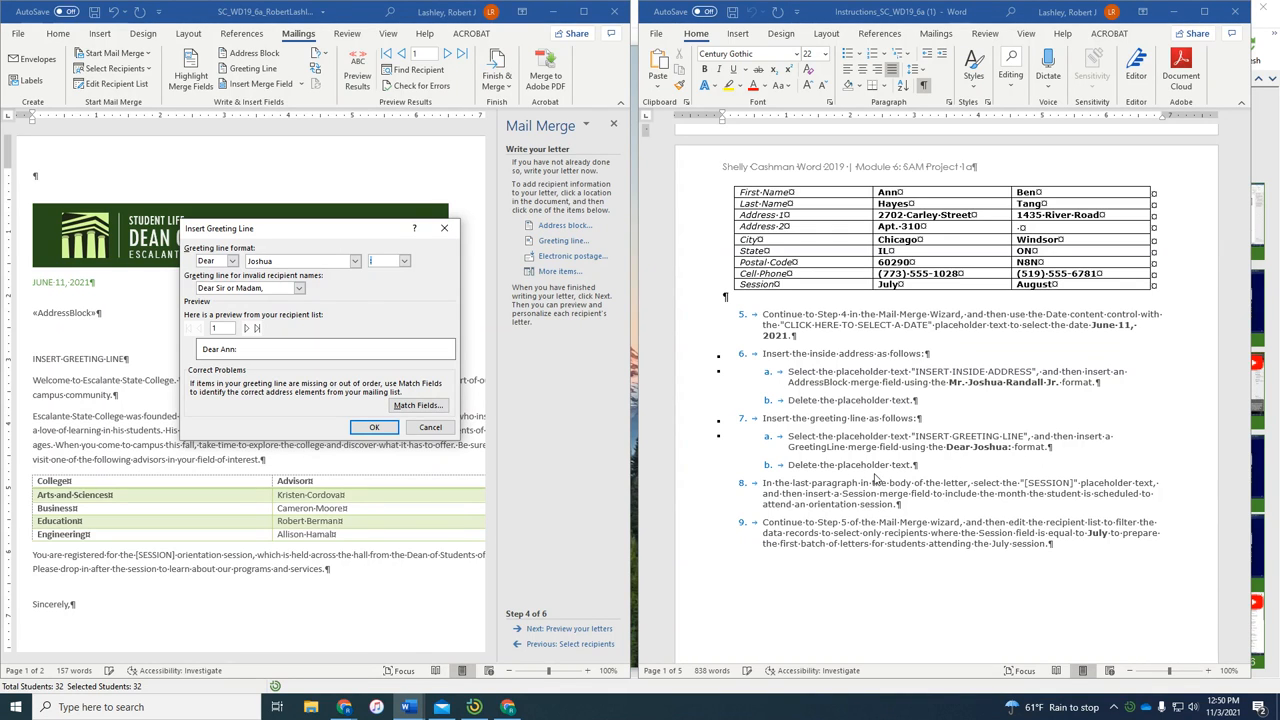
pyautogui.click(374, 427)
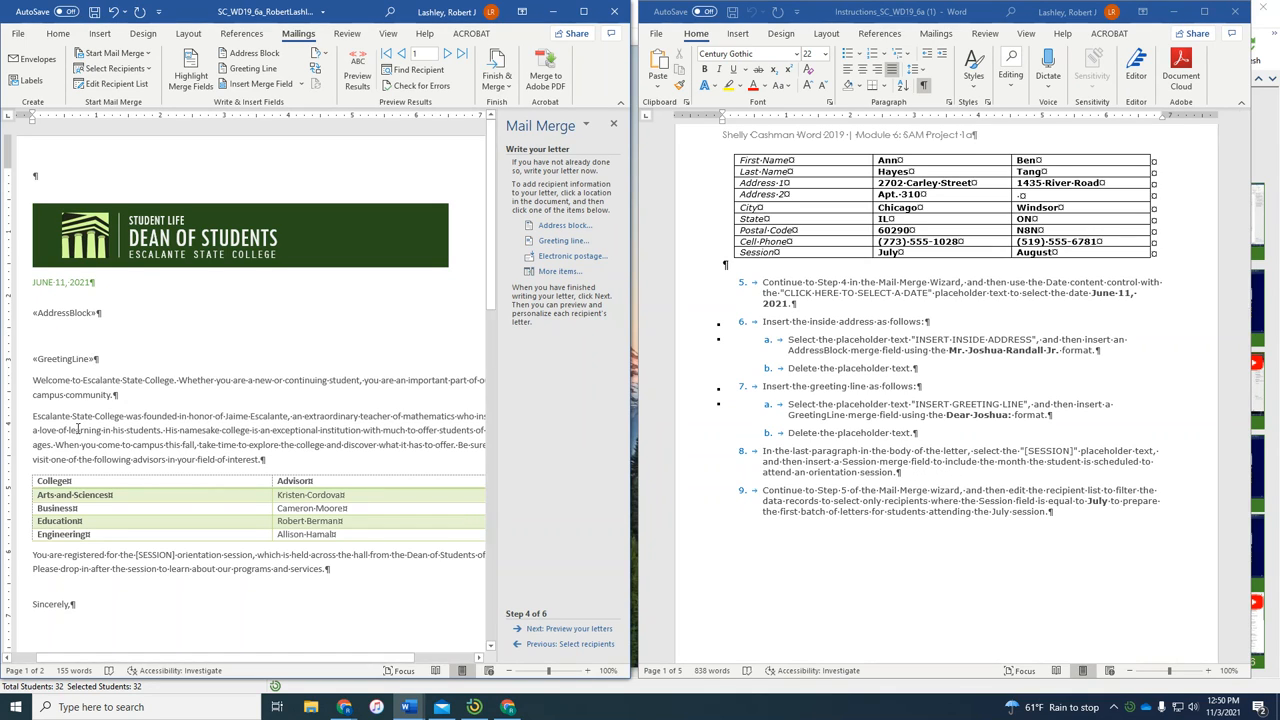
# Insert the Session field from the More items field list in place of [SESSION].
pyautogui.scroll(-3)
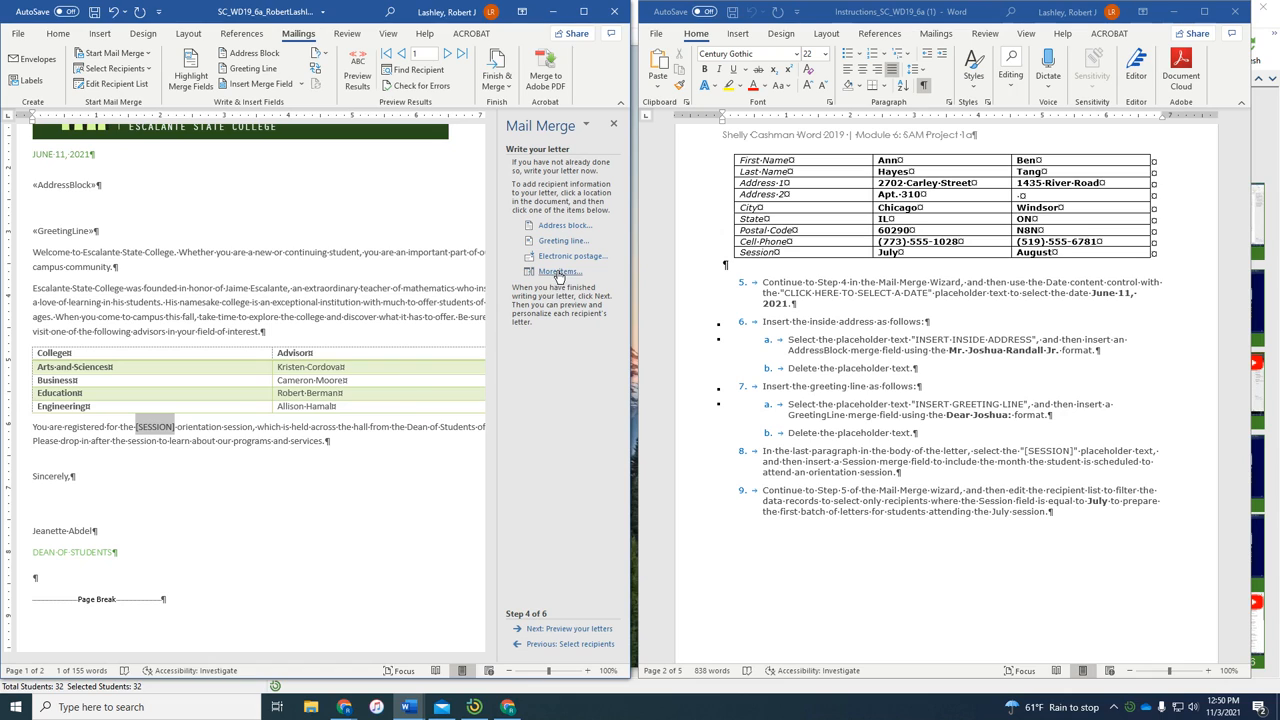
pyautogui.click(560, 271)
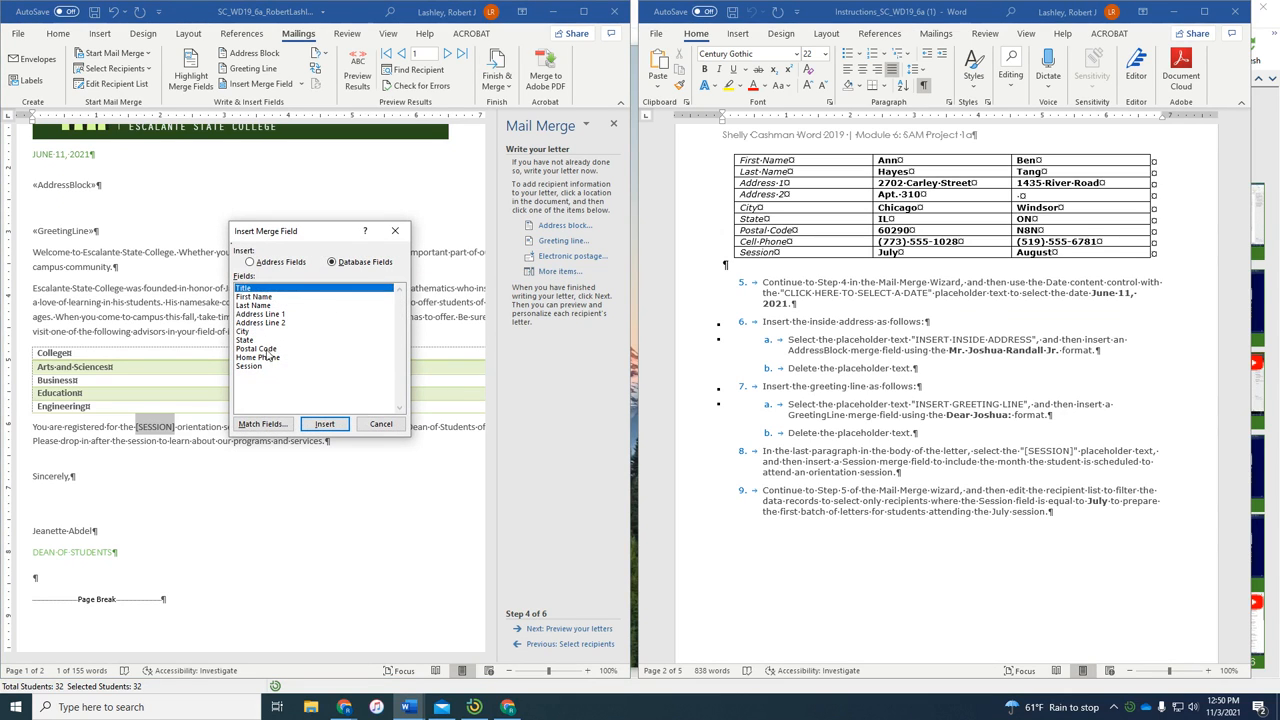
pyautogui.click(249, 366)
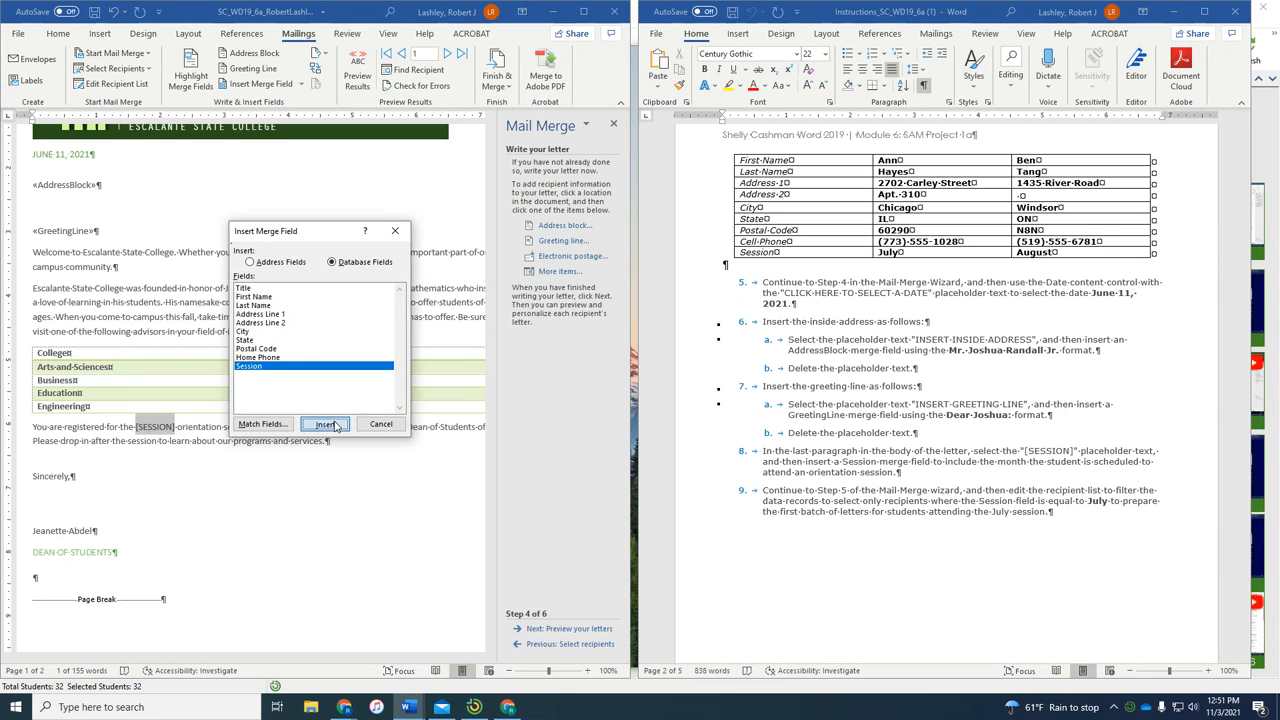
pyautogui.click(325, 424)
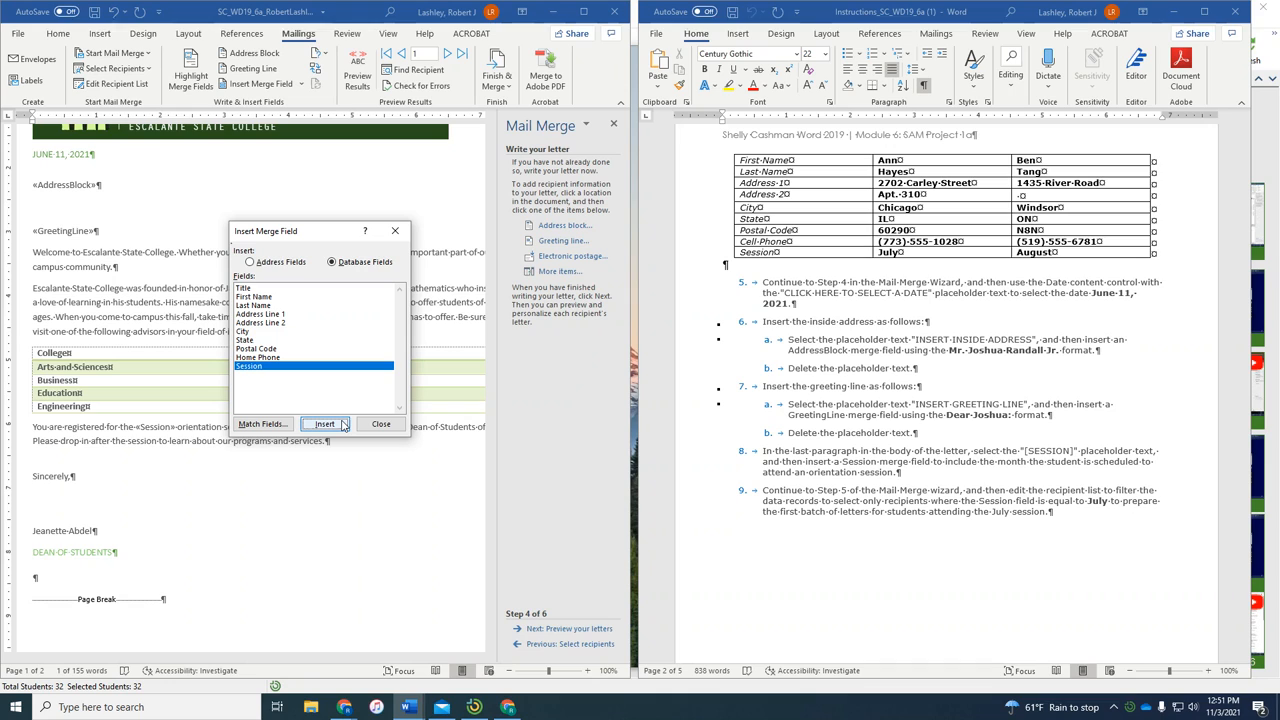
pyautogui.click(324, 423)
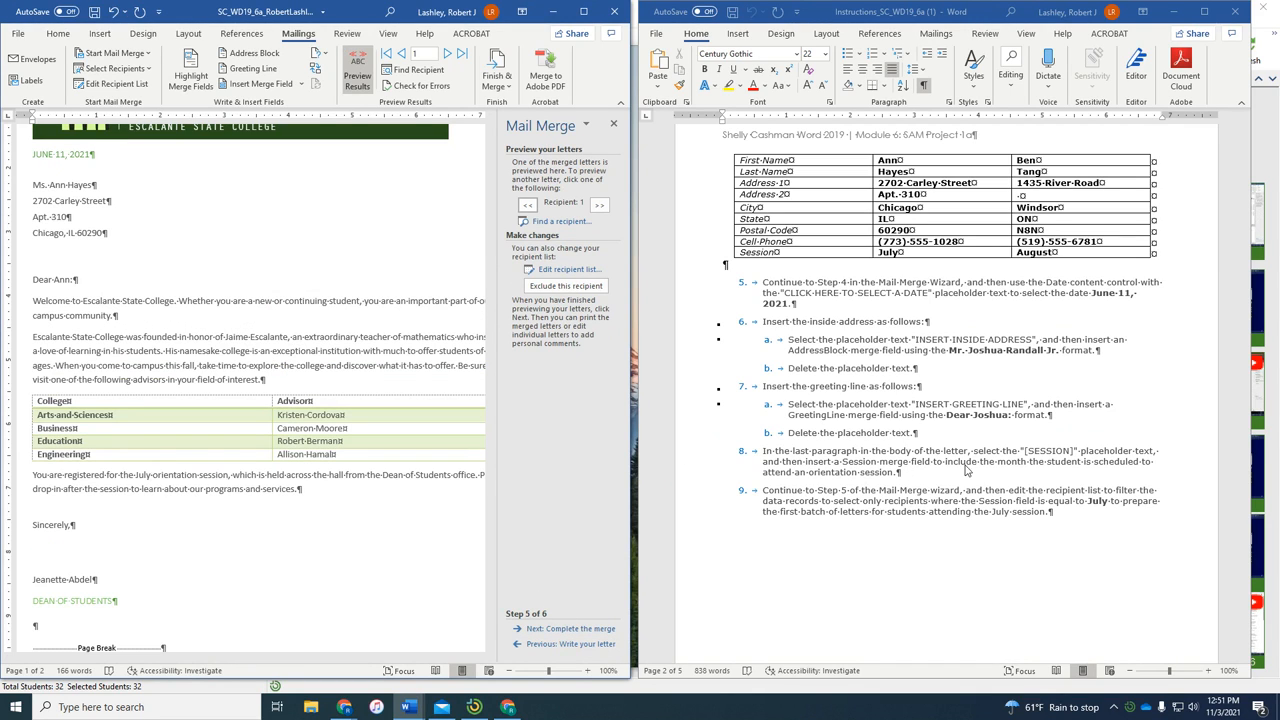
pyautogui.moveTo(985, 475)
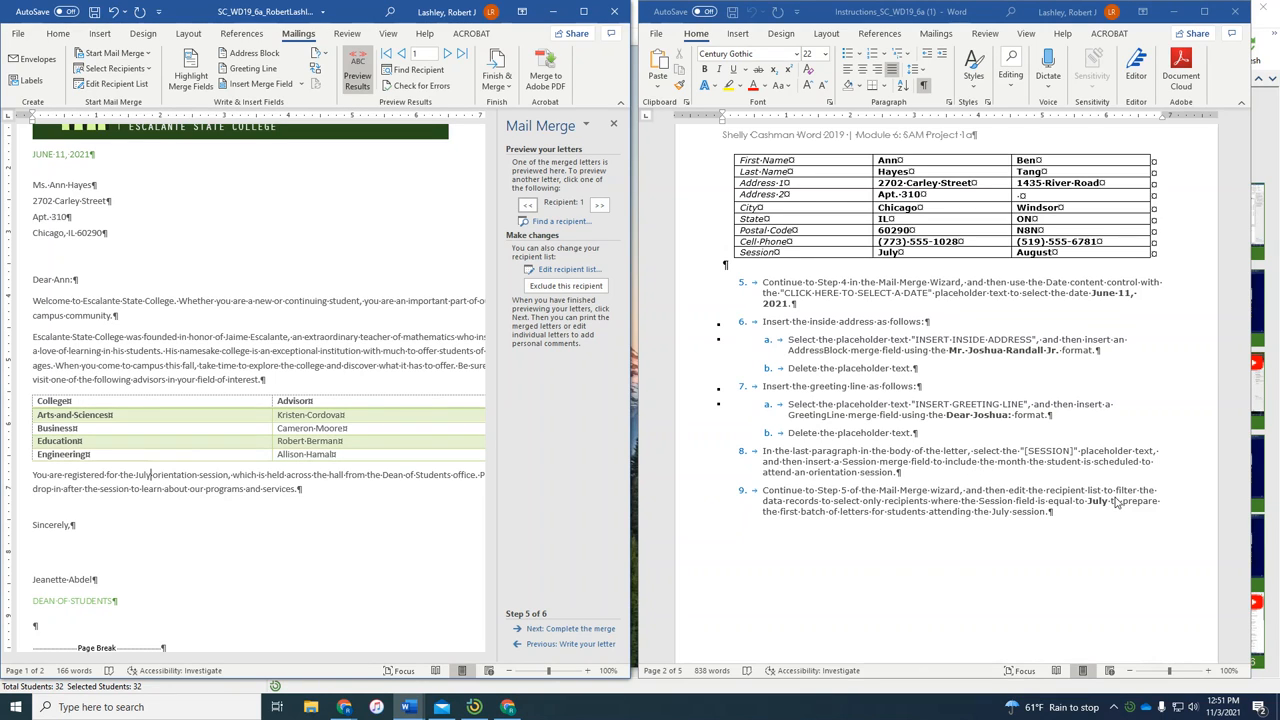
pyautogui.moveTo(935, 512)
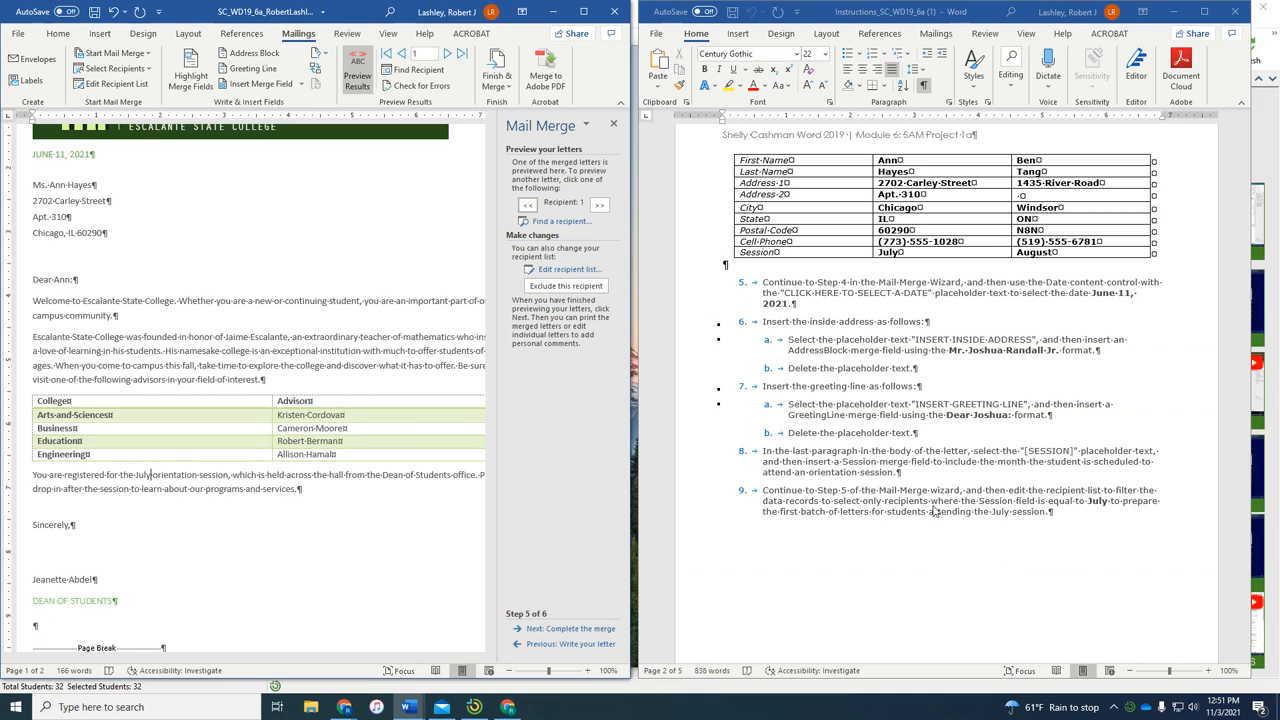
pyautogui.moveTo(1100, 517)
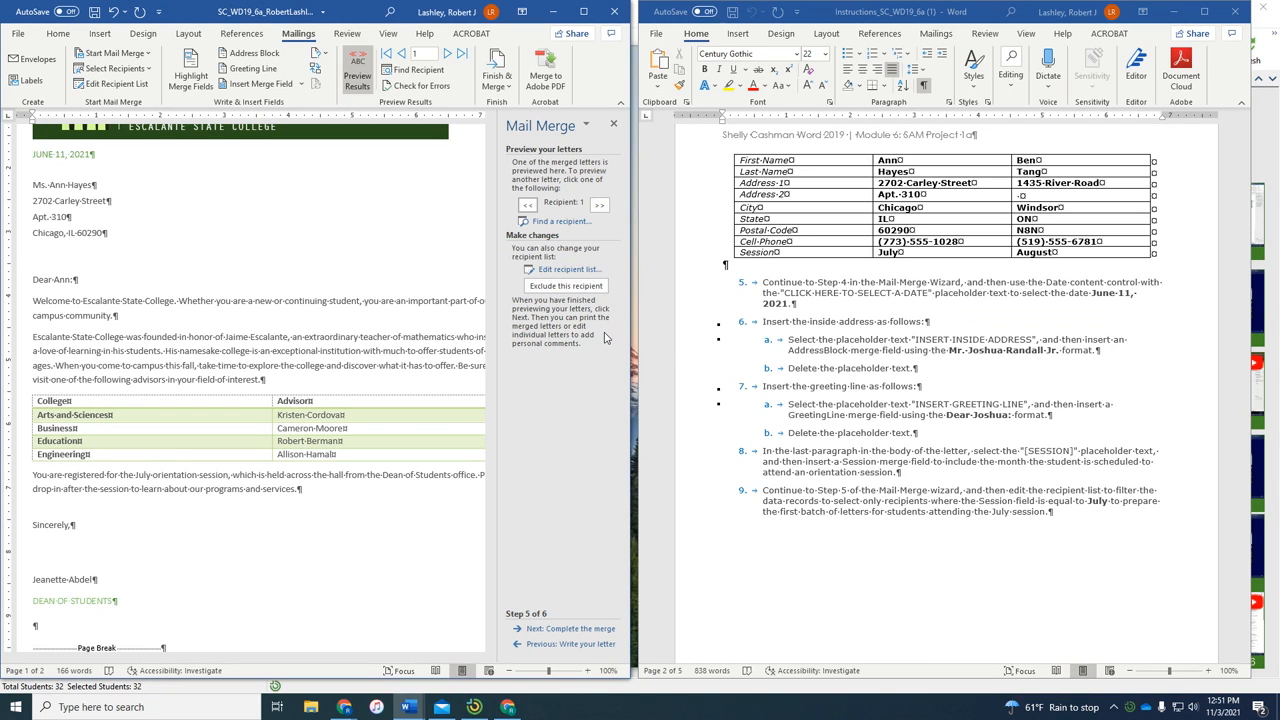
# Open the recipient list showing Hayes with July and Tang with August.
pyautogui.click(568, 269)
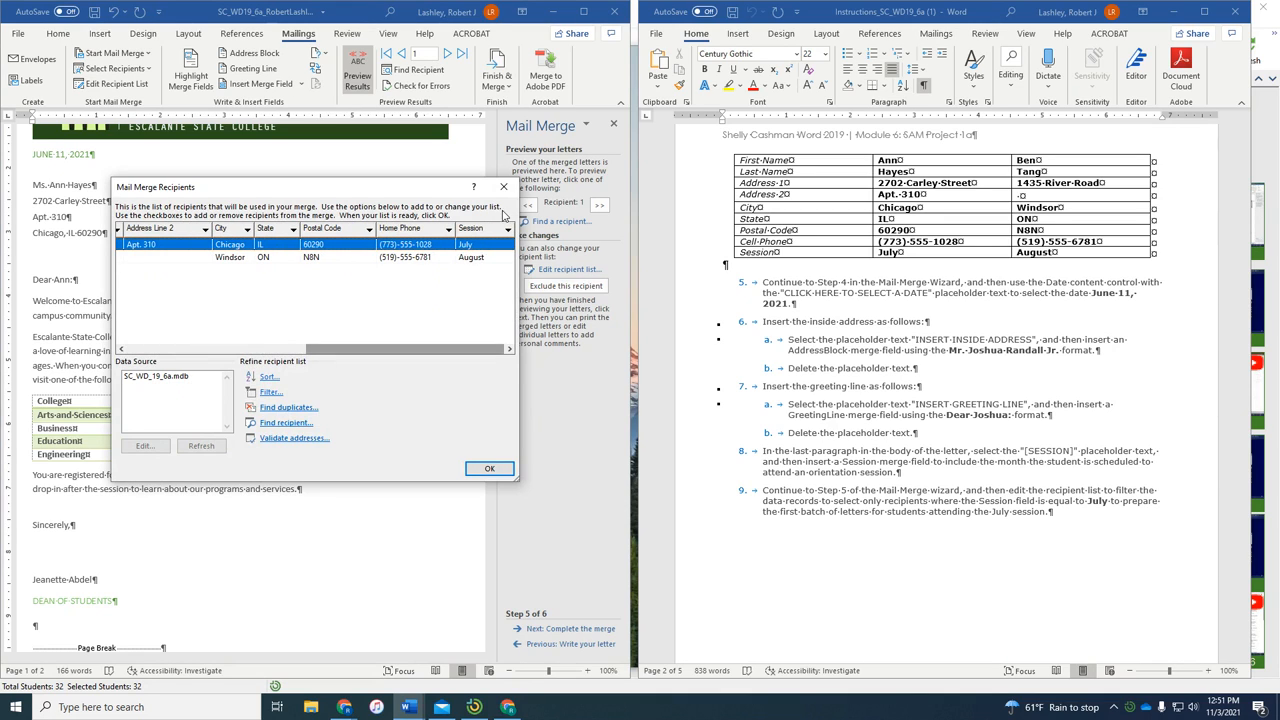
pyautogui.click(508, 229)
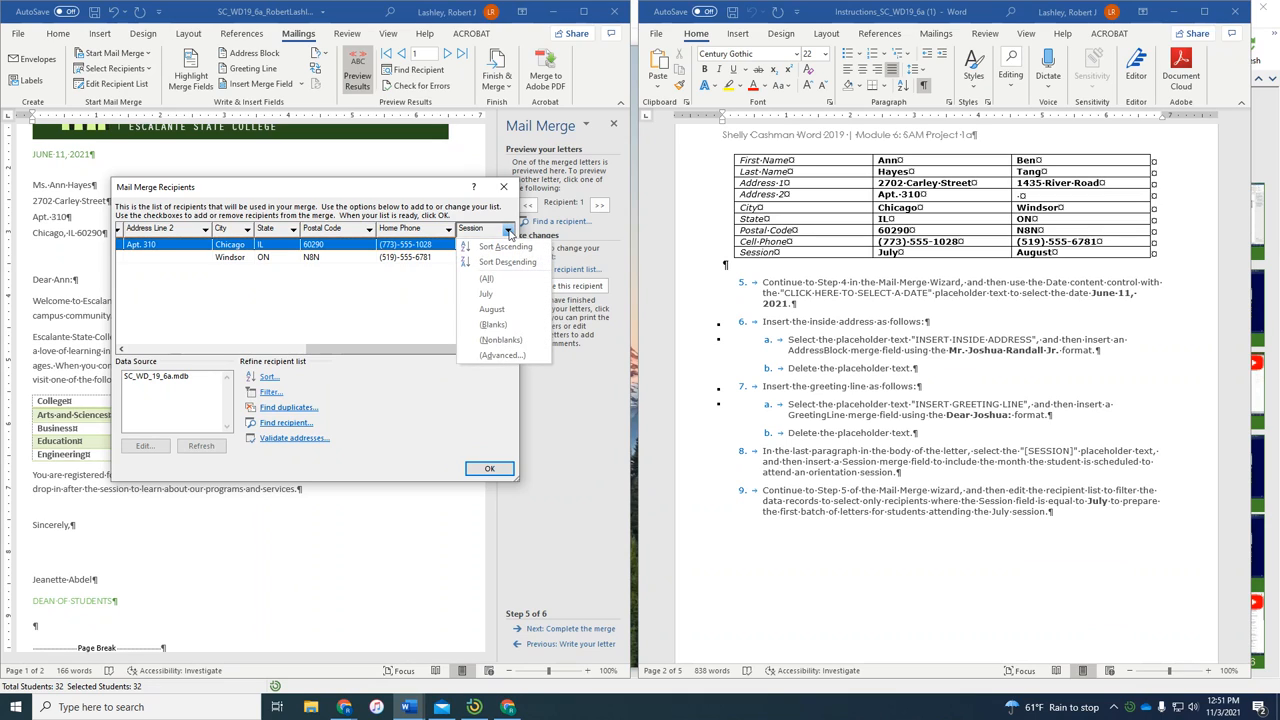
pyautogui.moveTo(489, 293)
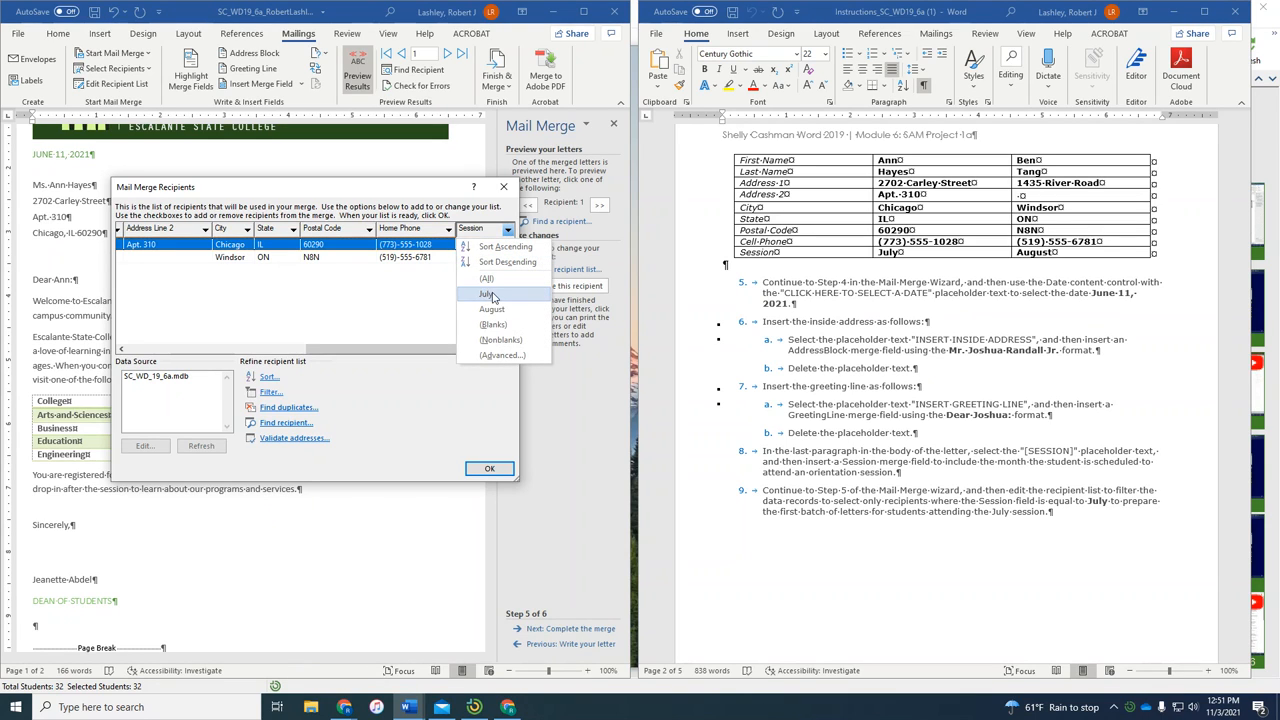
pyautogui.click(486, 294)
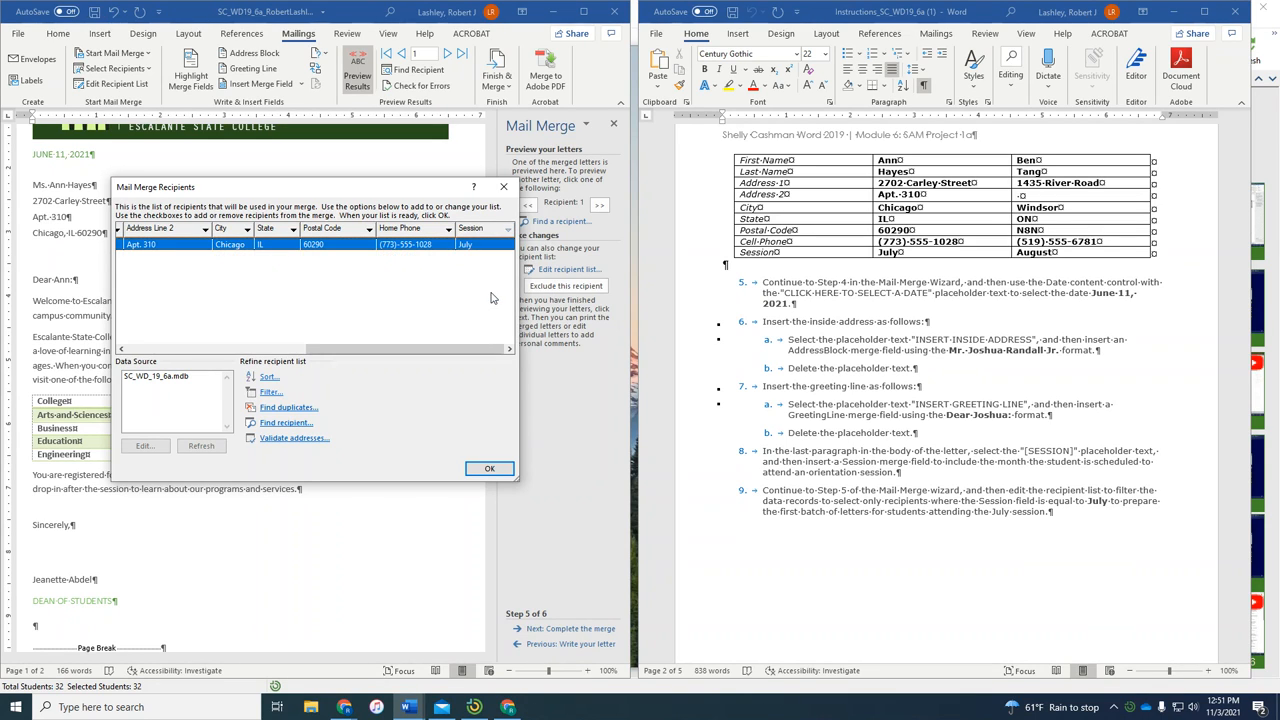
pyautogui.click(489, 468)
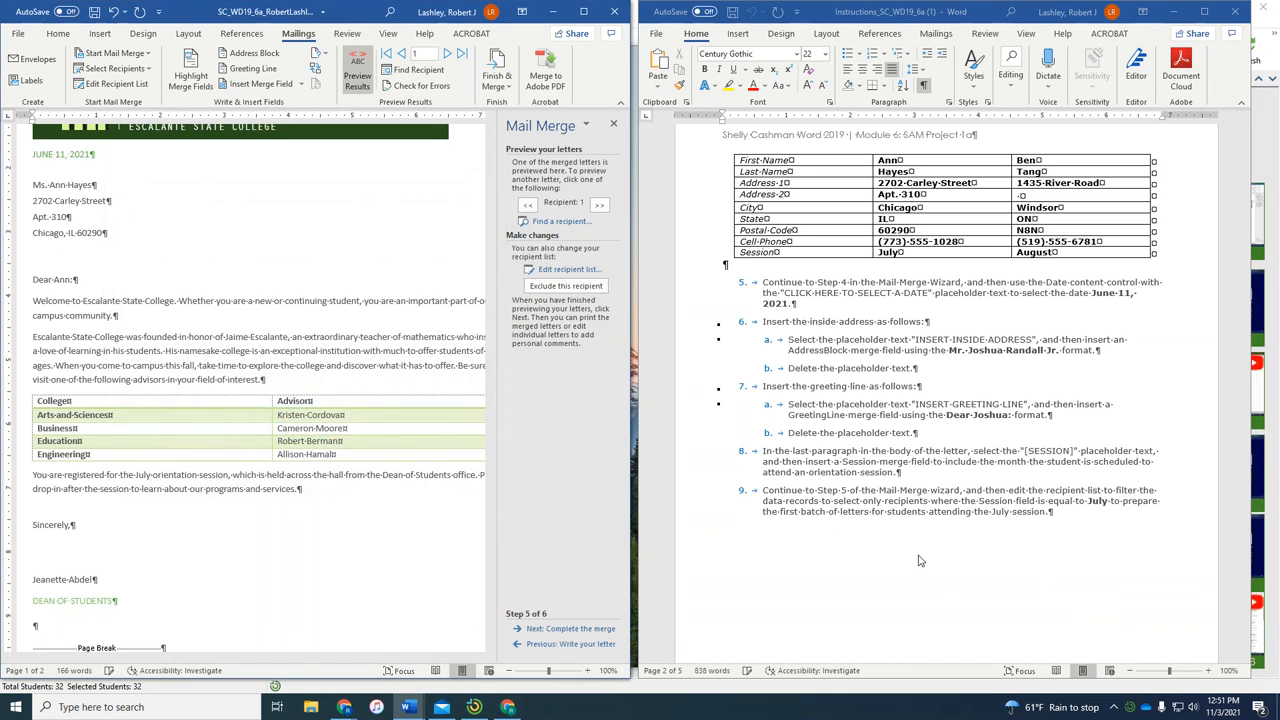
pyautogui.scroll(-3)
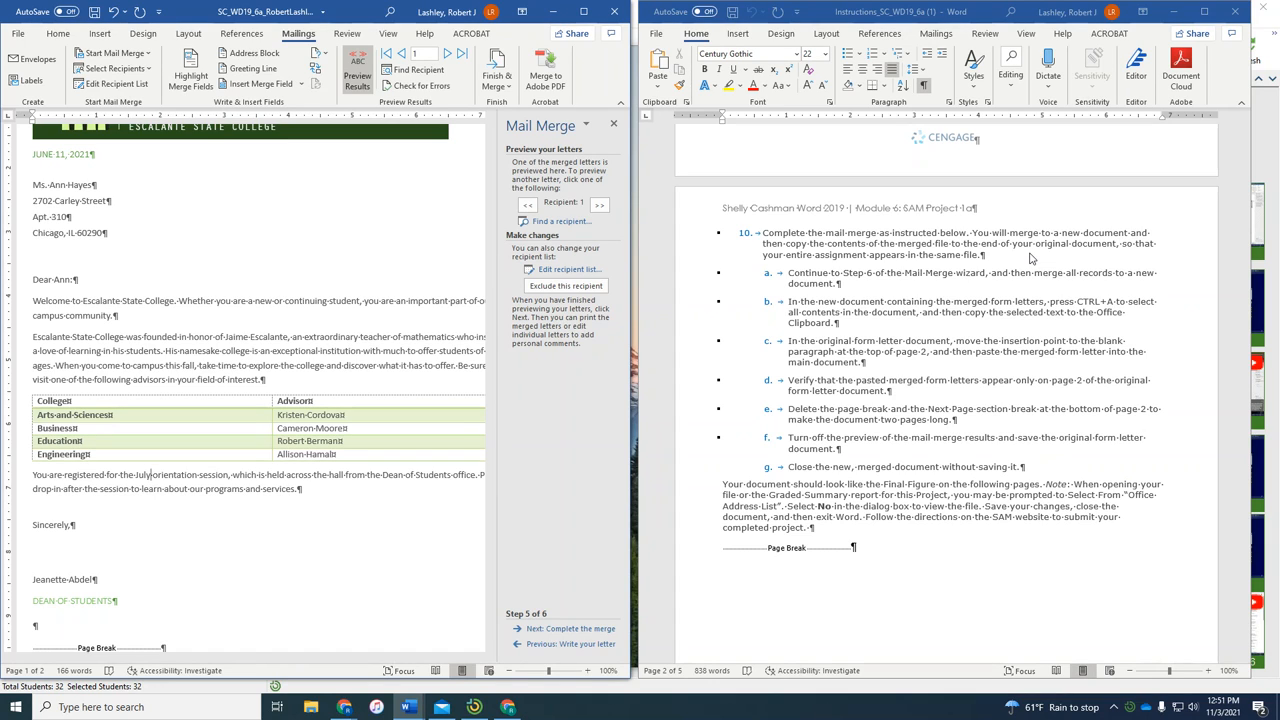
pyautogui.moveTo(869, 289)
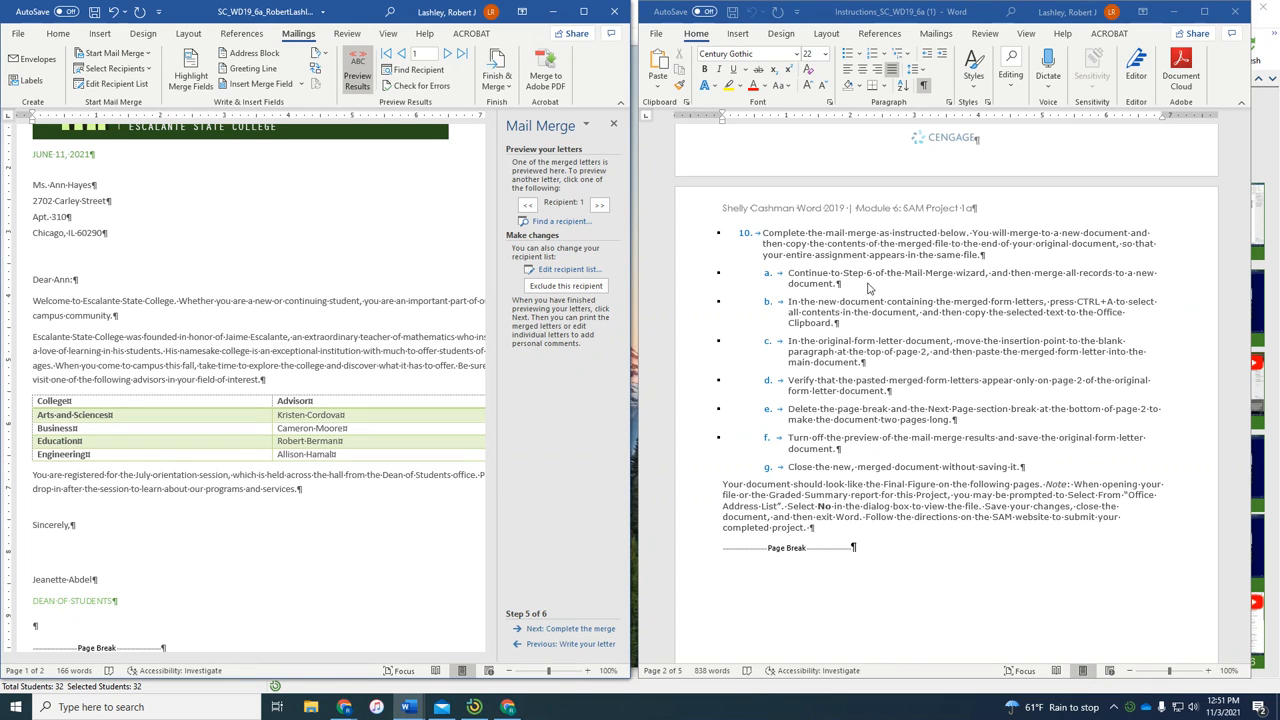
pyautogui.moveTo(912, 289)
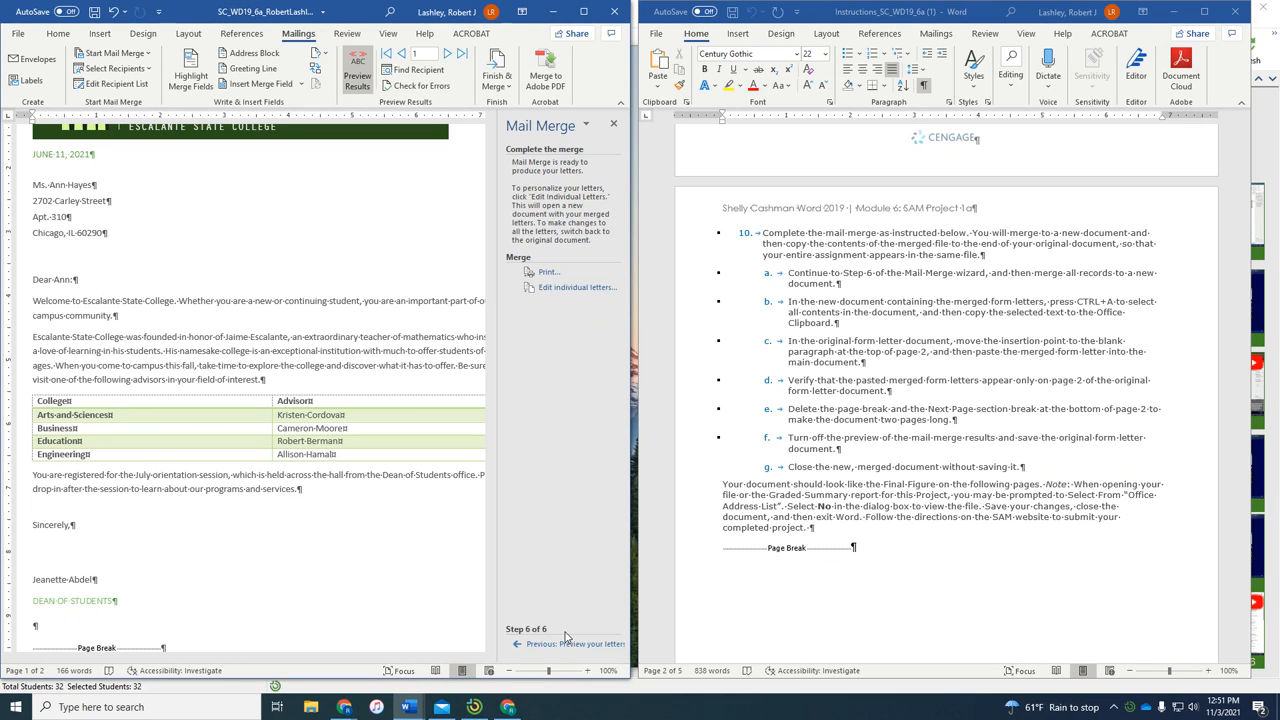
pyautogui.moveTo(797, 309)
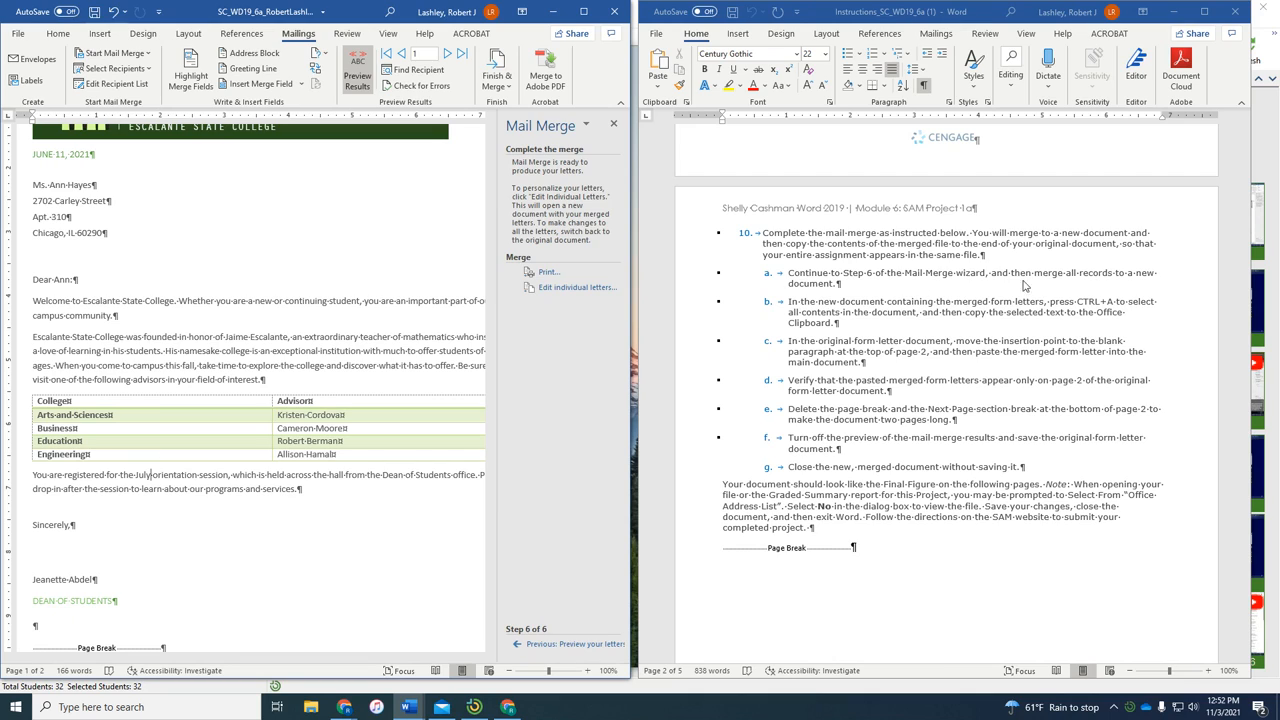
pyautogui.moveTo(577, 287)
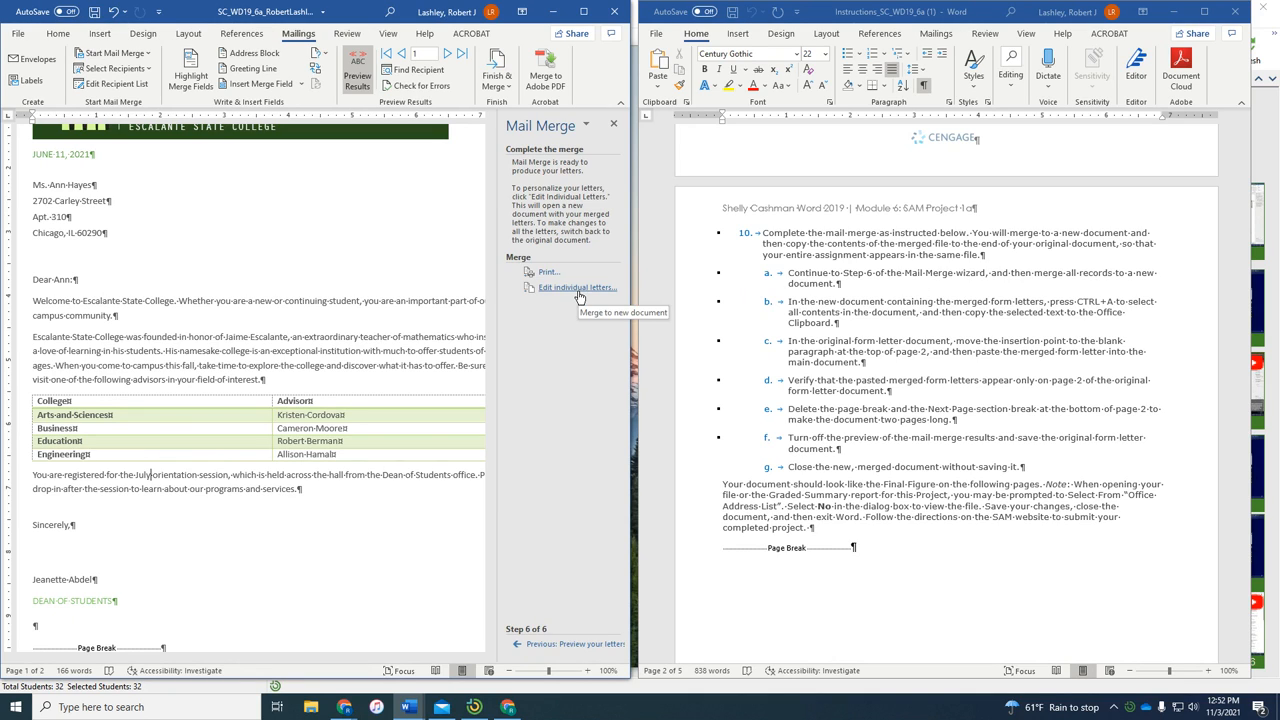
# Open Edit individual letters to show Merge to New Document with All records.
pyautogui.click(576, 287)
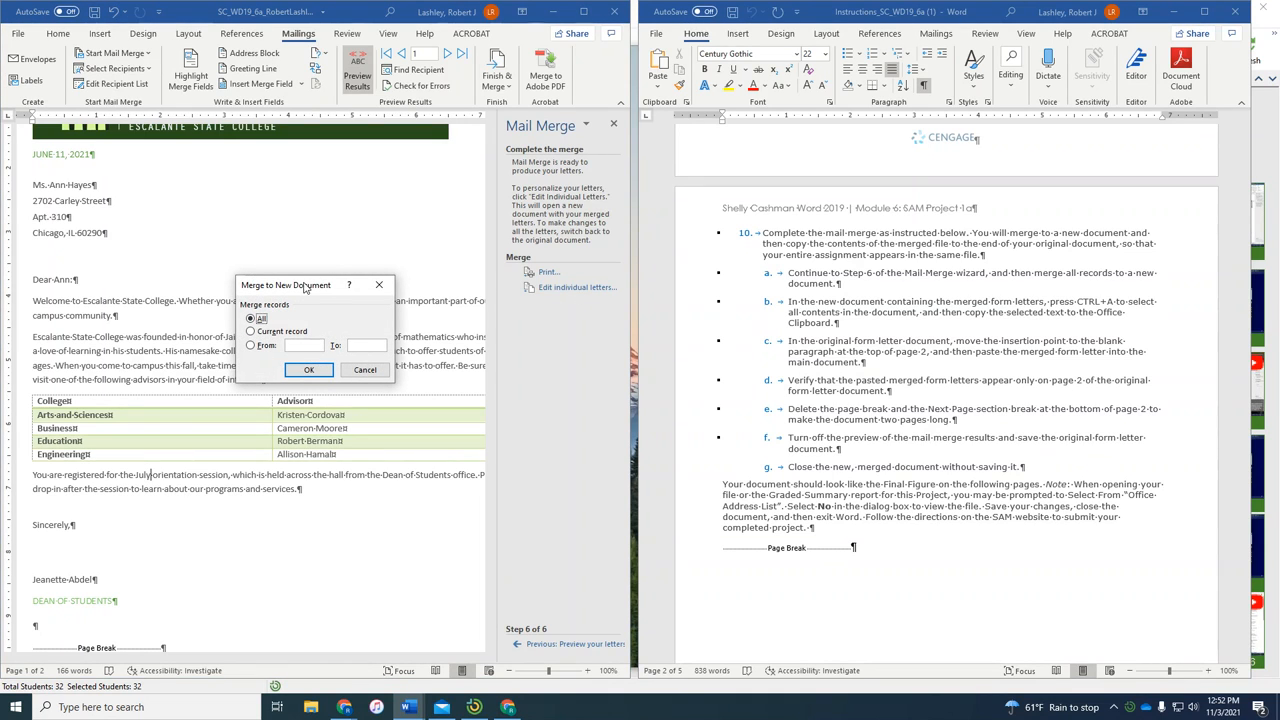
# Merge all records into the new Letters5 document and select all its contents.
pyautogui.click(308, 369)
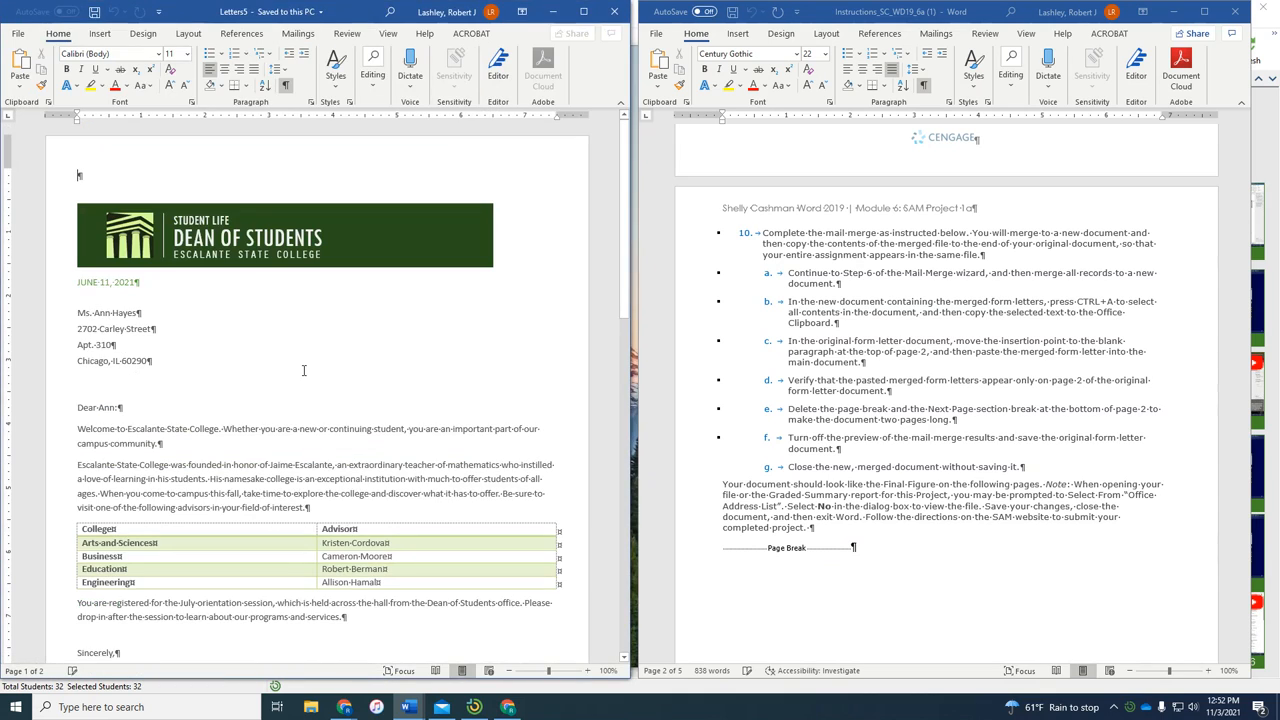
pyautogui.scroll(-3)
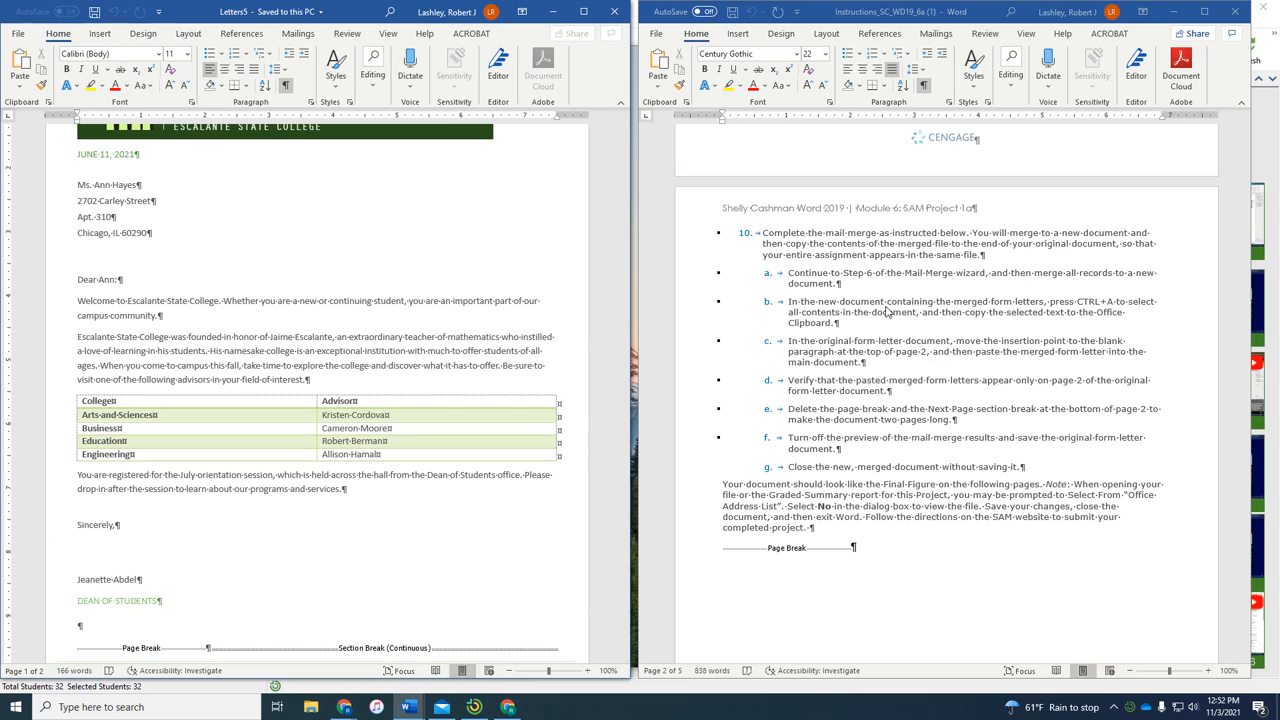
pyautogui.moveTo(527, 249)
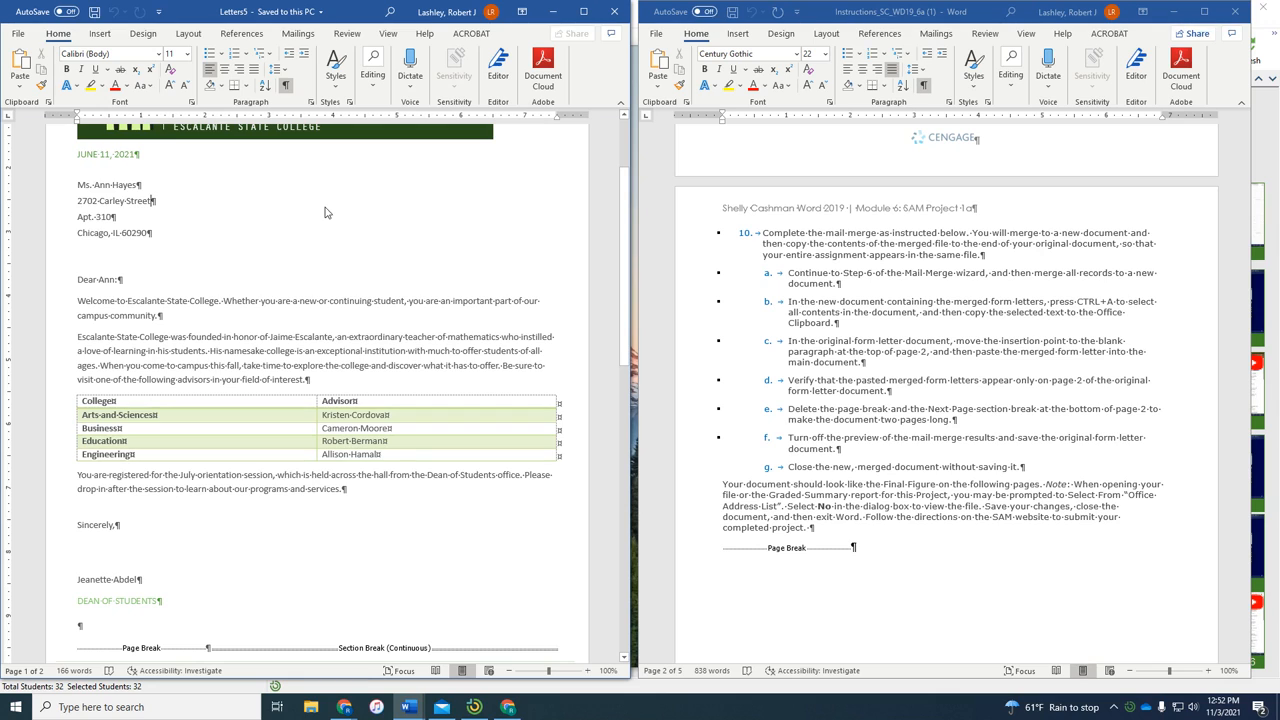
pyautogui.press('ctrl+a')
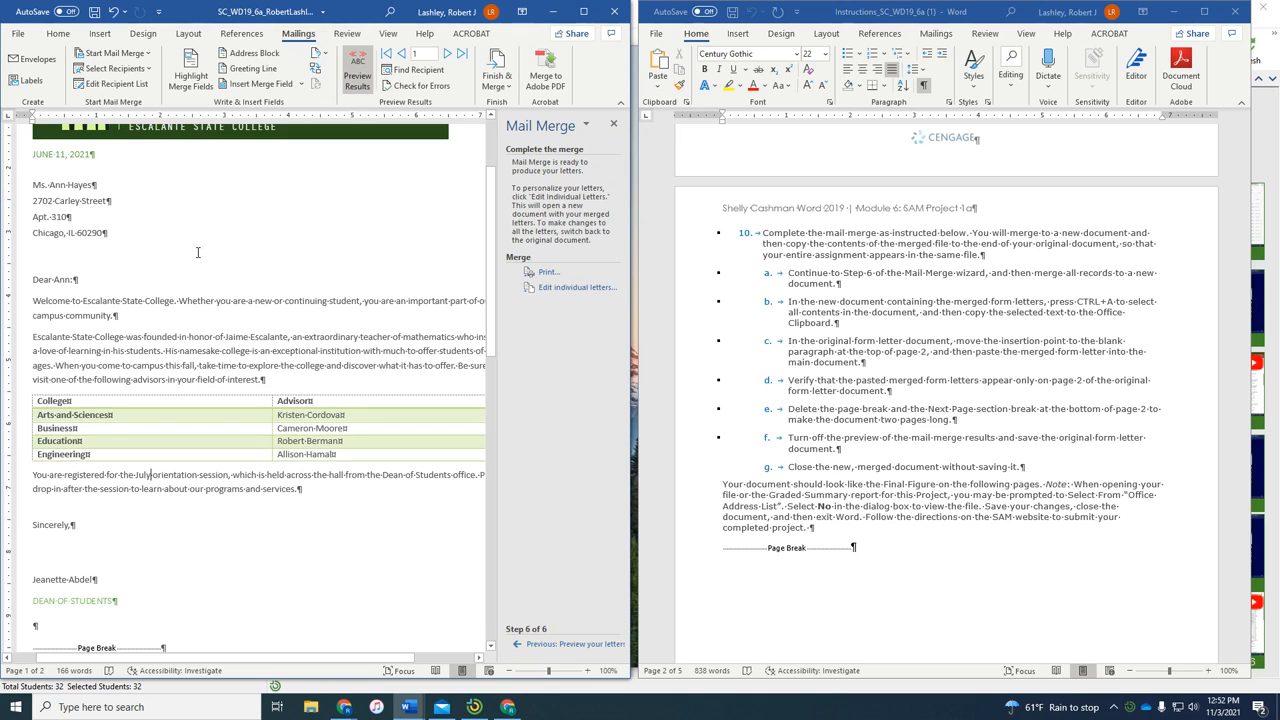
pyautogui.scroll(-3)
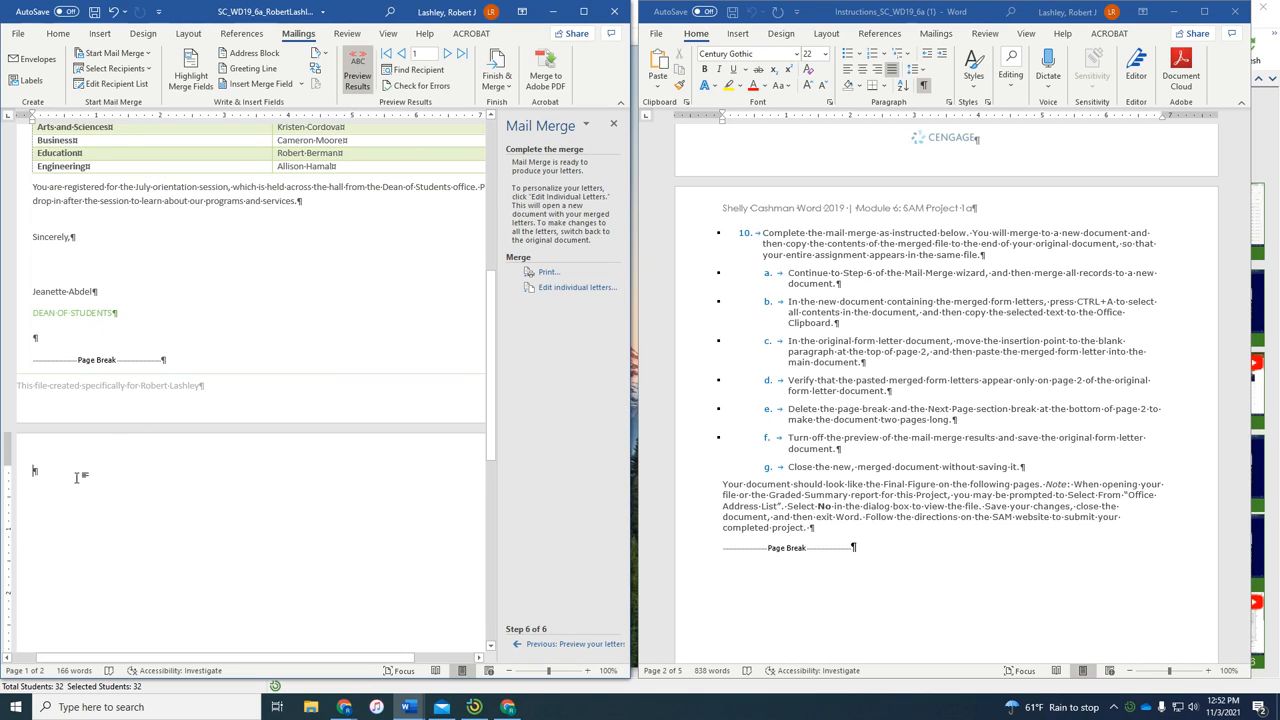
pyautogui.scroll(-3)
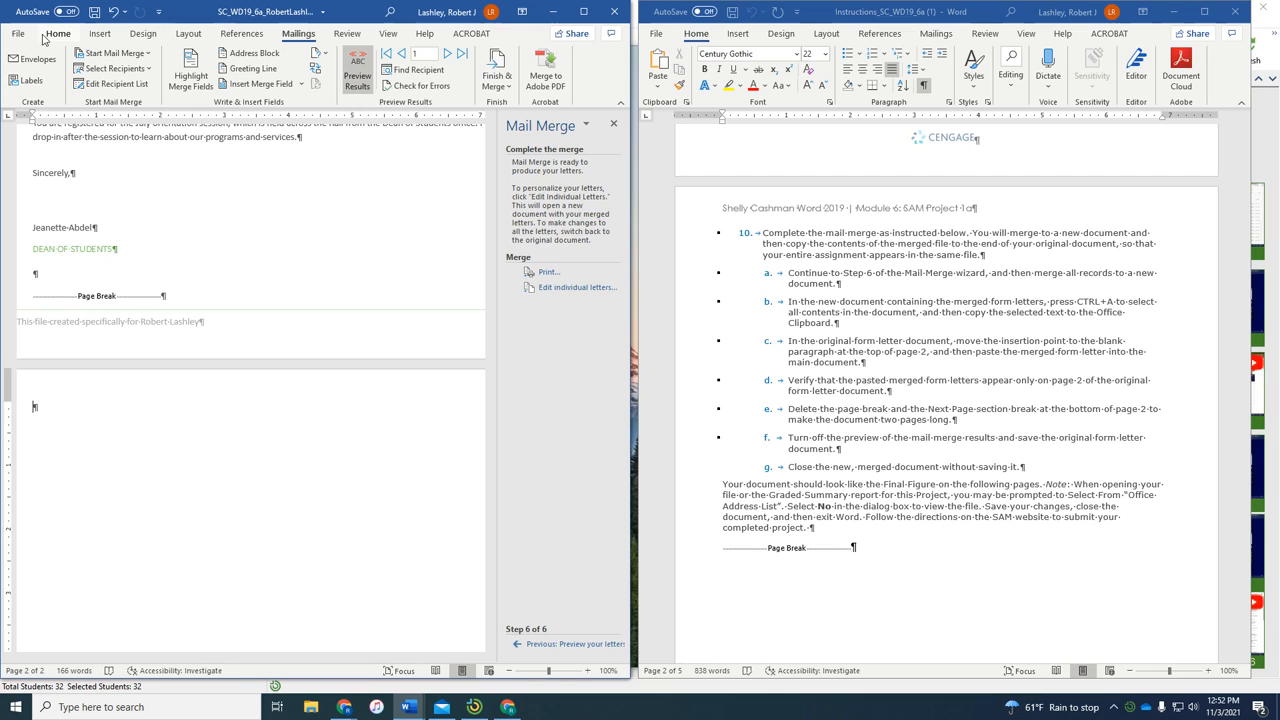
pyautogui.click(58, 33)
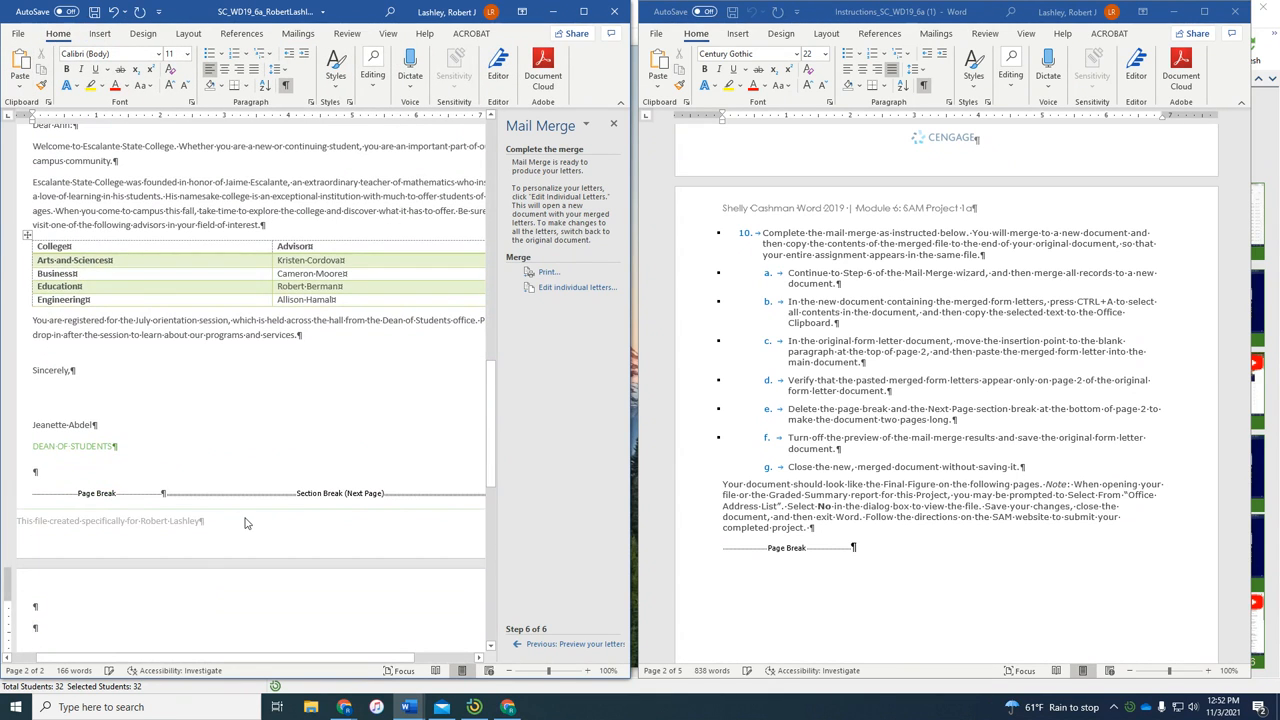
pyautogui.scroll(3)
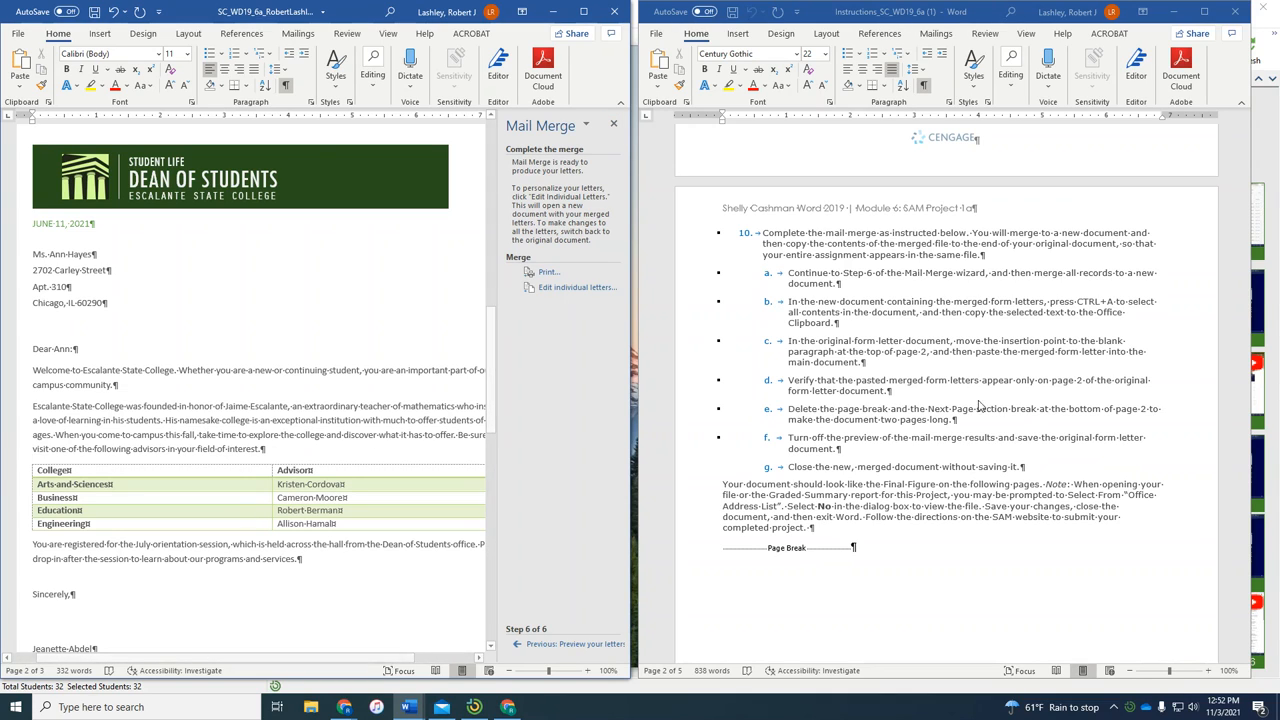
pyautogui.moveTo(855, 353)
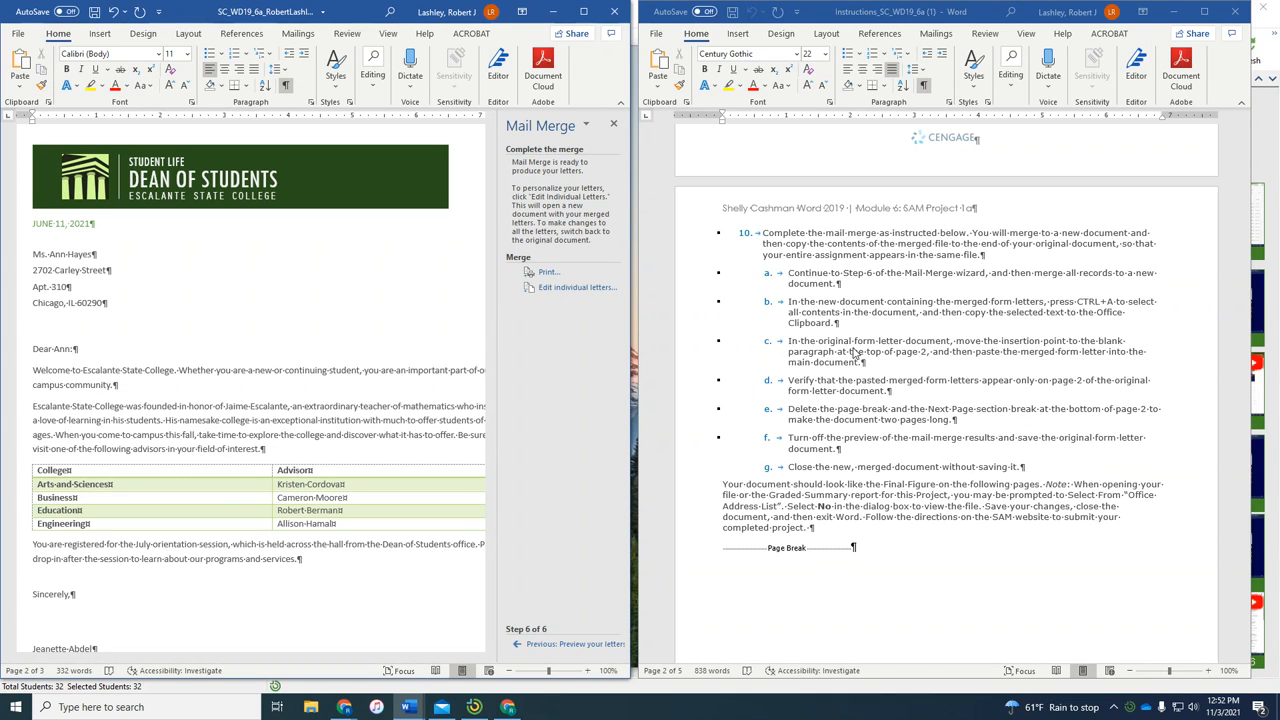
pyautogui.moveTo(843, 393)
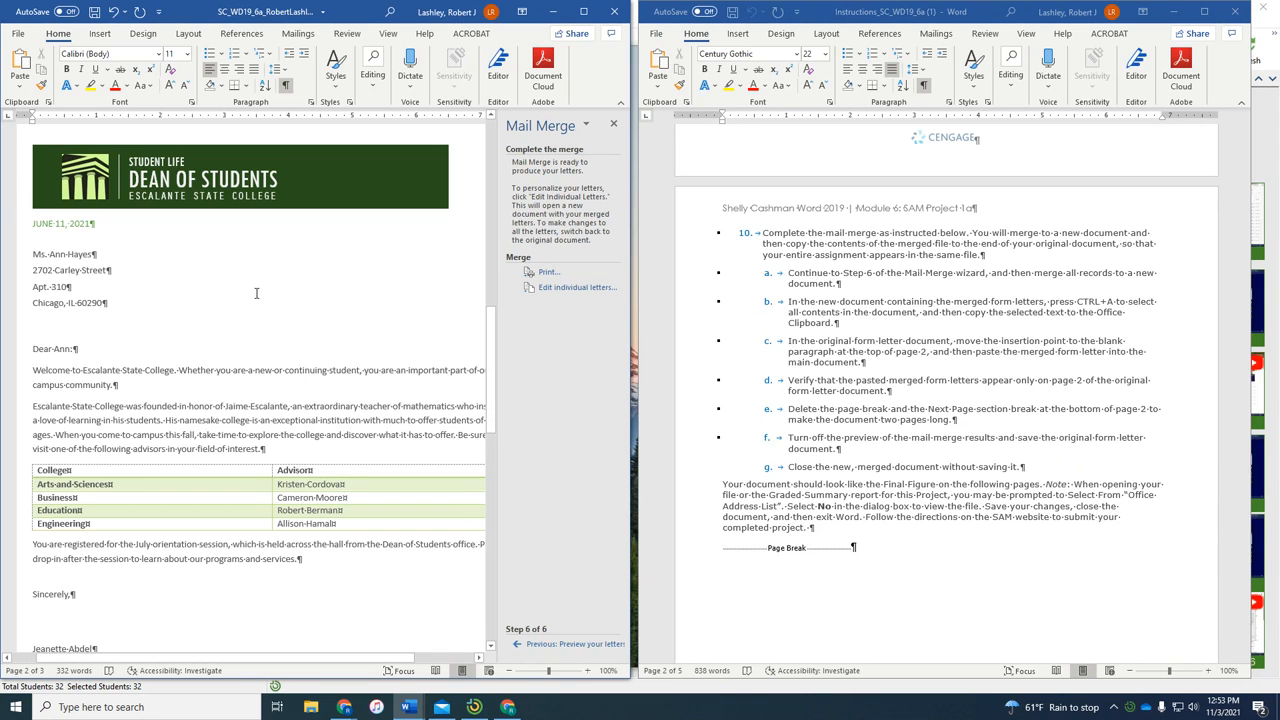
pyautogui.scroll(-3)
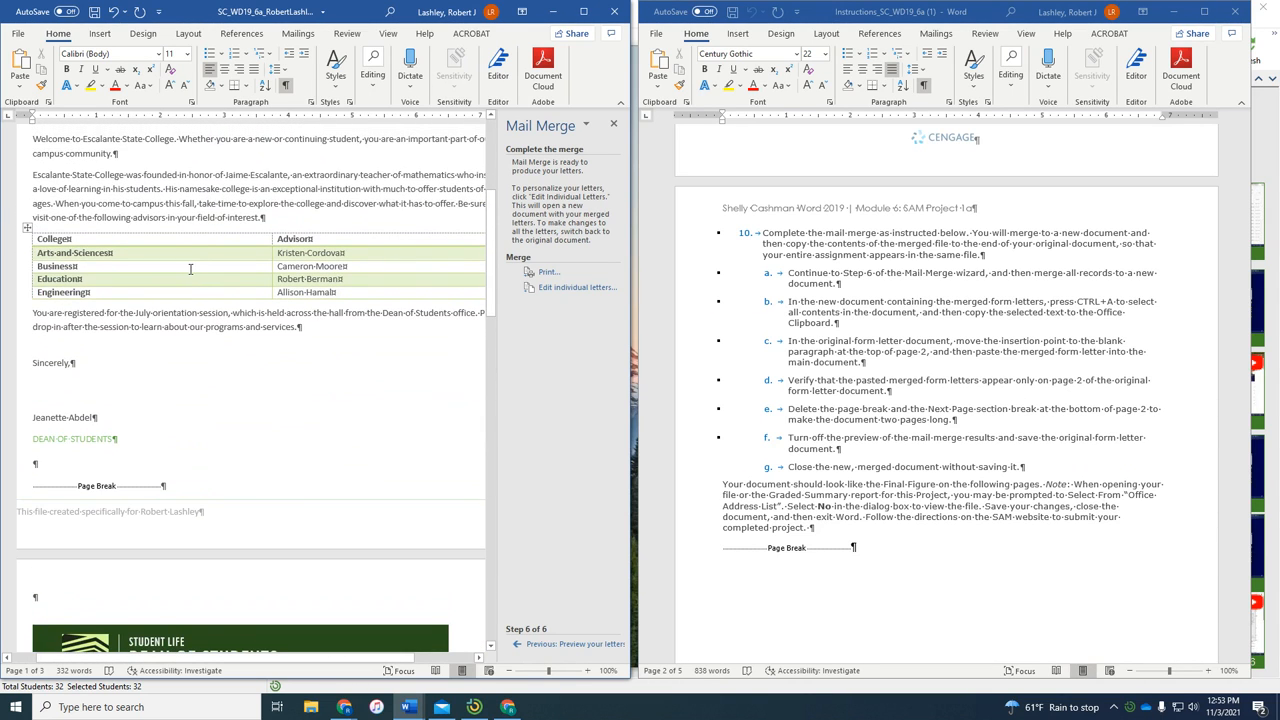
pyautogui.scroll(3)
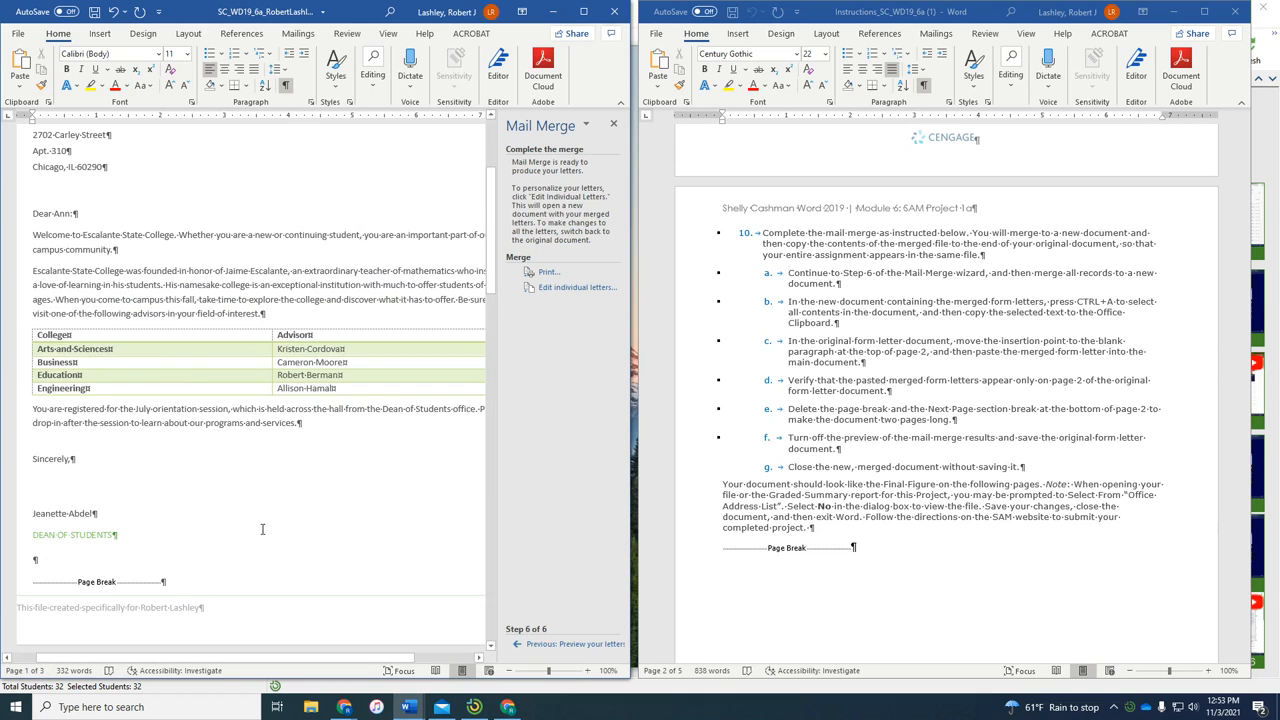
pyautogui.scroll(3)
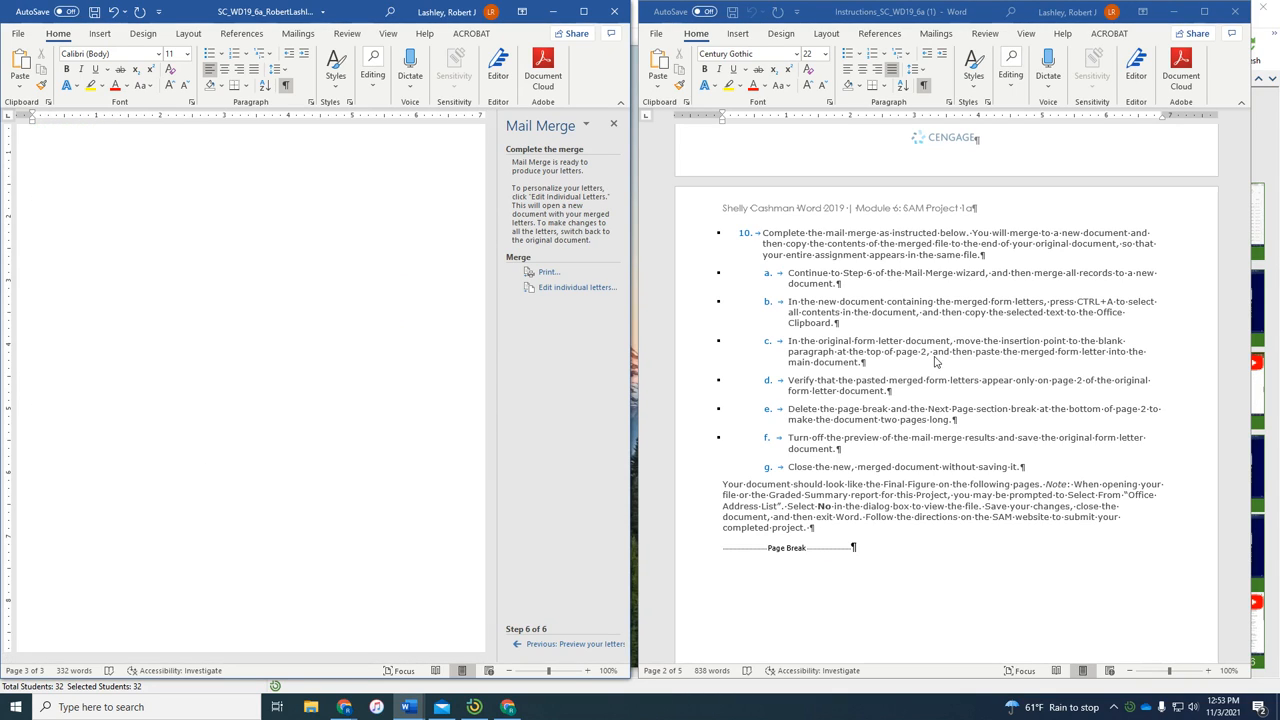
pyautogui.moveTo(884, 401)
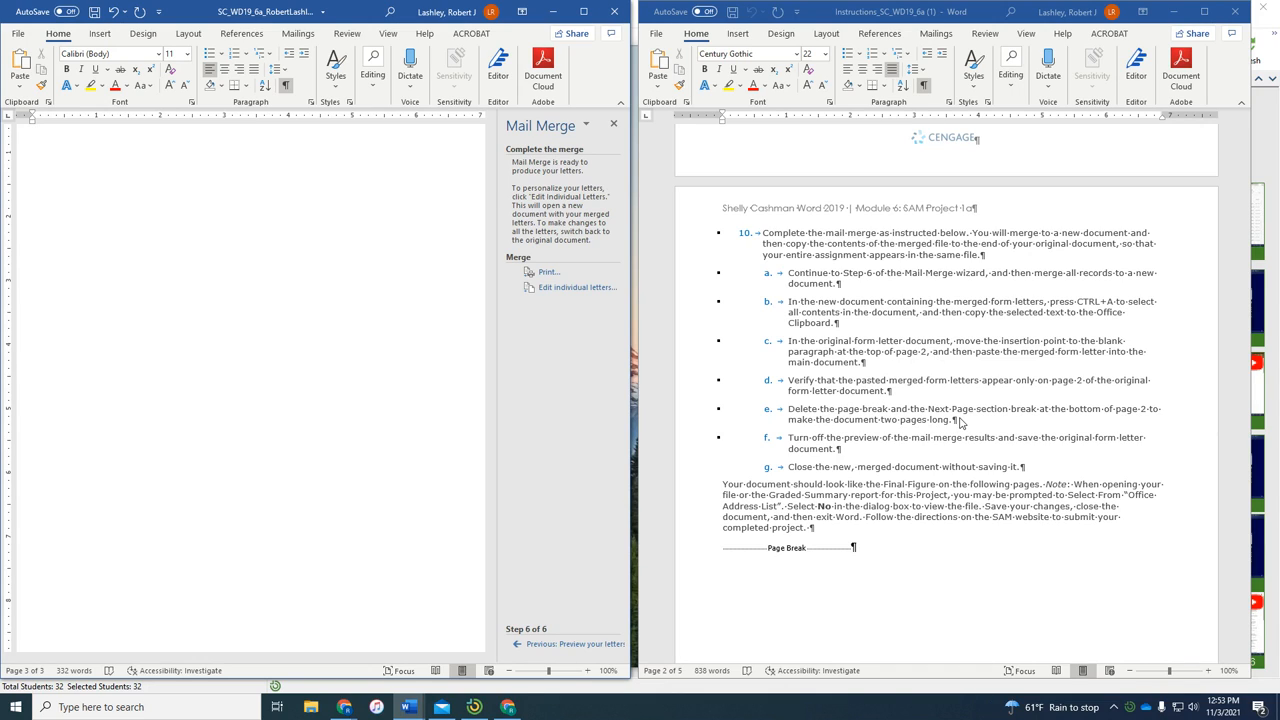
pyautogui.moveTo(935, 428)
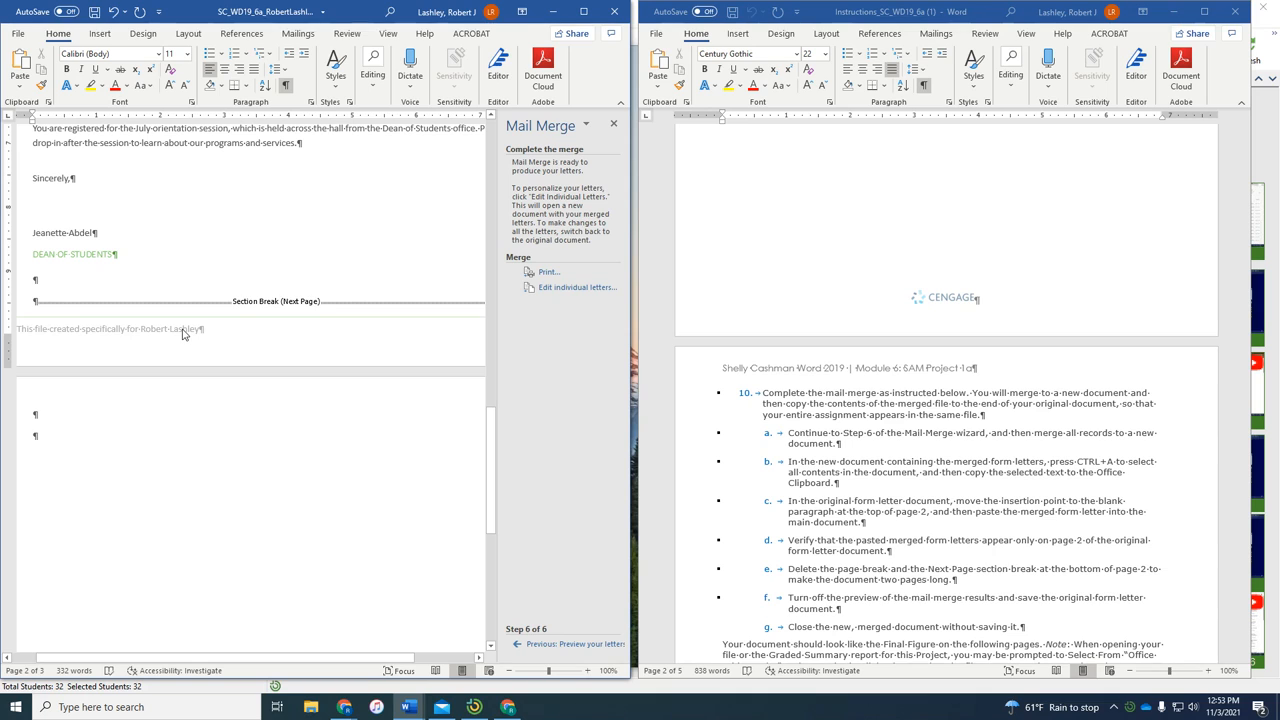
# Remove the page and section breaks after page 2 and close the Mail Merge pane.
pyautogui.scroll(-3)
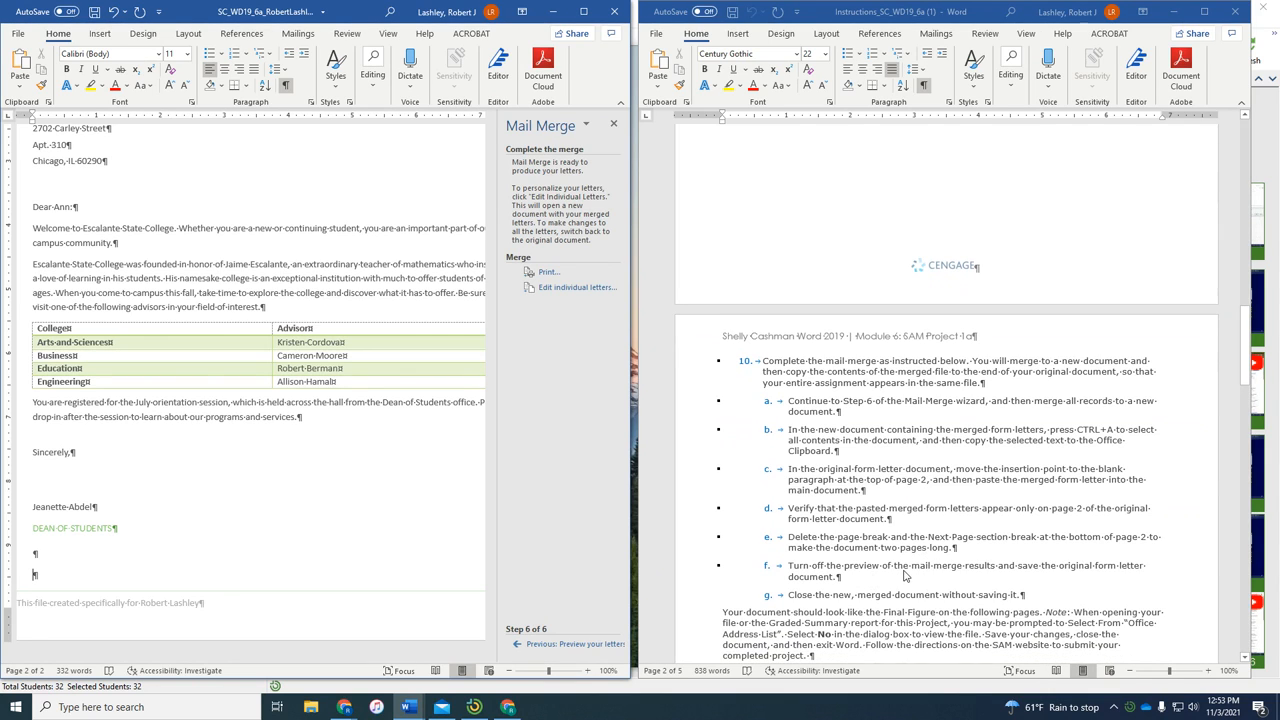
pyautogui.moveTo(644, 172)
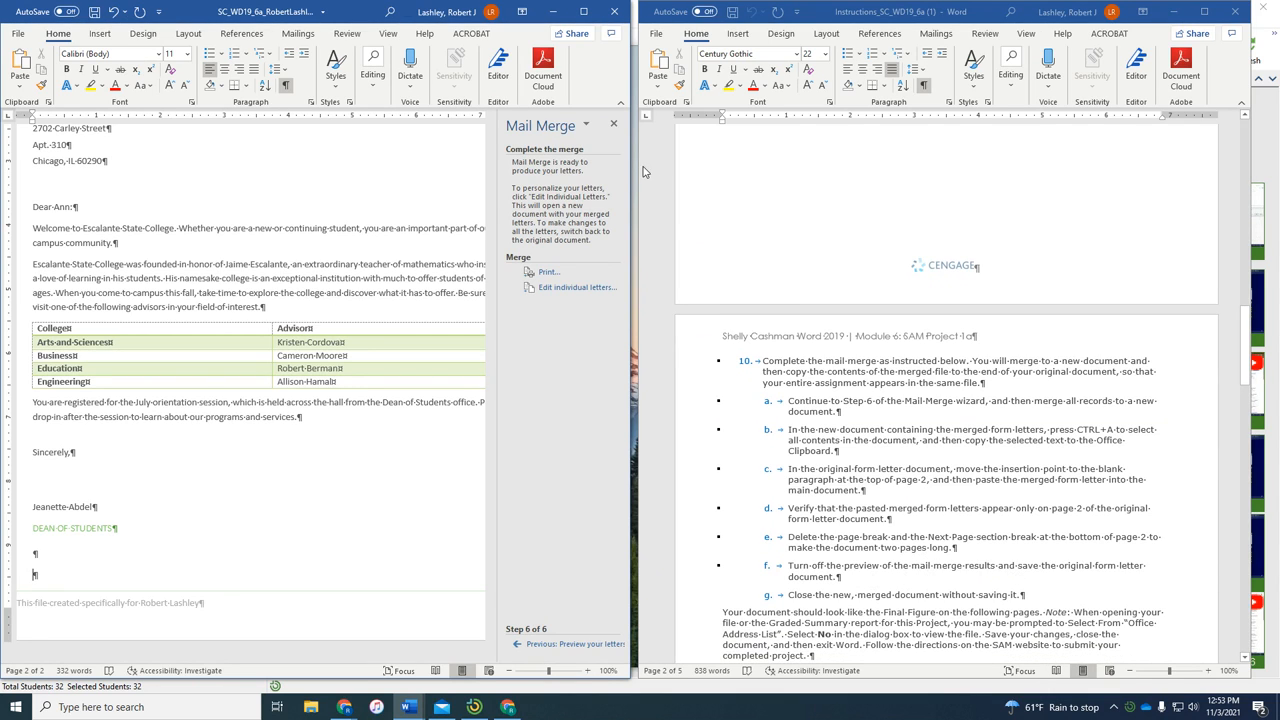
pyautogui.click(614, 124)
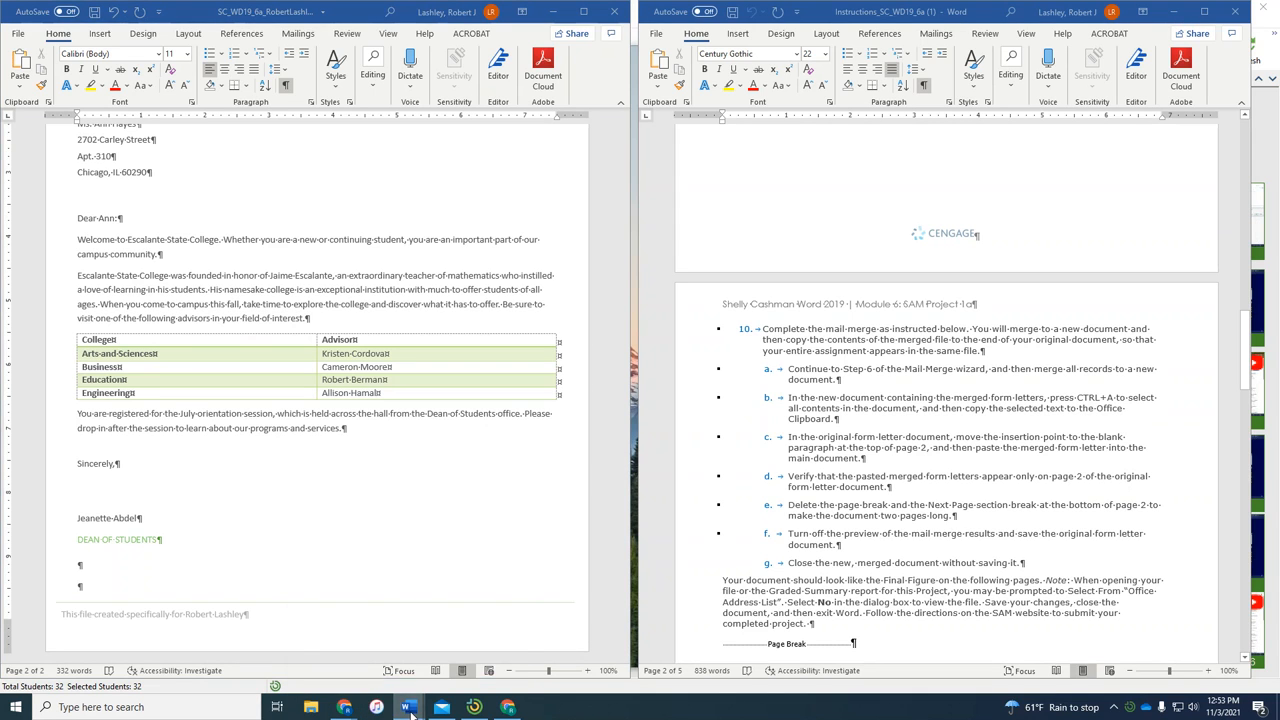
pyautogui.moveTo(407, 707)
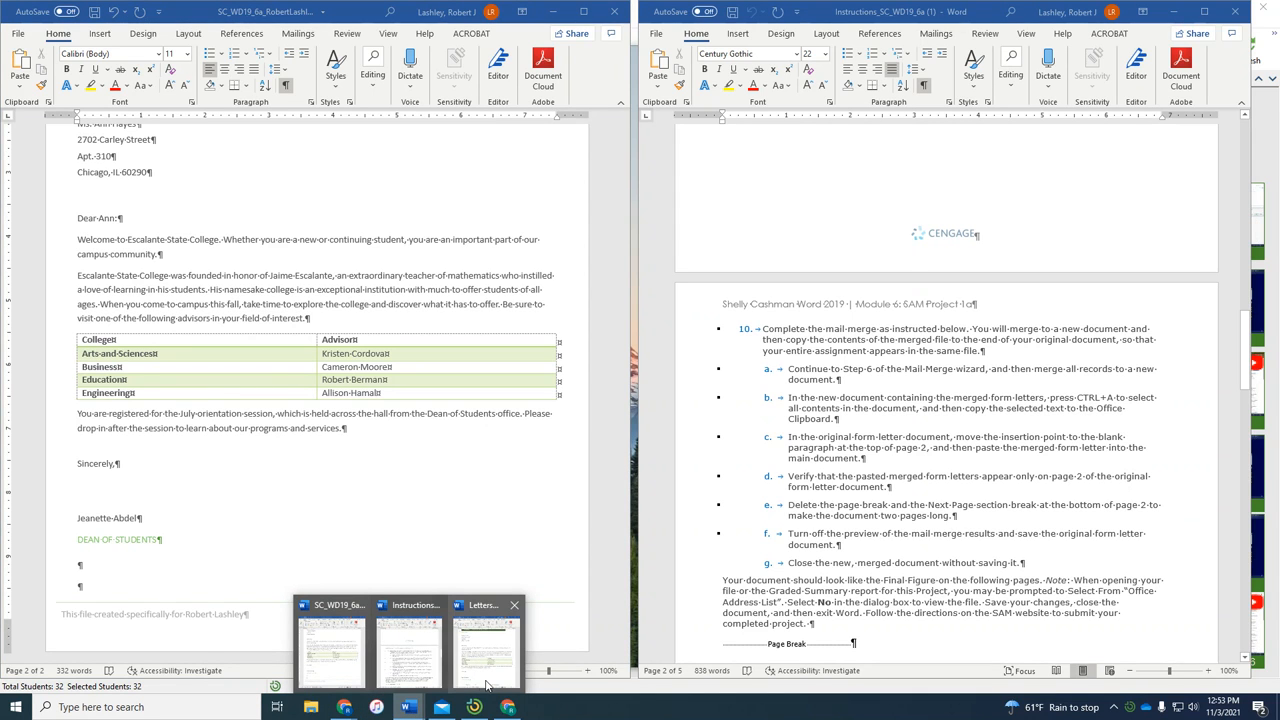
# Switch to the merged Letters document window from the taskbar.
pyautogui.click(485, 650)
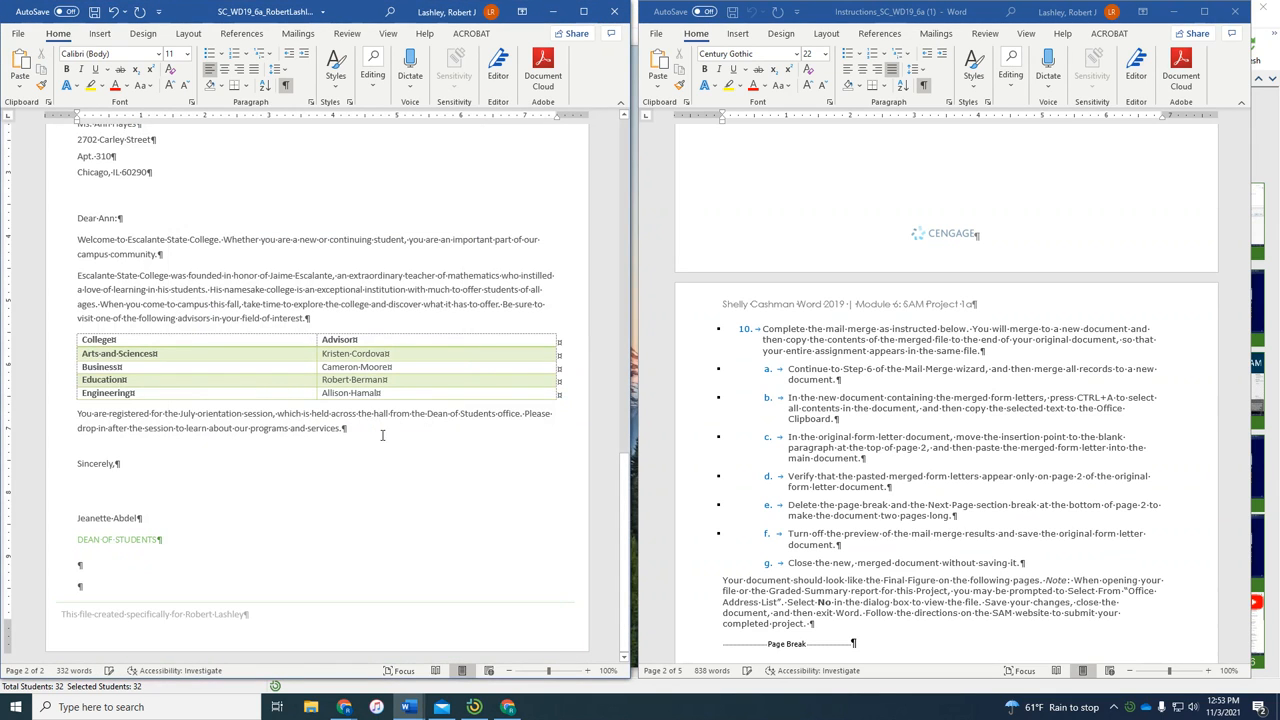
pyautogui.moveTo(818, 570)
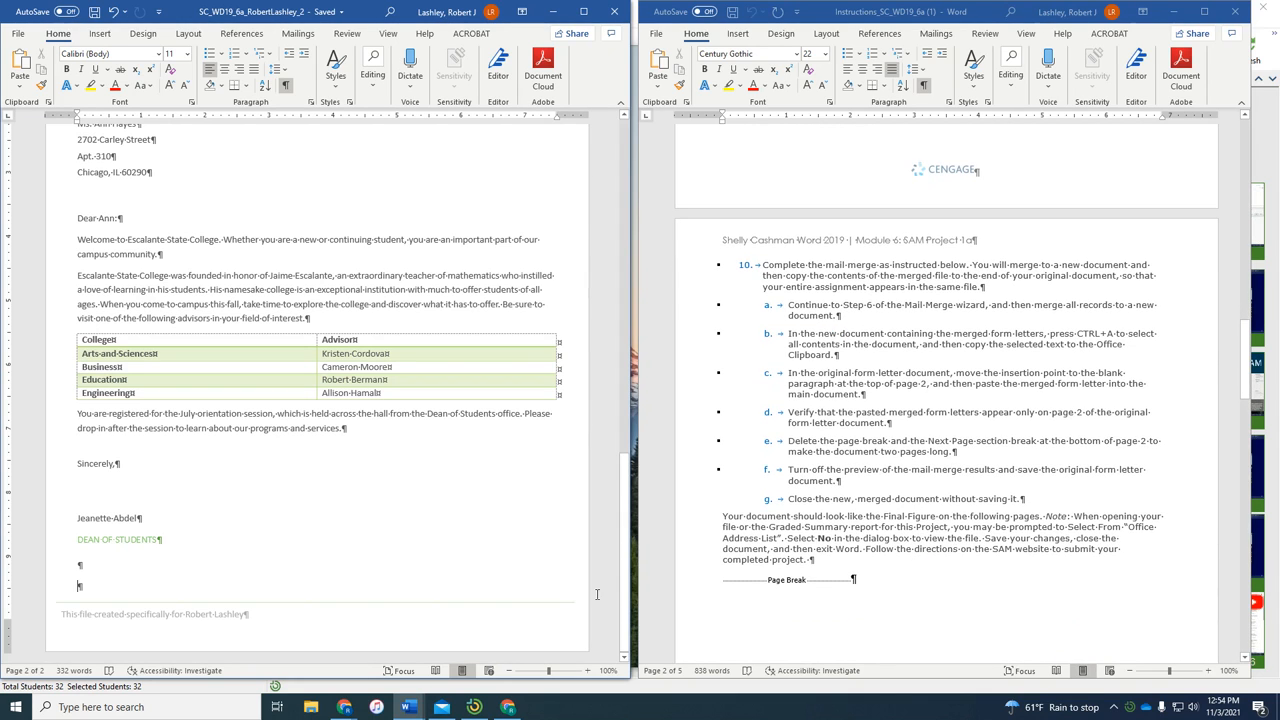
# Scroll through both letter pages comparing them with the Final Figure, then show the Mailings commands.
pyautogui.scroll(-3)
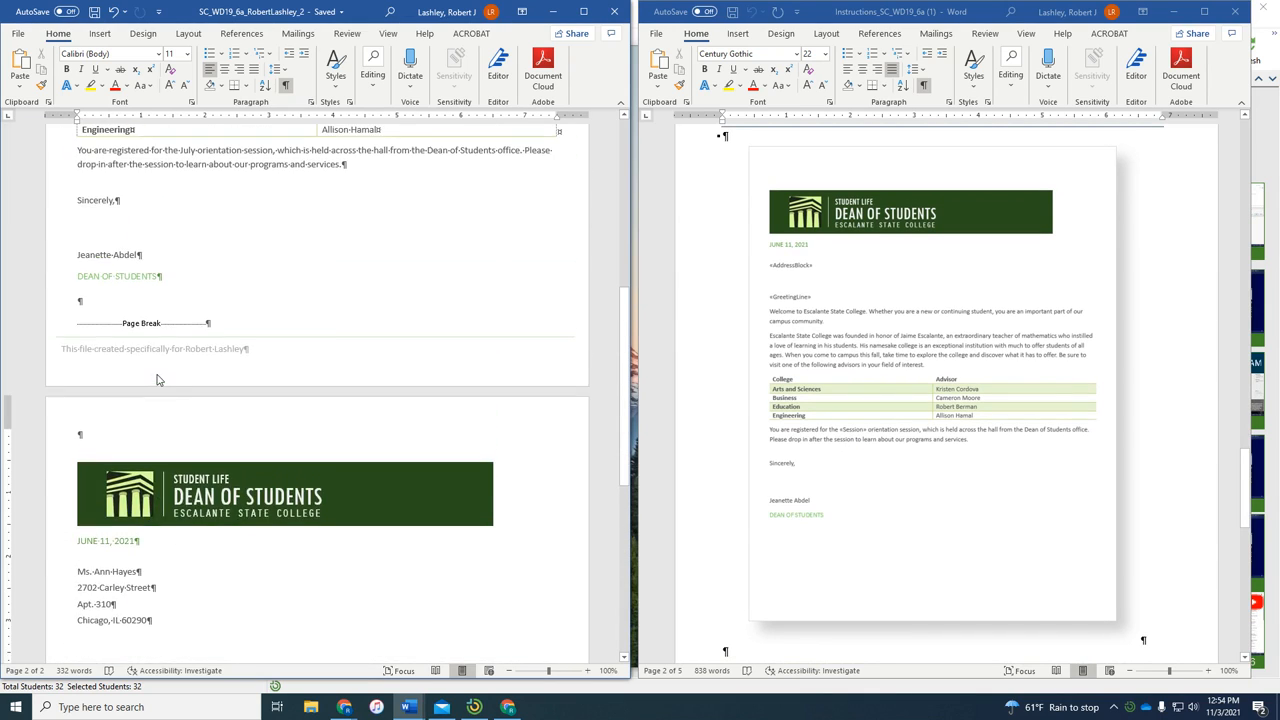
pyautogui.scroll(-3)
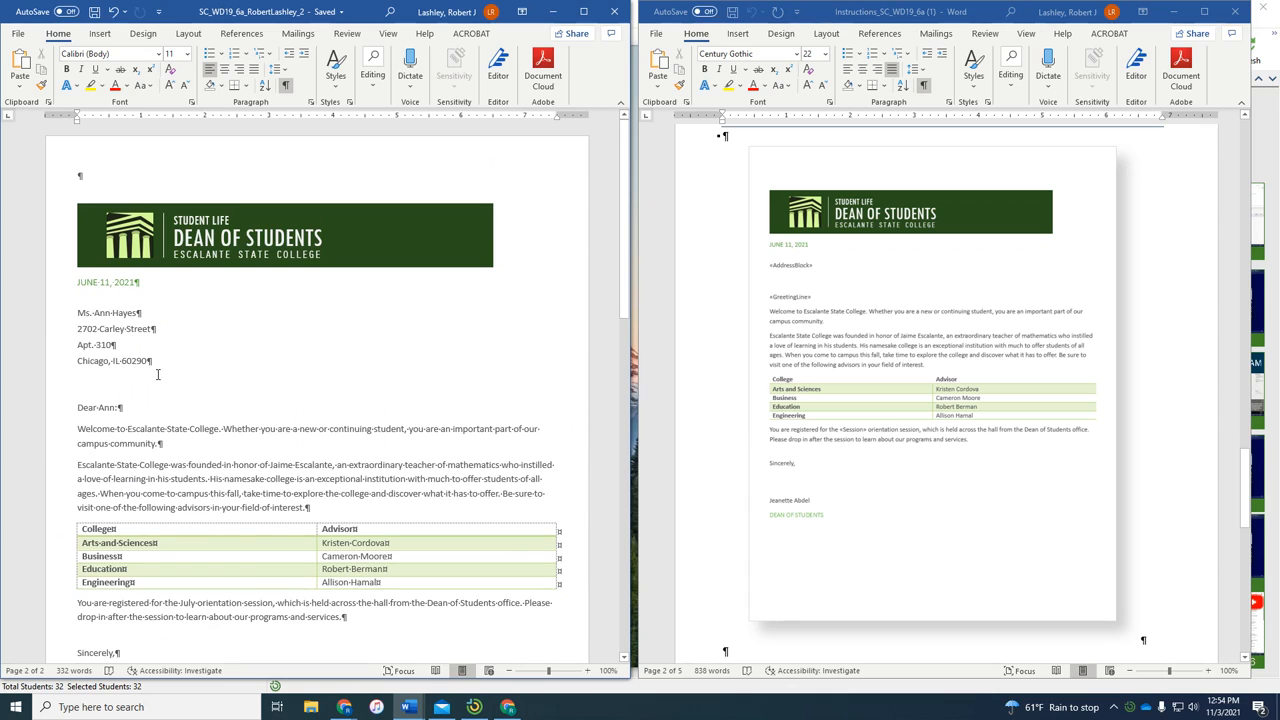
pyautogui.scroll(-3)
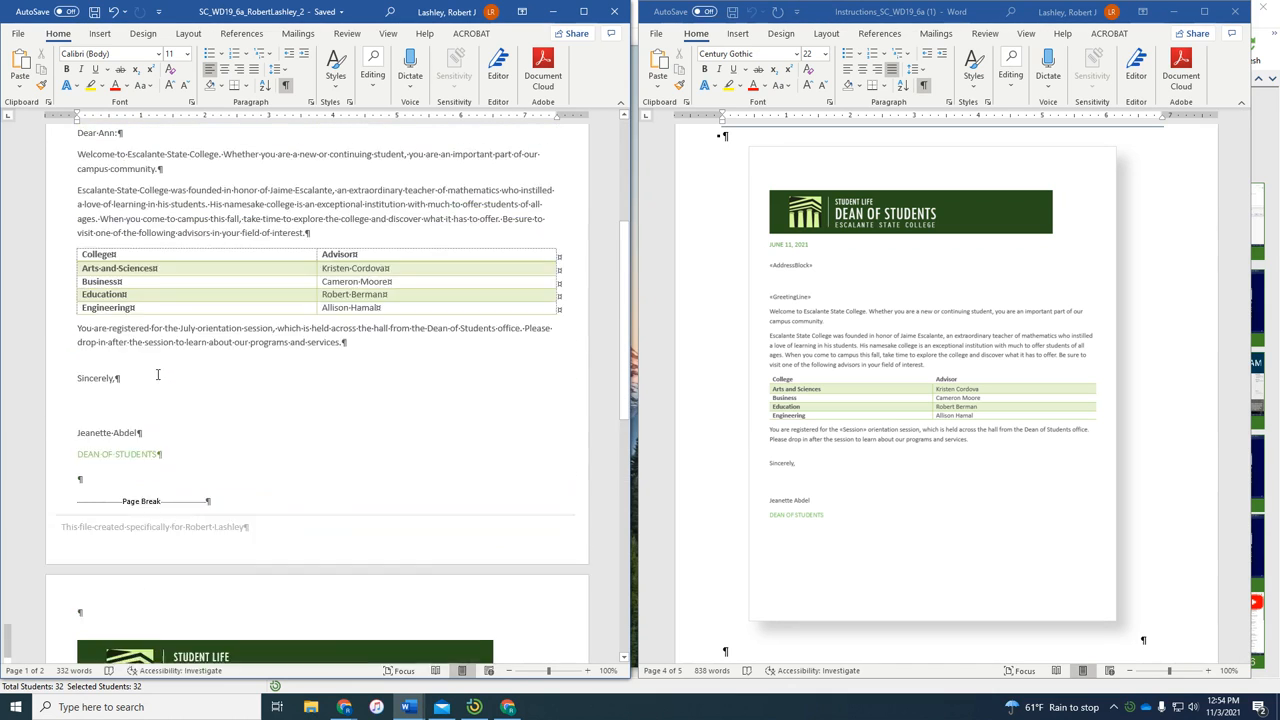
pyautogui.scroll(3)
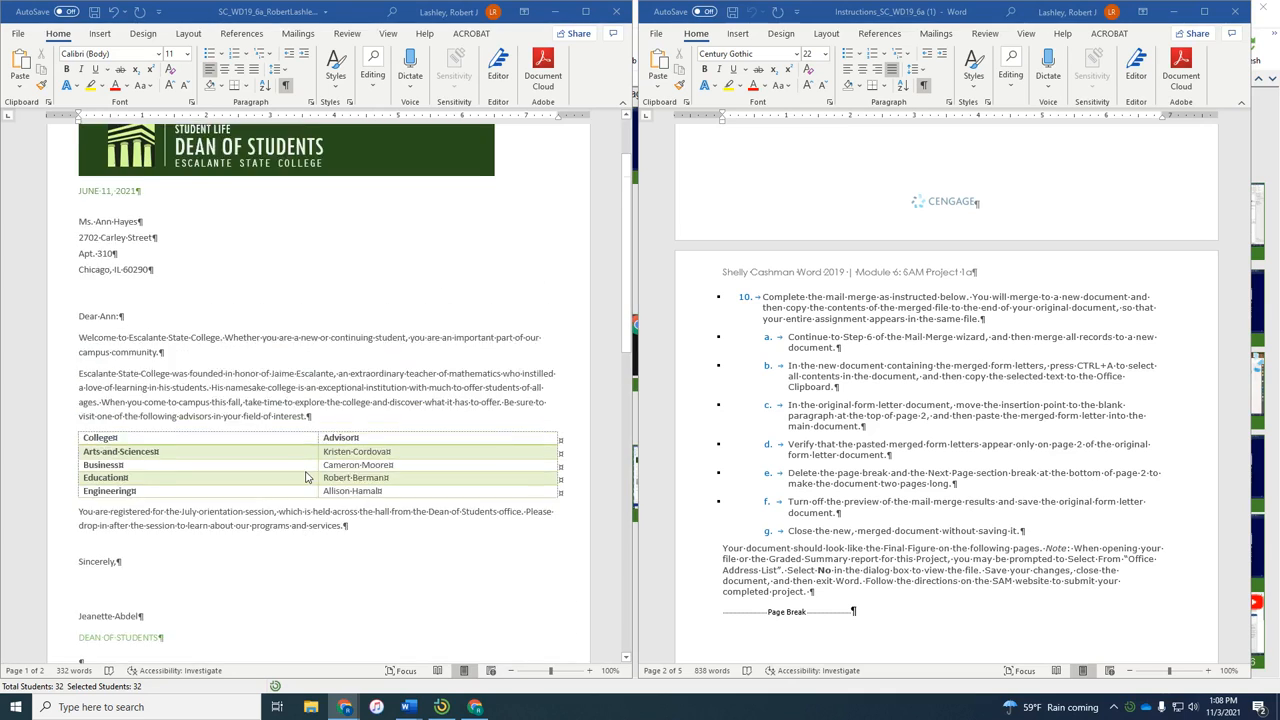
pyautogui.scroll(-3)
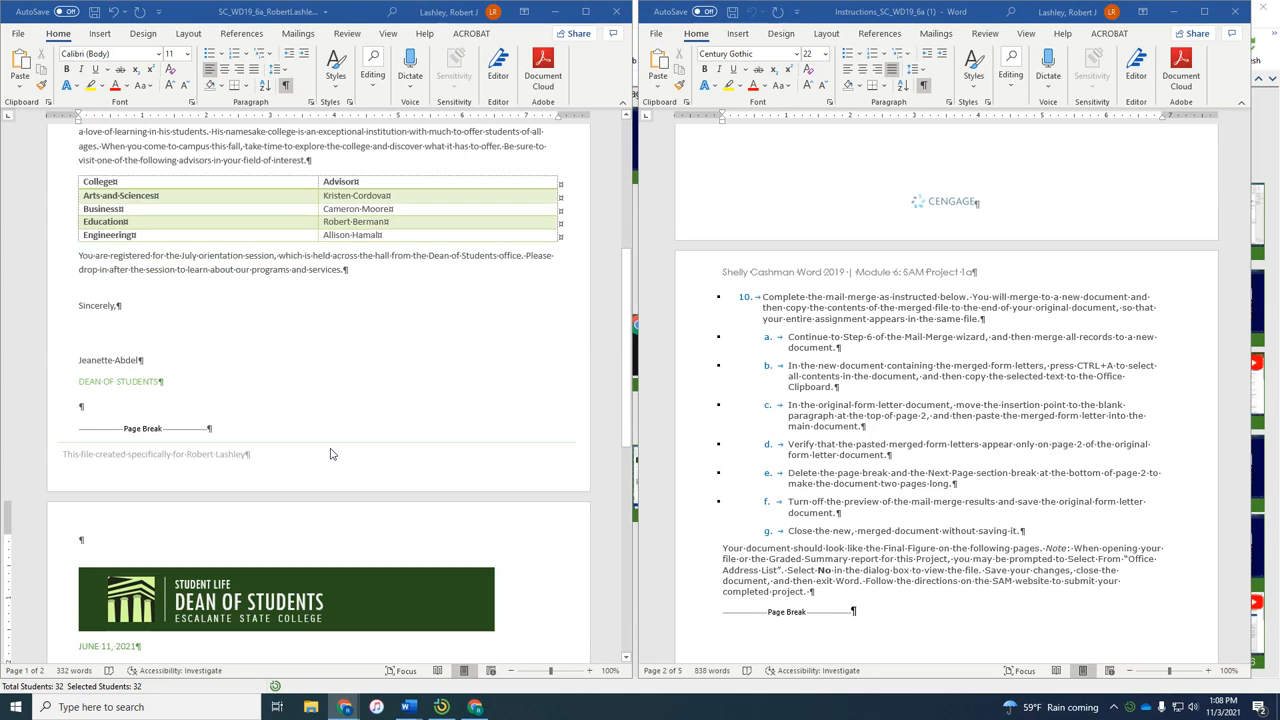
pyautogui.scroll(3)
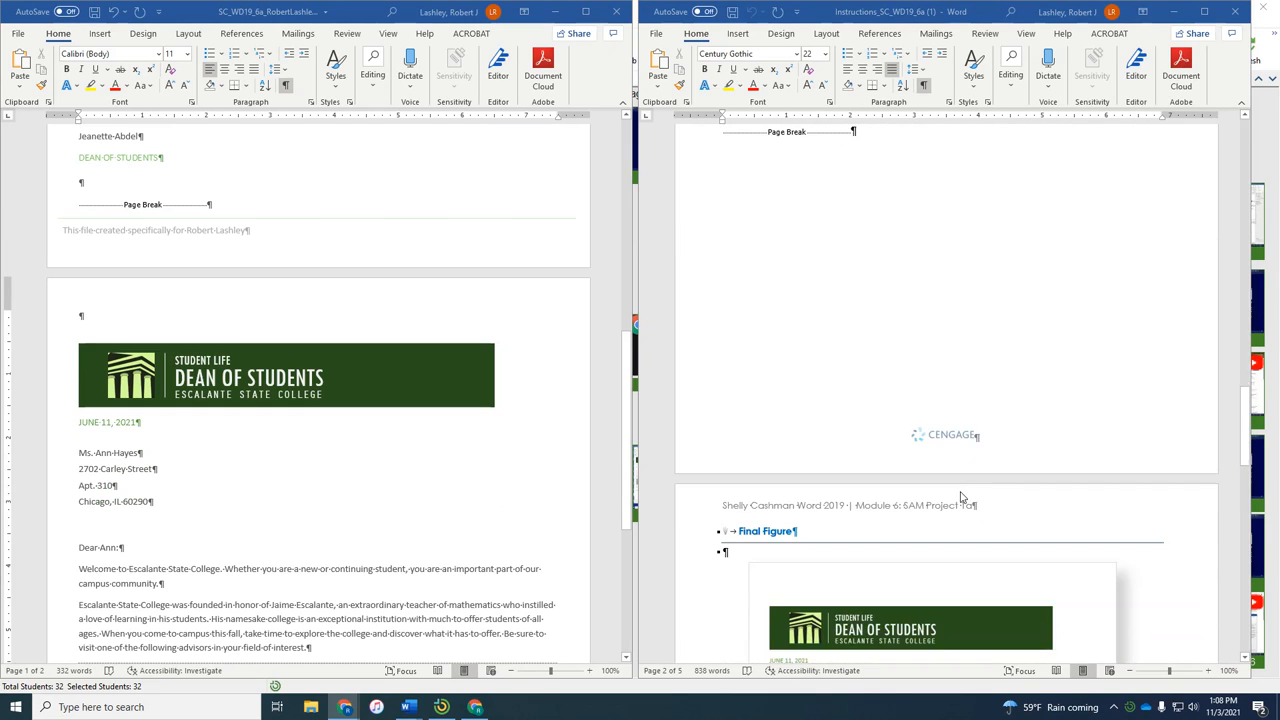
pyautogui.scroll(3)
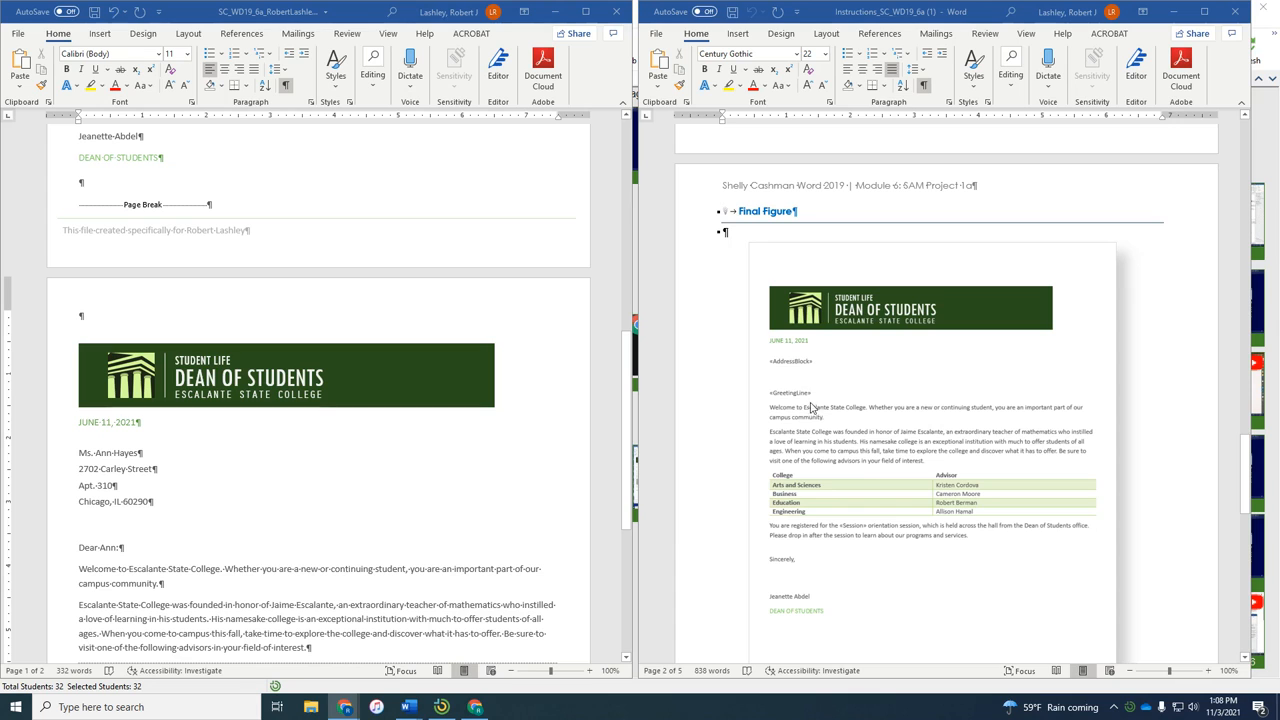
pyautogui.scroll(-3)
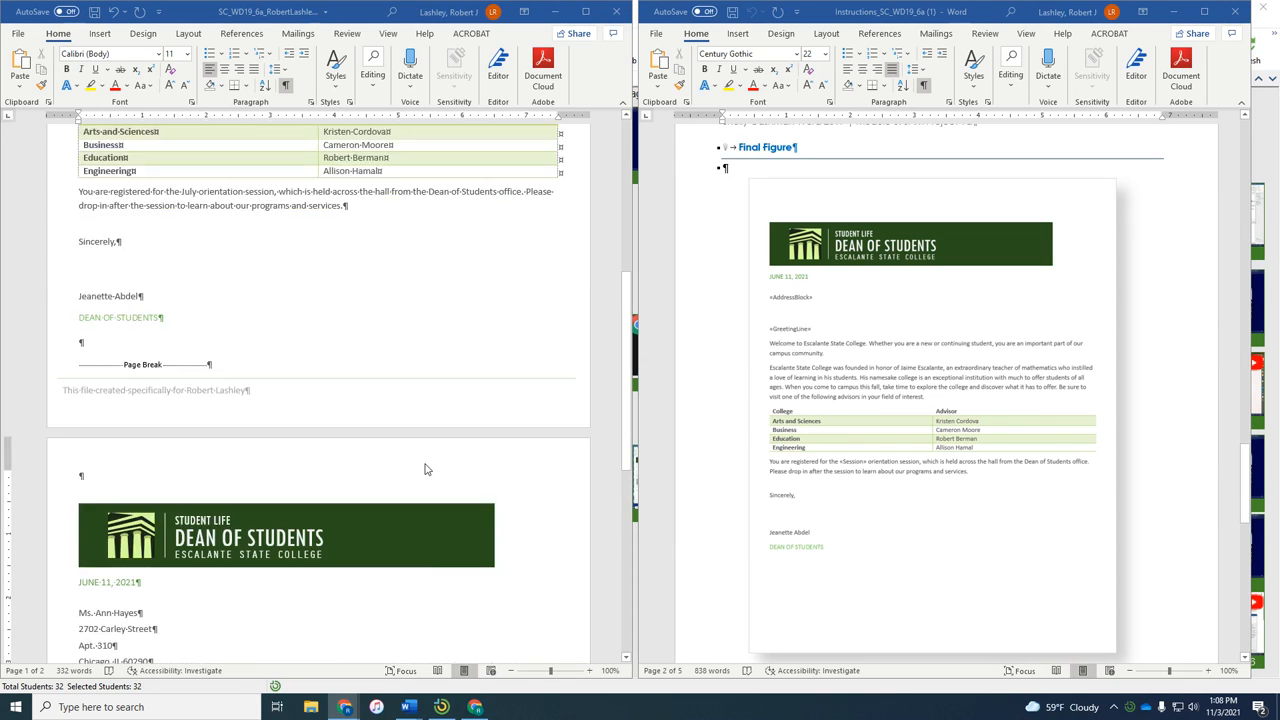
pyautogui.scroll(3)
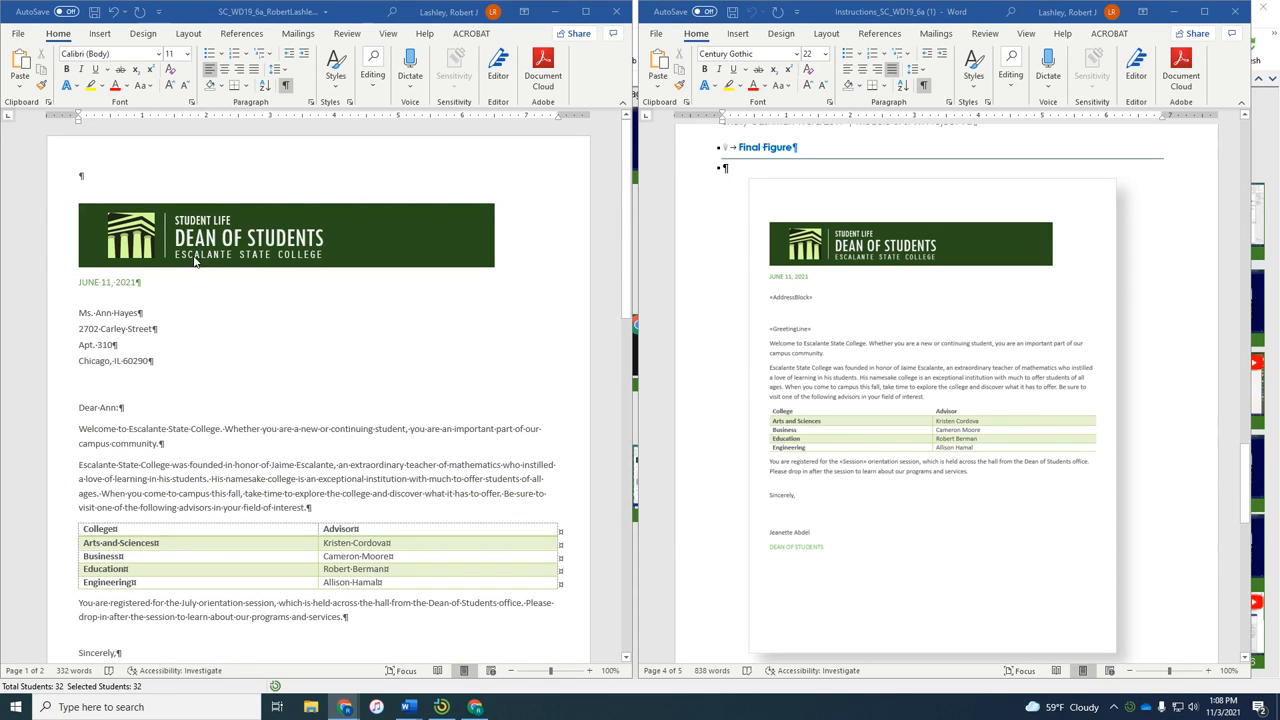
pyautogui.click(298, 33)
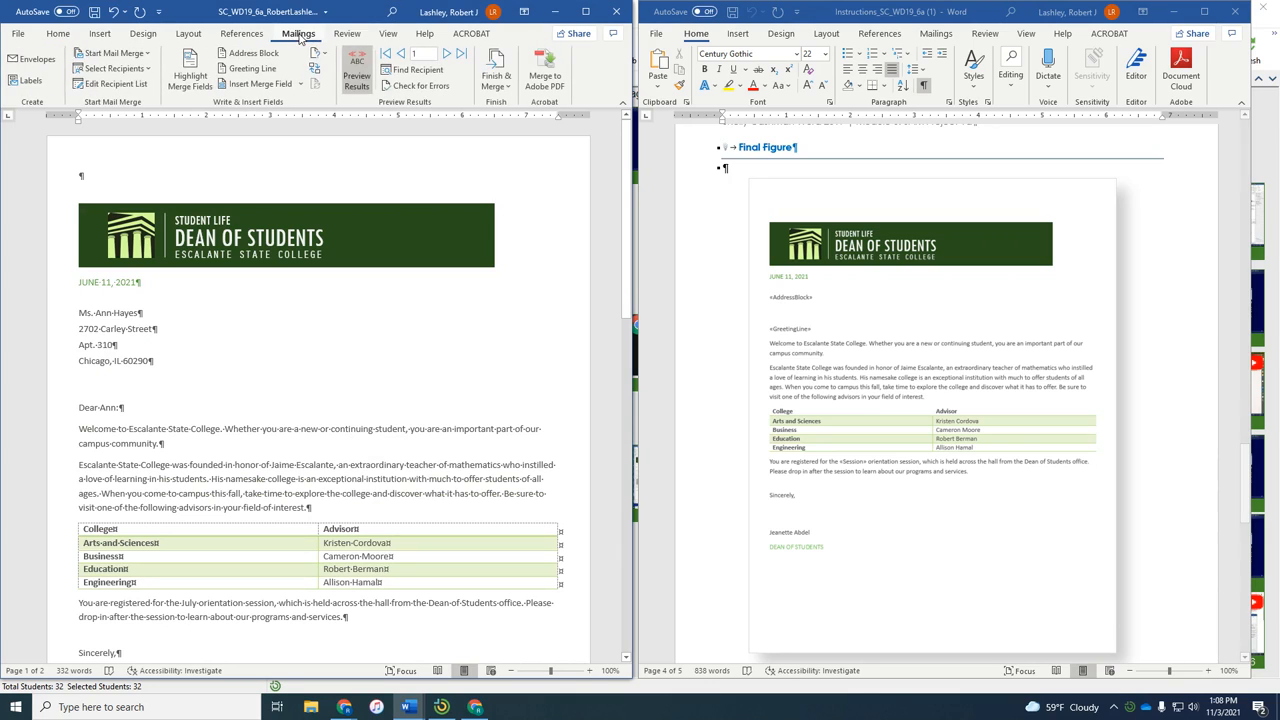
pyautogui.click(357, 70)
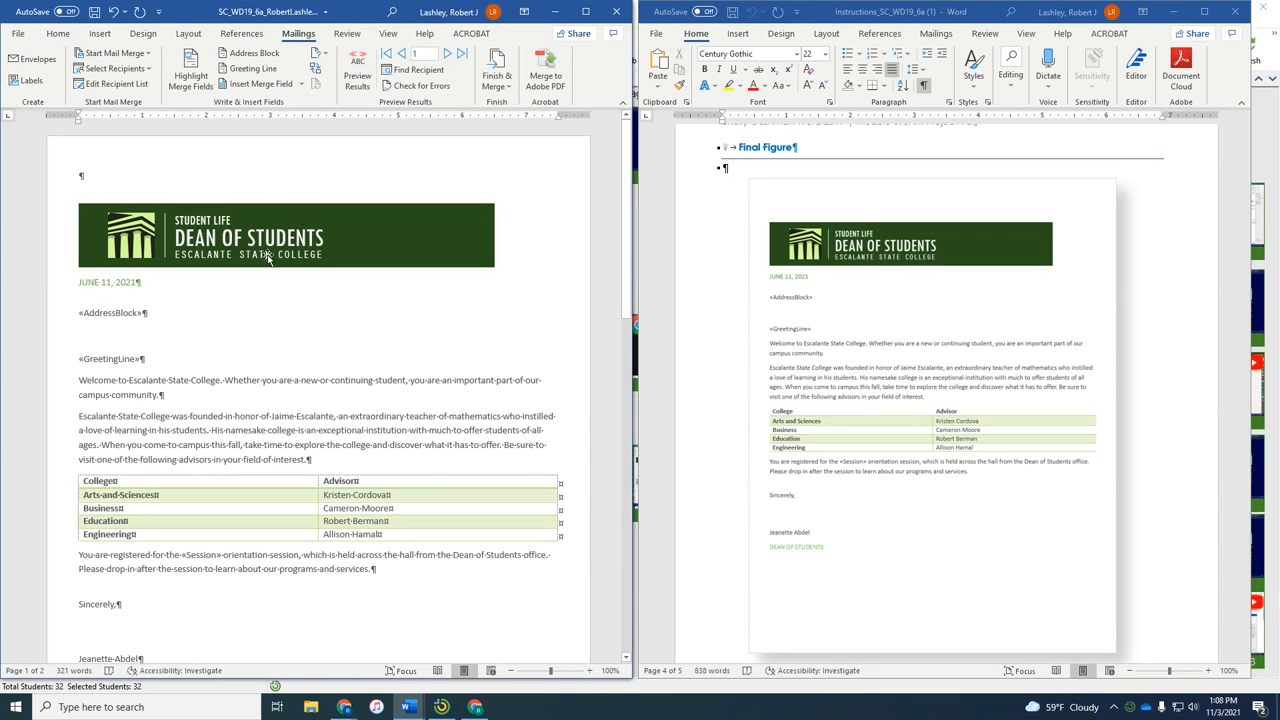
pyautogui.moveTo(760, 412)
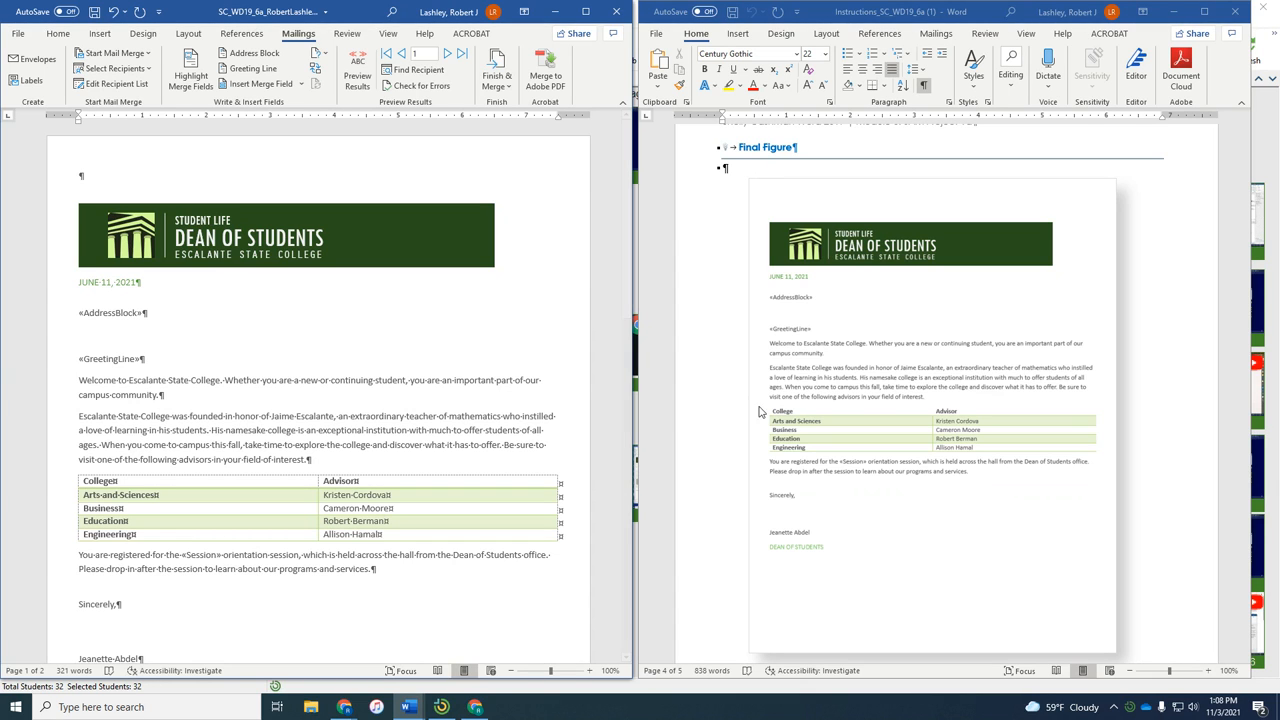
pyautogui.scroll(-3)
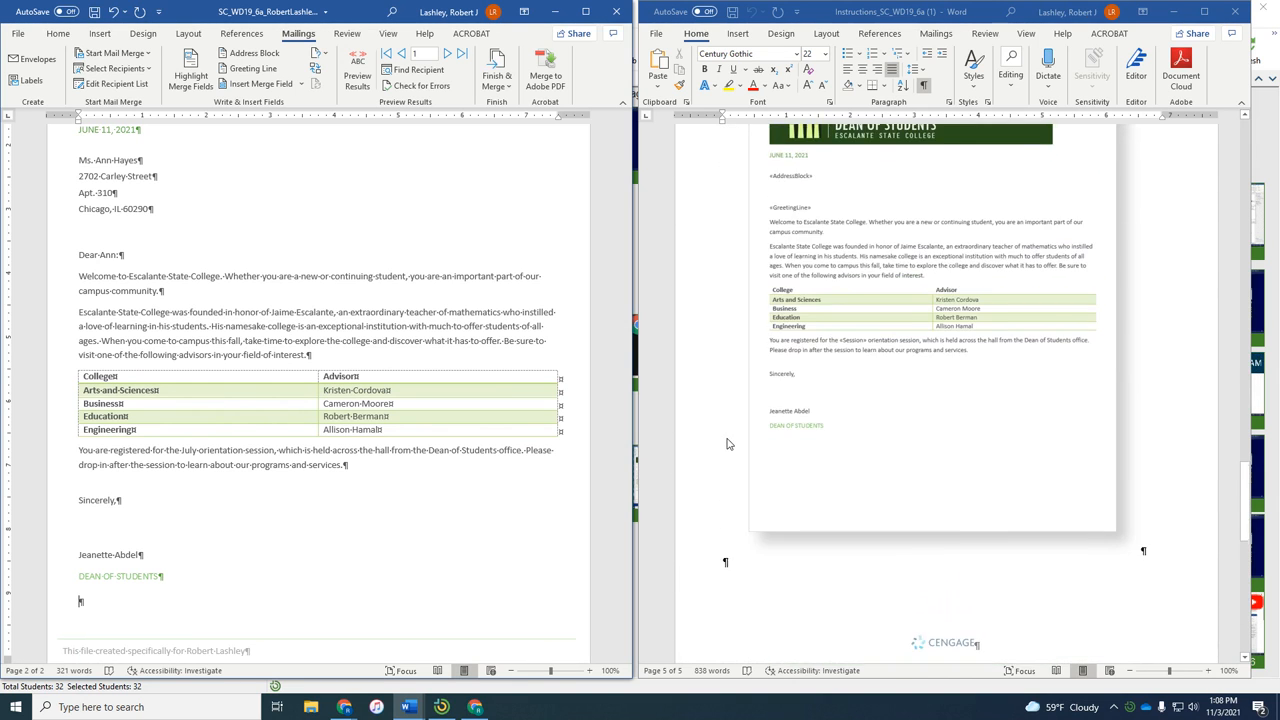
pyautogui.scroll(3)
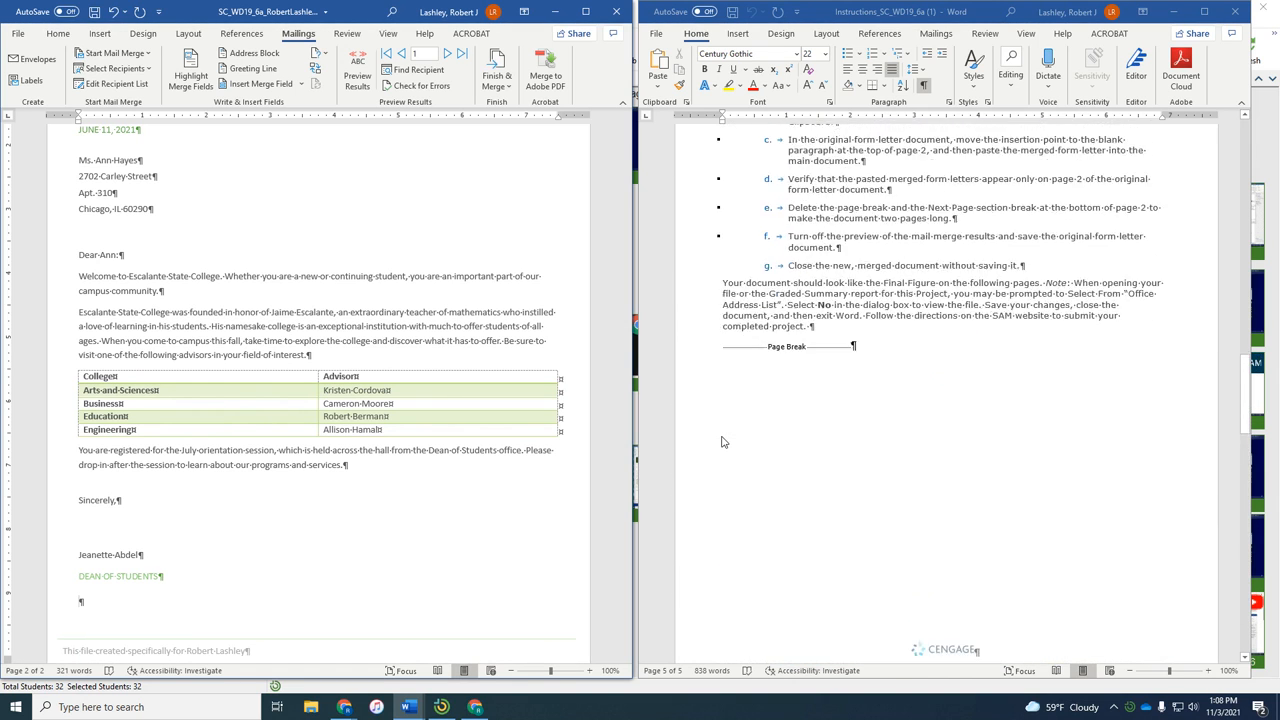
pyautogui.scroll(3)
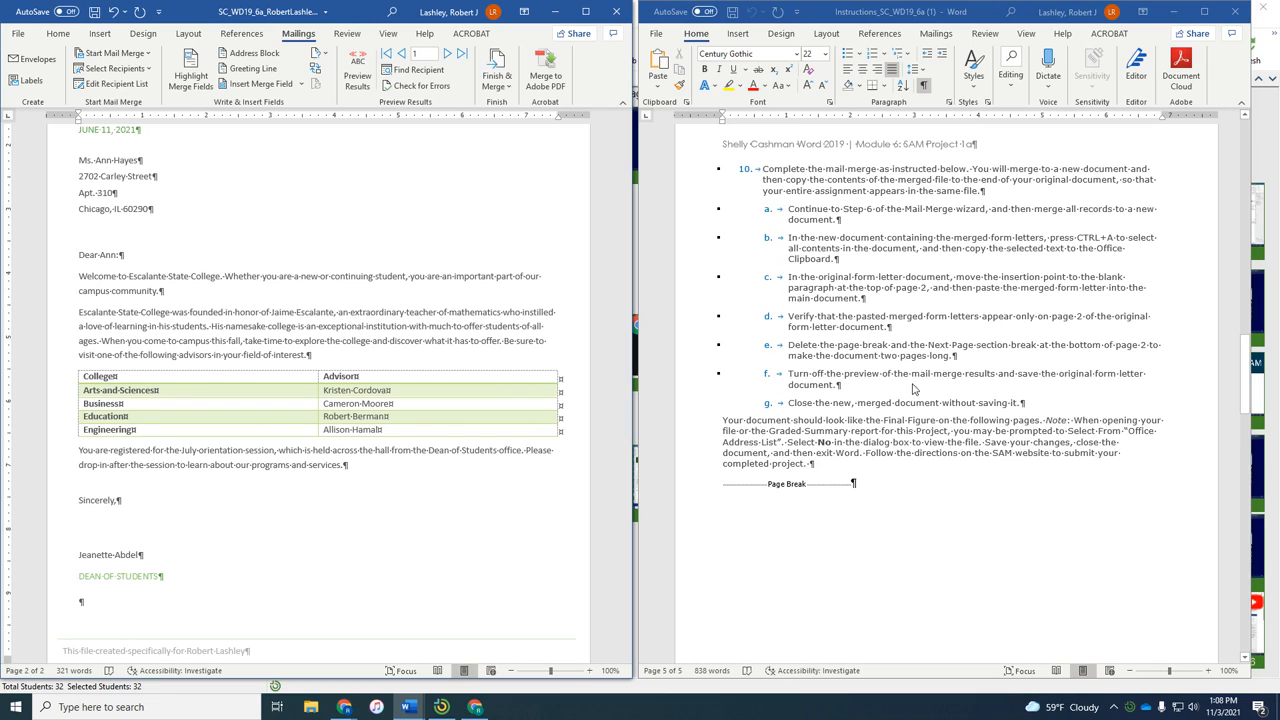
pyautogui.moveTo(1024, 387)
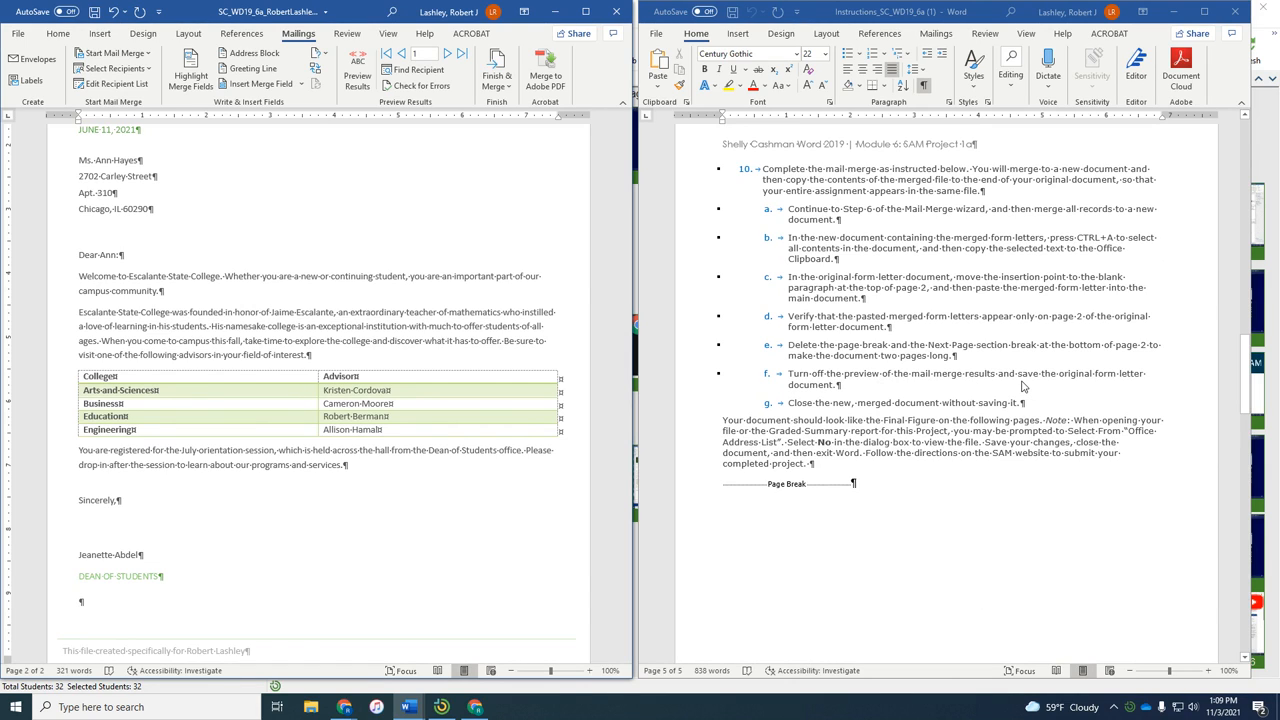